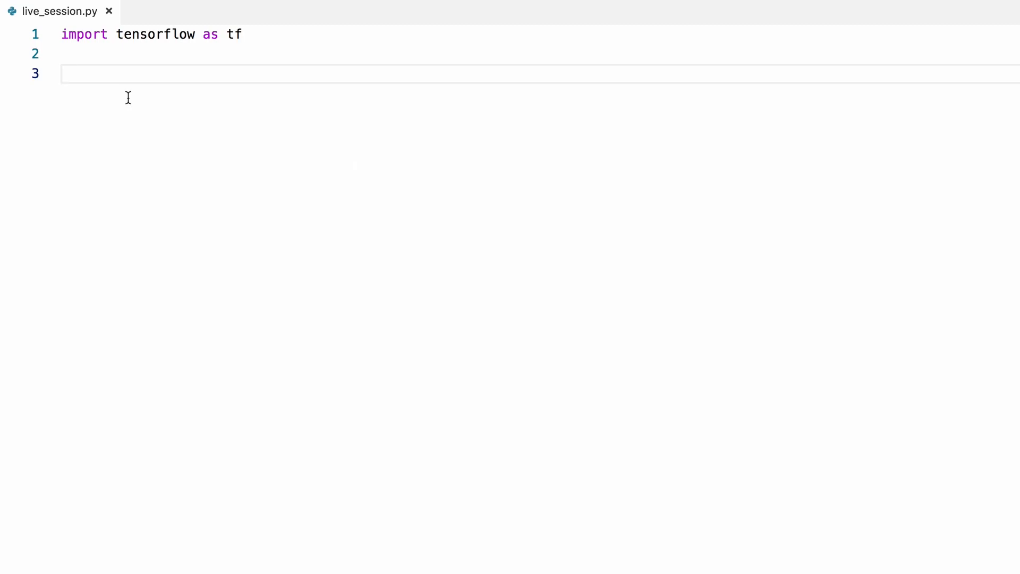
- Declare the function def data_layer(data_tensor): and start its body
text(def data)
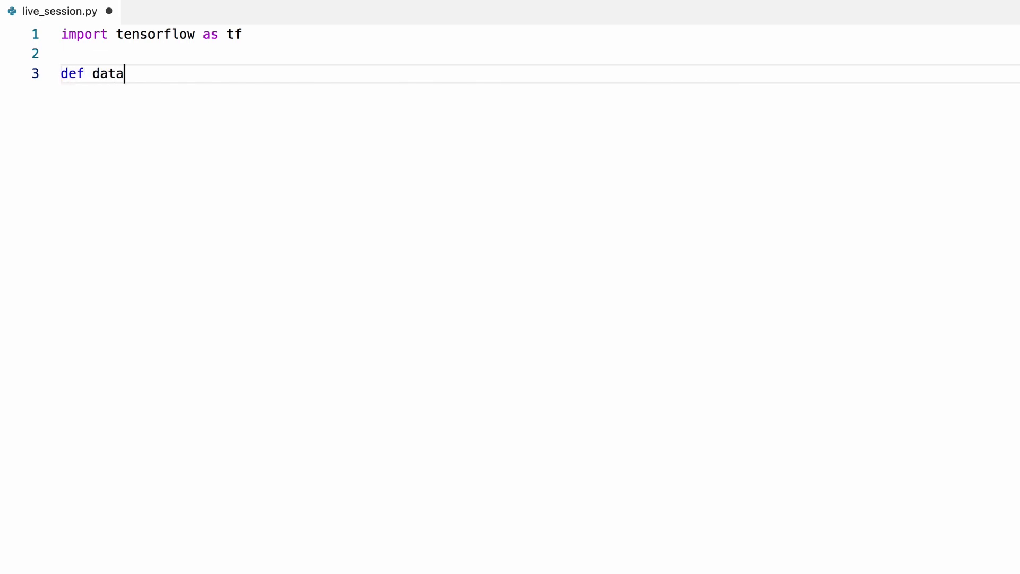
text(_layer()
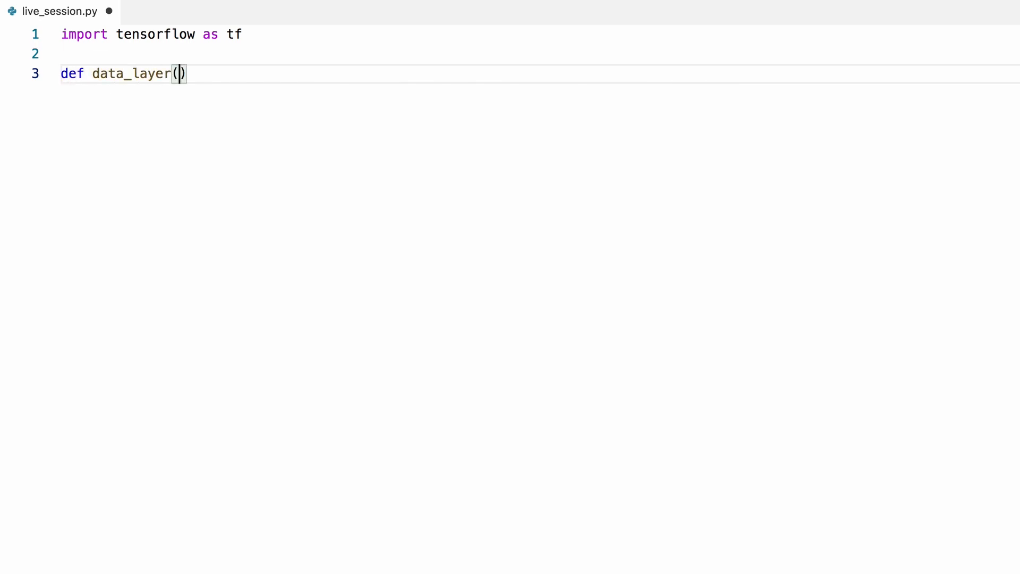
text(data_tens)
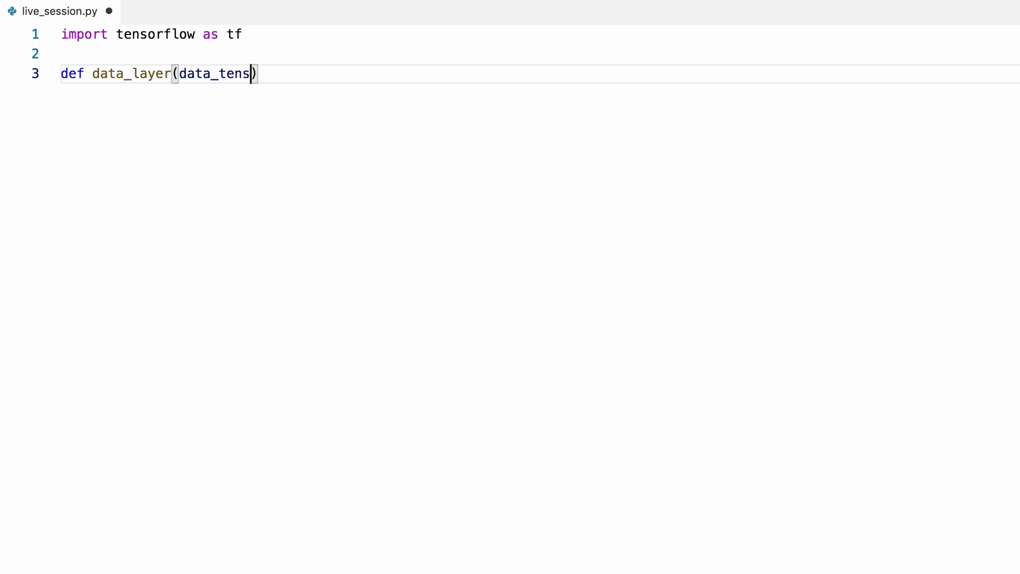
text(or):)
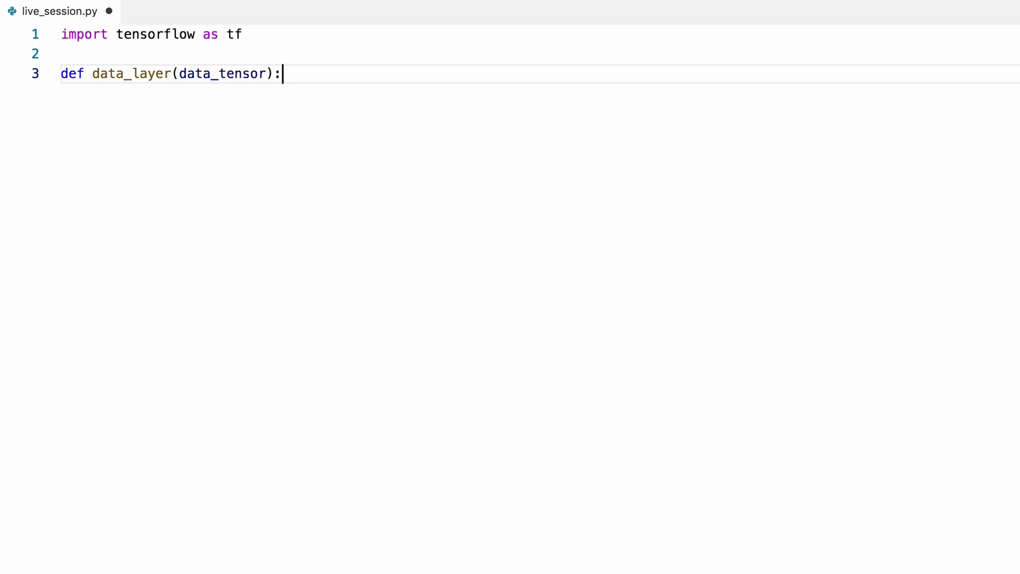
key(Enter)
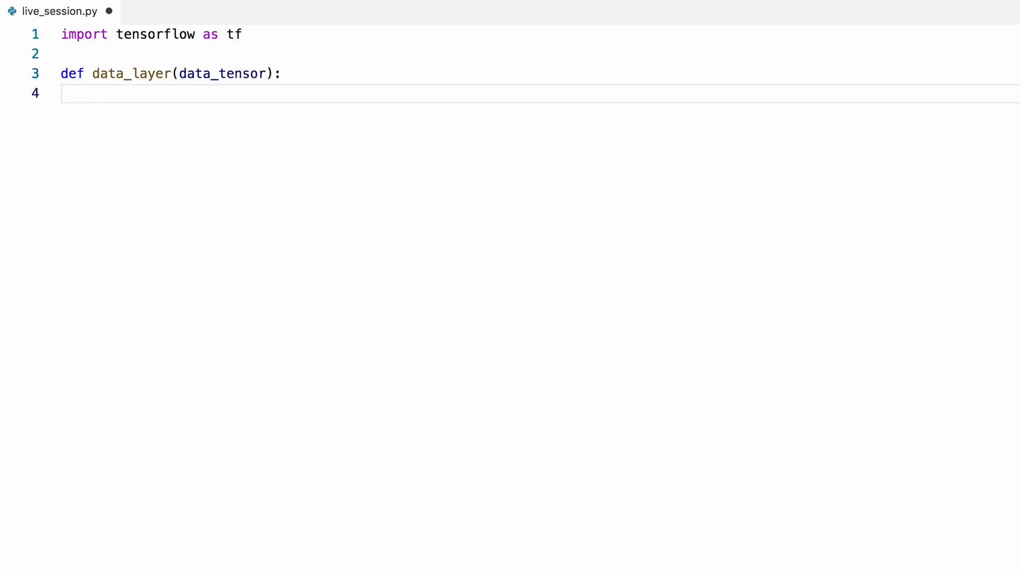
- Open a tf.variable_scope named "data" inside data_layer
text(wi)
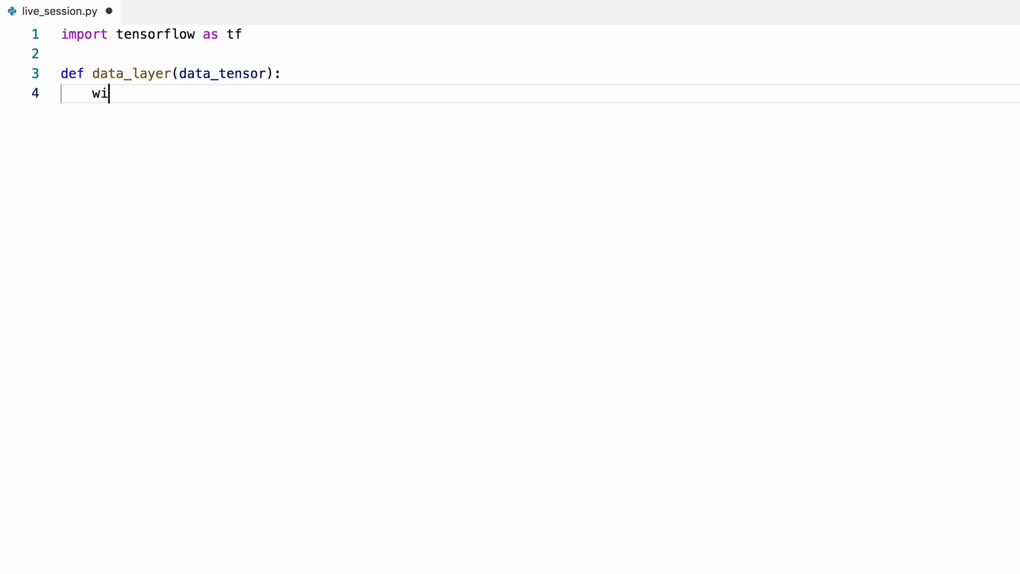
text(th tf.)
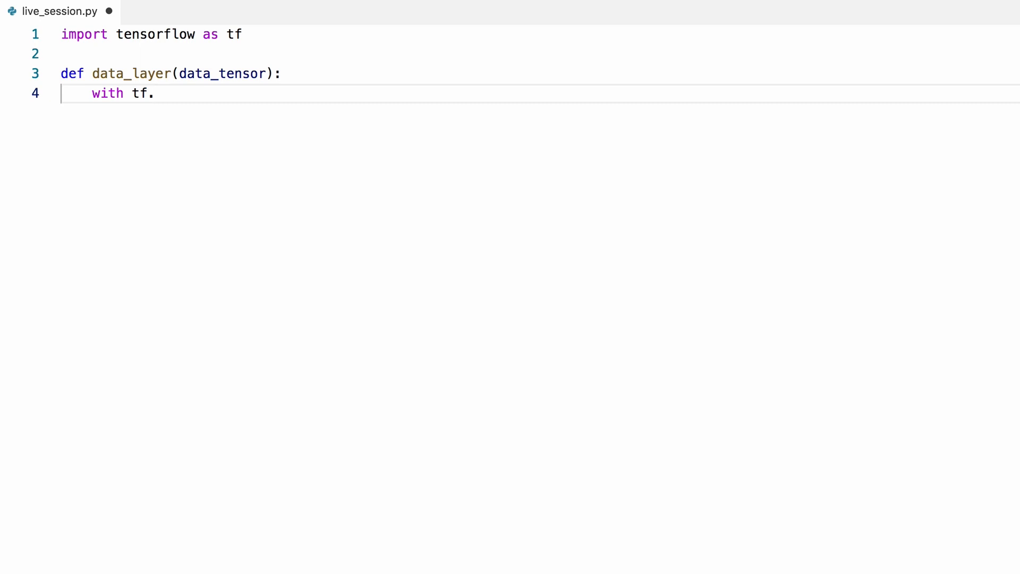
text(variable_sc)
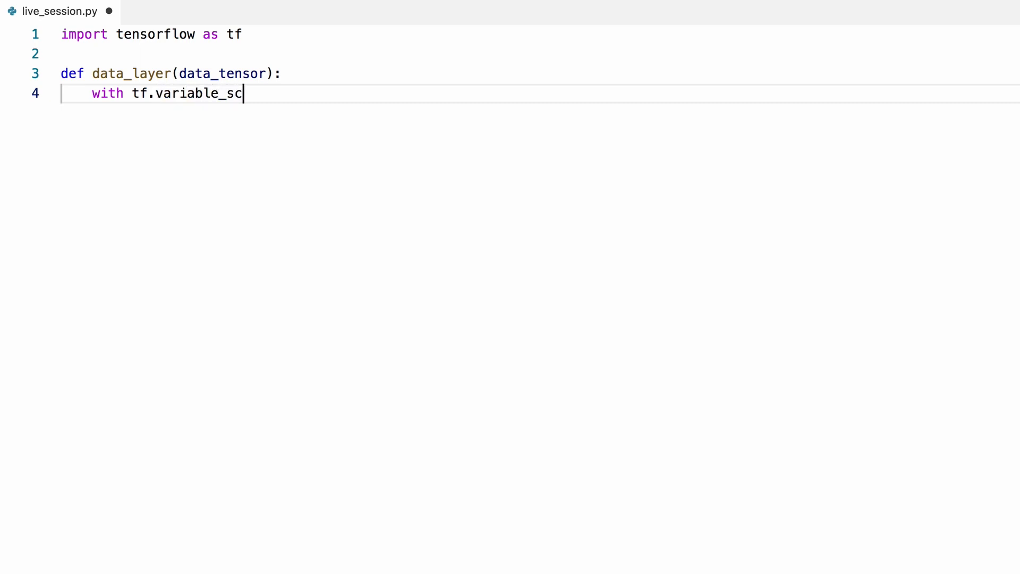
text(ope(""))
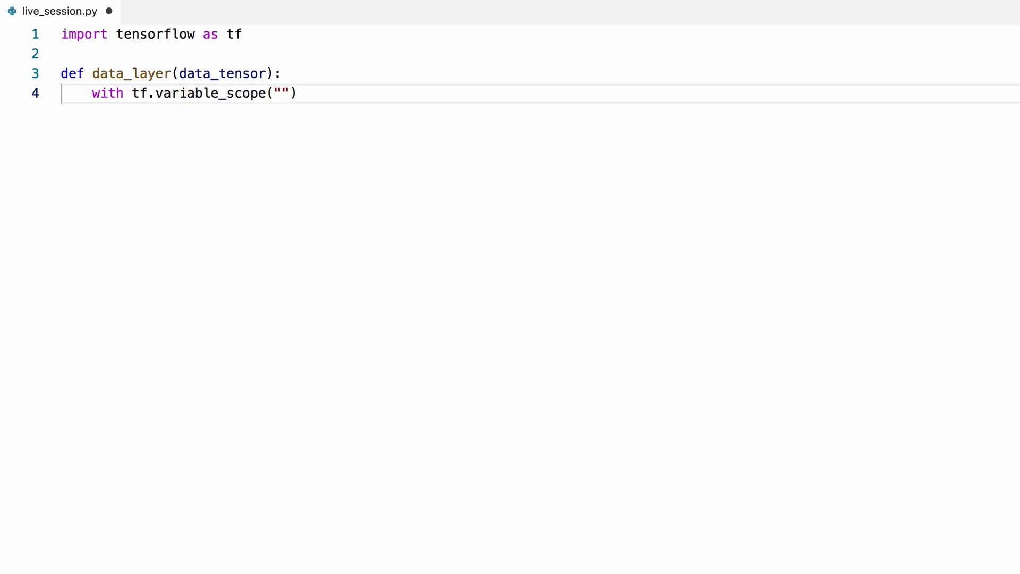
text(data)
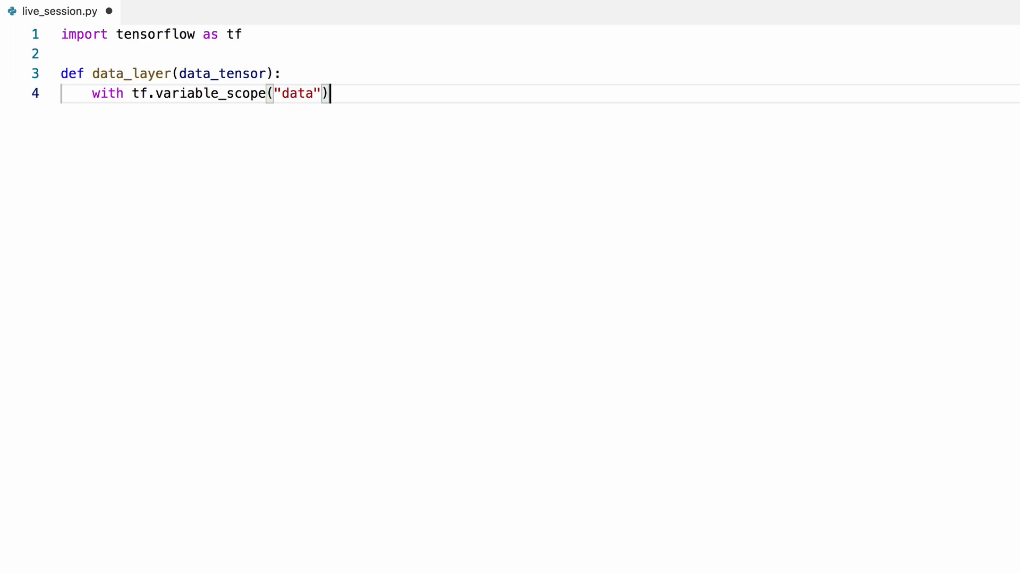
text(:)
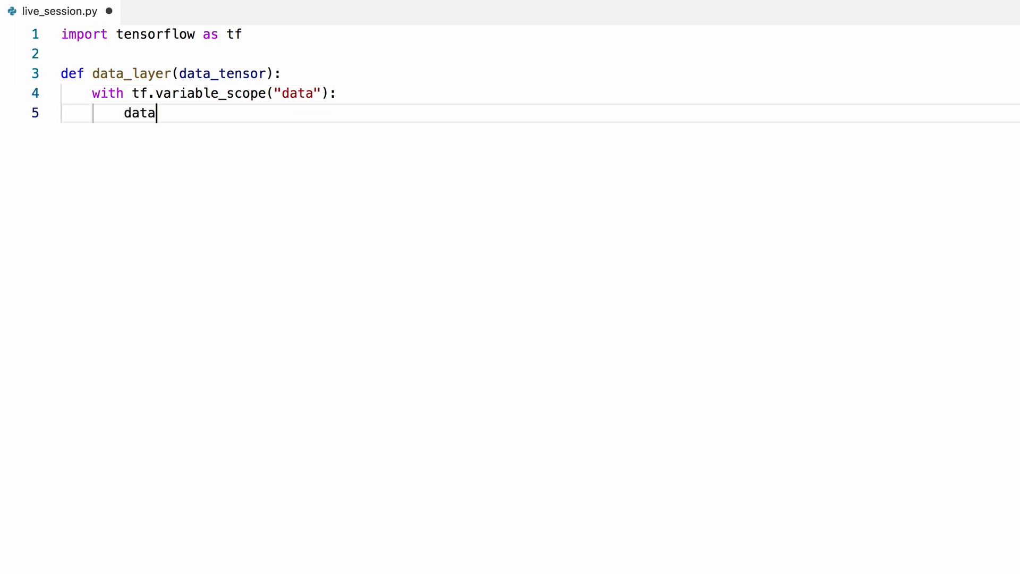
- Create dataset with tf.data.Dataset.from_tensor_slices(data_tensor)
text(set =)
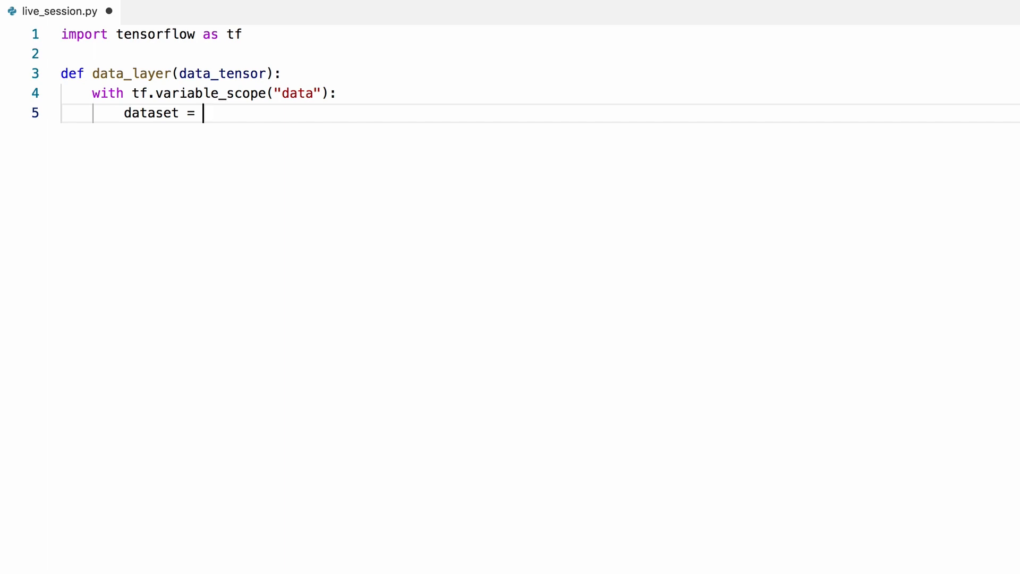
text(tf.data.Da)
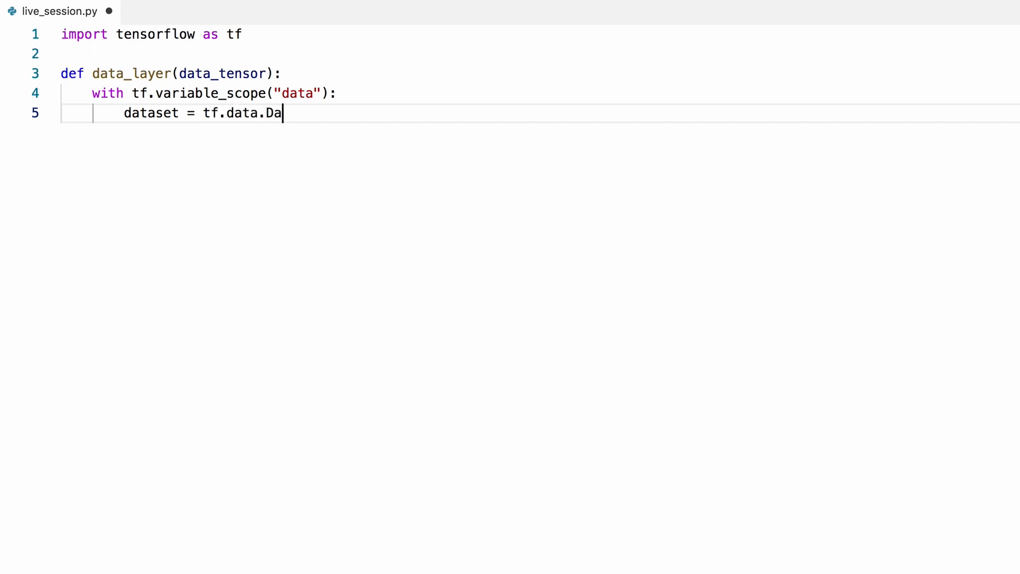
text(taset.from_ten)
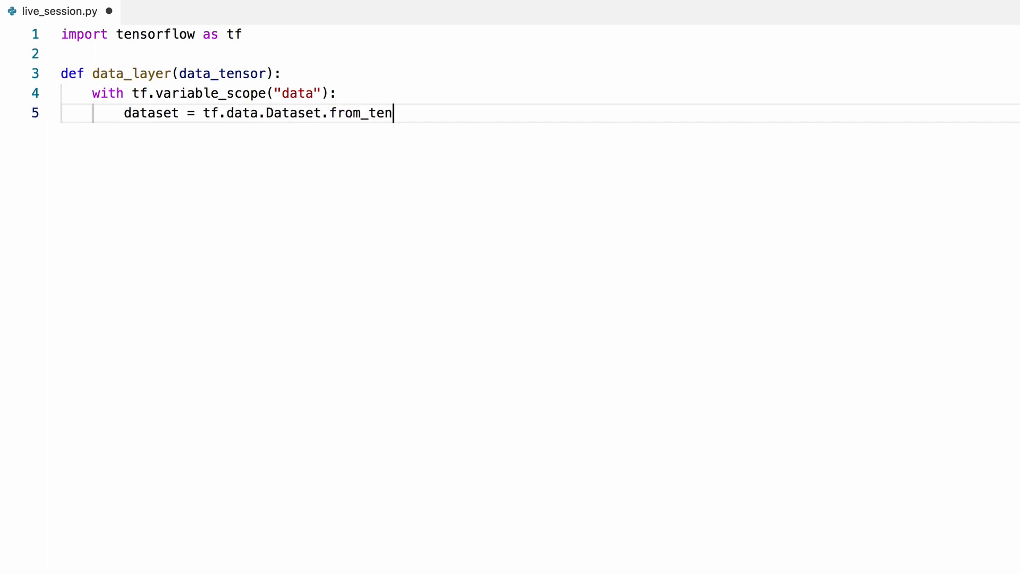
text(sor_slices(data_tensor)
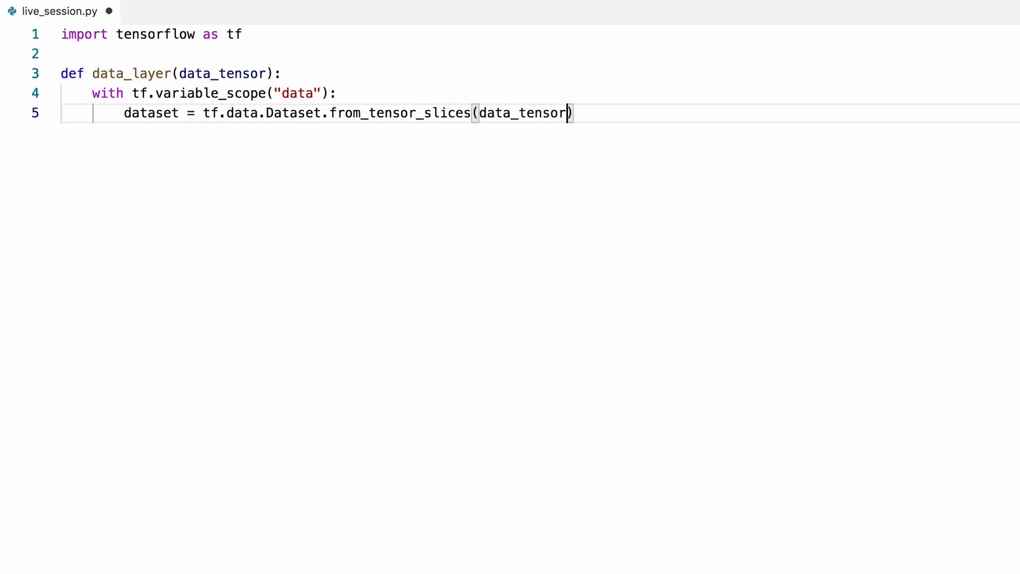
key(Enter)
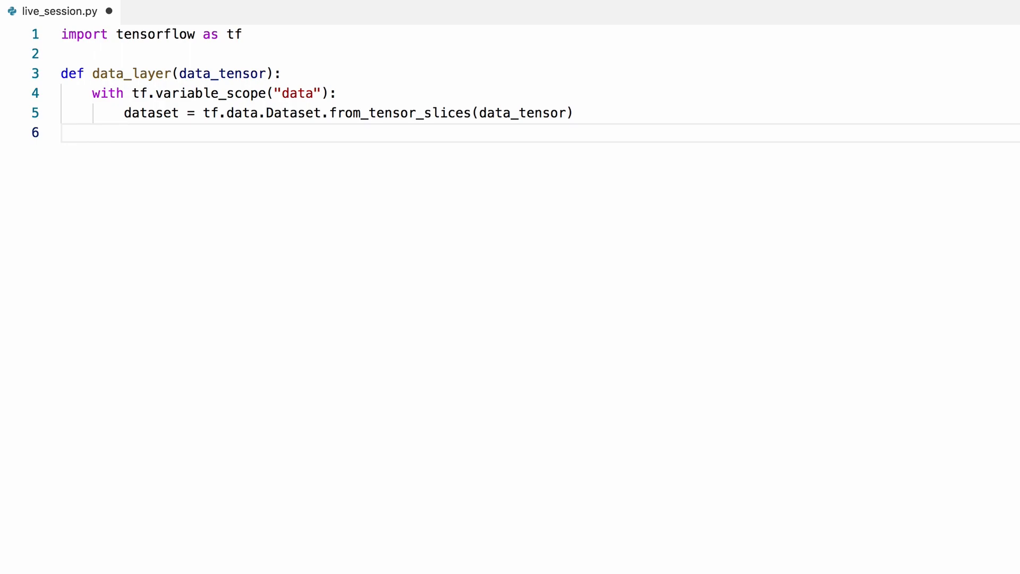
- Shuffle the dataset with buffer_size=60000 and repeat it
text(dataset)
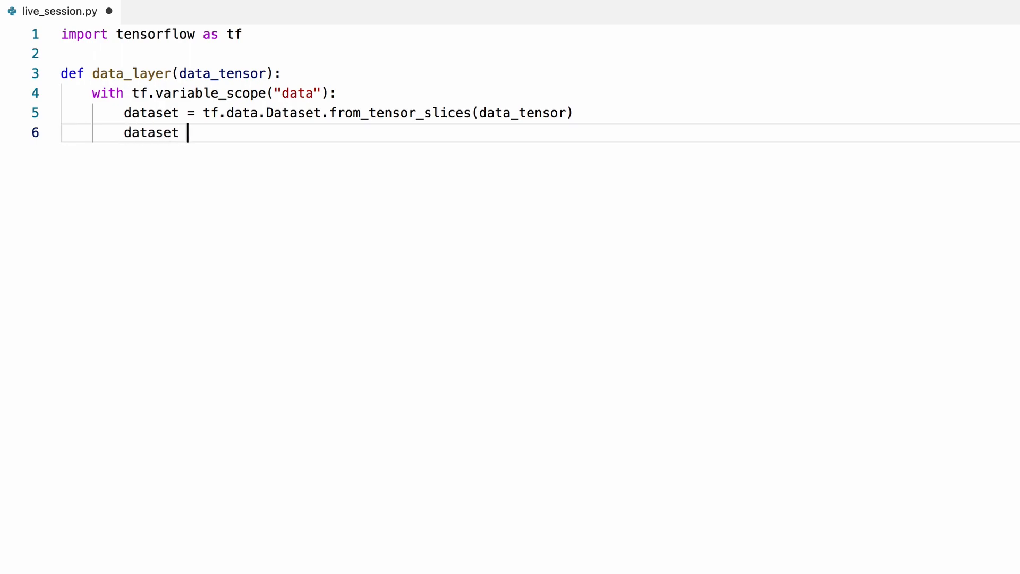
text(= dataset.sh)
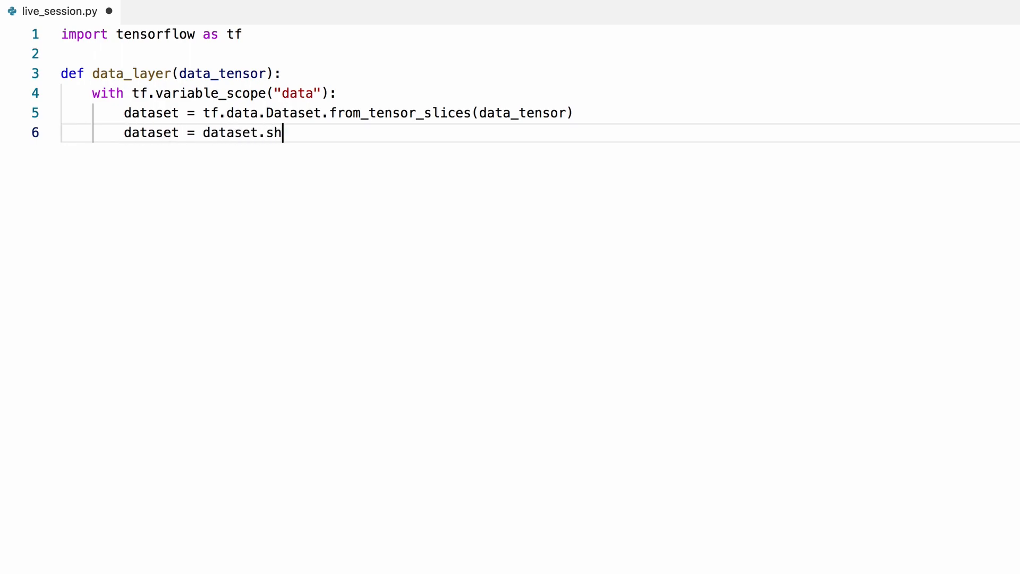
text(uffle())
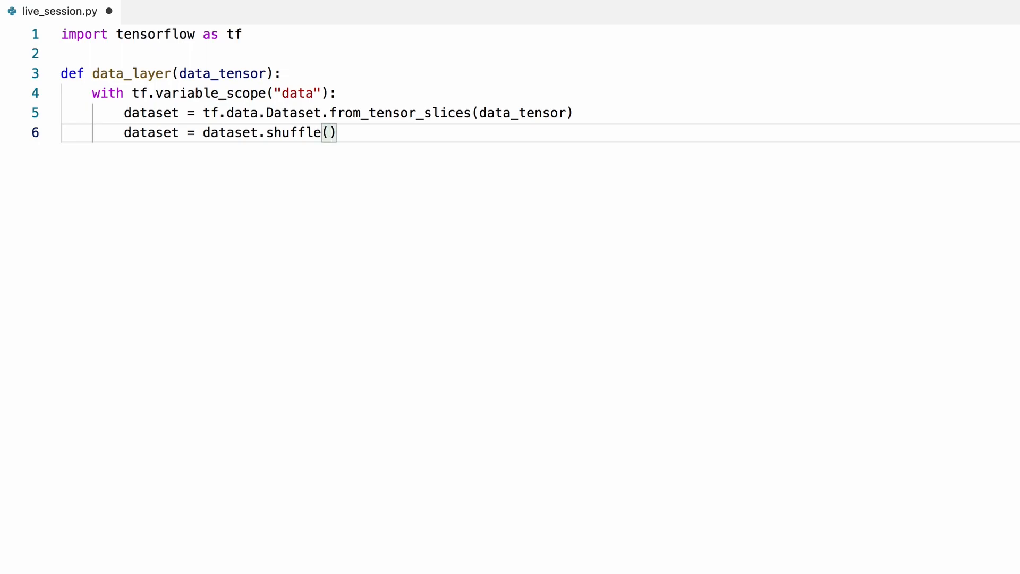
text(buffer_size)
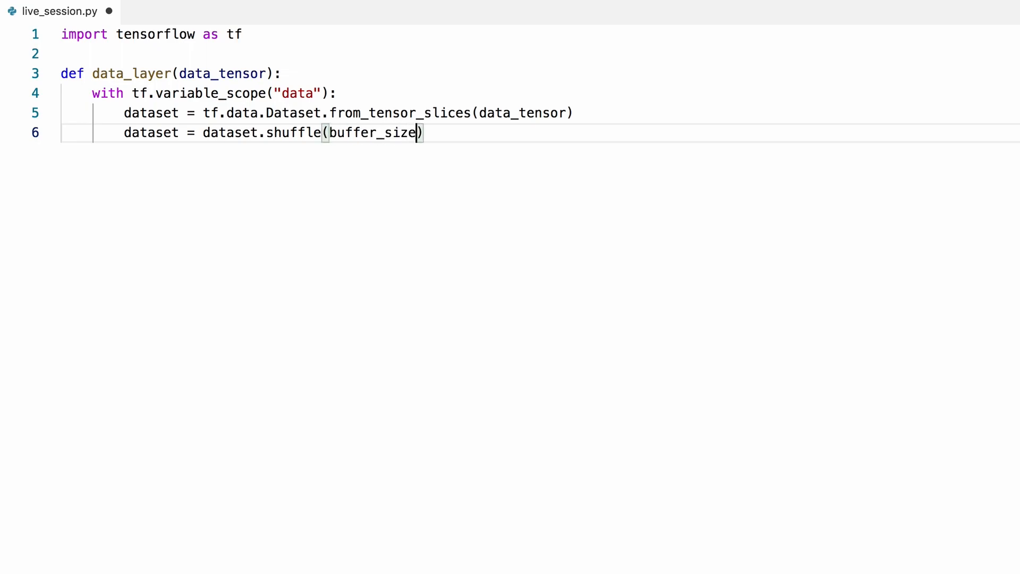
text(=600)
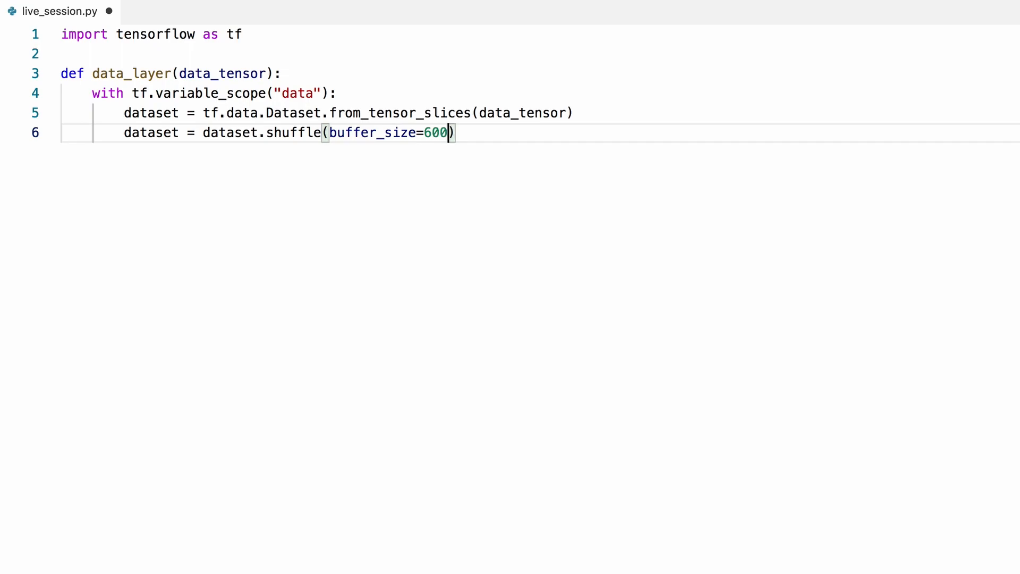
text(00)
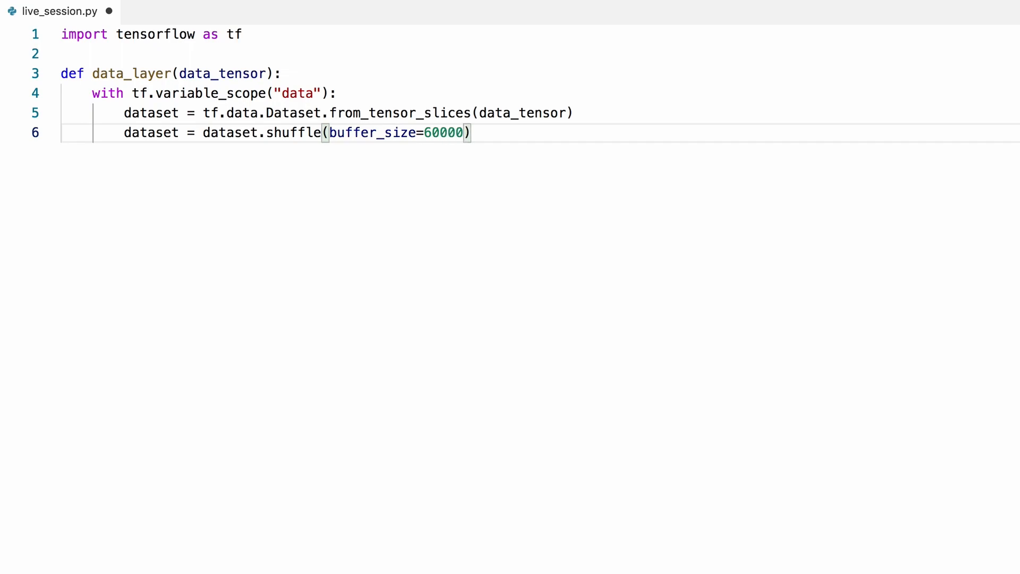
text(.repe)
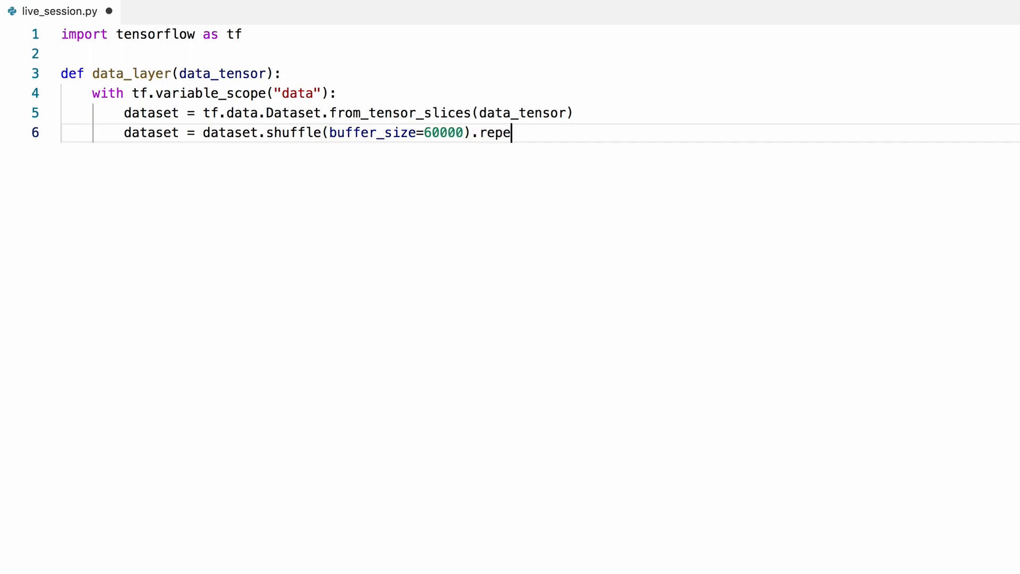
text(at())
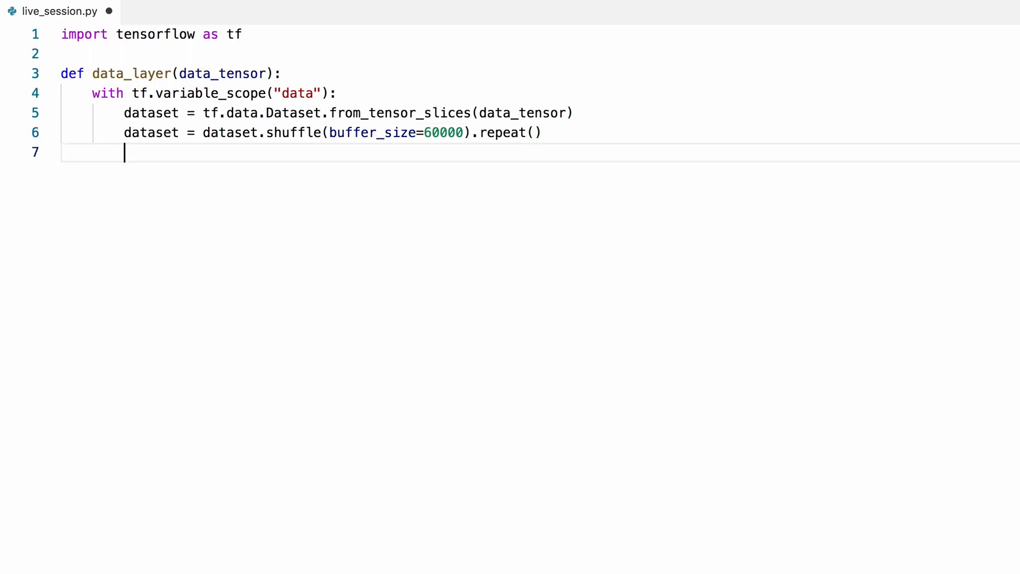
- Begin a dataset = dataset.map() line with empty arguments
text(dataset)
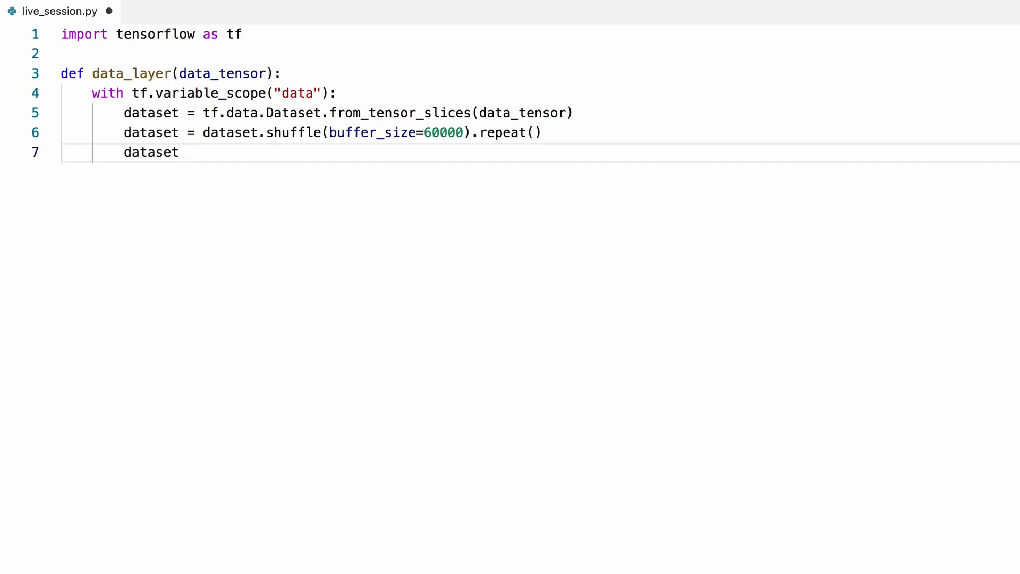
text(= d)
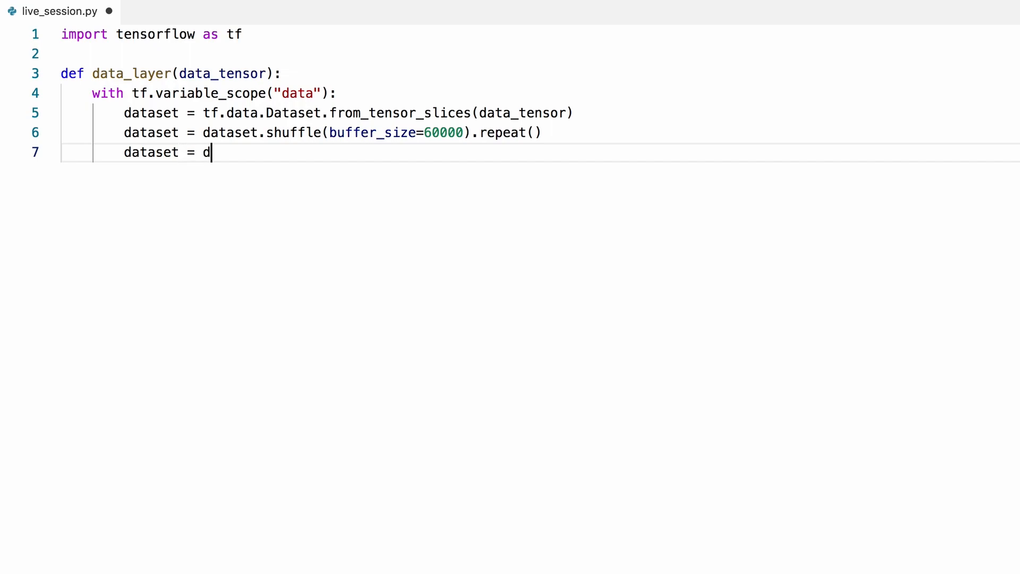
text(ataset.map()
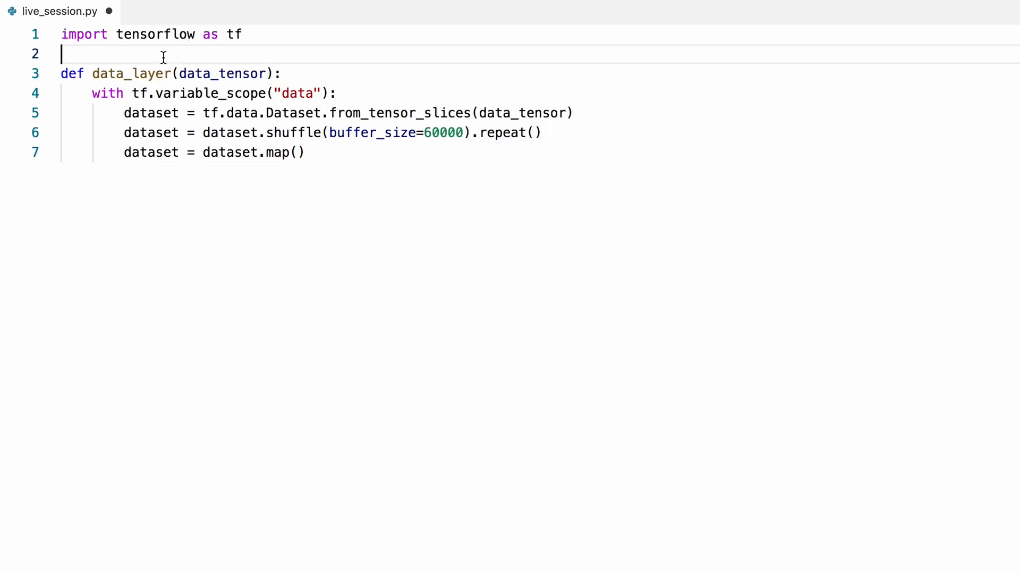
- Add a stub function preprocess_data(im, label)
text(def)
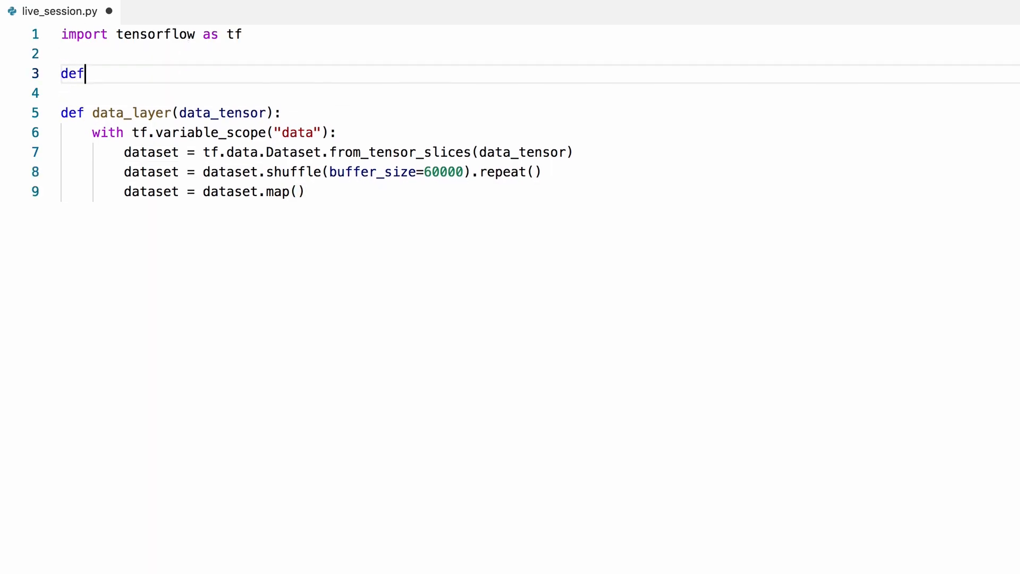
text(prepro)
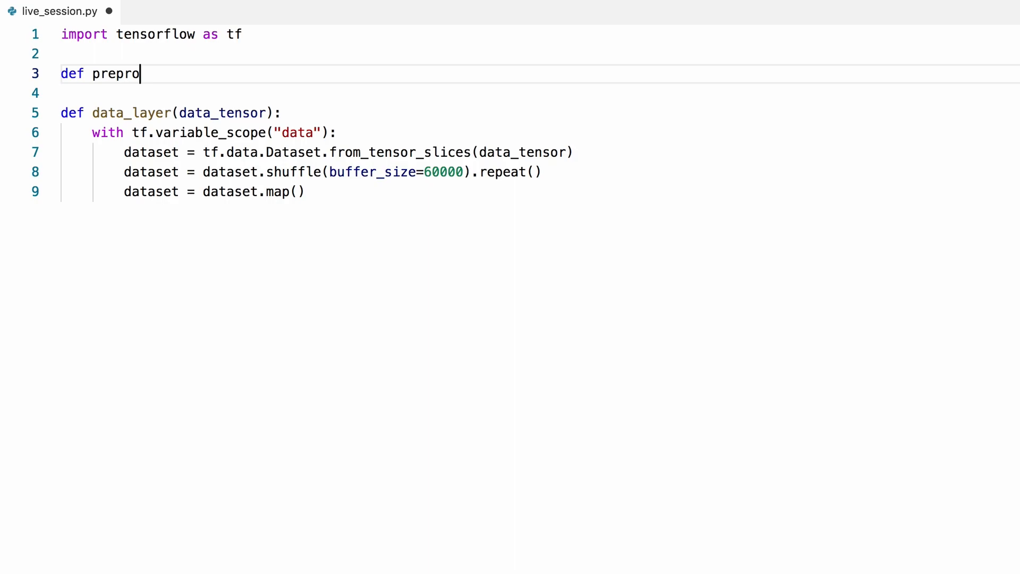
text(cess_data())
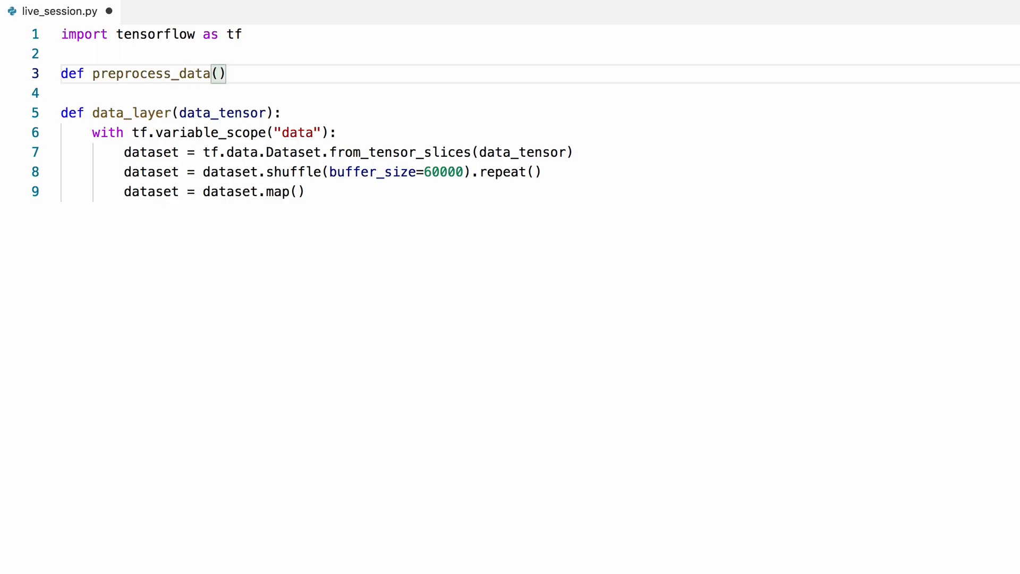
text(im, label)
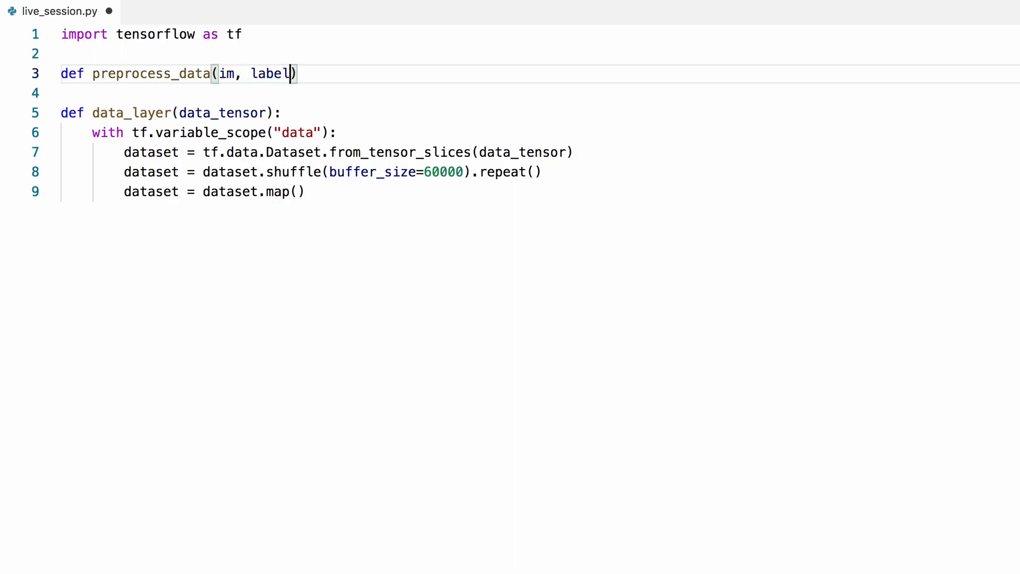
text(:)
text(pass)
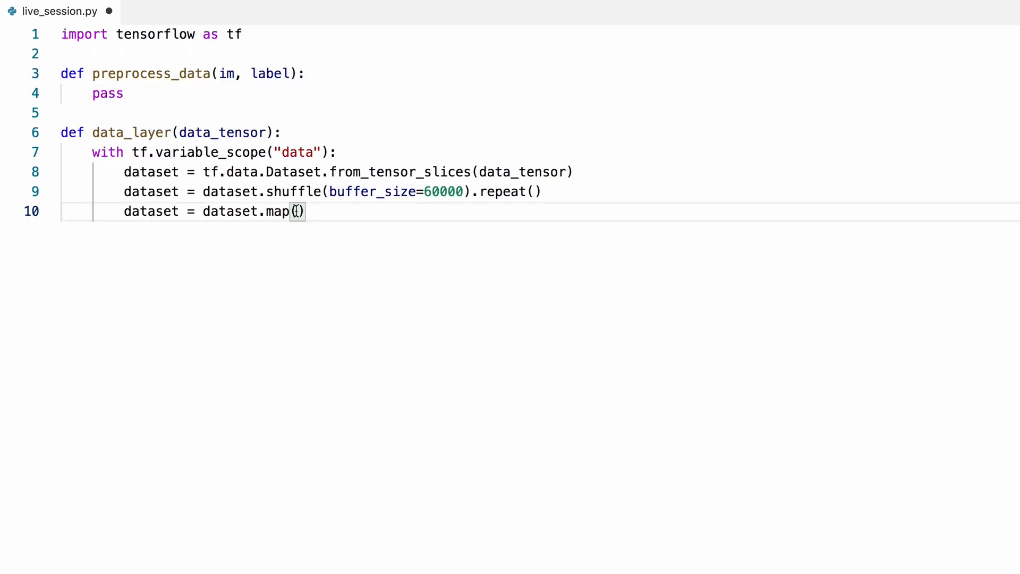
- Map preprocess_data with num_parallel_calls=num_threads, adding num_threads=8 to data_layer
text(preproce)
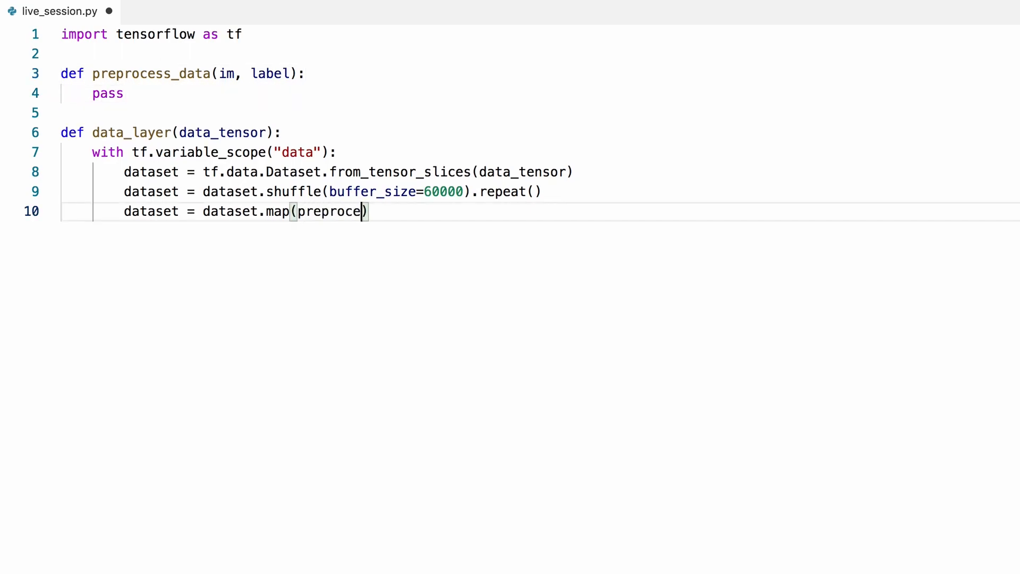
text(ss_data,)
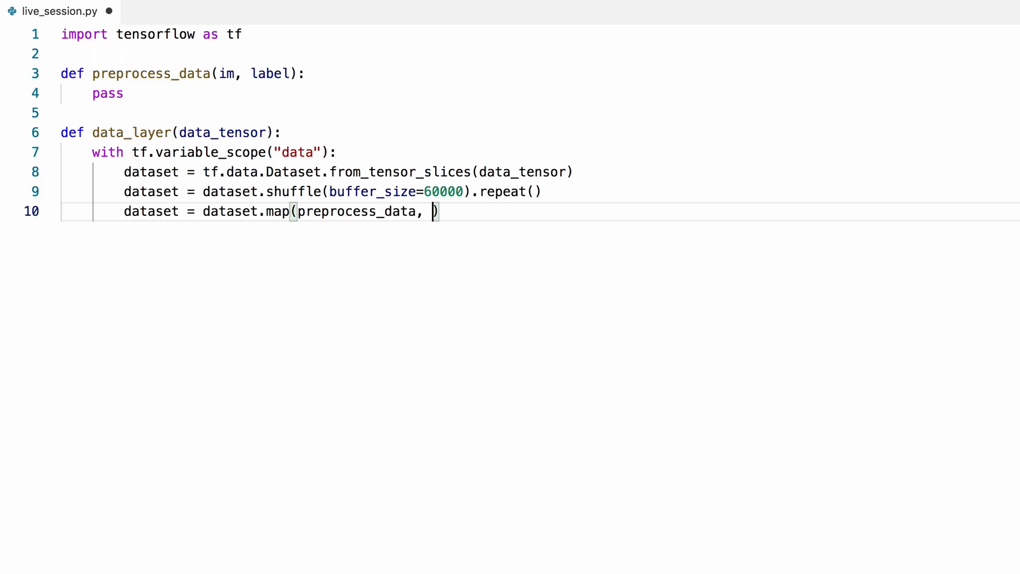
text(num_paral)
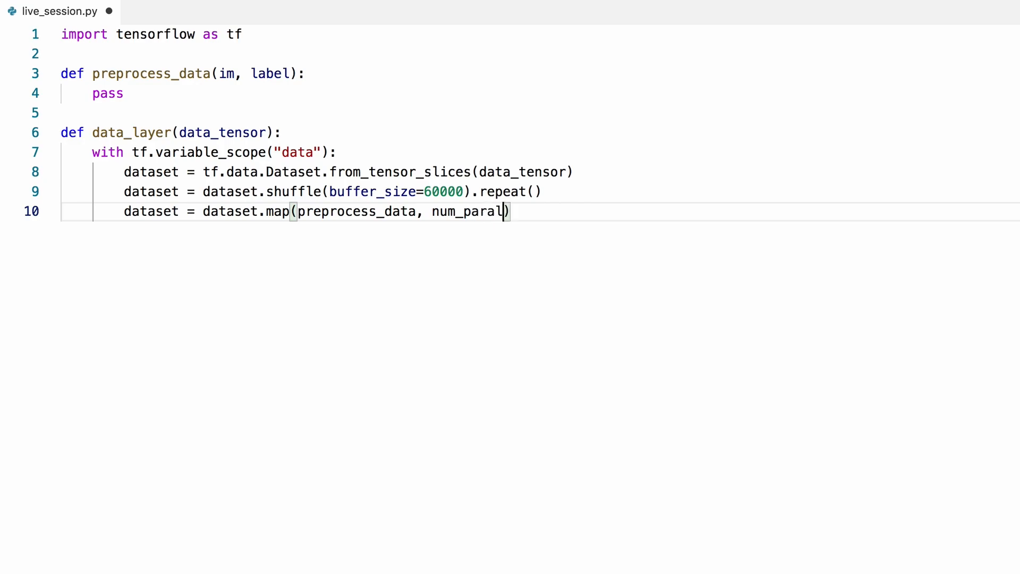
text(lel_calls)
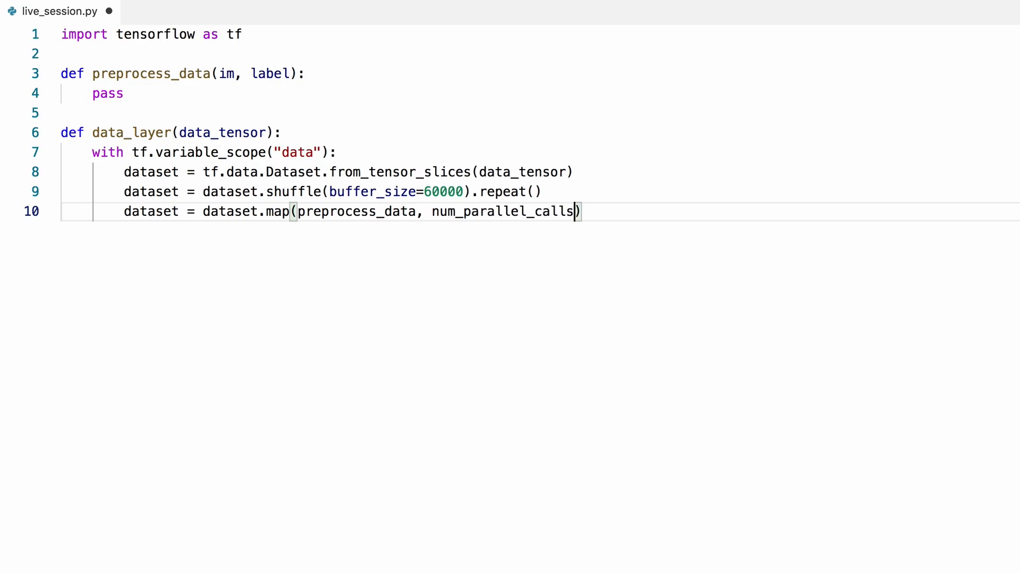
text(=num)
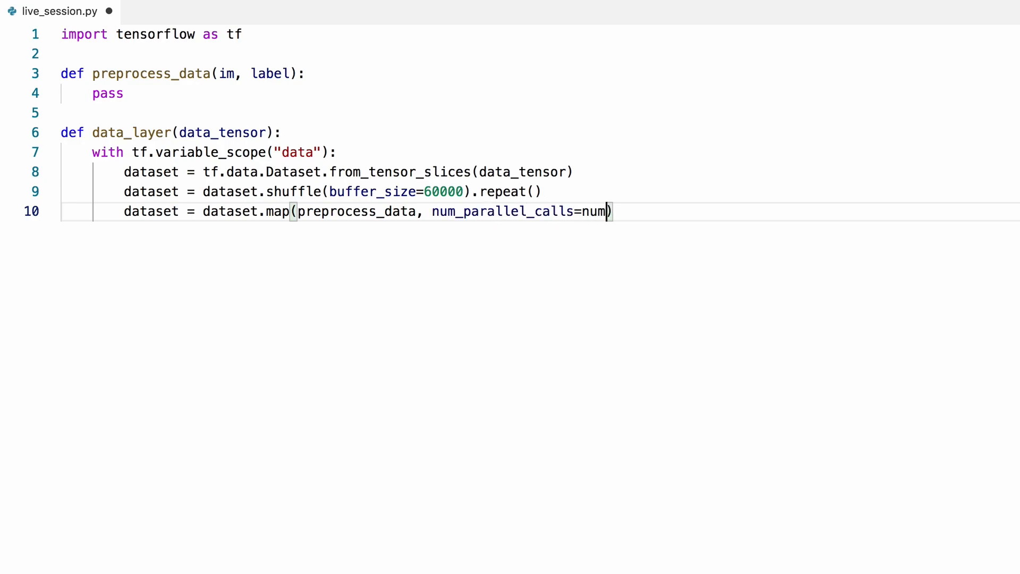
text(_threads)
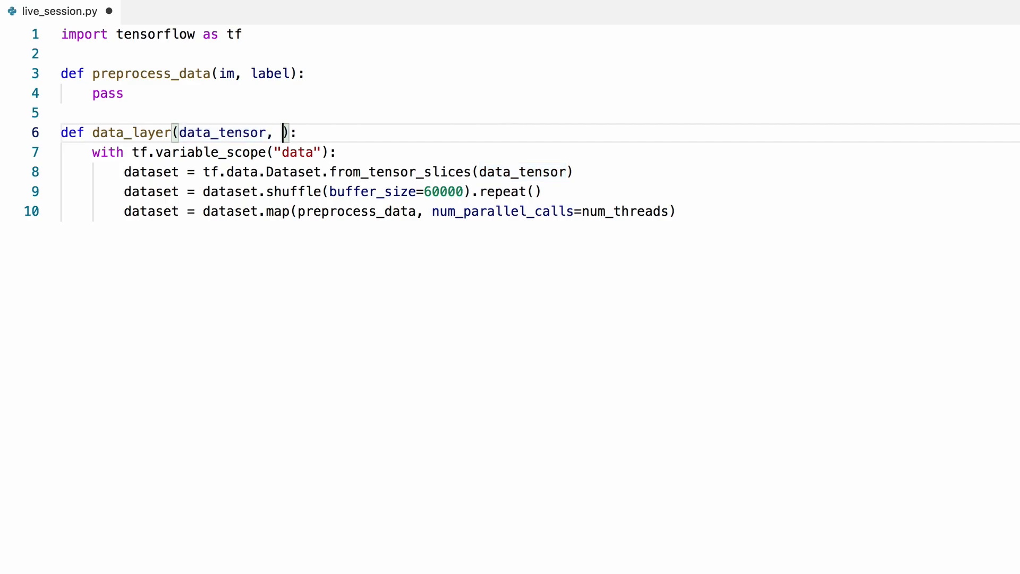
text(num_threads)
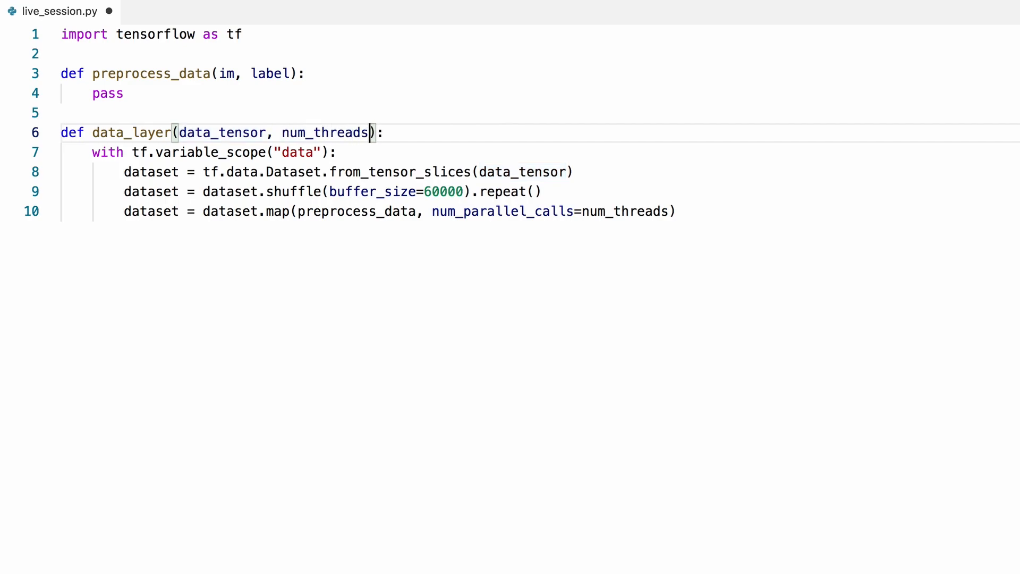
text(=8)
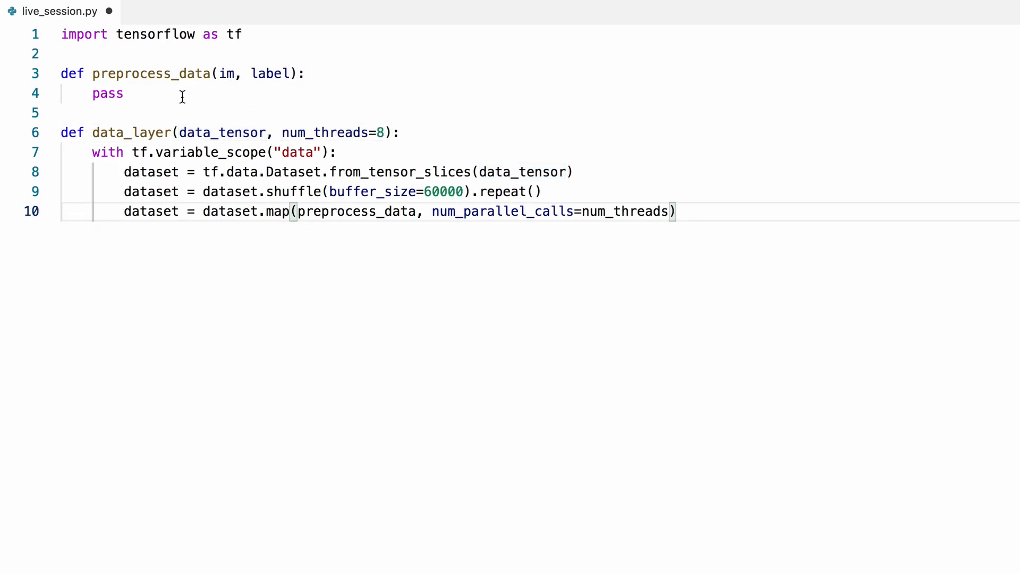
- Replace pass with lines casting im to tf.float32 and scaling by 127.5 minus 1
double_click(107, 93)
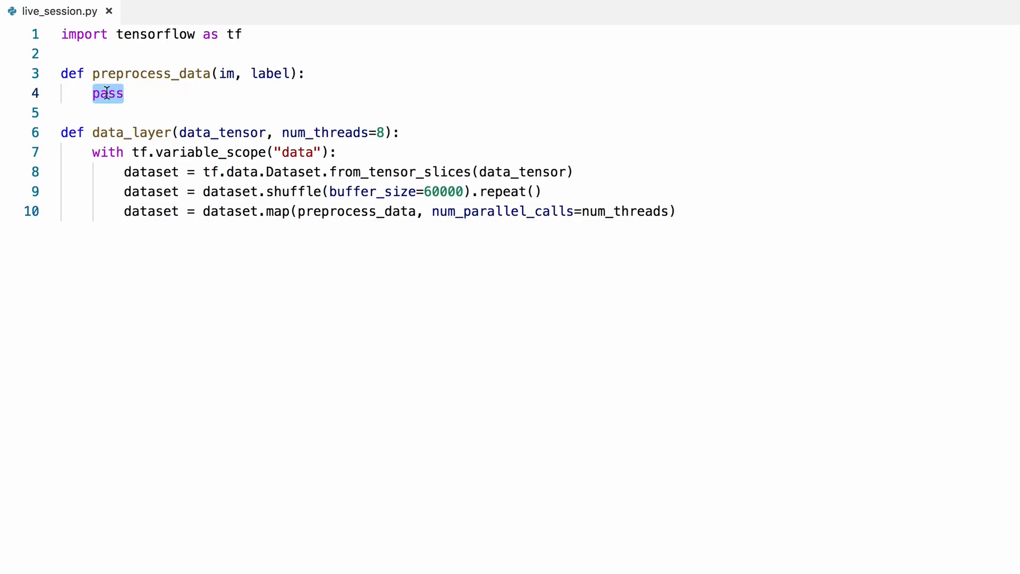
text(im = tf.cast()
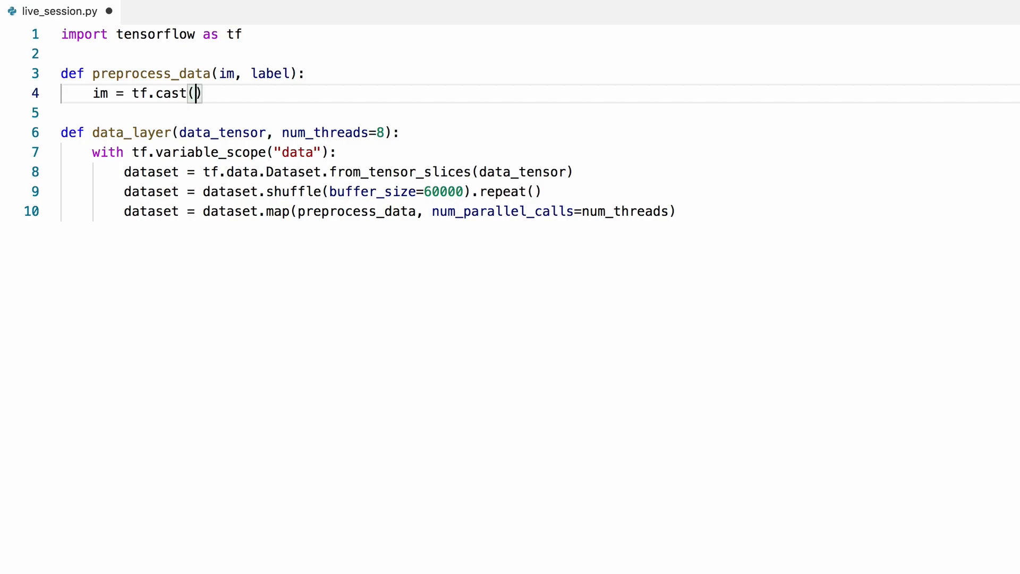
text(im, tf.float32)
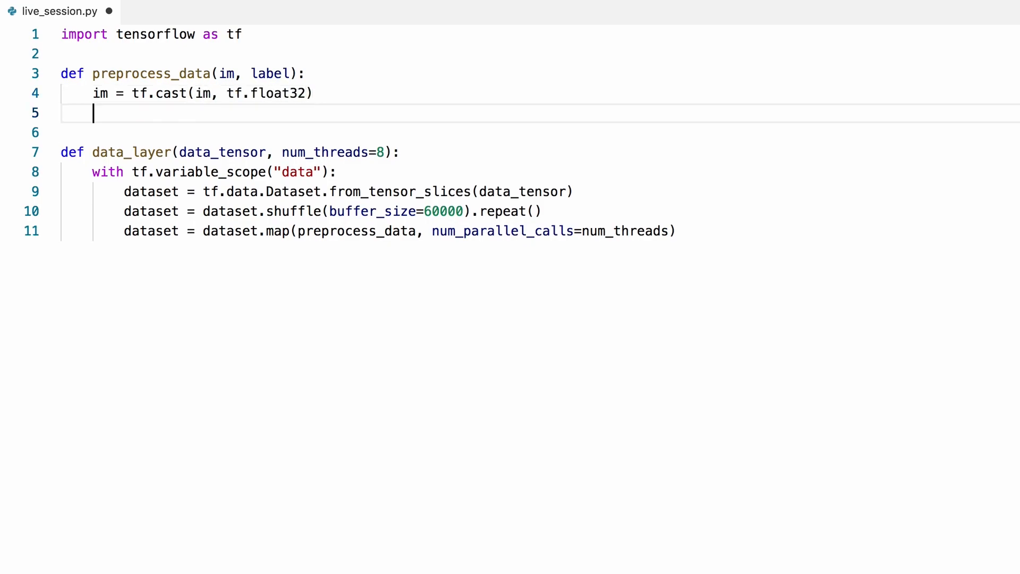
text(im = im)
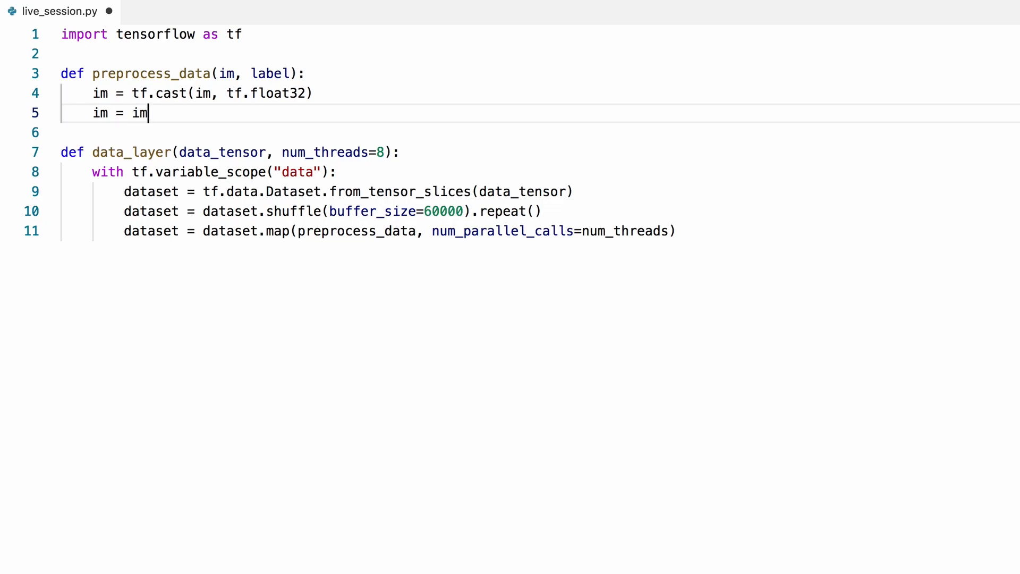
text(/ 127.5)
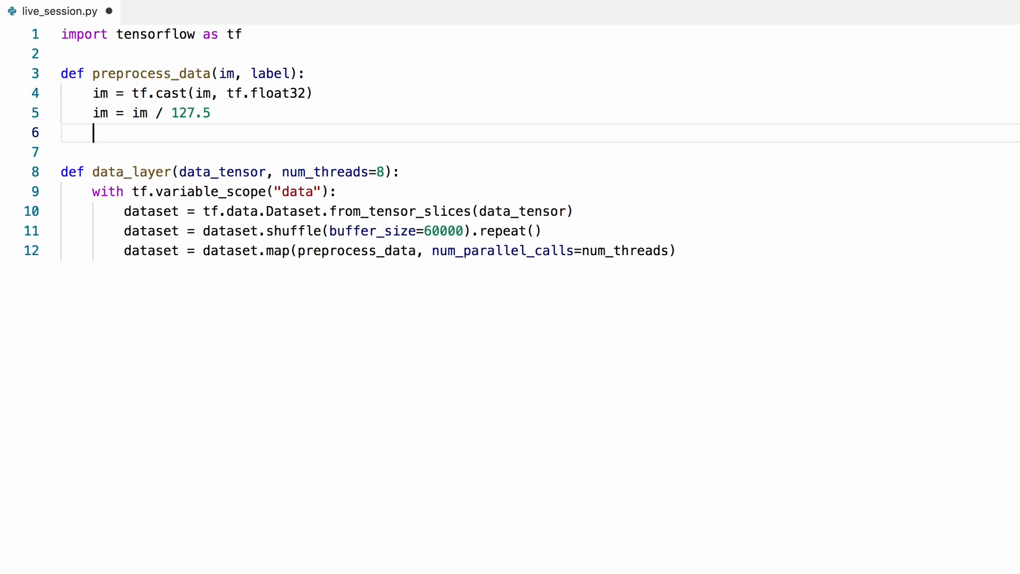
text(im = im - 1)
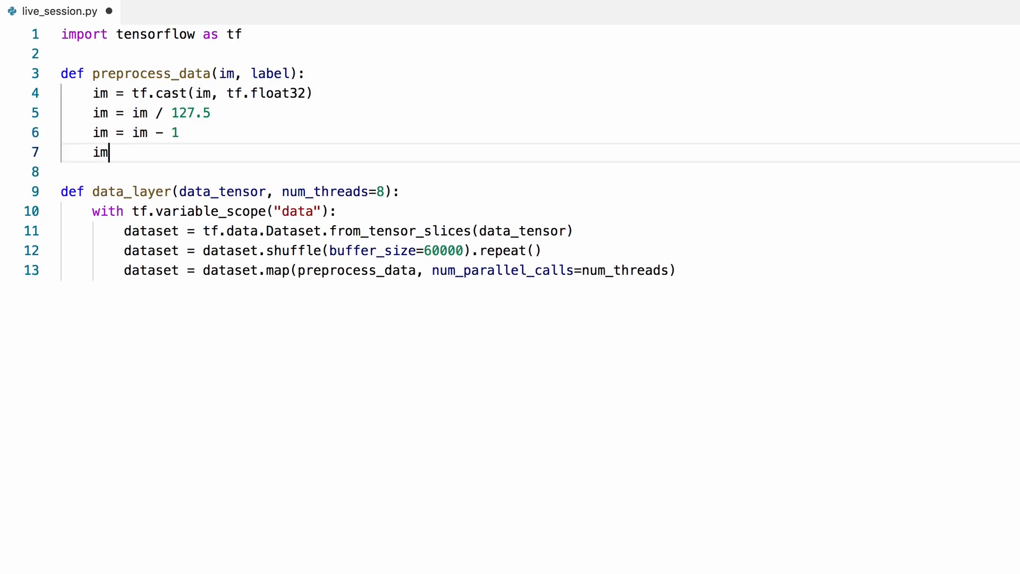
- Flatten im with tf.reshape(im, [-1]) and return im, label
text(= tf.r)
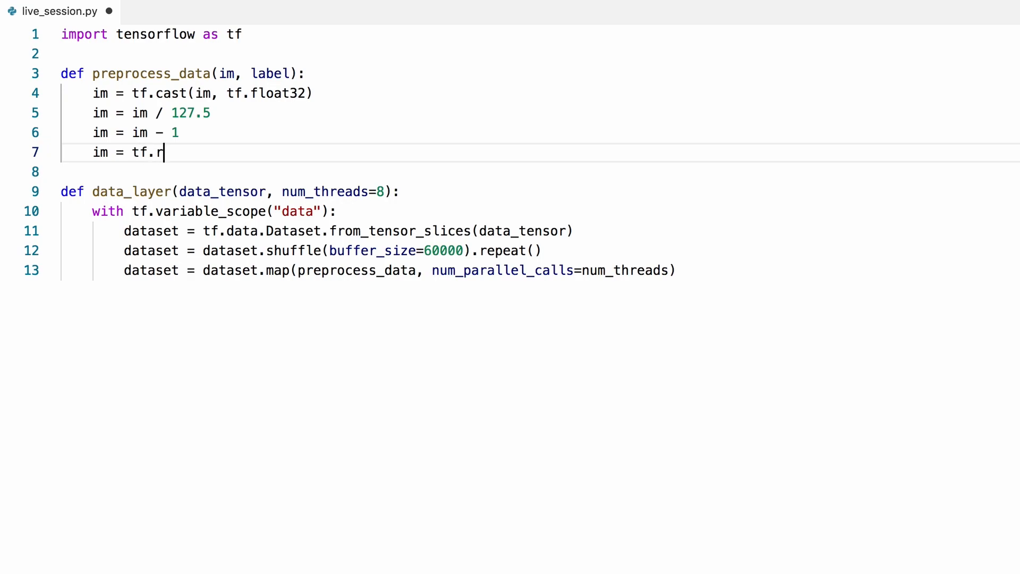
text(eshape)
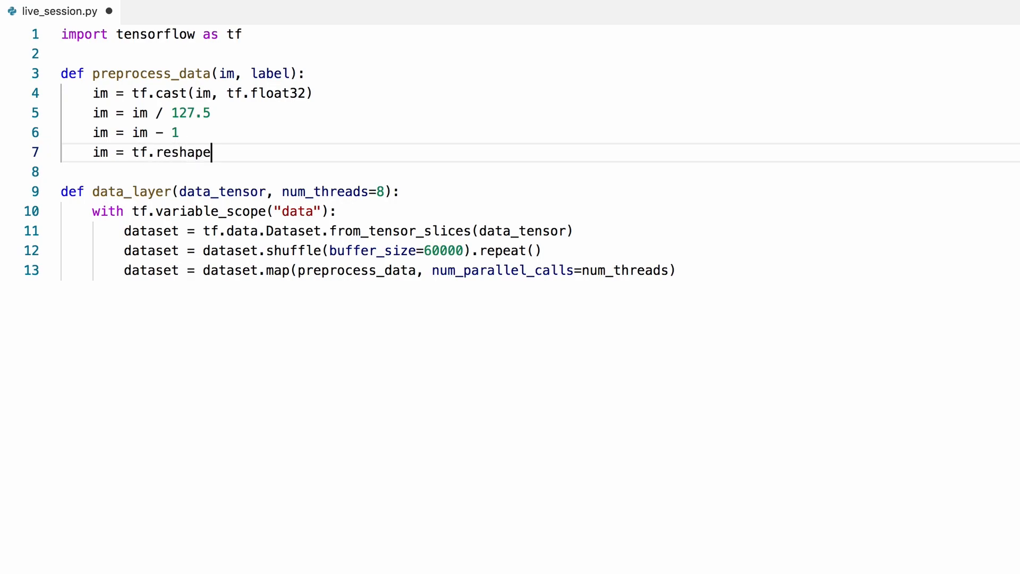
text((im))
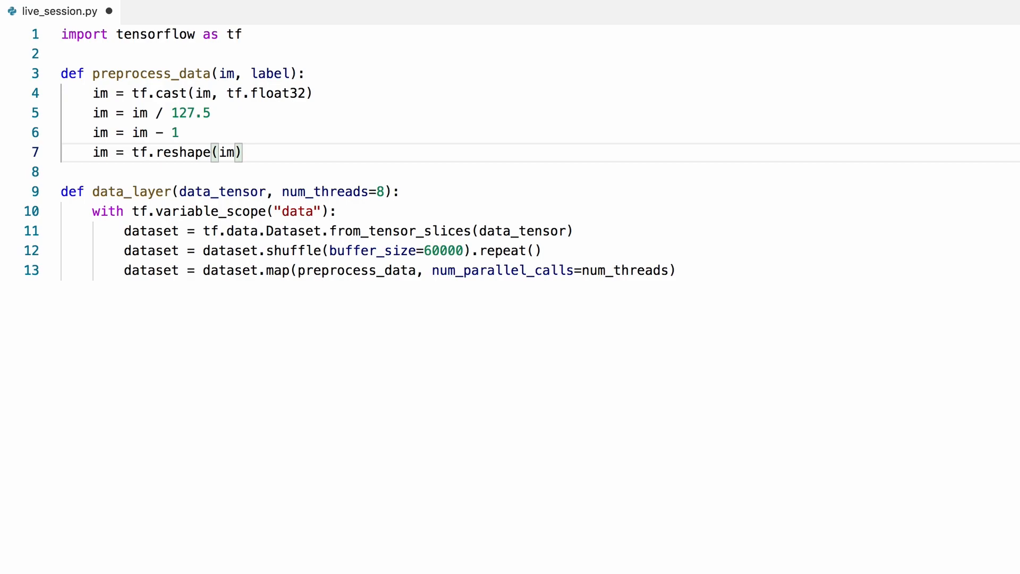
text(, [-1])
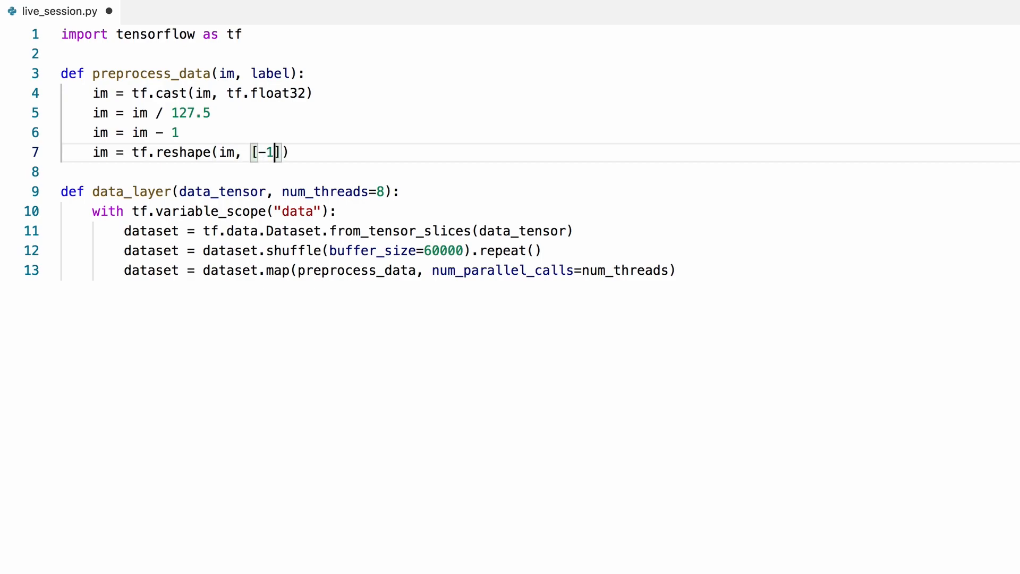
key(Enter)
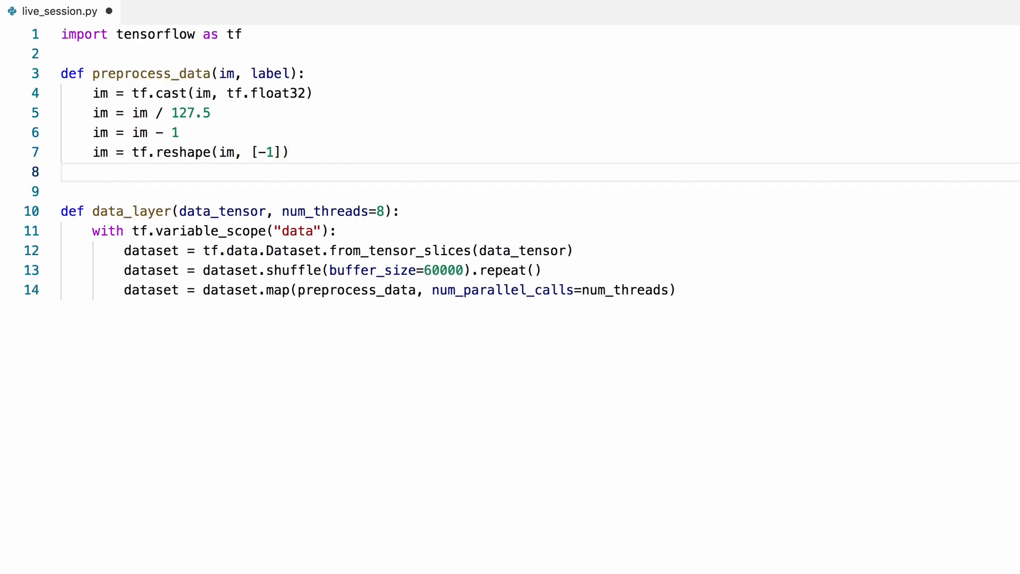
text(return i)
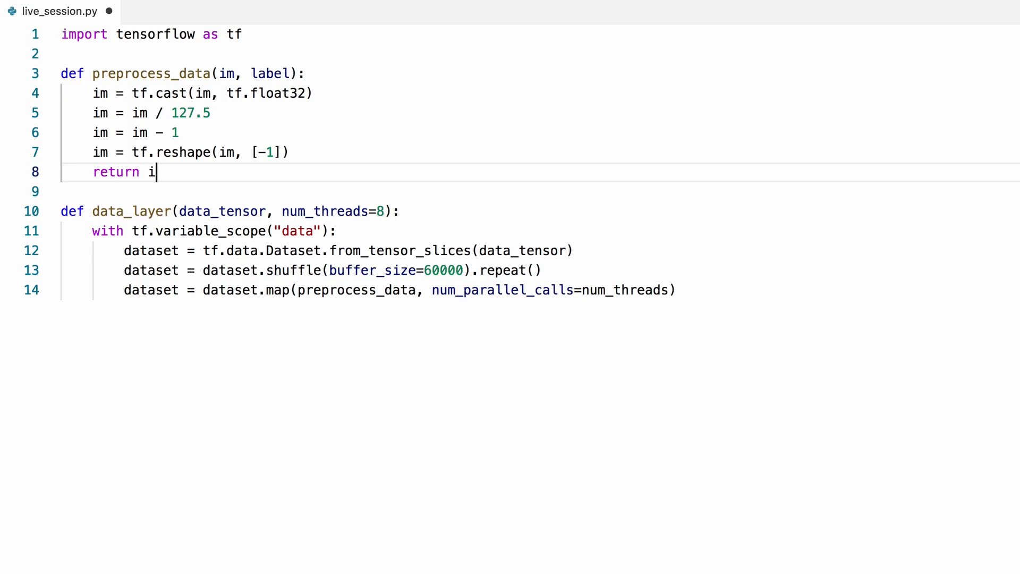
text(m, label)
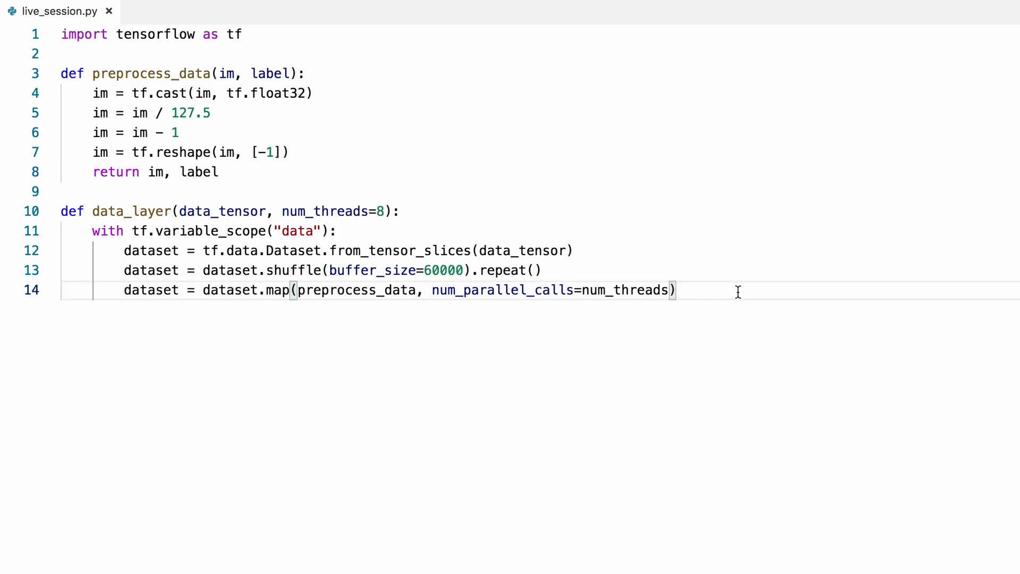
- Batch the dataset by a new batch_size parameter defaulting to 32
key(Enter)
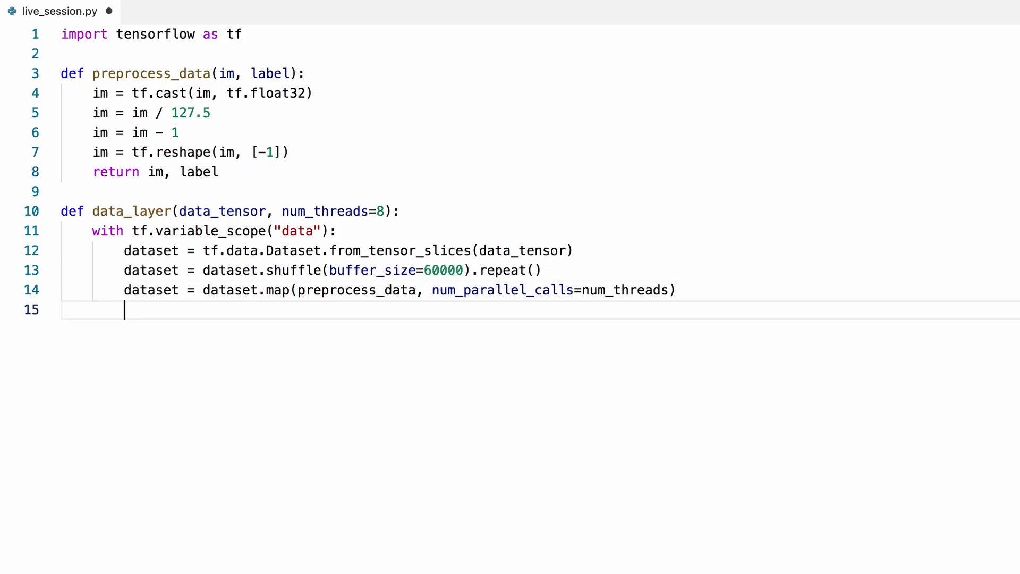
text(dataset = d)
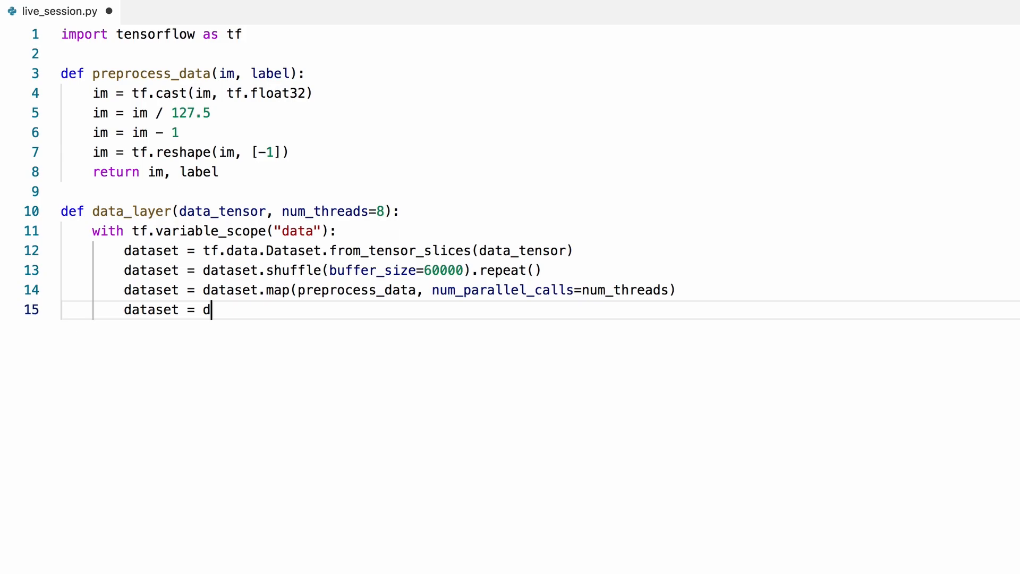
text(ataset.ba)
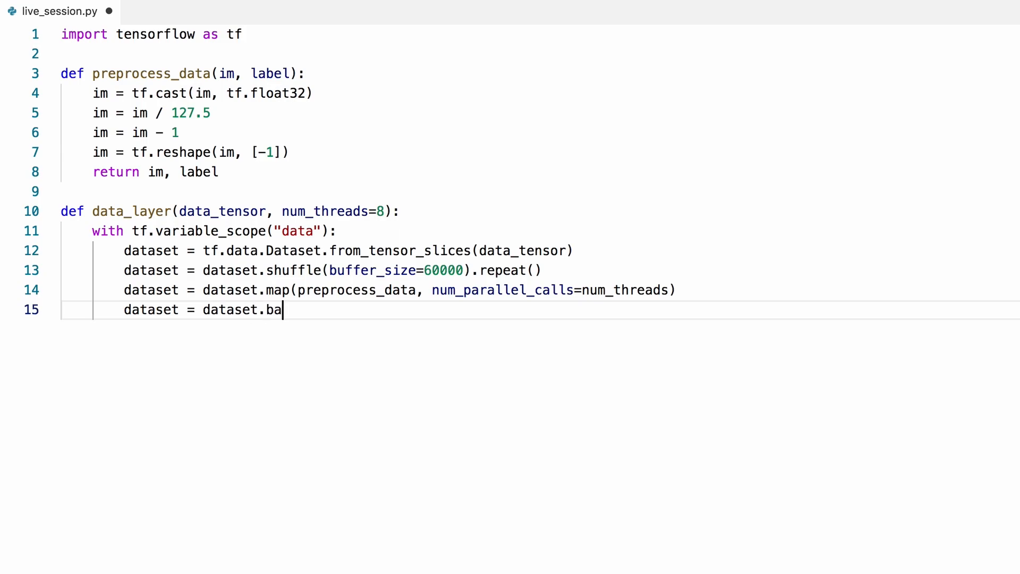
text(tch(batch_size)
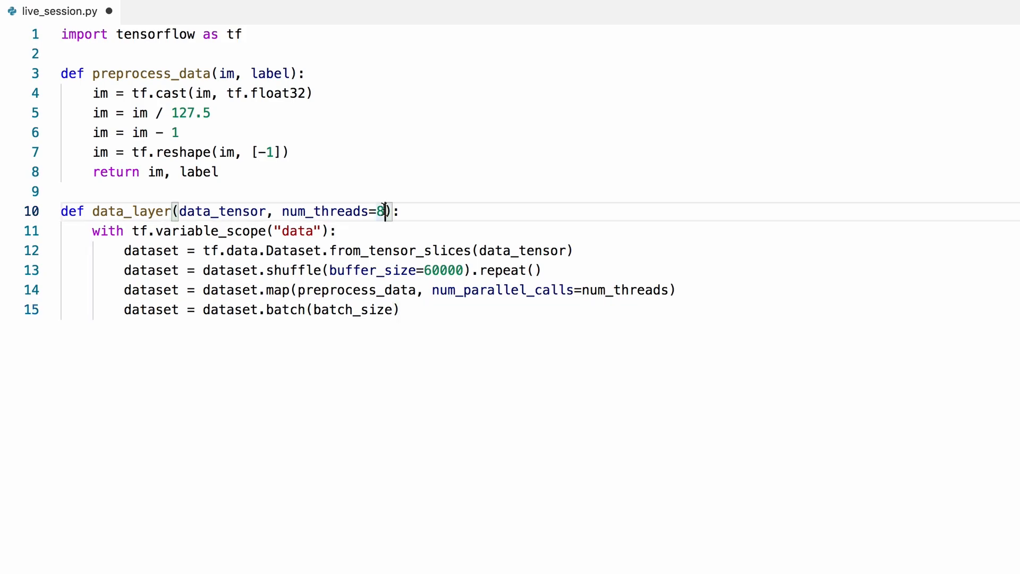
text(, batch_size)
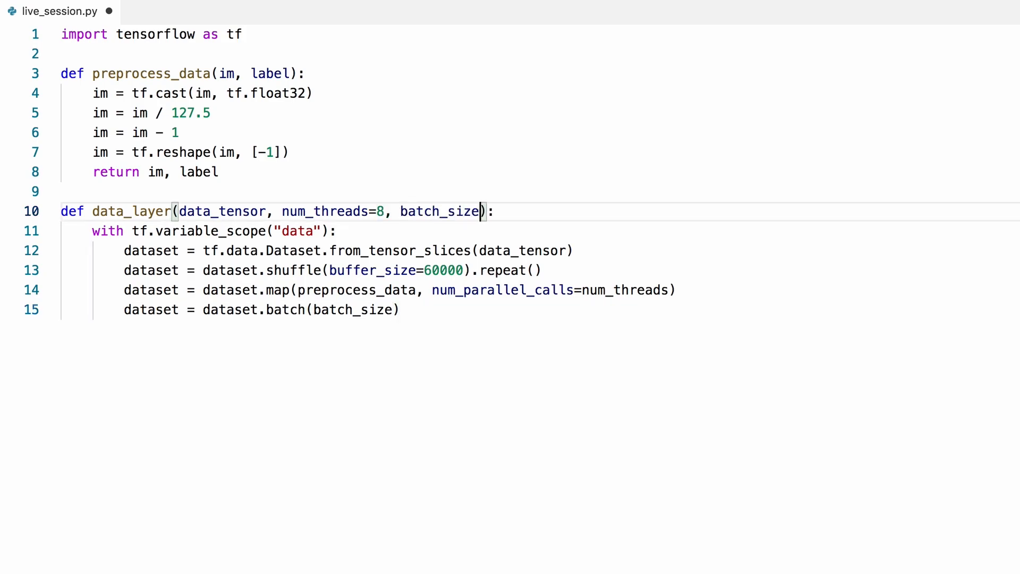
text(=32)
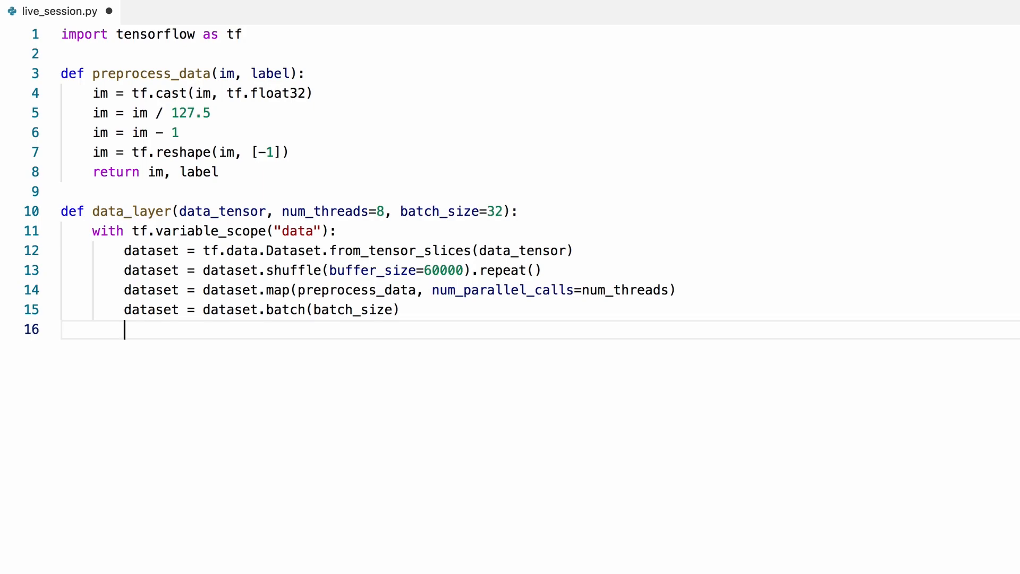
- Prefetch the dataset using a new prefetch_buffer parameter defaulting to 100
text(dataset)
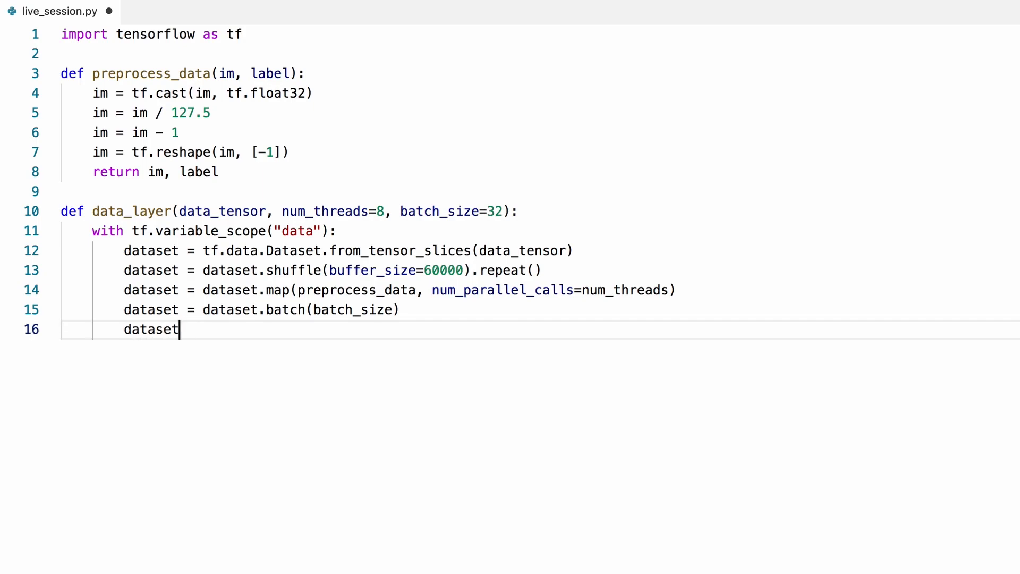
text(= dataset.)
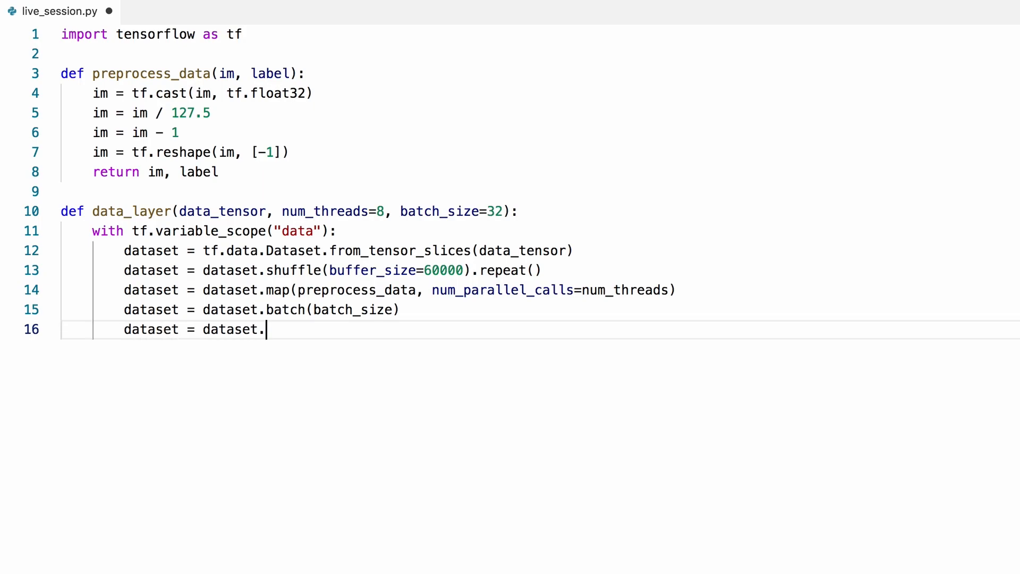
text(prefetch)
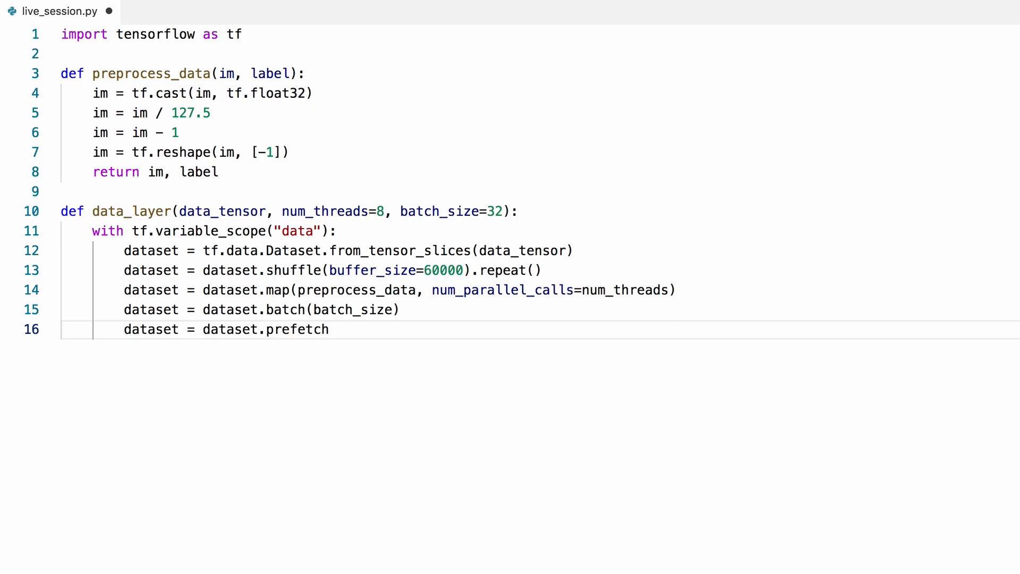
text((prefetch_buffer)
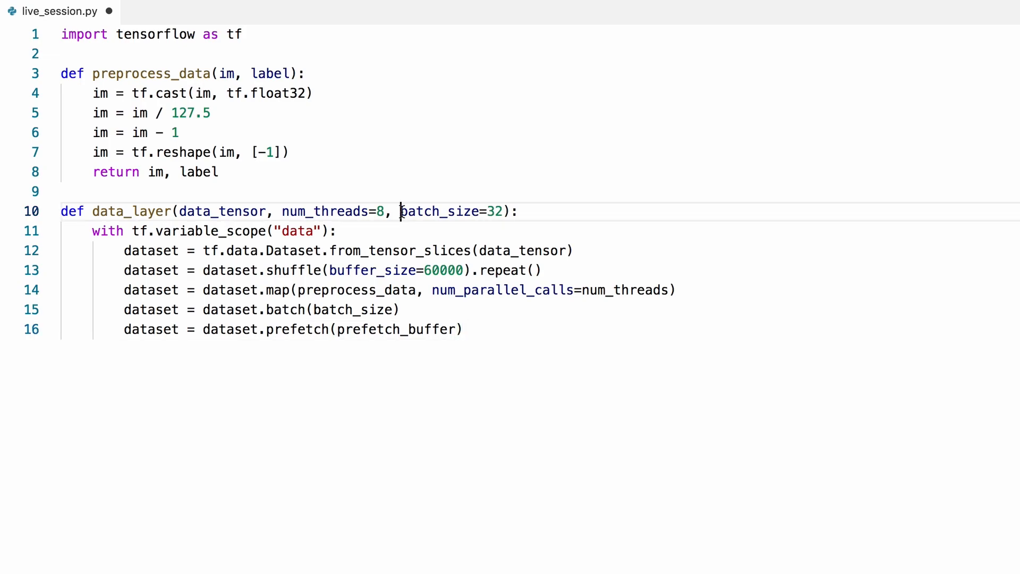
text(prefetch_)
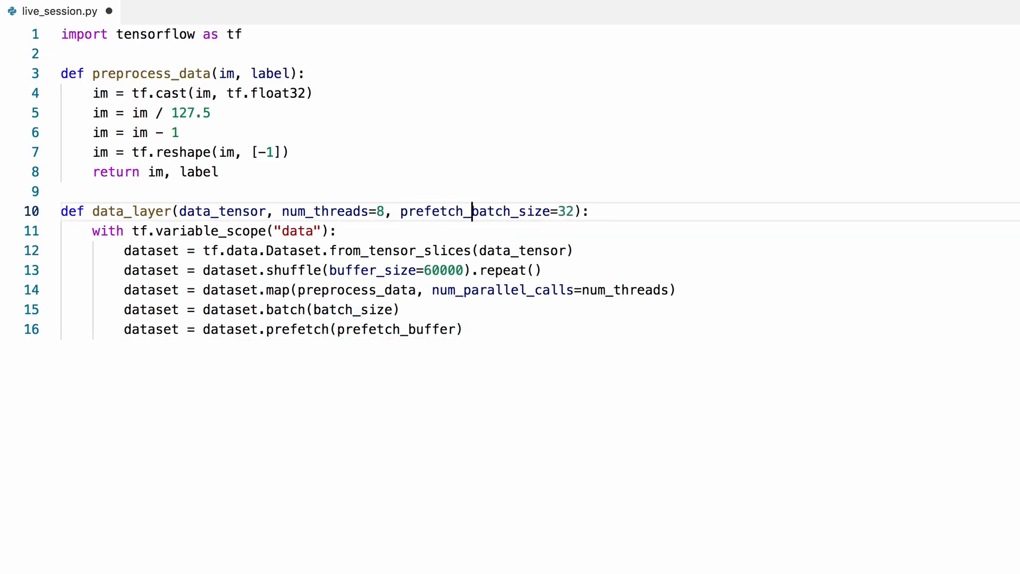
text(buffer=1b)
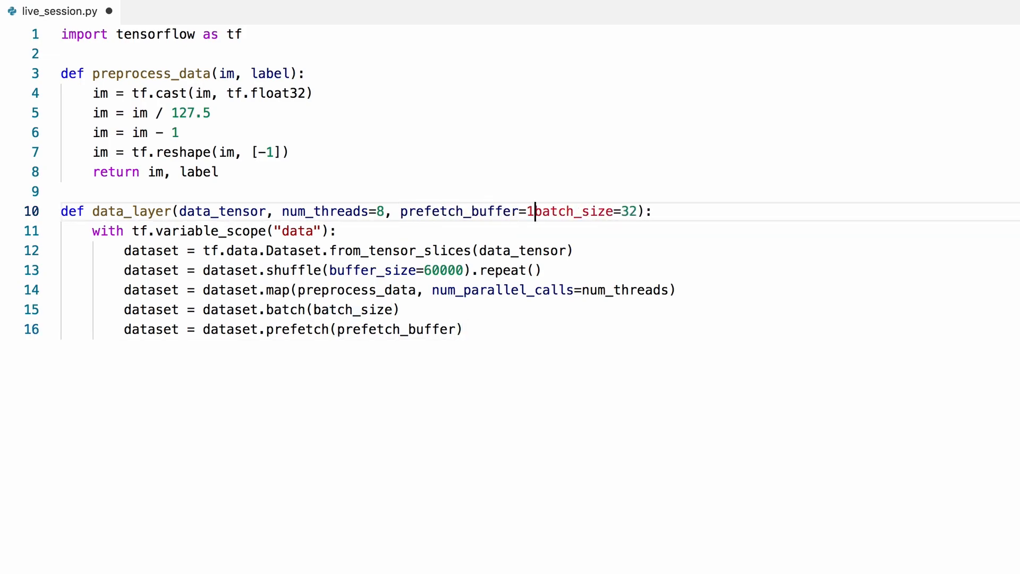
text(00,)
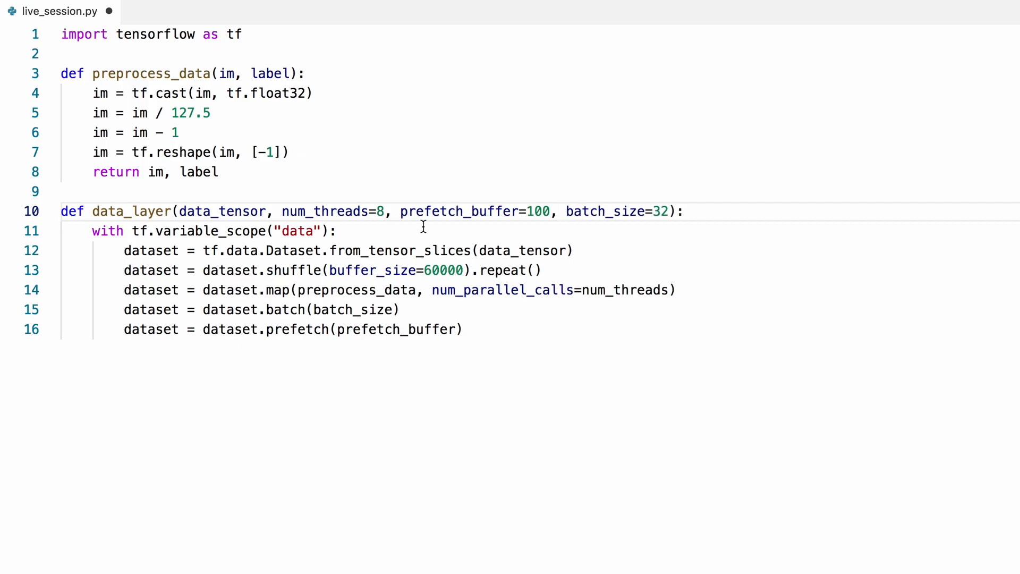
- Create iterator = dataset.make_one_shot_iterator() and return iterator from data_layer
text(itera)
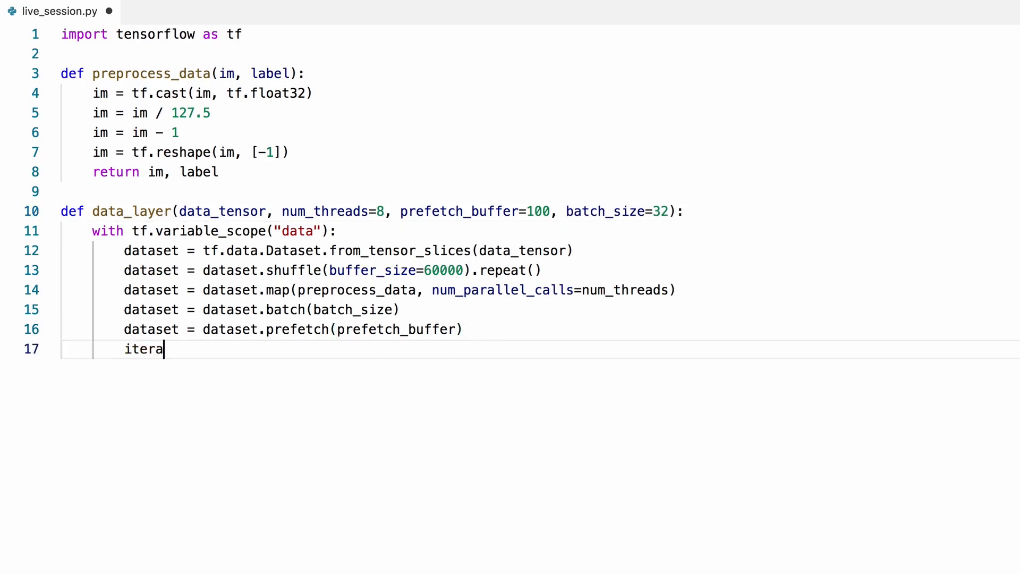
text(tor = dataset.make_one)
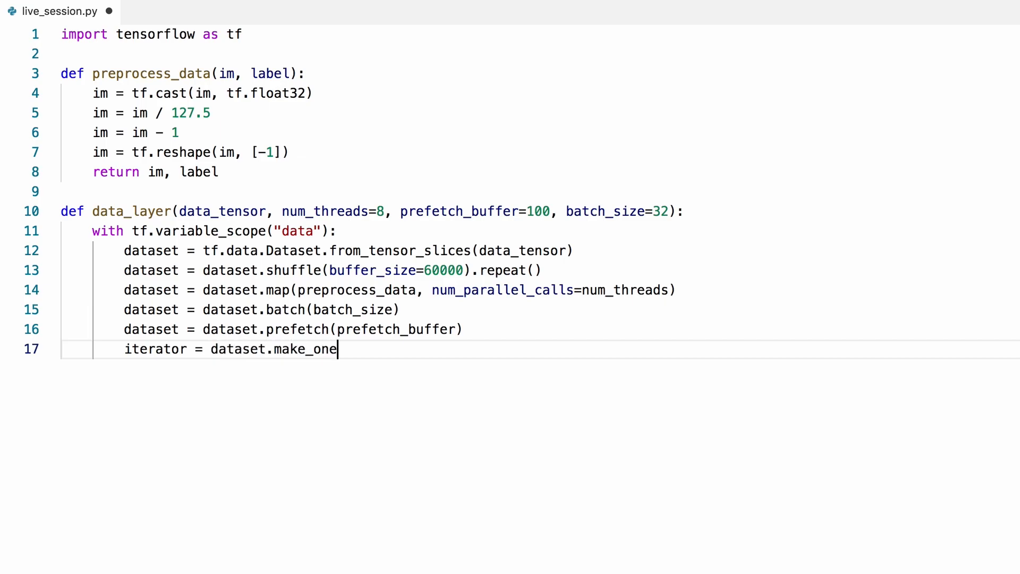
text(_shot_iterator)
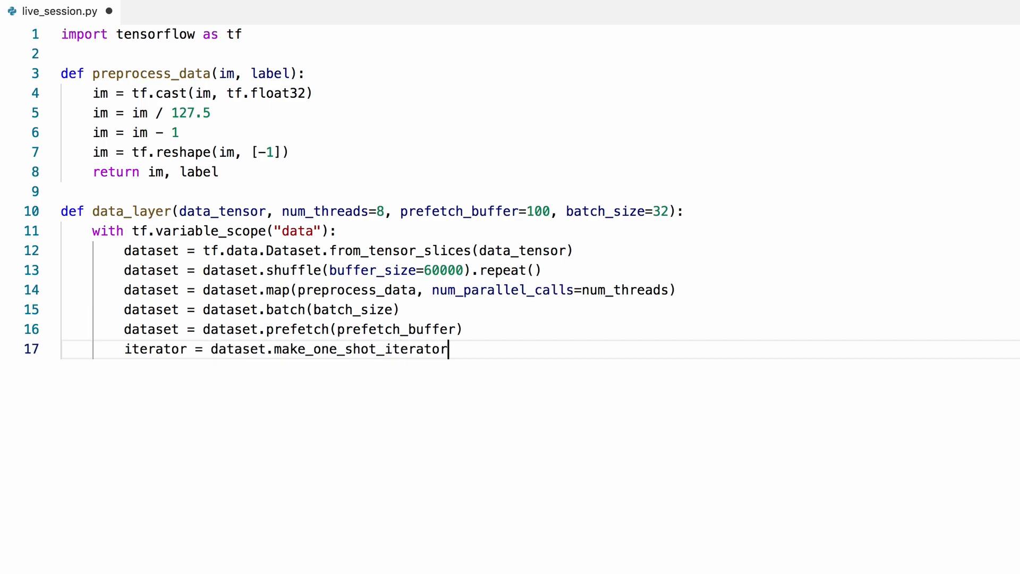
text(())
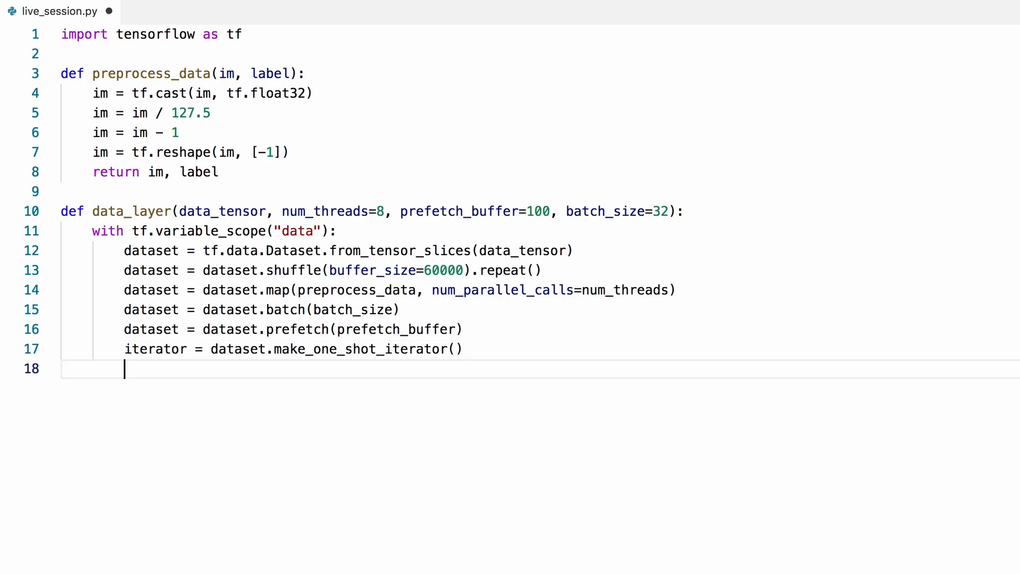
text(return iter)
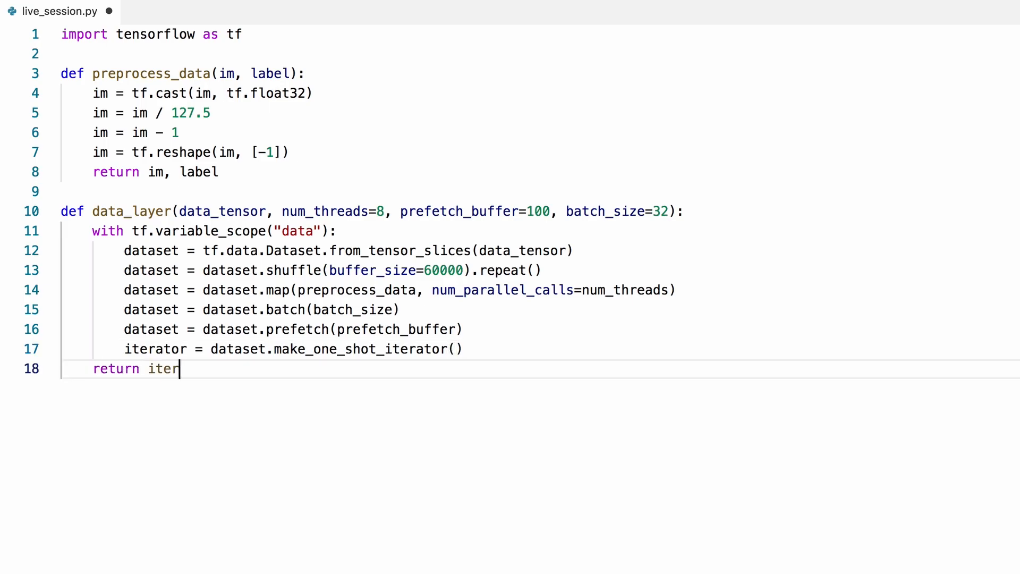
text(ator)
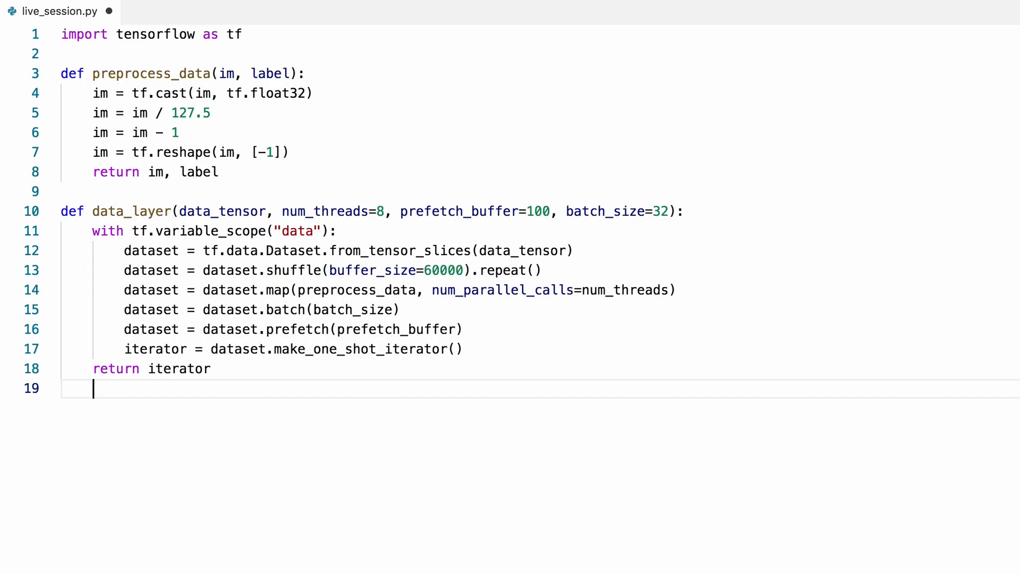
key(Enter)
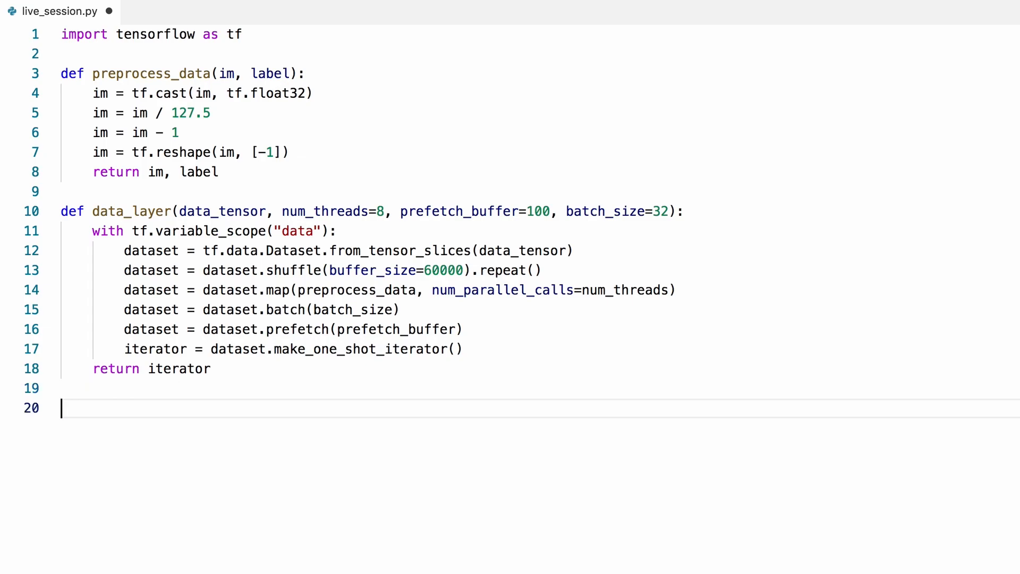
- Define model(input_layer) with a 512-unit tf.layers.dense followed by tf.nn.relu
text(def model()
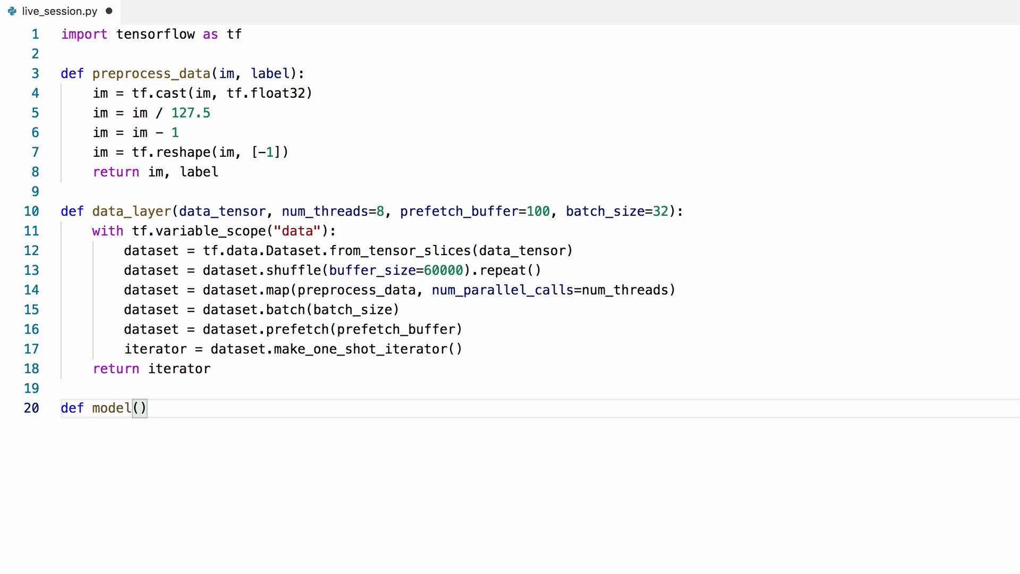
text(input_layer)
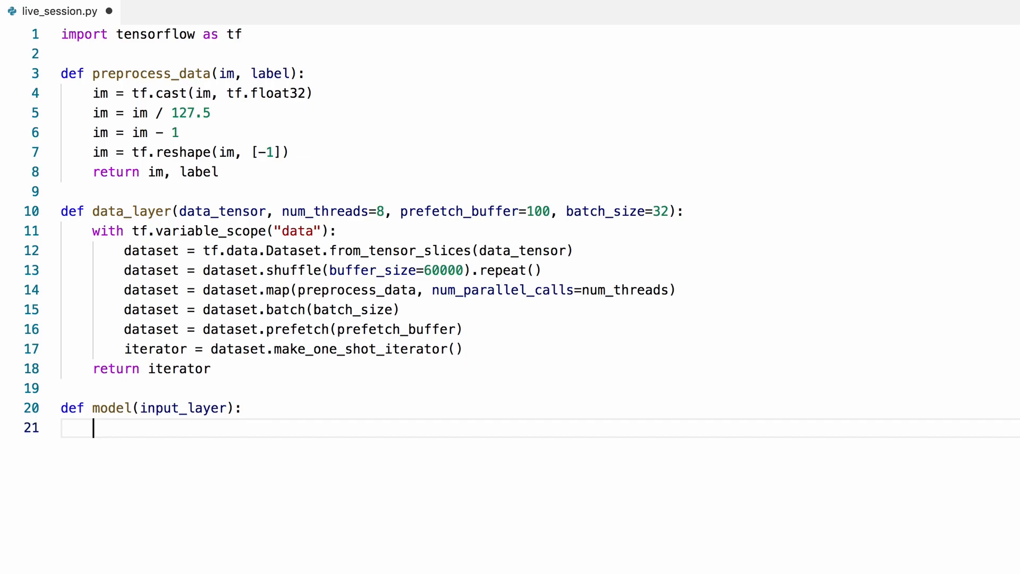
text(net)
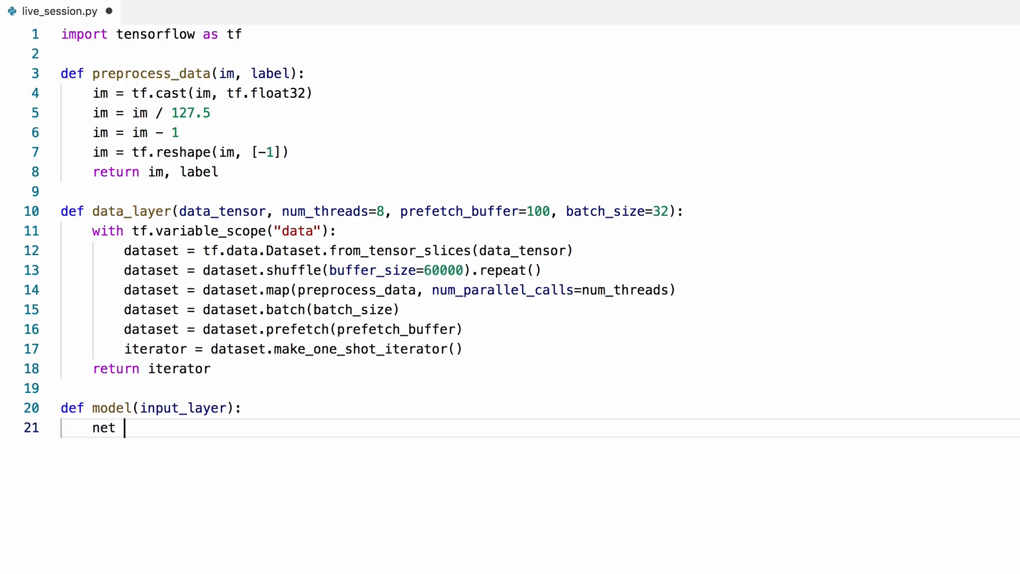
text(= tf.layer)
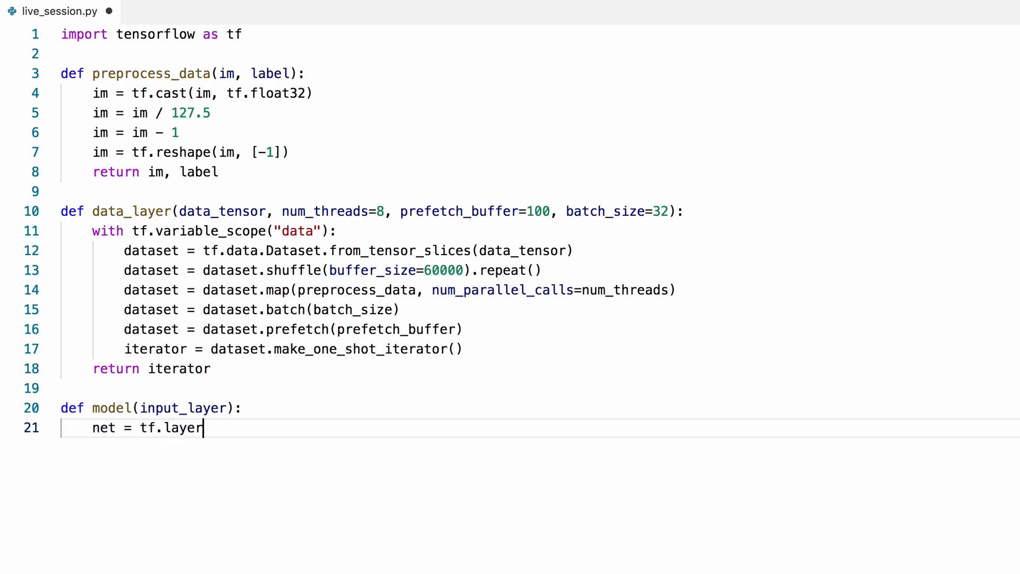
text(s.dense(in)
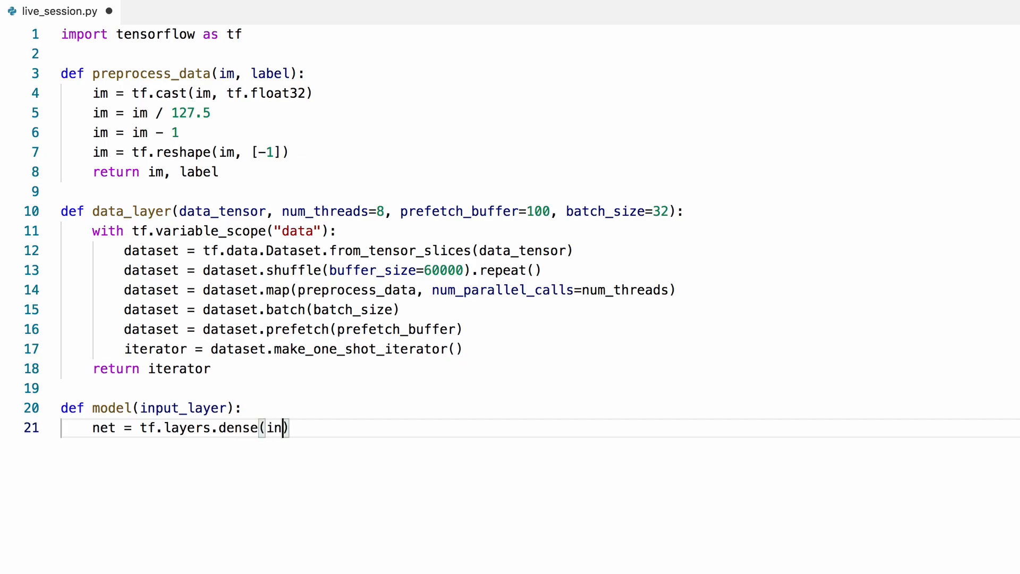
text(put_layer)
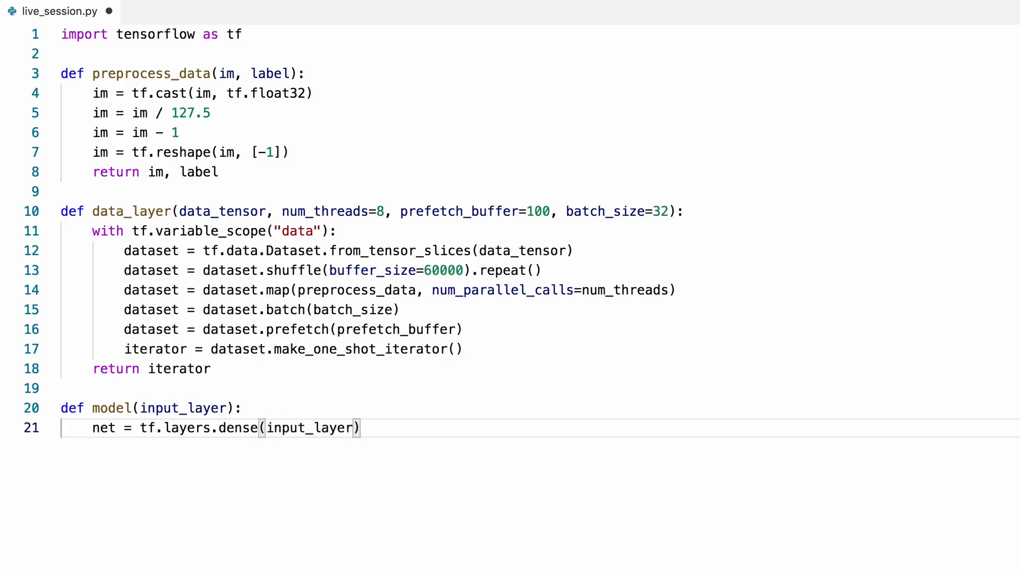
text(, 512)
text(net =)
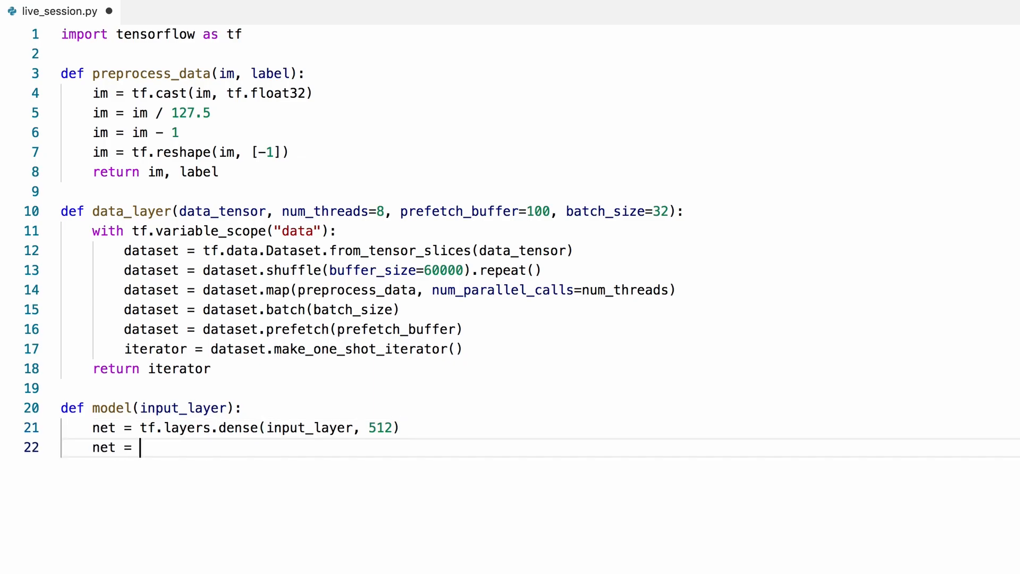
text(tf.nn.re)
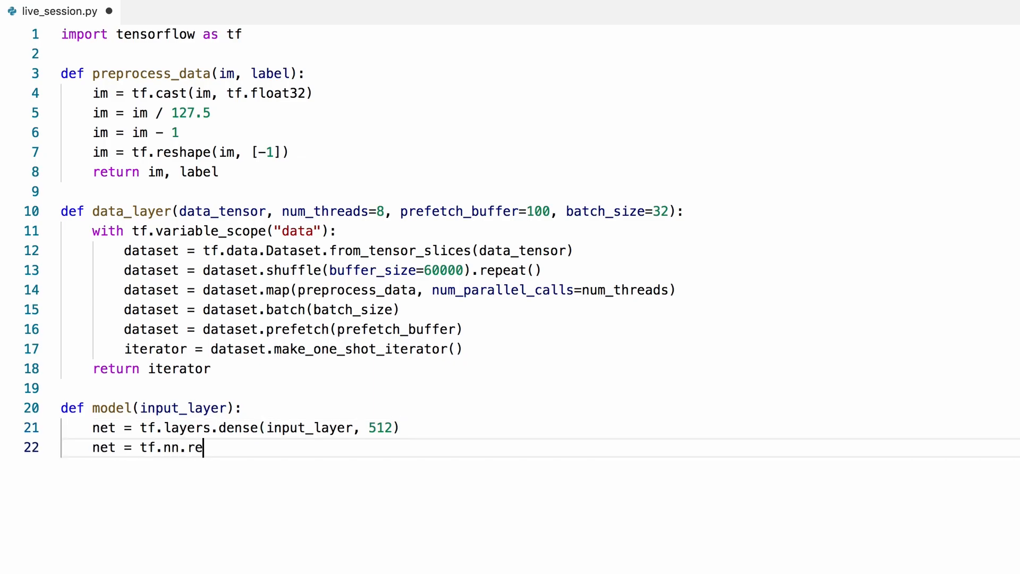
text(lu(net))
text(net =)
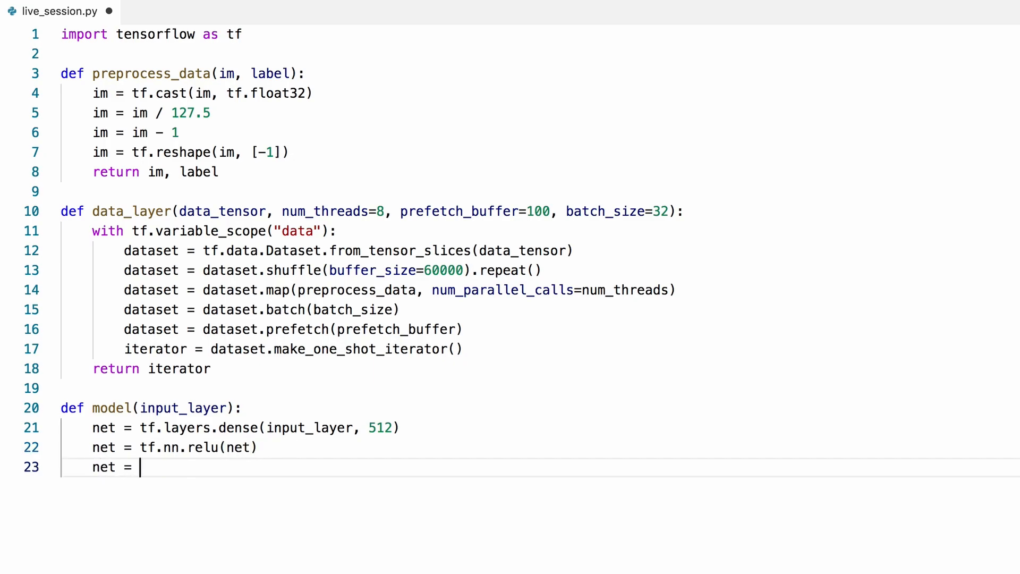
- Add a num_classes output dense layer, num_classes defaulting to 10, and return net
text(tf.l)
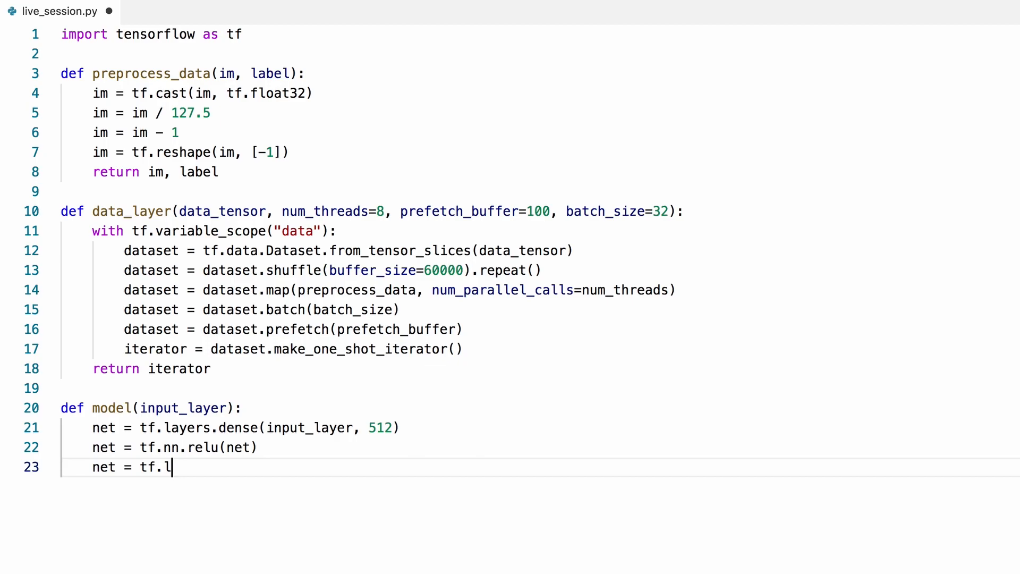
text(ayers.dents)
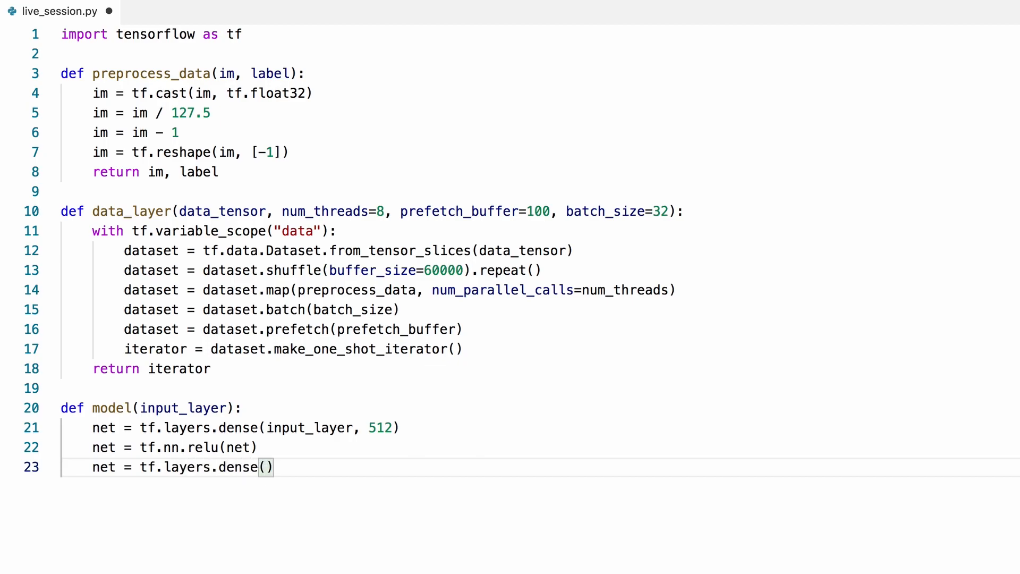
text(net, nu)
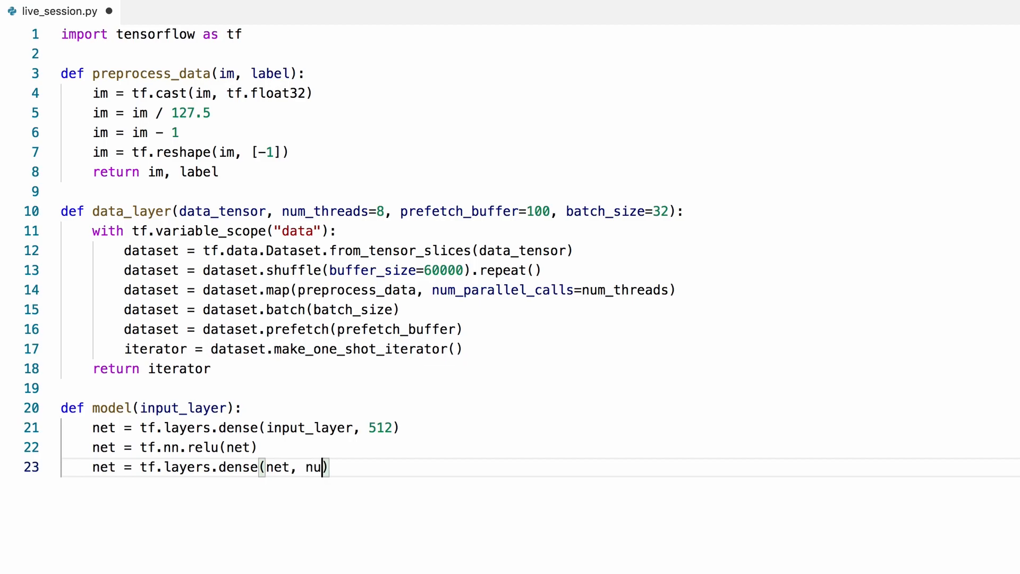
text(m_classes)
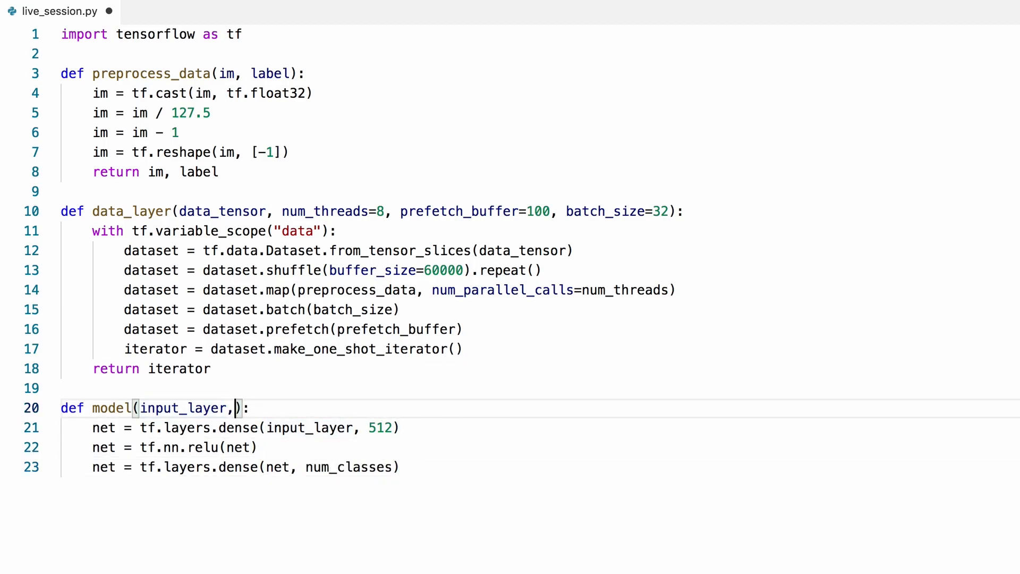
text(num_classes)
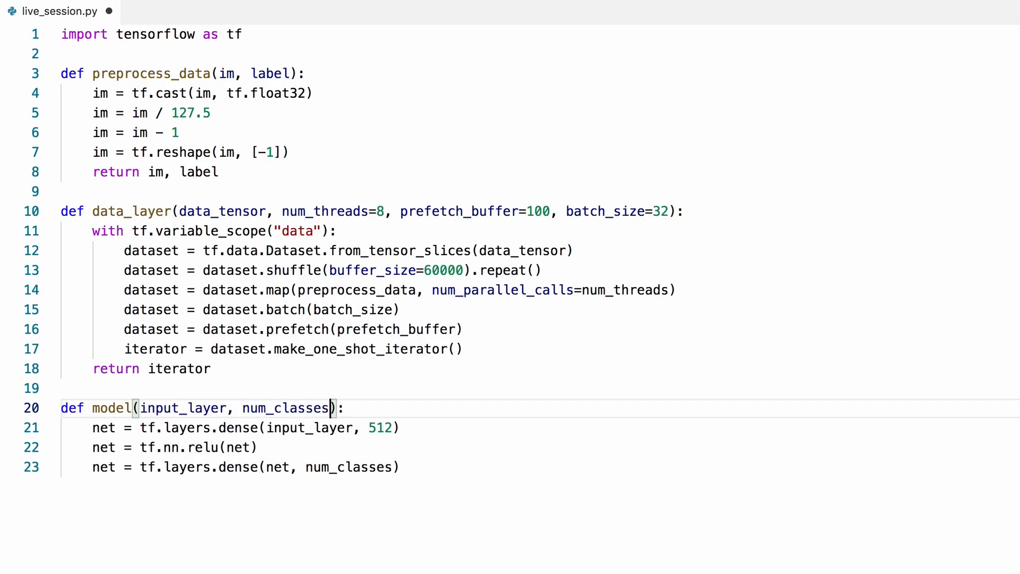
text(=10)
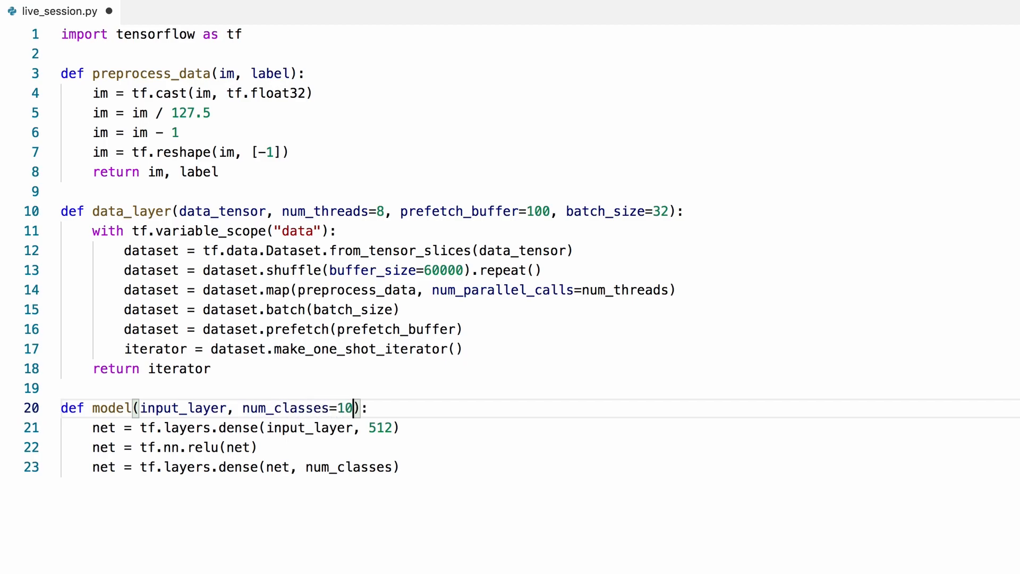
text(re)
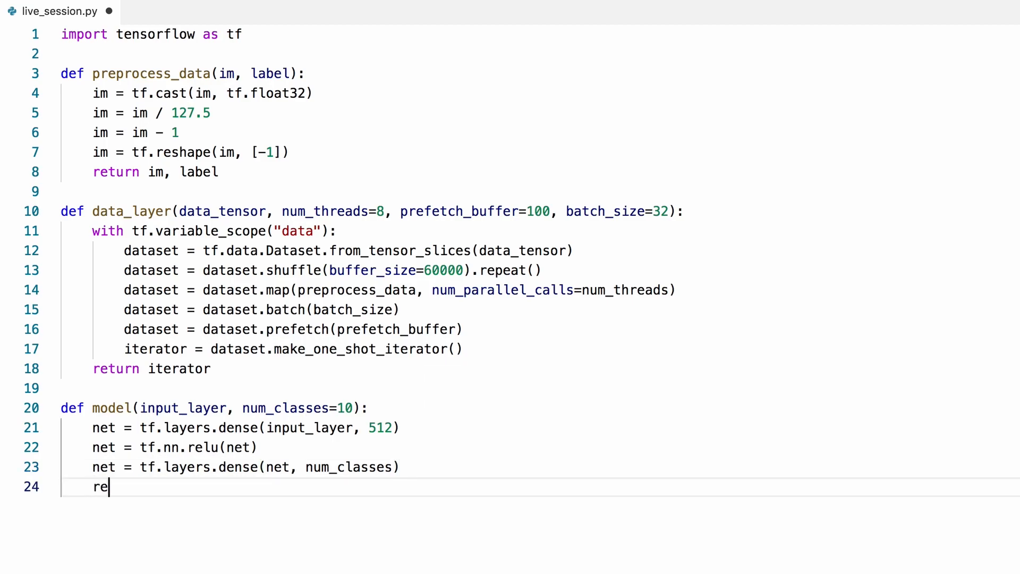
text(turn net)
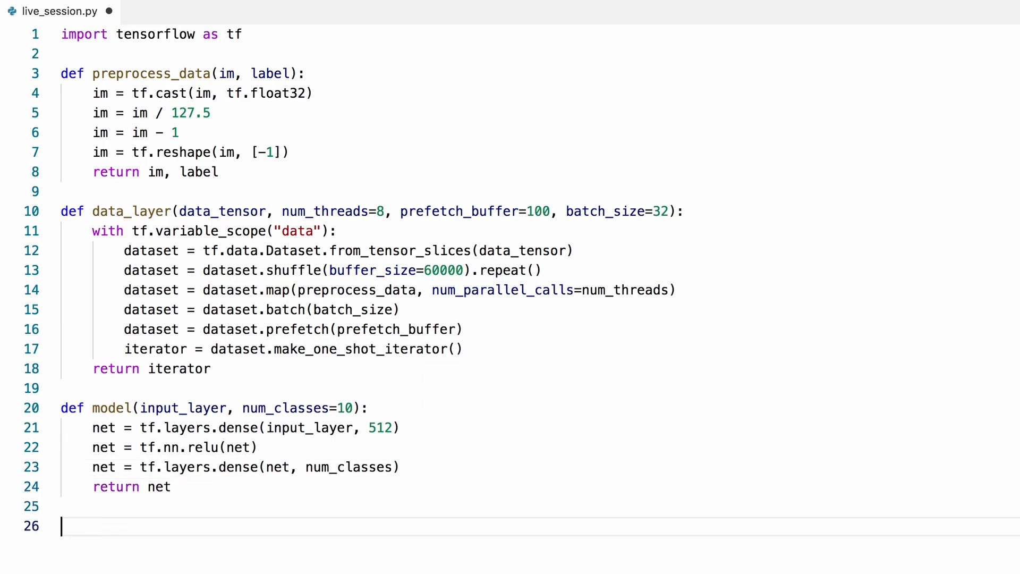
- Declare def loss_functions(logits, labels):
text(def loss_fun)
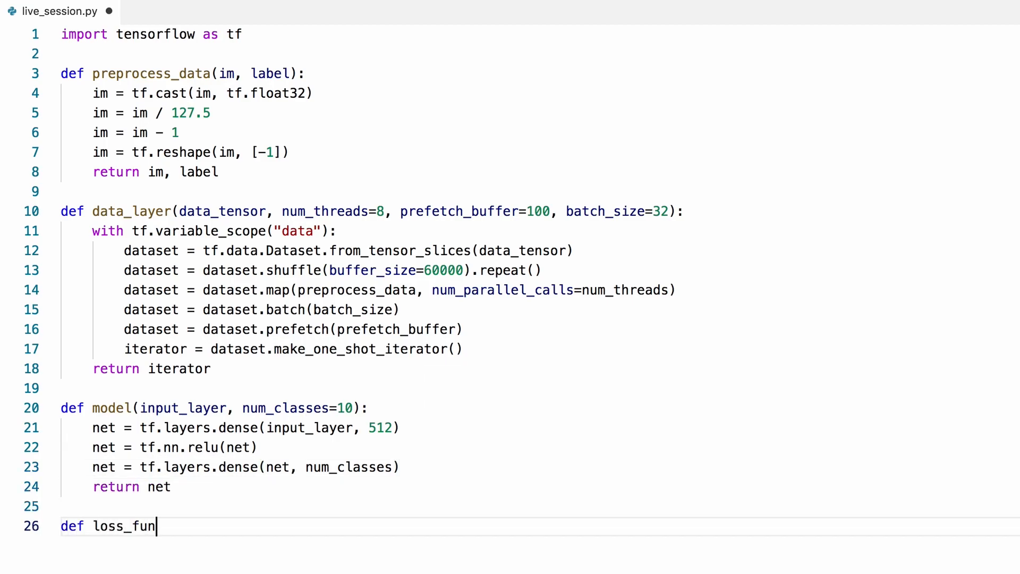
text(ctions())
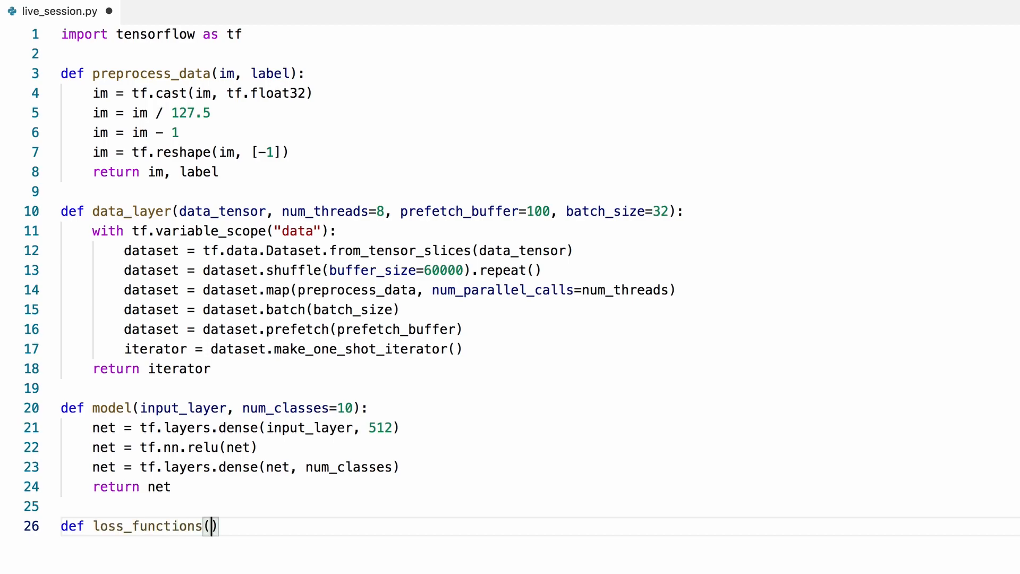
text(logits,)
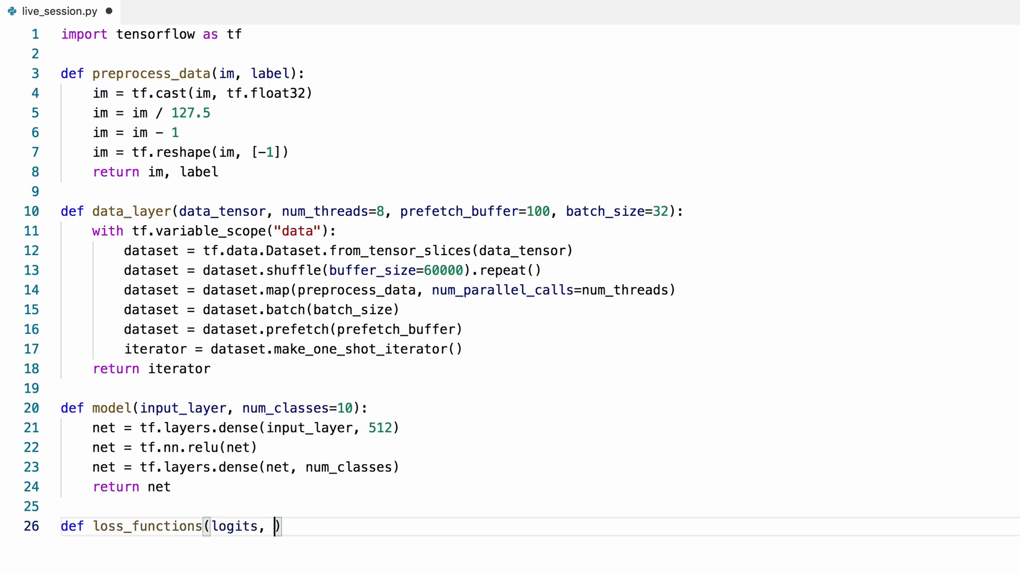
text(labels)
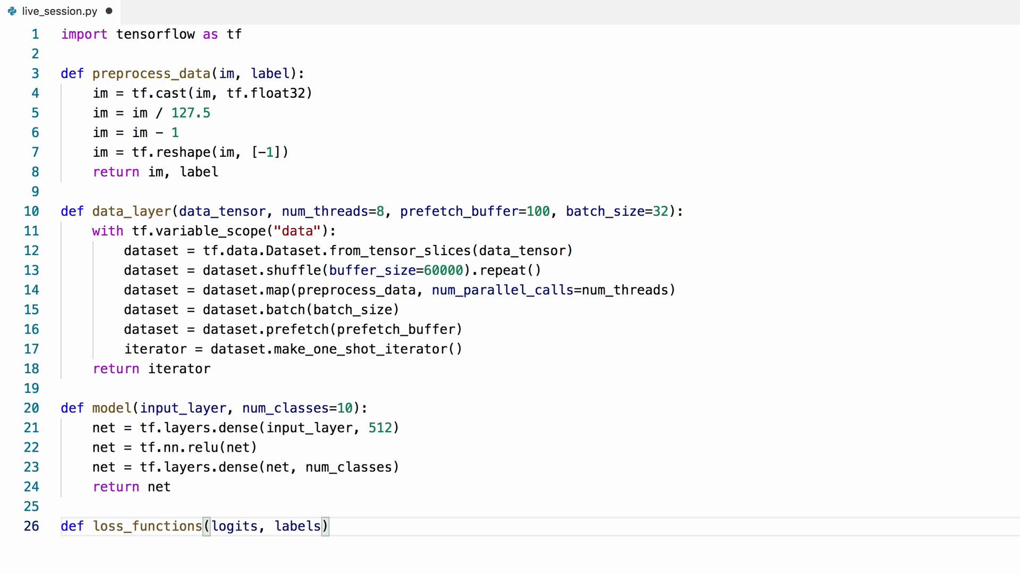
text(:)
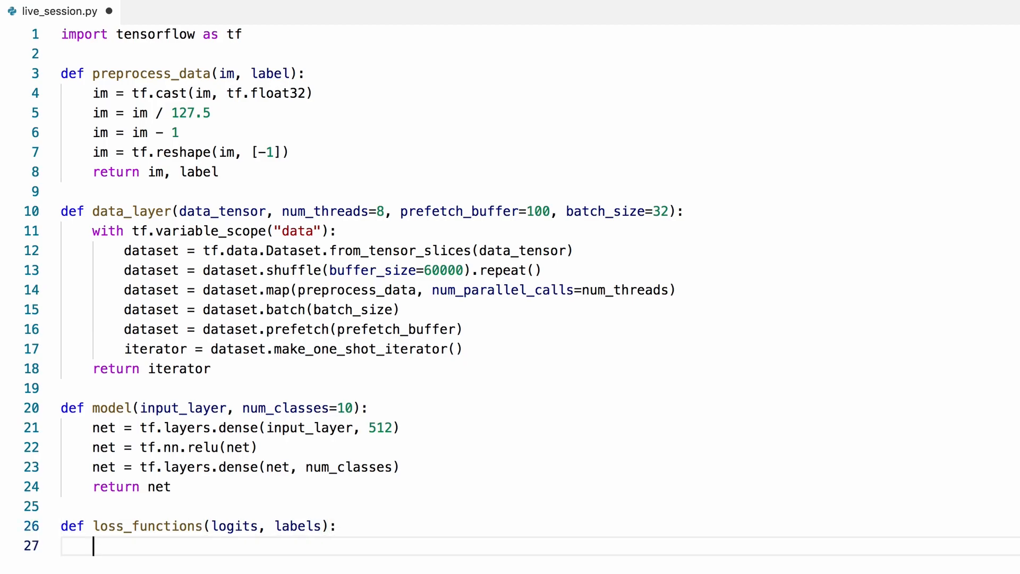
- Open a tf.variable_scope named "loss" in loss_functions
text(with tf.)
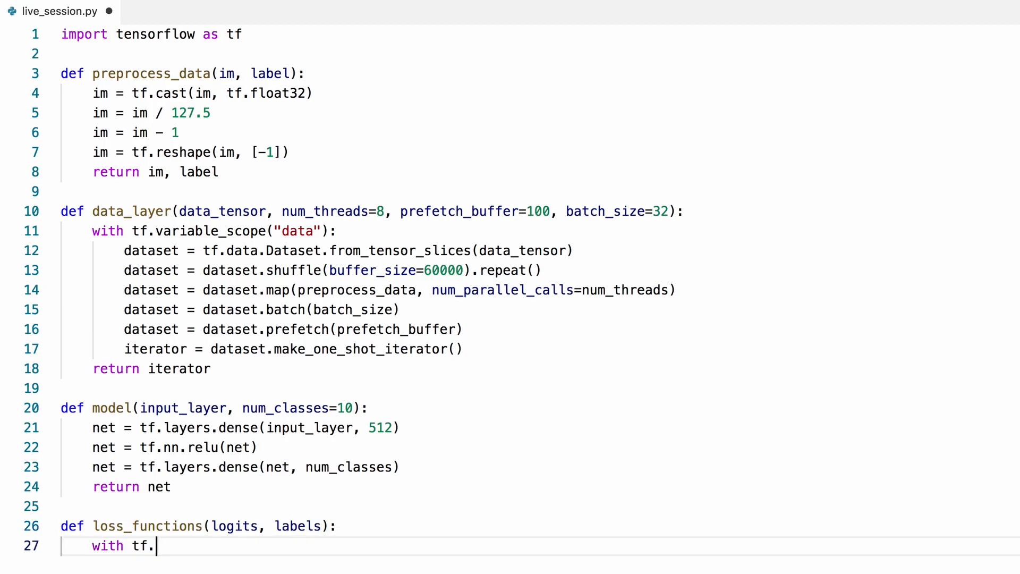
text(variable_s)
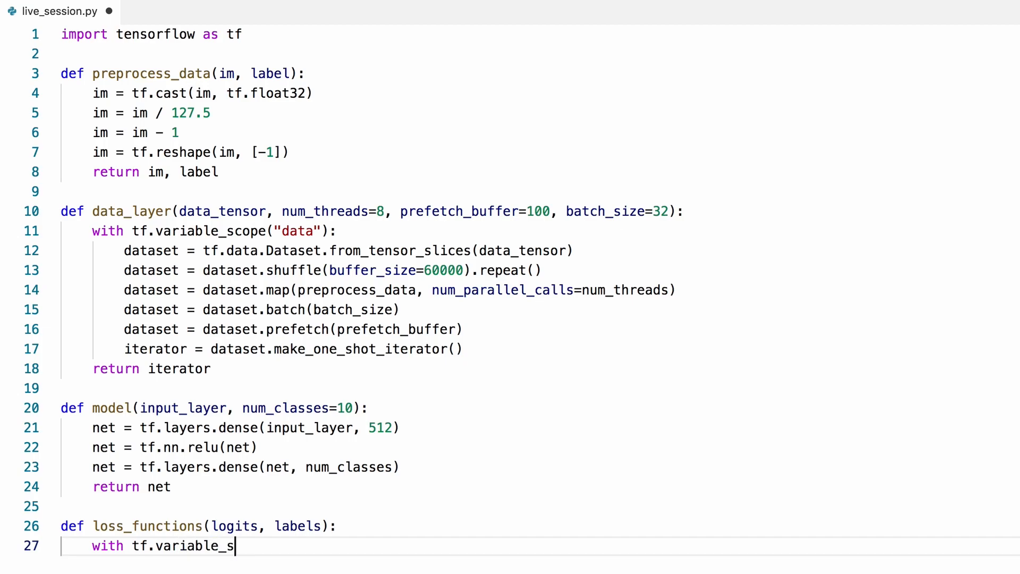
text(cope("l"))
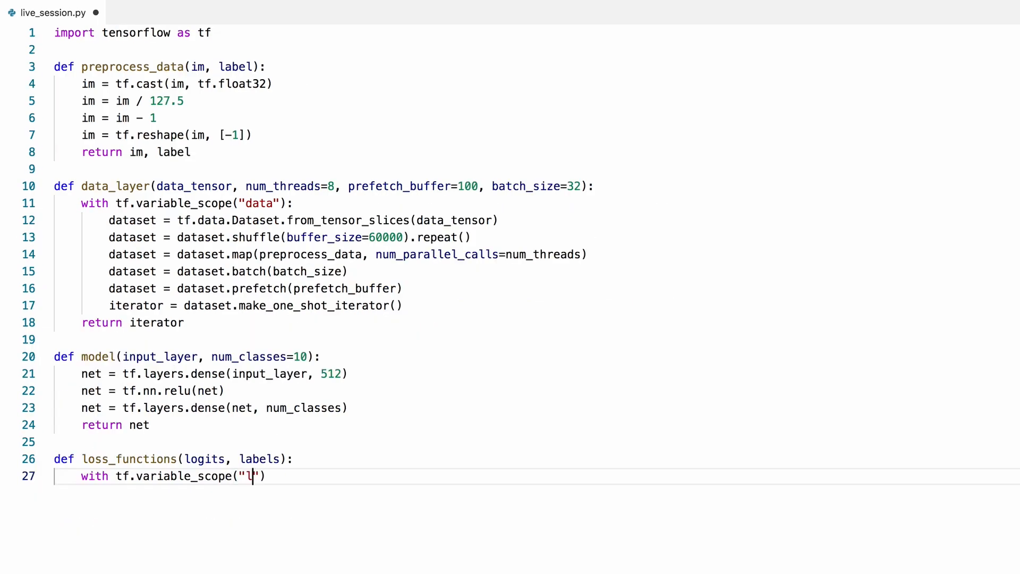
text(oss"):)
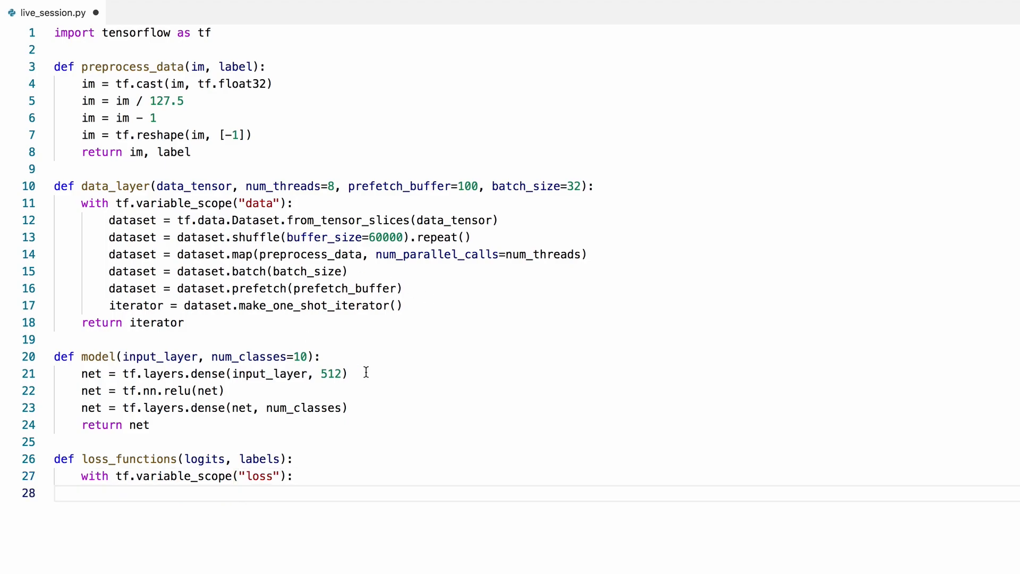
- Add with tf.variable_scope("model") atop model() and select its three layer lines
text(with)
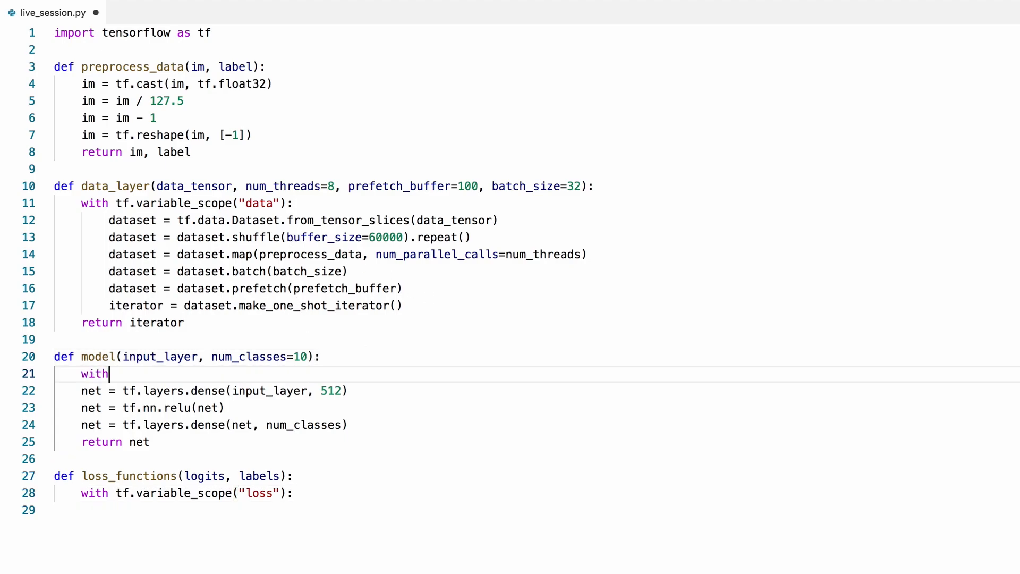
text(tf.variable)
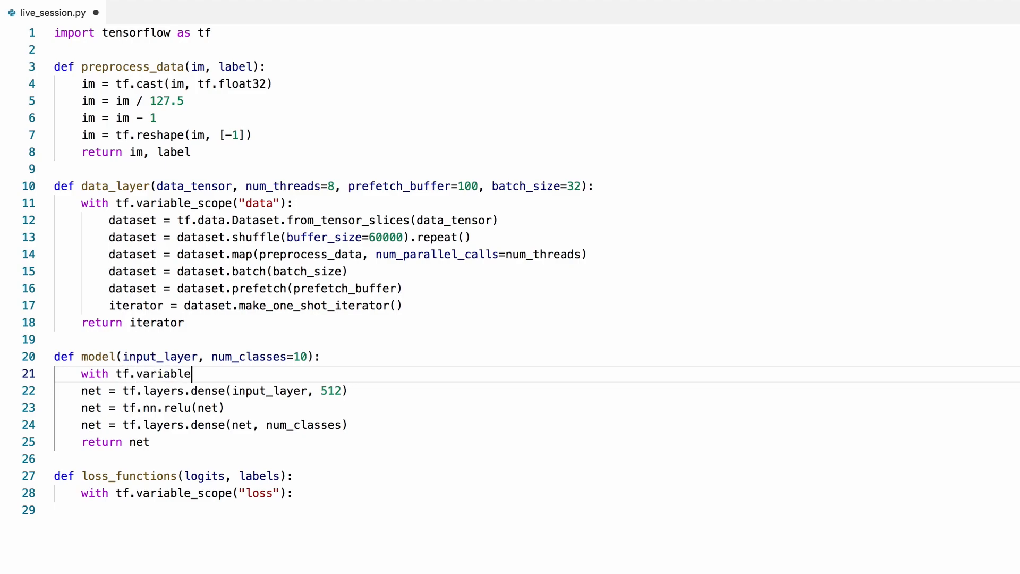
text(_scope()
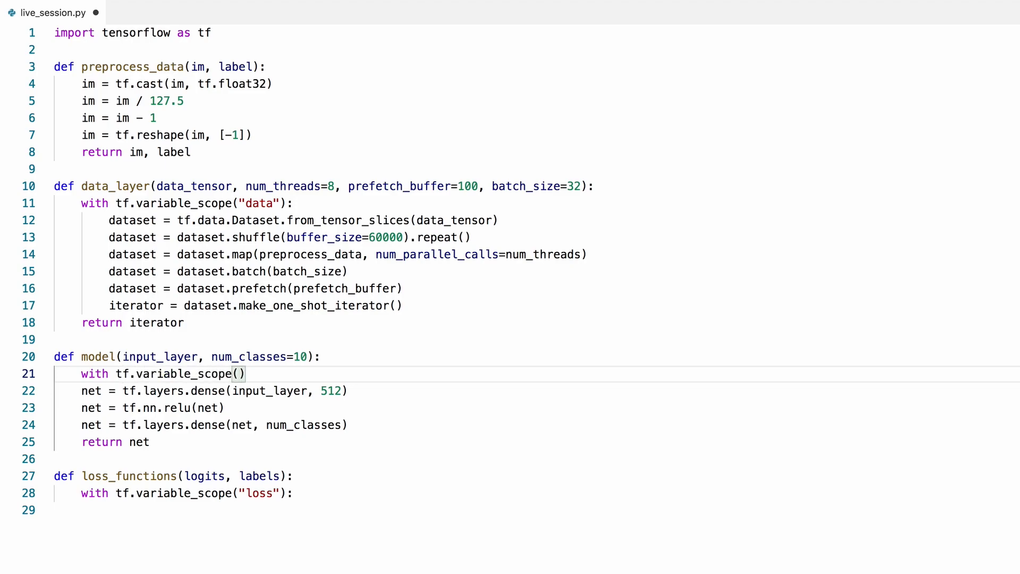
text("model")
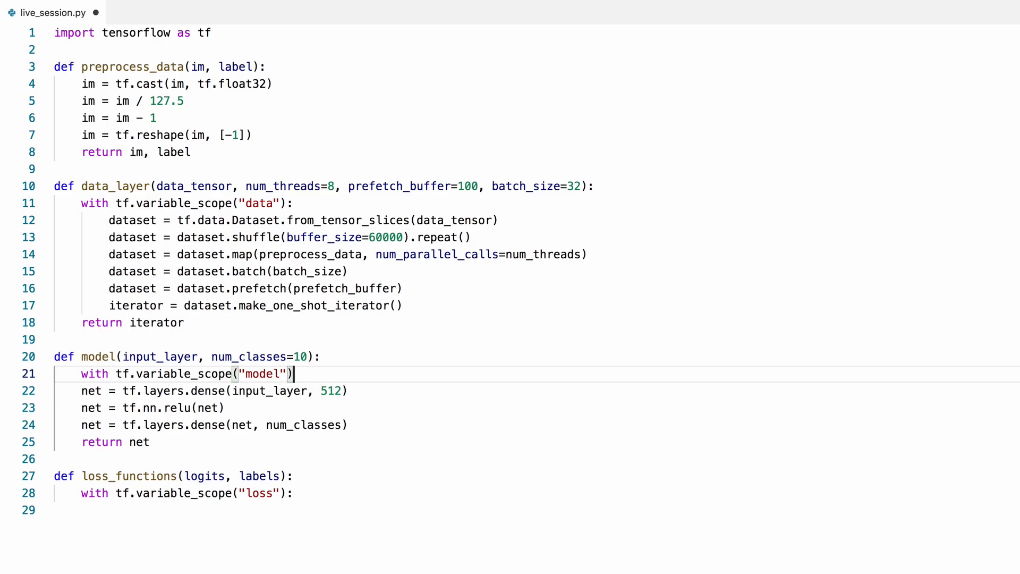
click(351, 425)
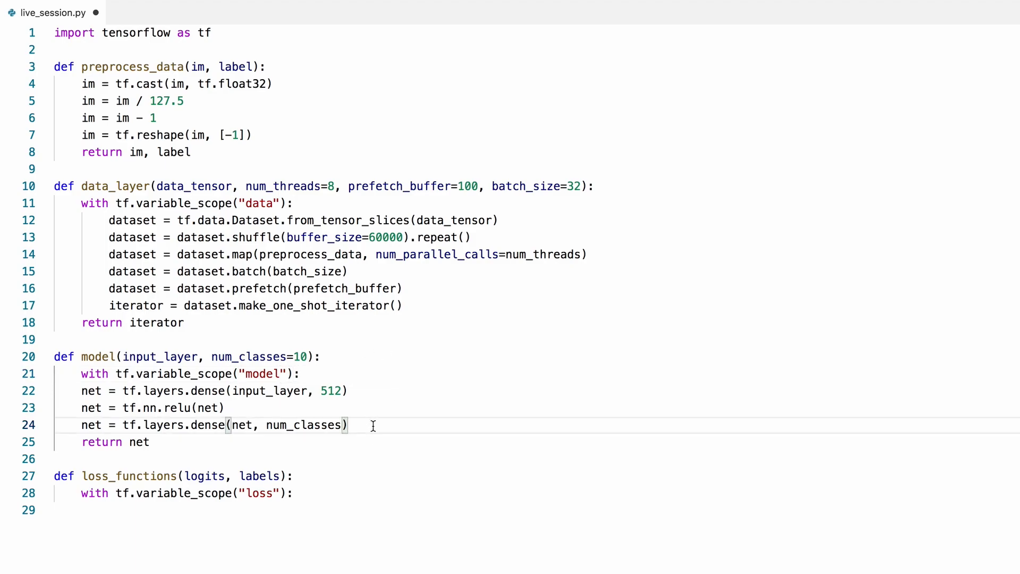
drag(81, 391, 374, 424)
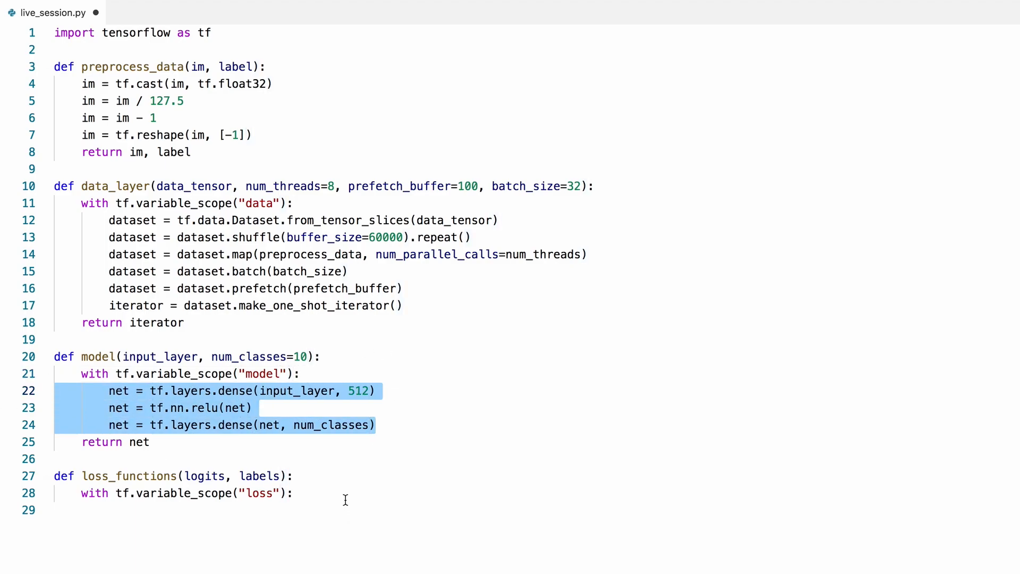
- Add num_classes=10 and compute target_prob = tf.one_hot(labels, num_classes)
text(target_)
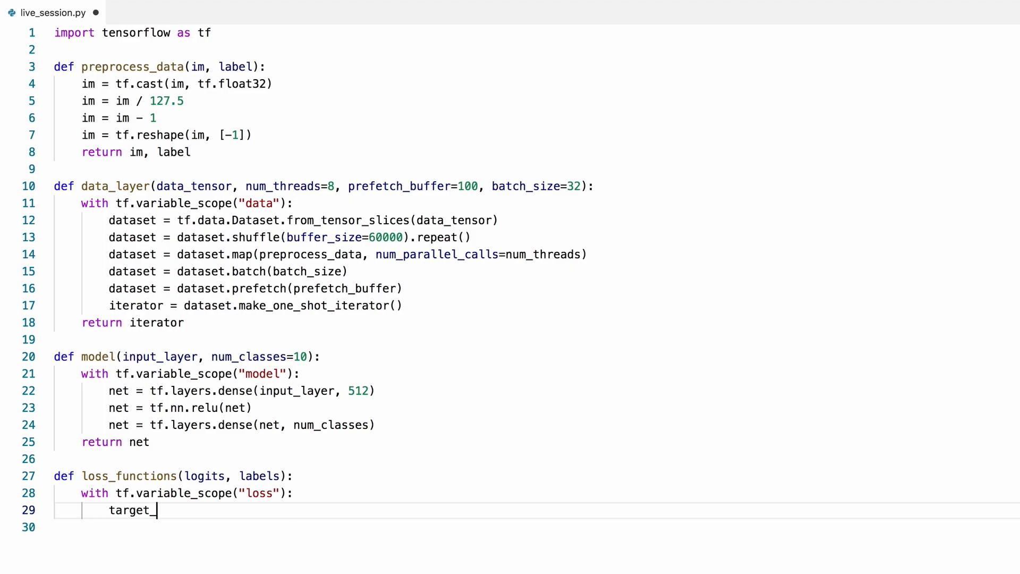
text(prob =)
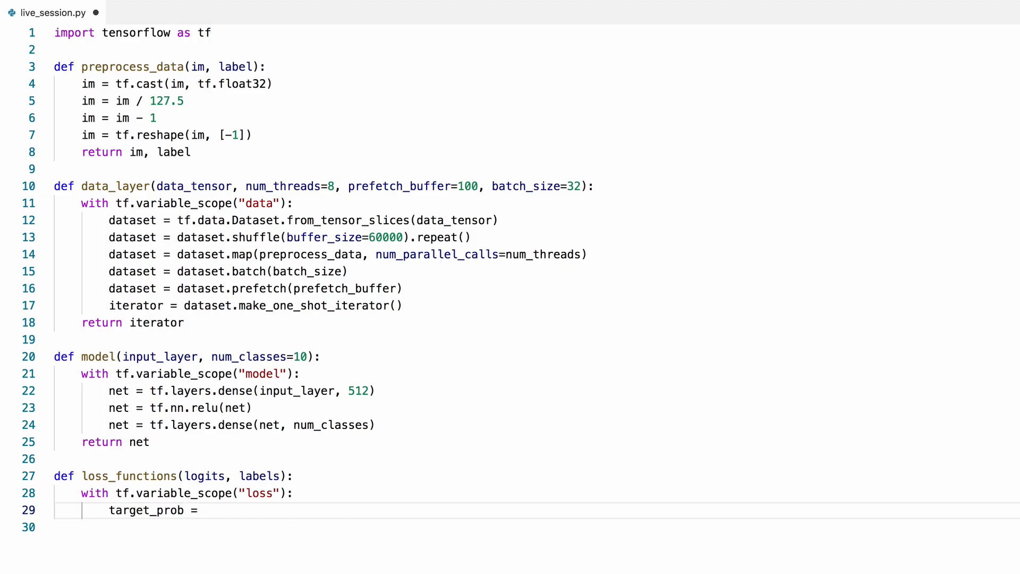
text(tf.one_hot()
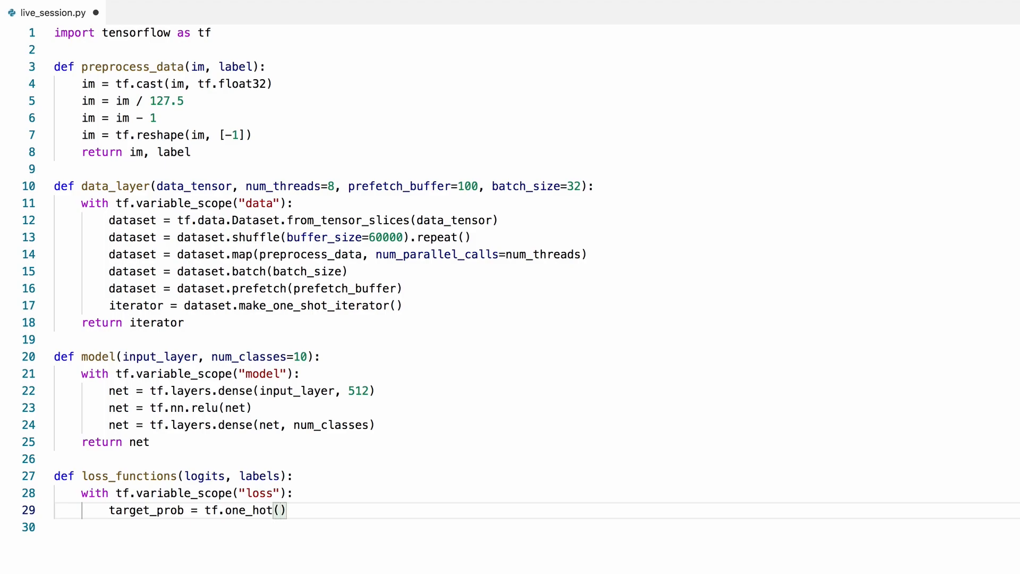
text(labels,)
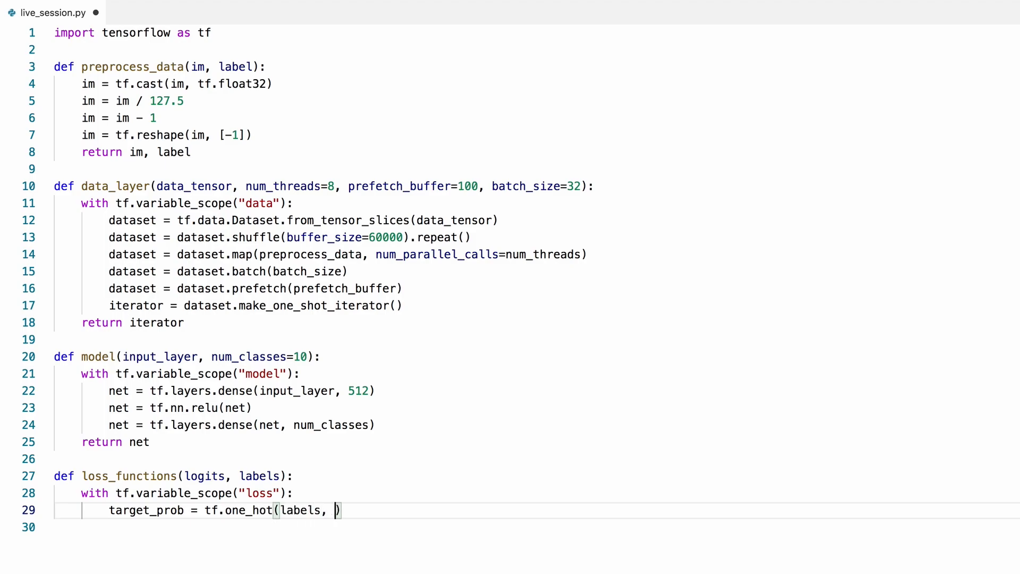
text(num_classes)
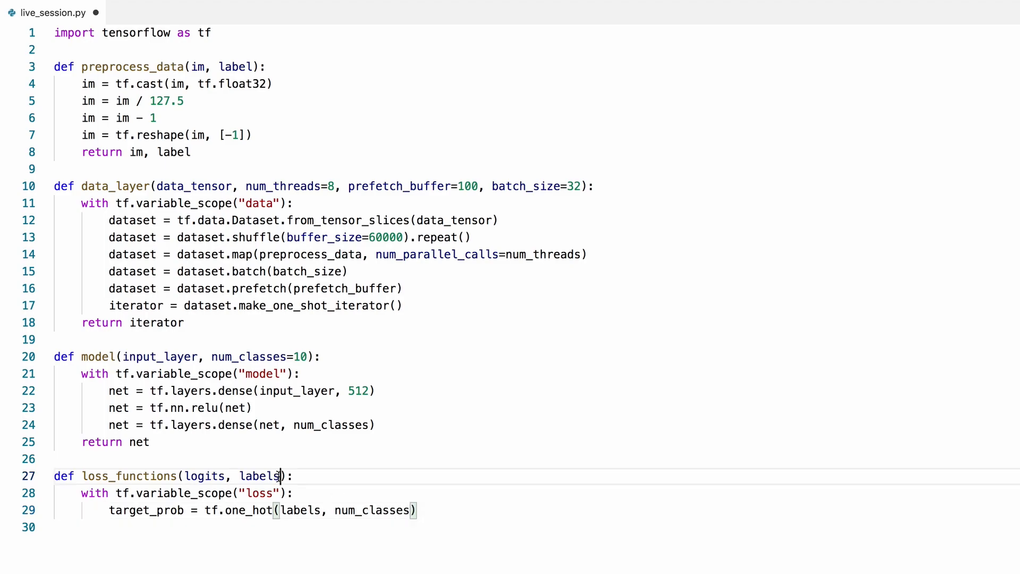
text(, num_classes=)
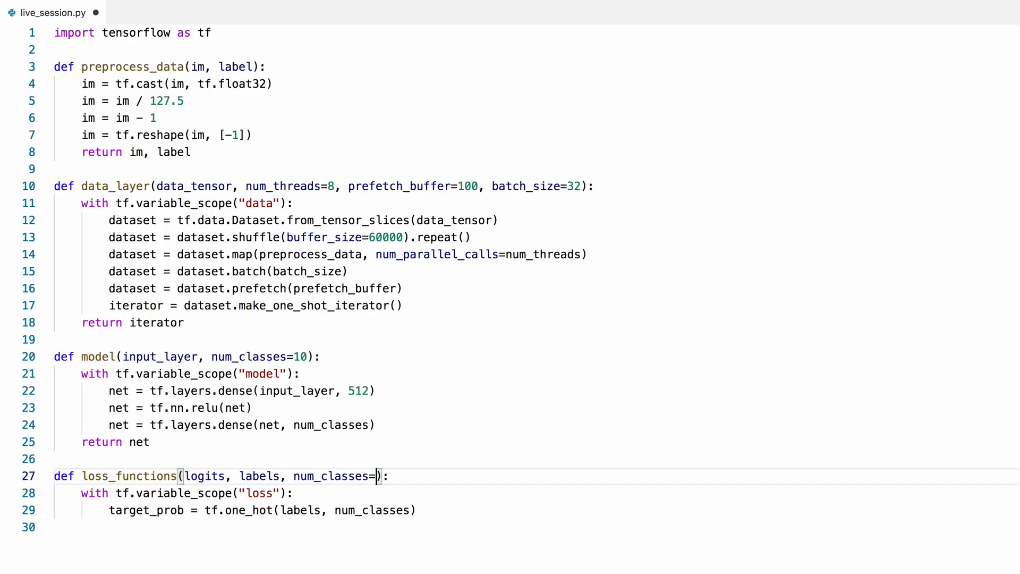
text(10)
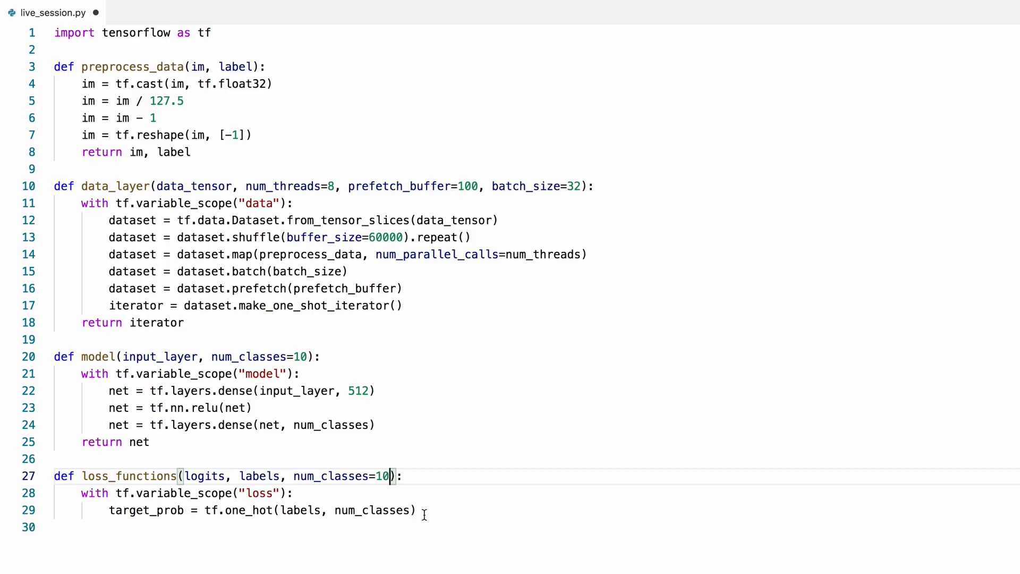
- Compute total_loss with tf.losses.softmax_cross_entropy(target_prob, logits) and return total_loss
text(total_)
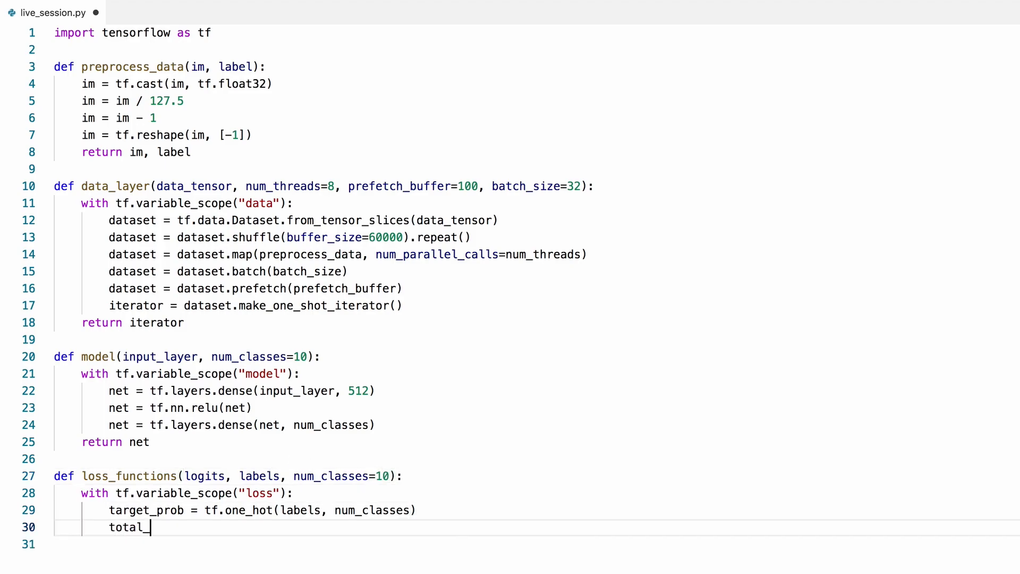
text(loss =)
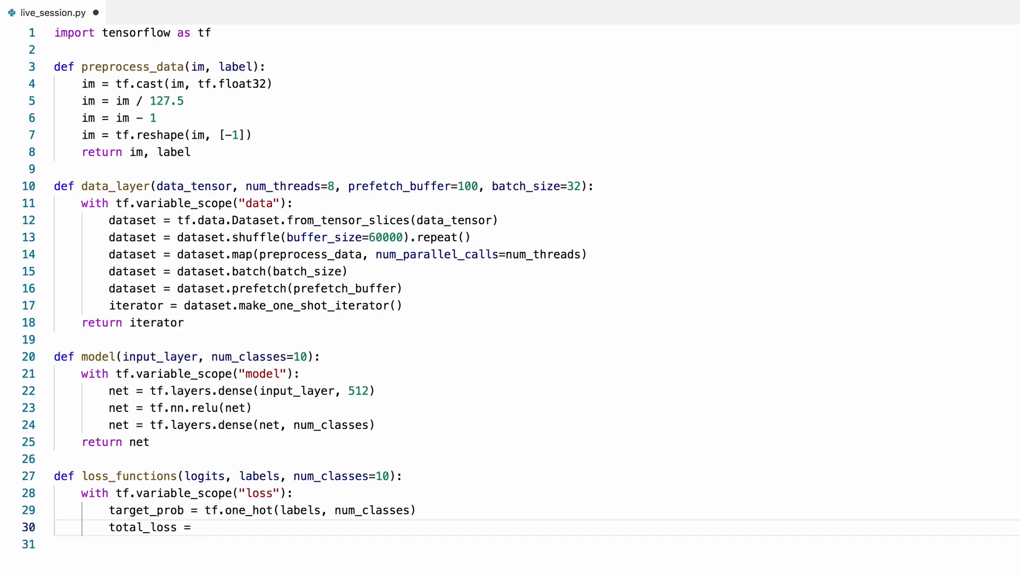
text(tf.losses)
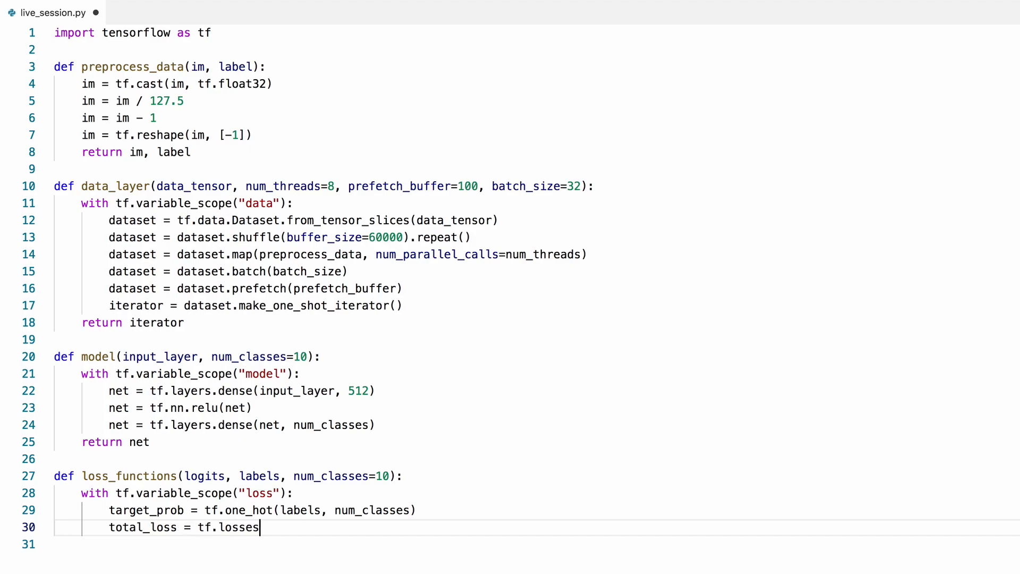
text(.soft)
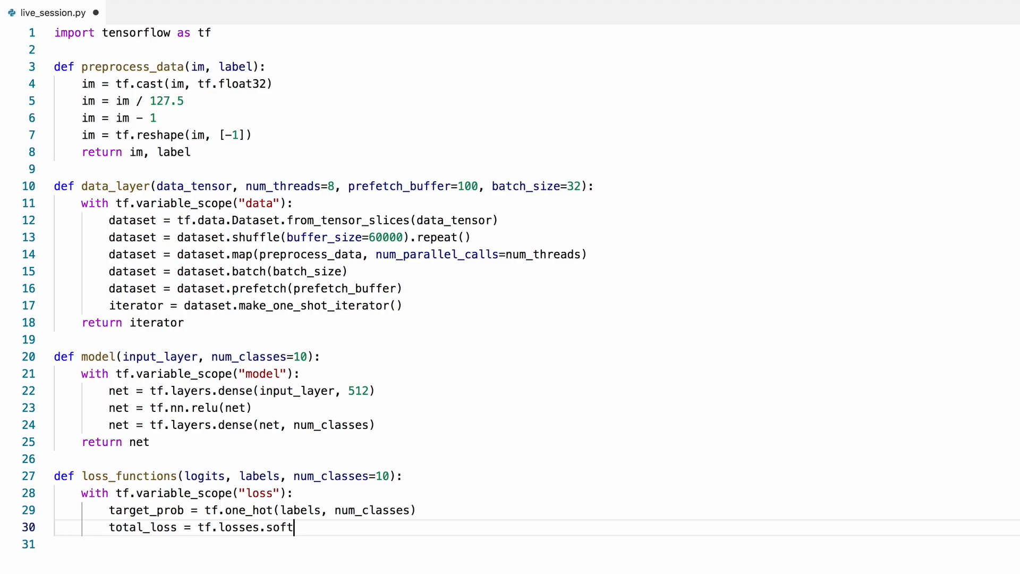
text(max_cross)
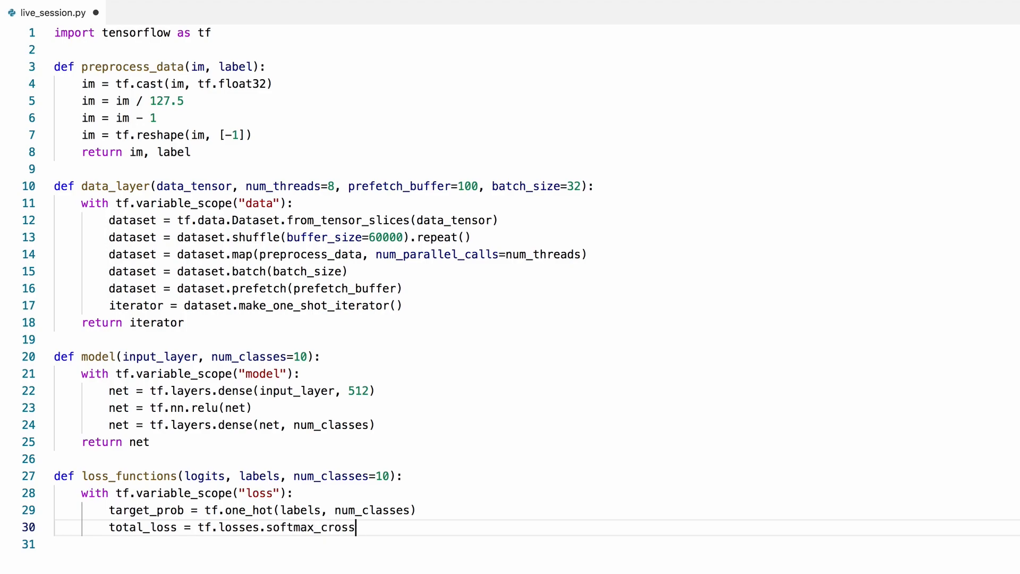
text(_entropy(t)
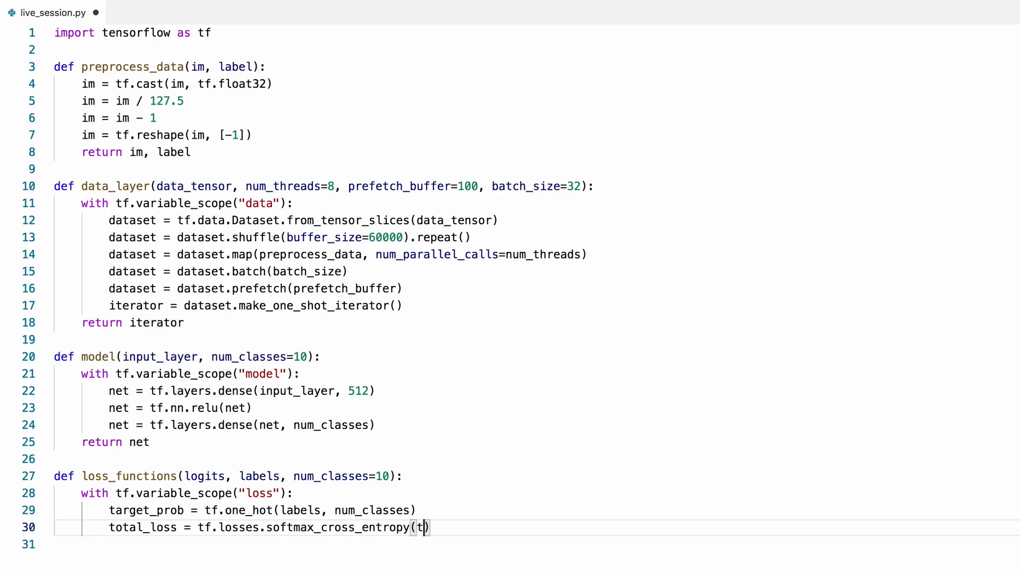
text(arget_prob,)
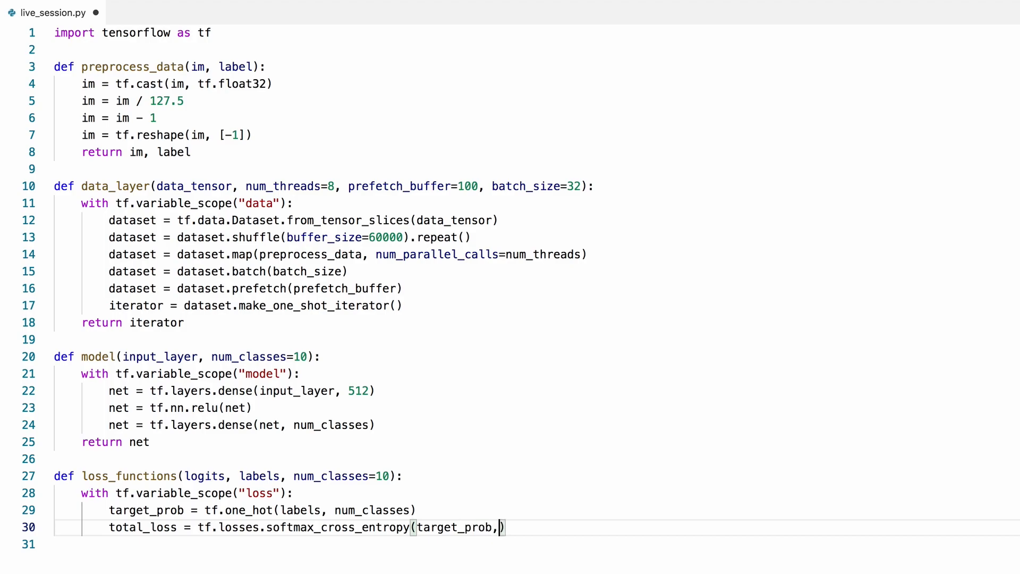
text(logits)
click(534, 544)
text(return)
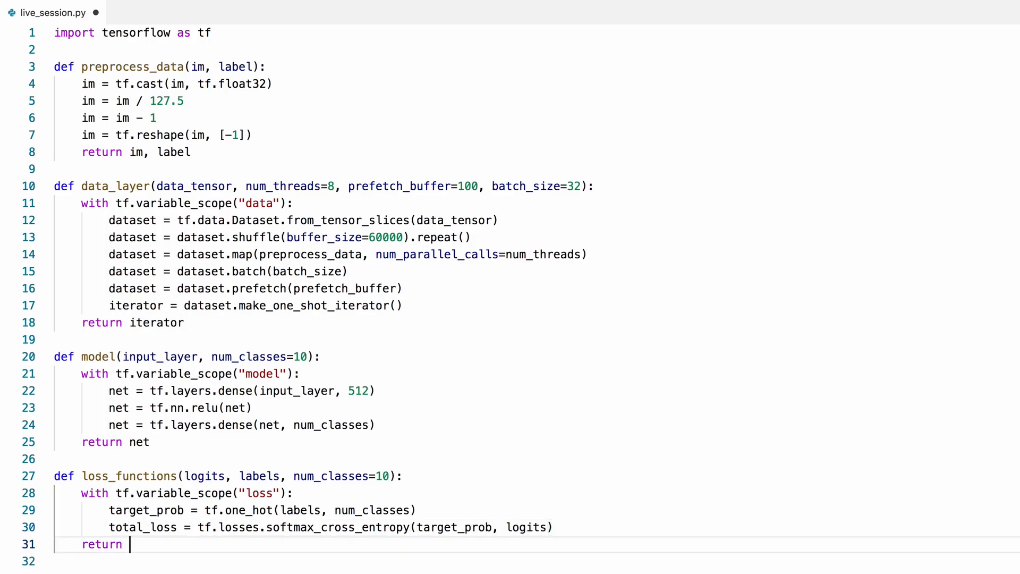
text(total_loss)
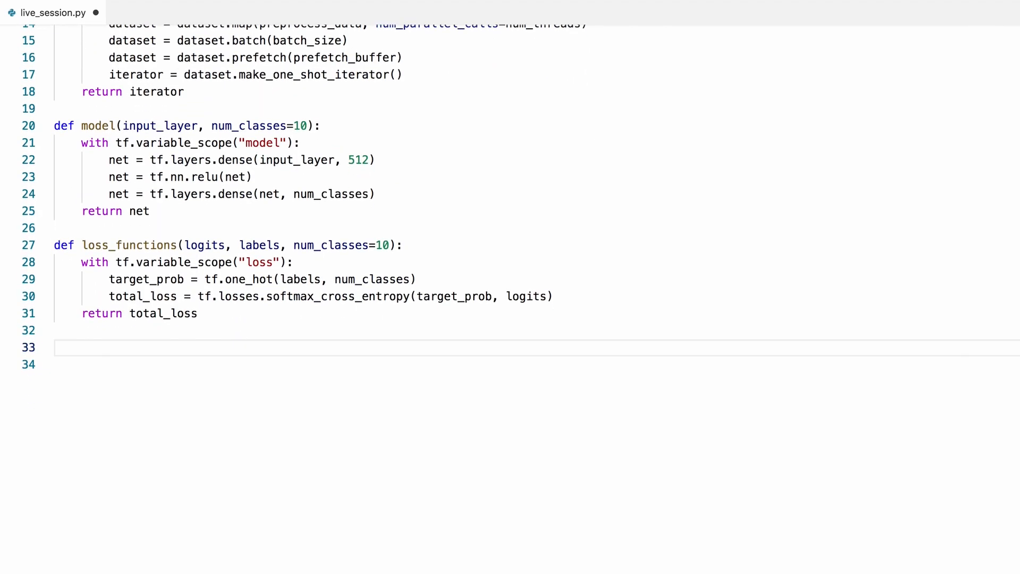
- Define optimizer_func(total_loss) with a name scope "optimizer"
text(d)
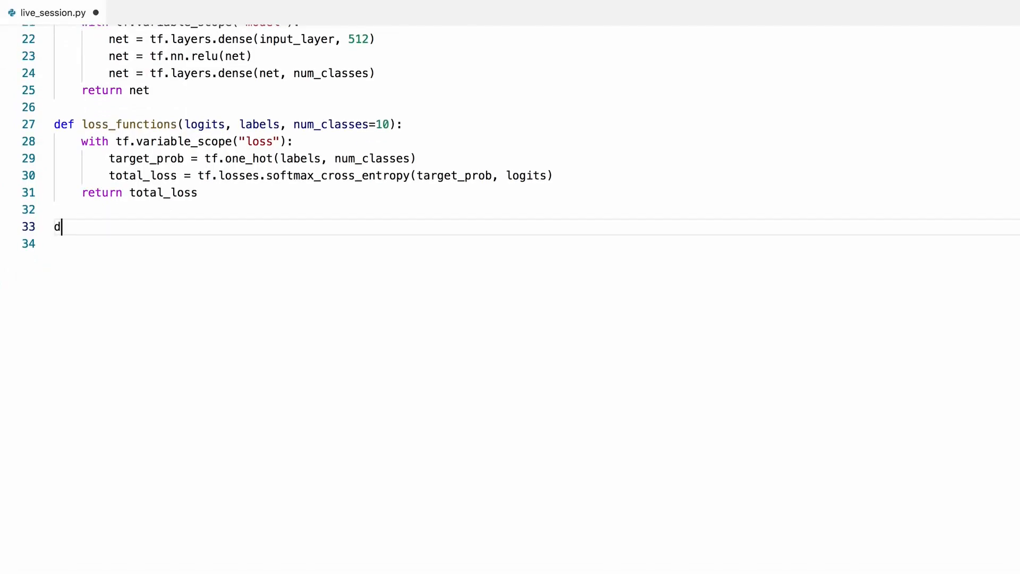
text(ef optimi)
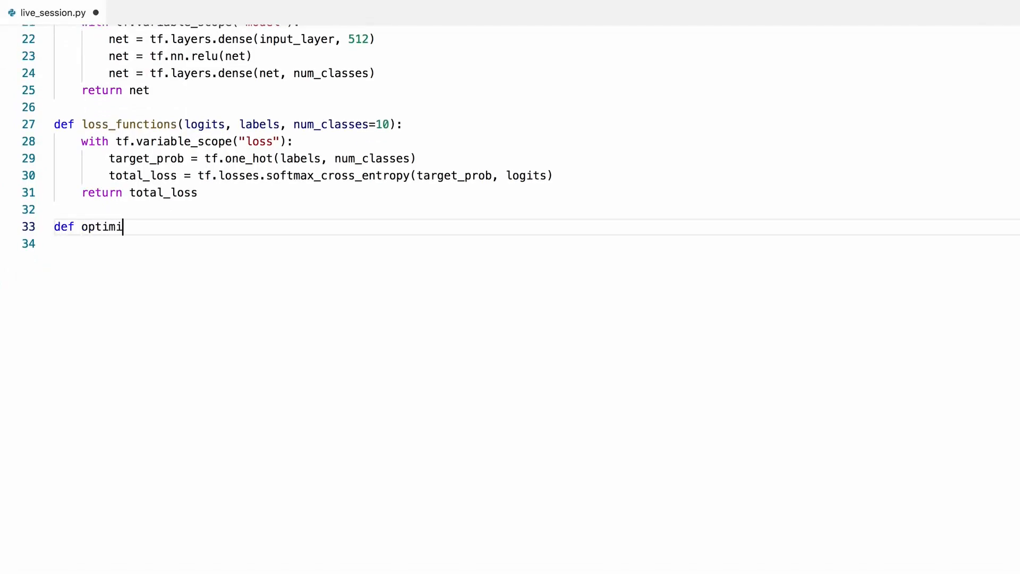
text(zer_func()
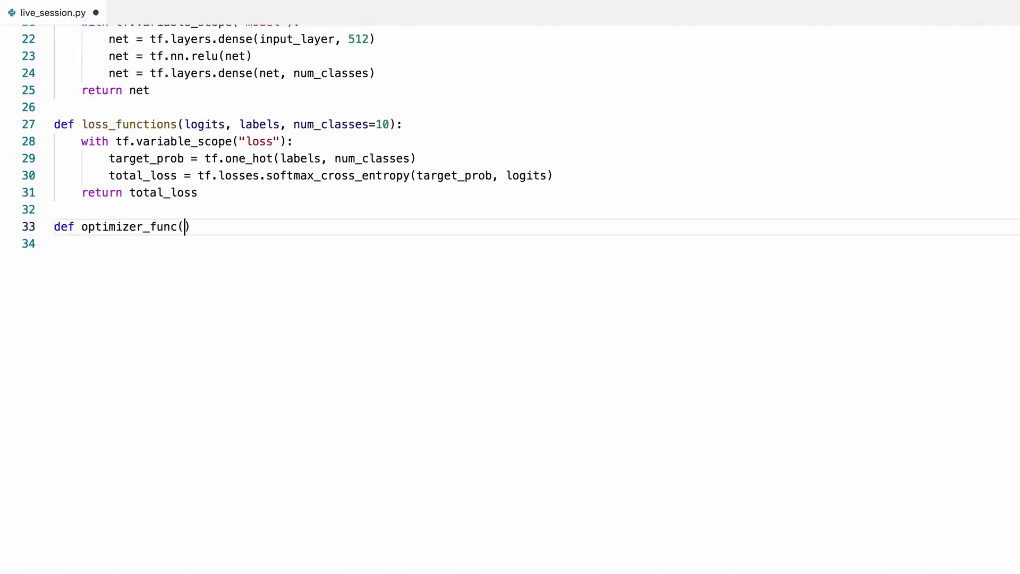
text(total_loss)
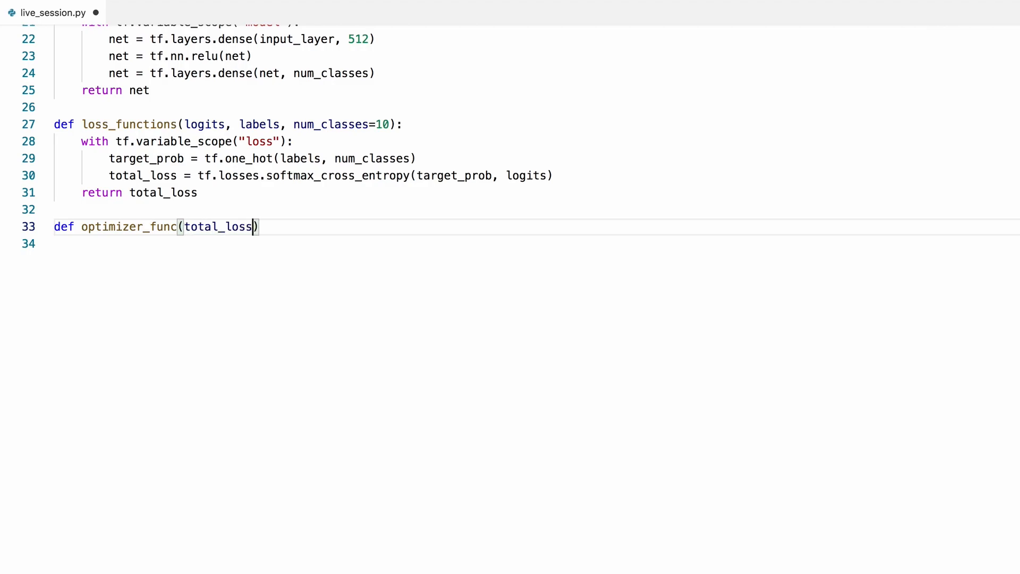
text(:)
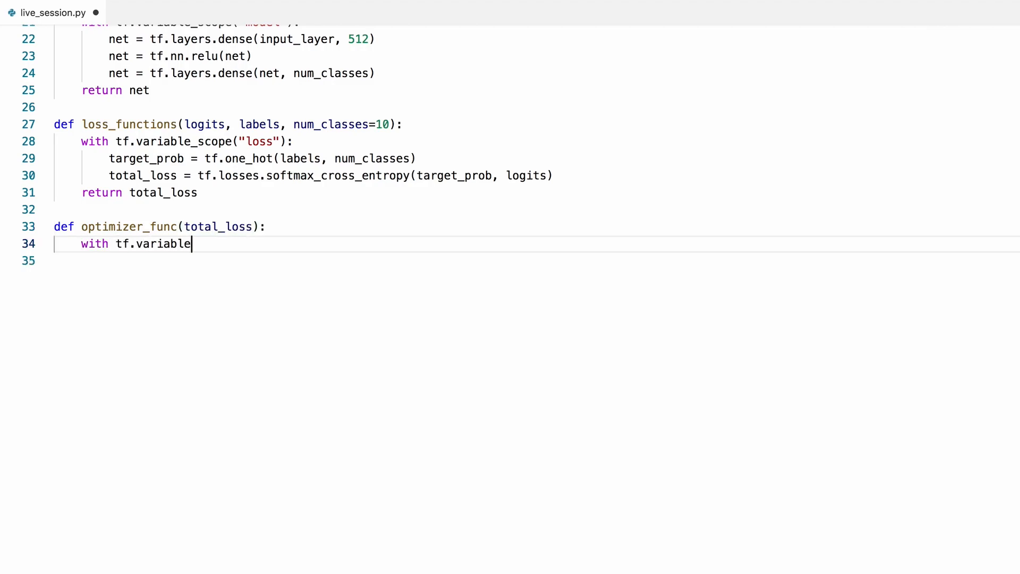
text(_scope()
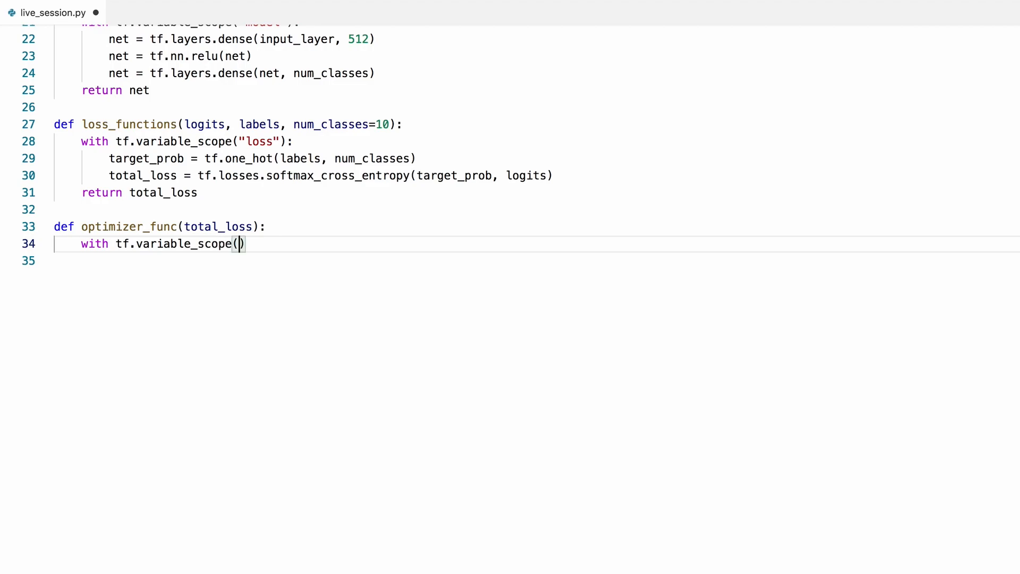
text("optimizer")
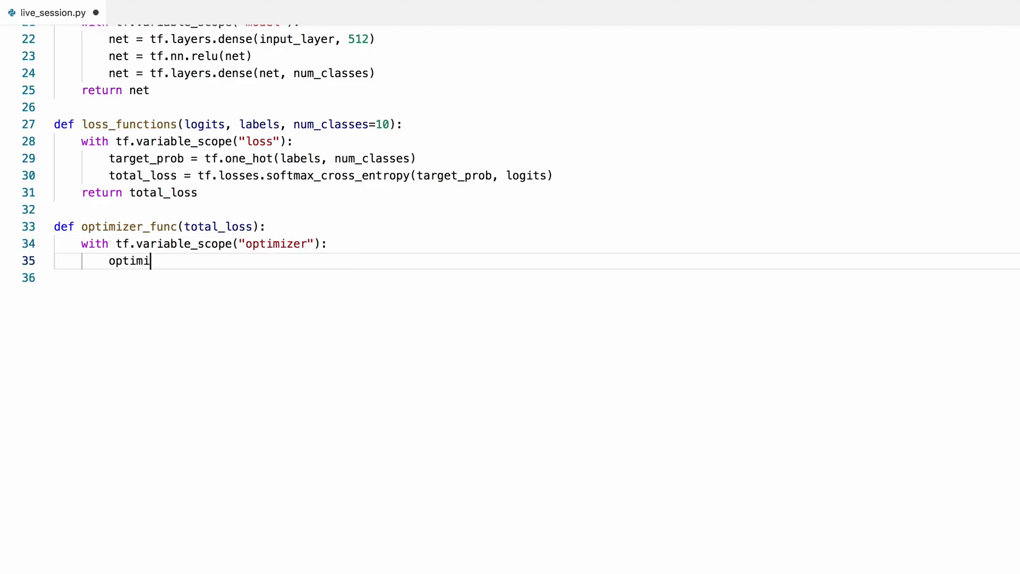
- Create optimizer = tf.train.GradientDescentOptimizer(learning_rate), with a learning_rate=0.1 parameter
text(zer =)
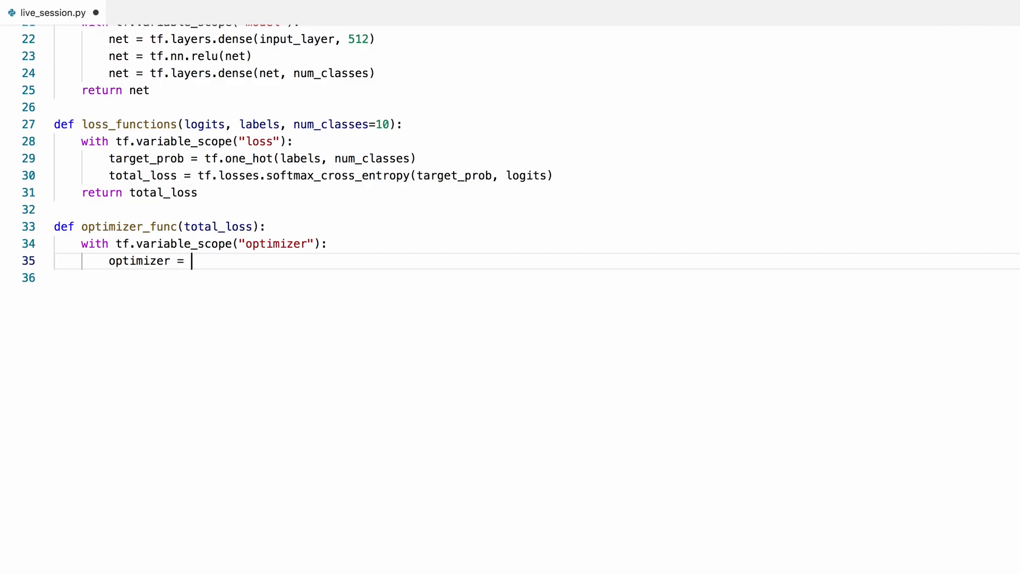
text(tf.trai)
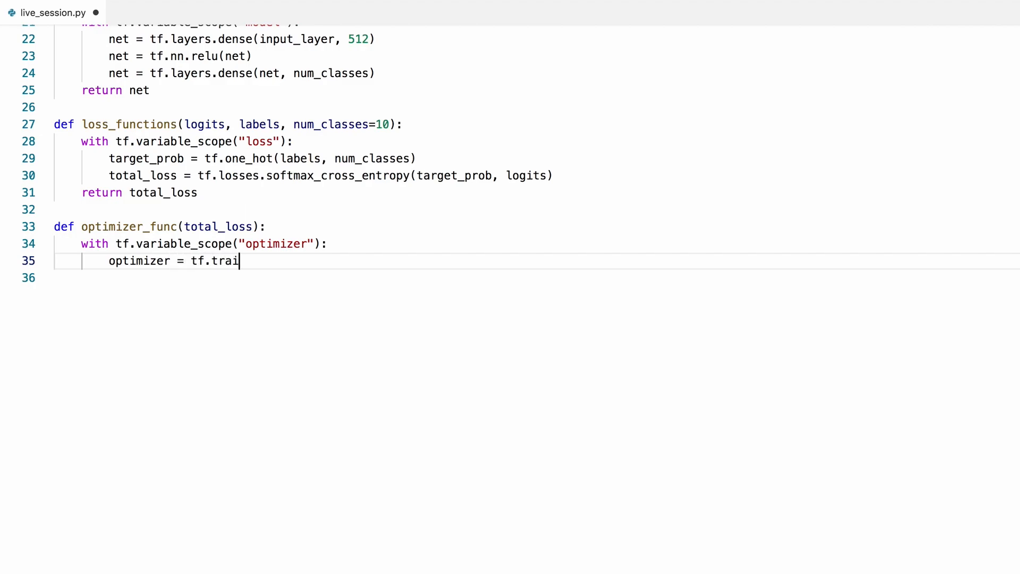
text(n.Gradie)
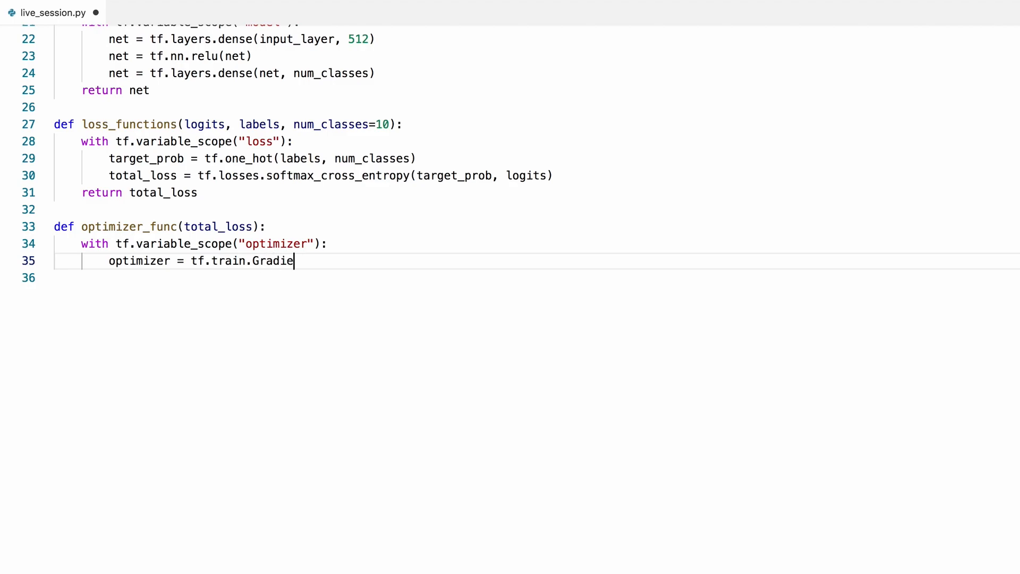
text(ntDescent)
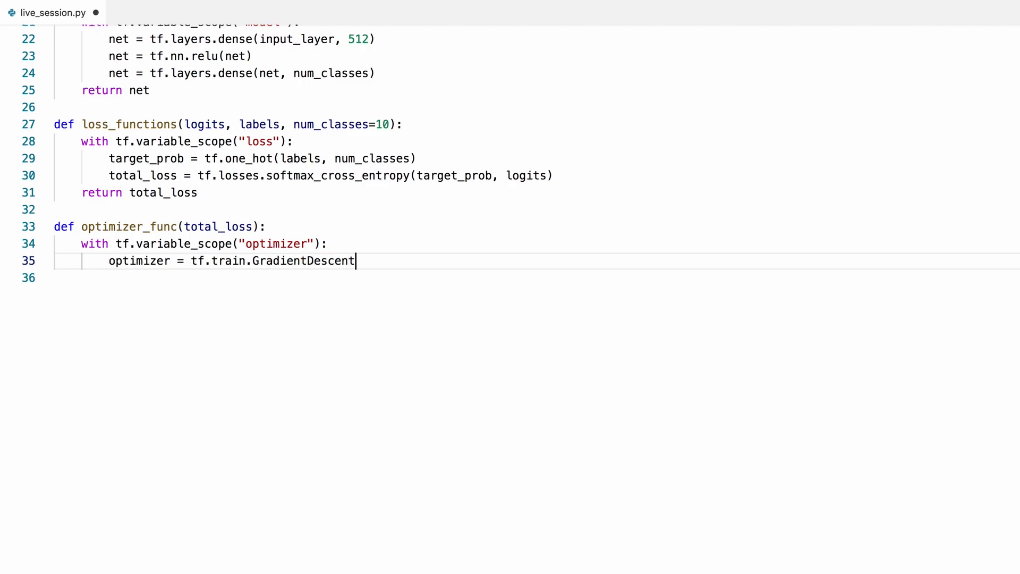
text(Optimizer)
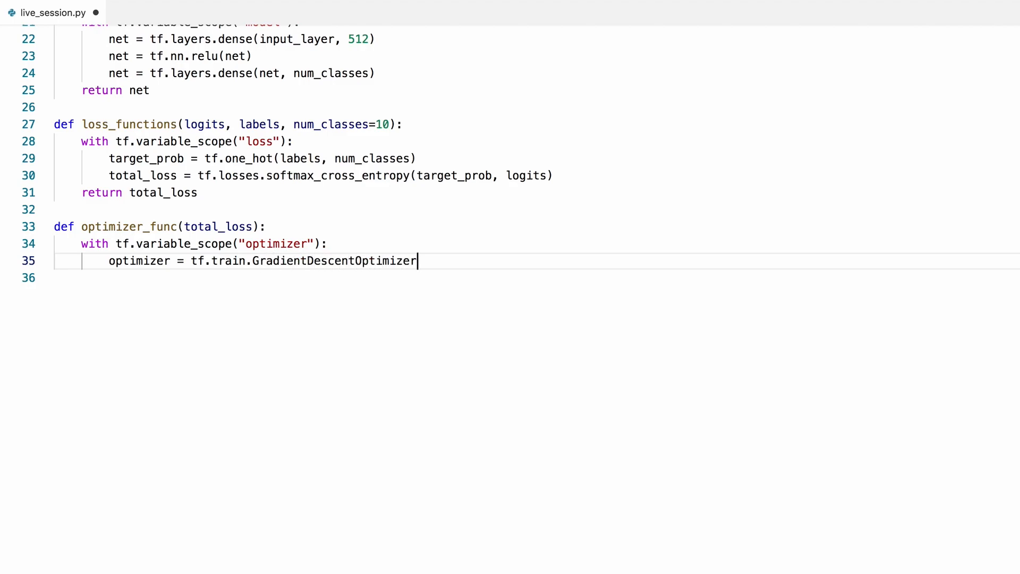
text((learning)
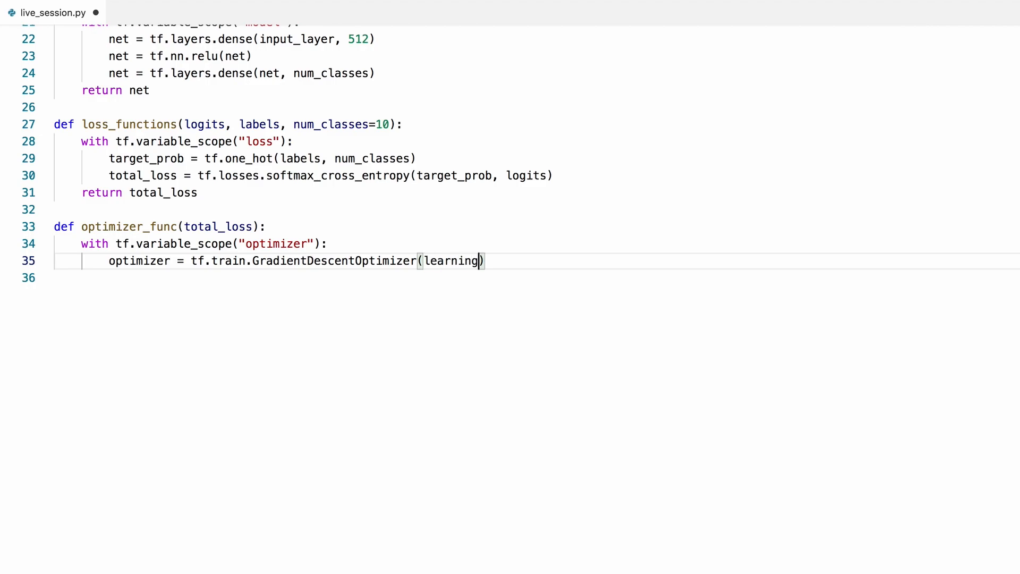
text(_rate)
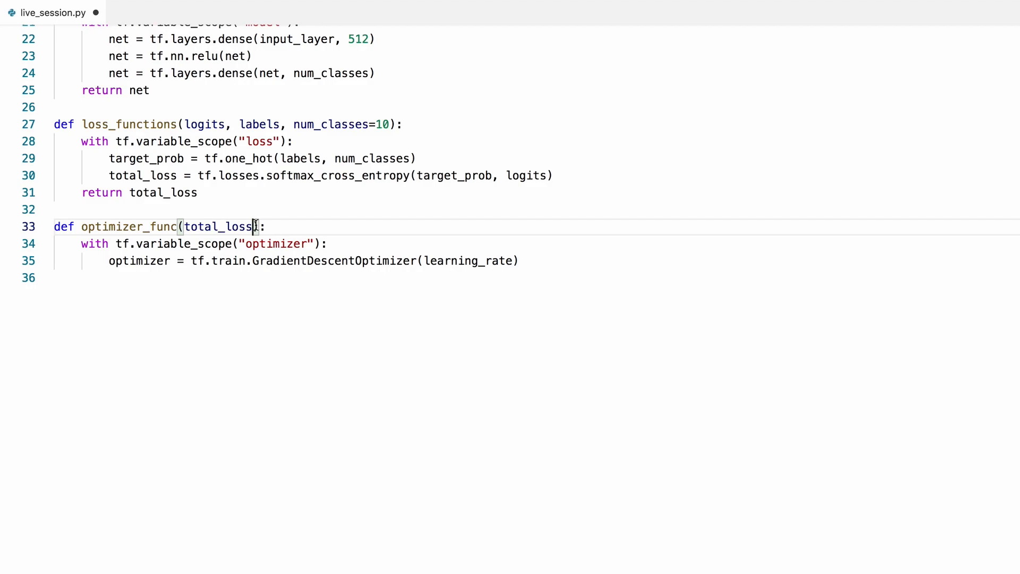
text(, learning_rate=0.1)
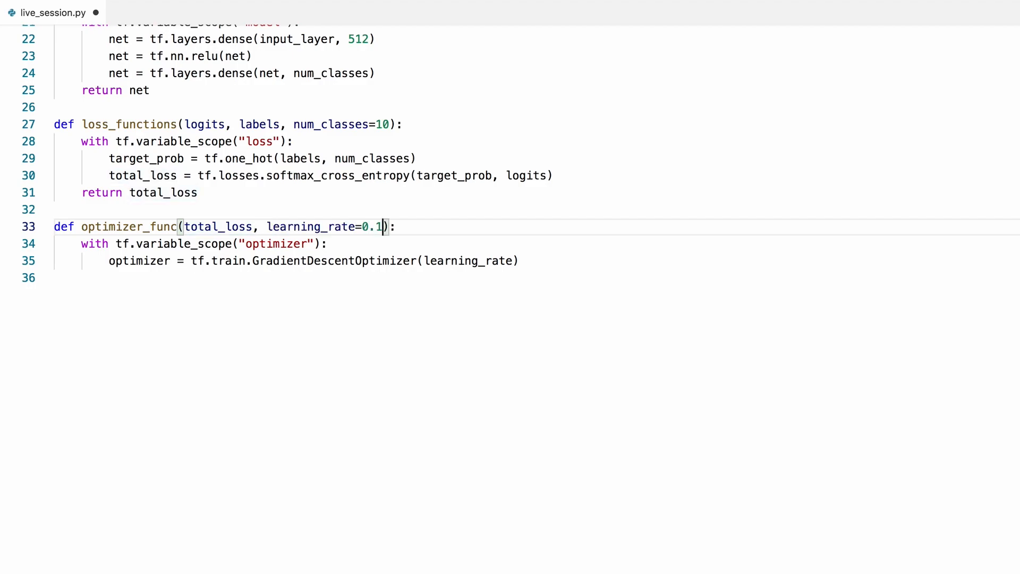
mouse_move(594, 261)
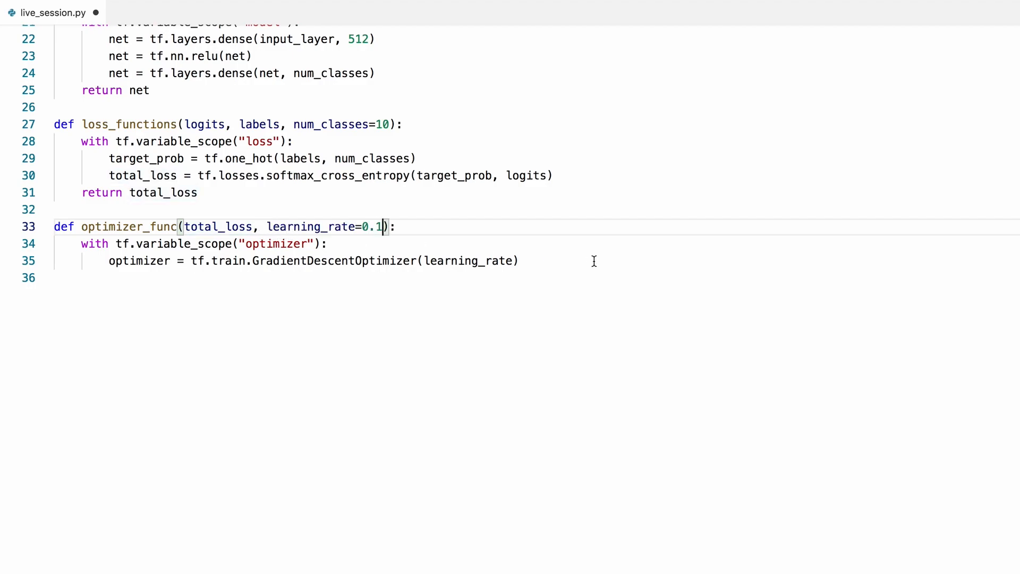
text(learning_rate=learning_rate)
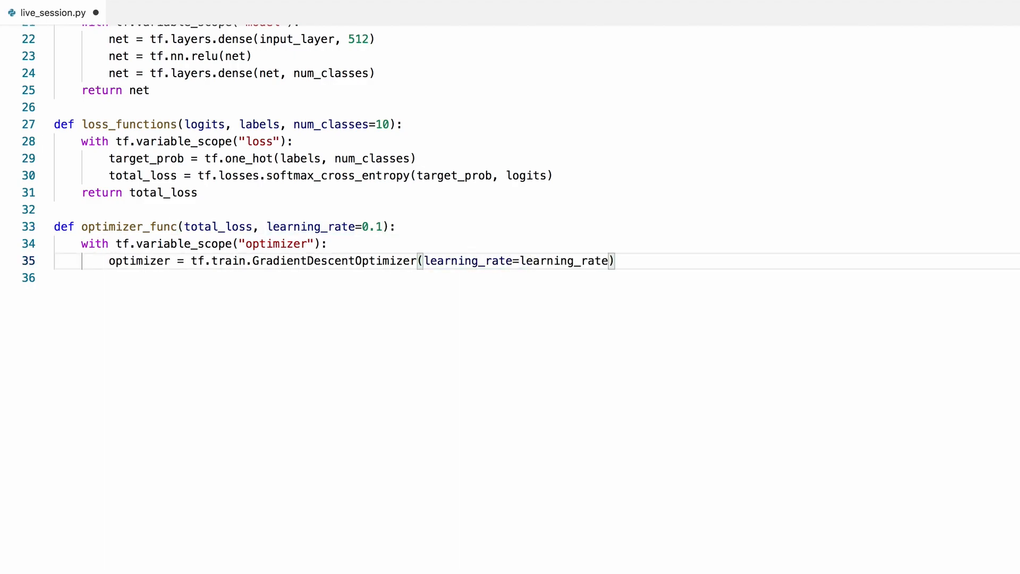
- Minimize total_loss with global_step=global_step, add the global_step parameter, and return optimizer
text(o)
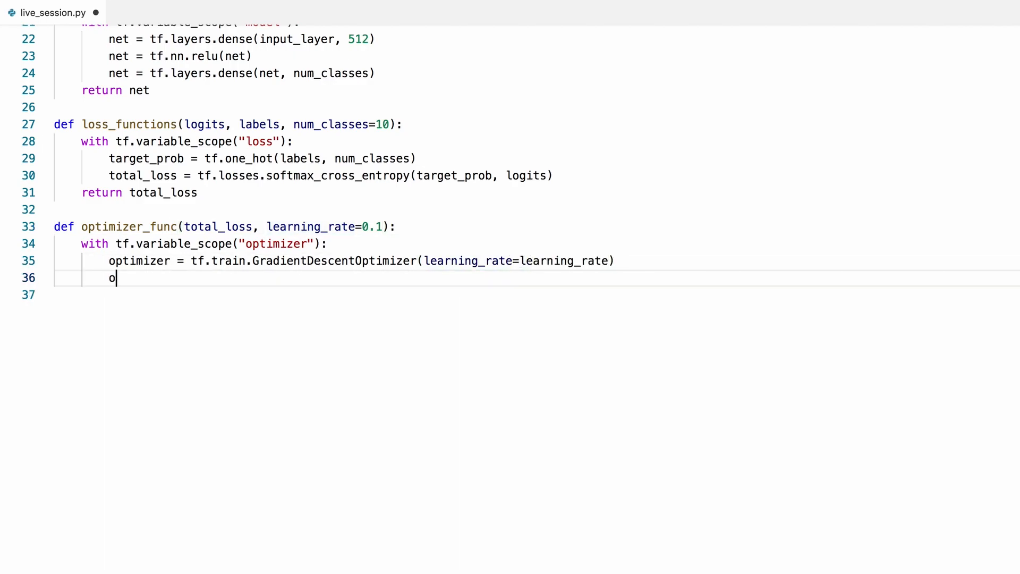
text(ptimizer =)
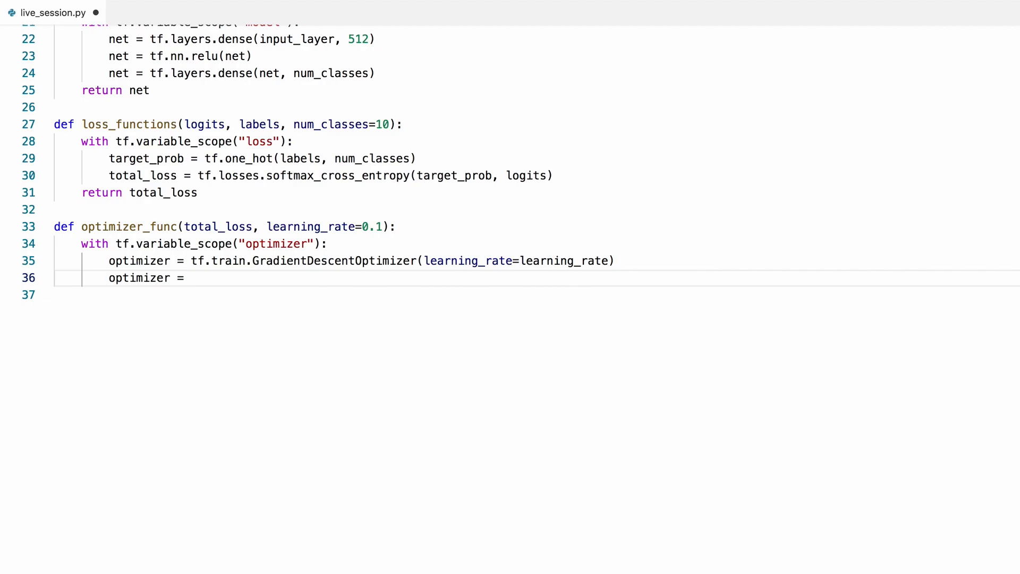
text(optimizer.mini)
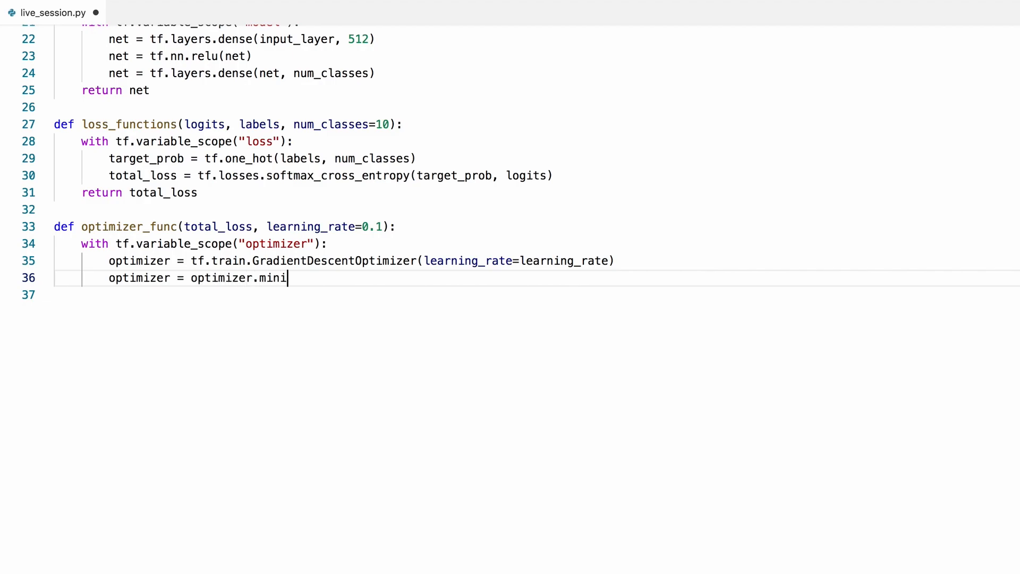
text(mize()
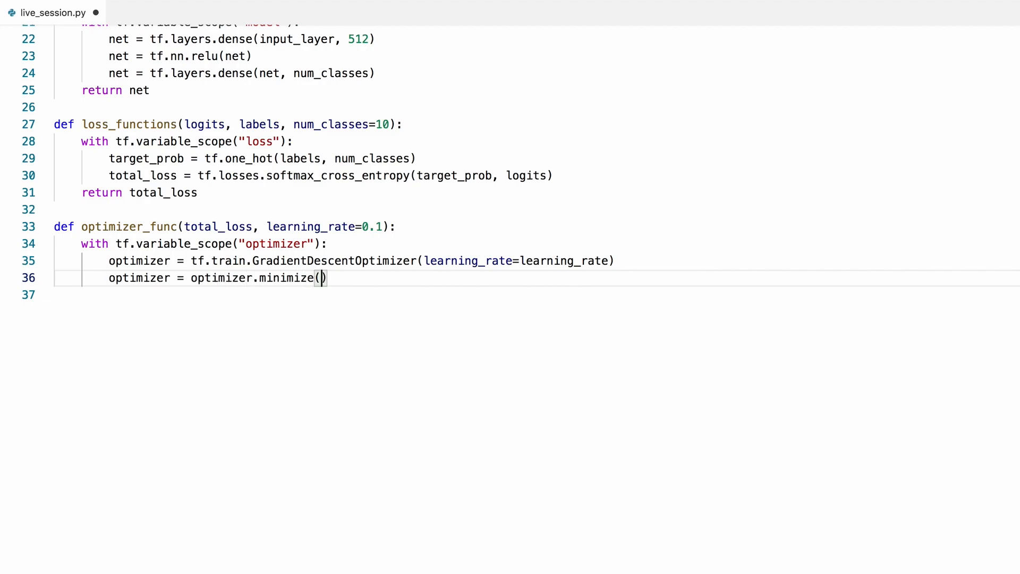
text(total_lo)
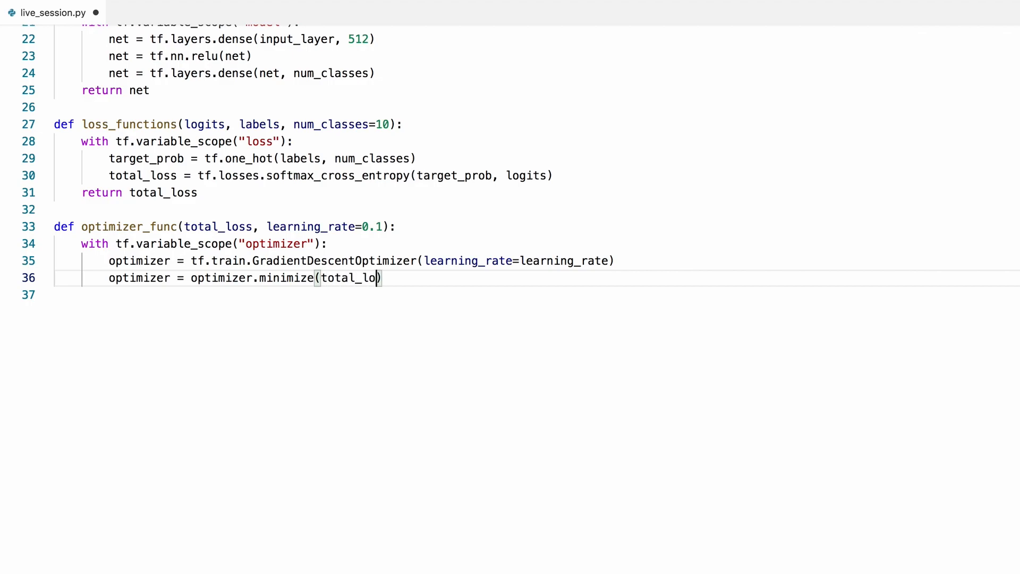
text(ss, gl)
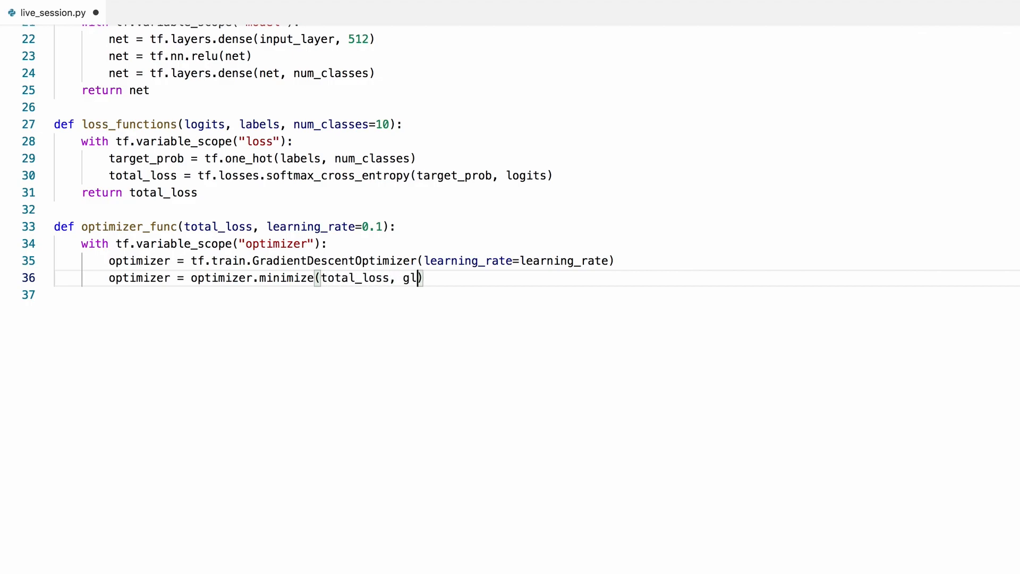
text(obal_step=)
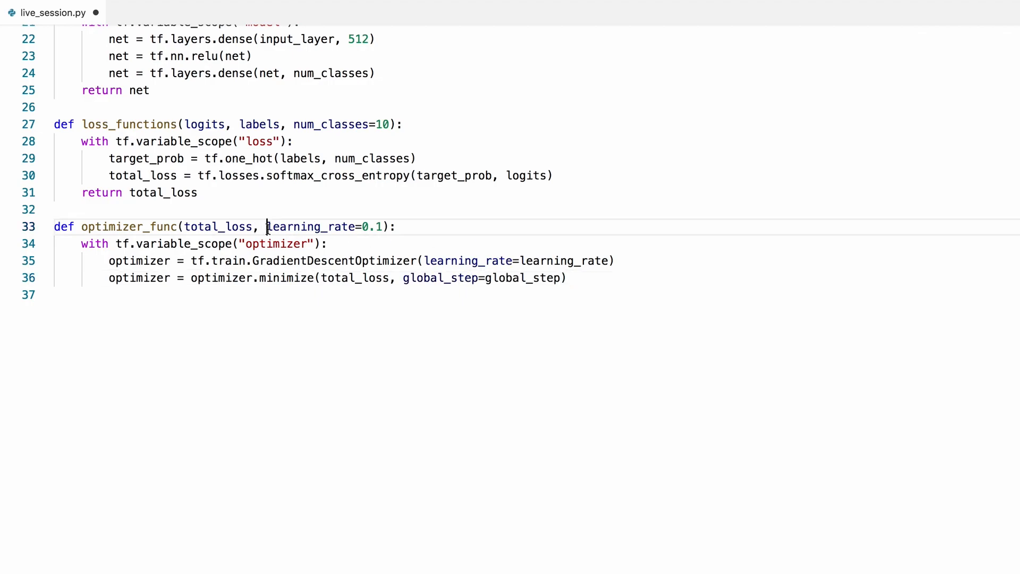
text(global_step,)
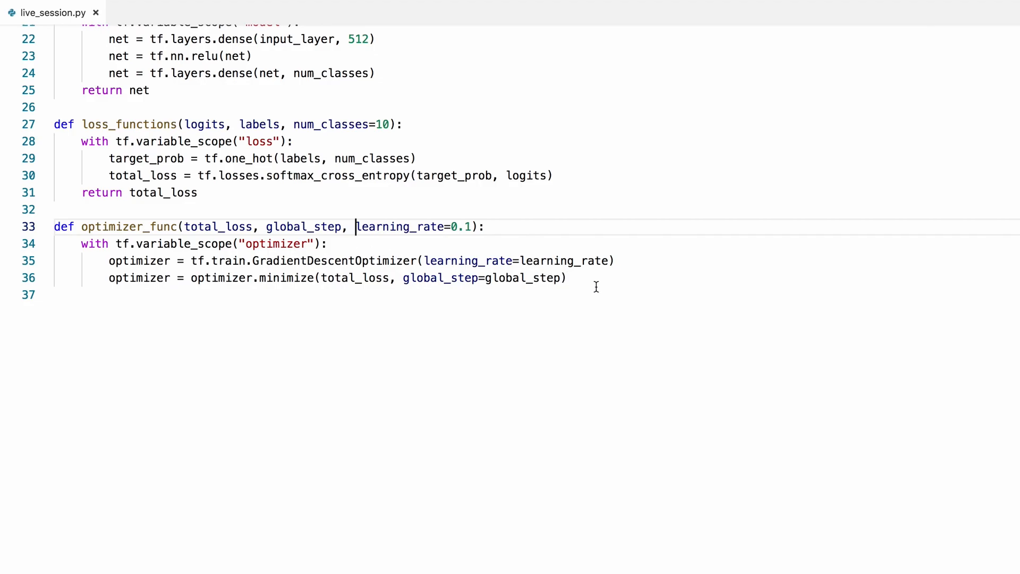
text(re)
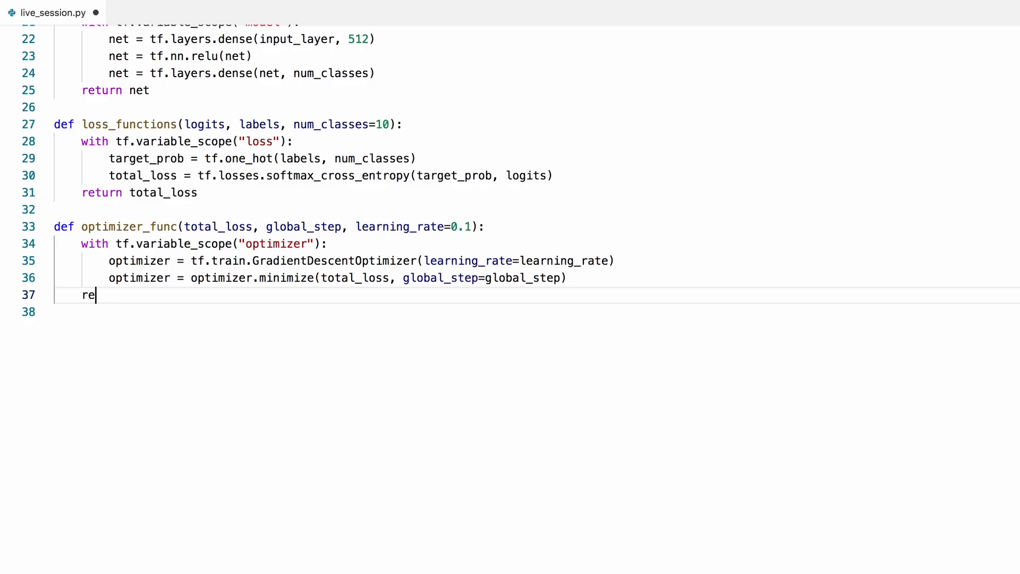
text(turn optimizer)
text(def performance_me)
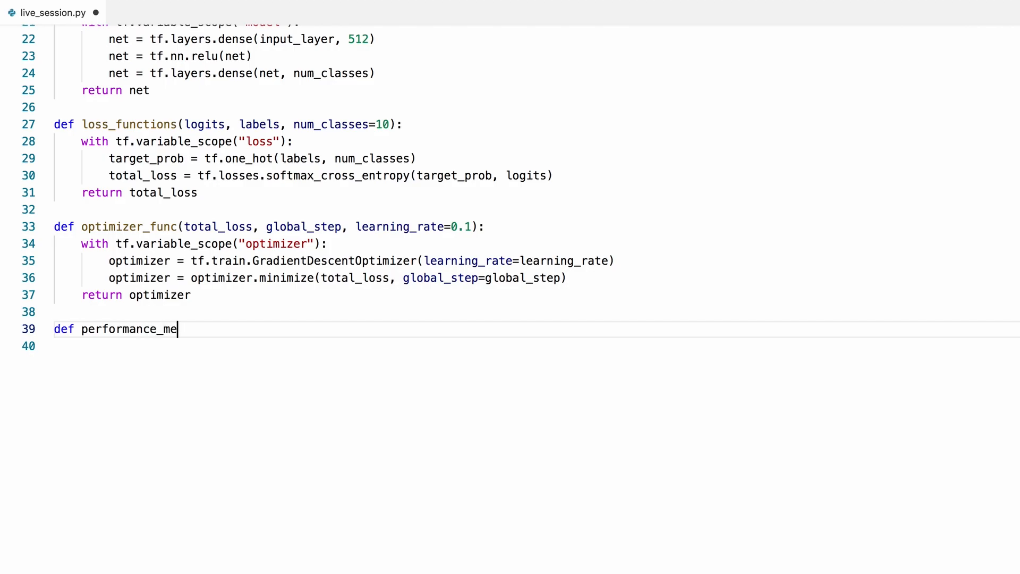
- Define performance_metric(logits, labels) with preds = argmax(logits, axis=1) and labels cast to tf.int64
text(tric(logits,)
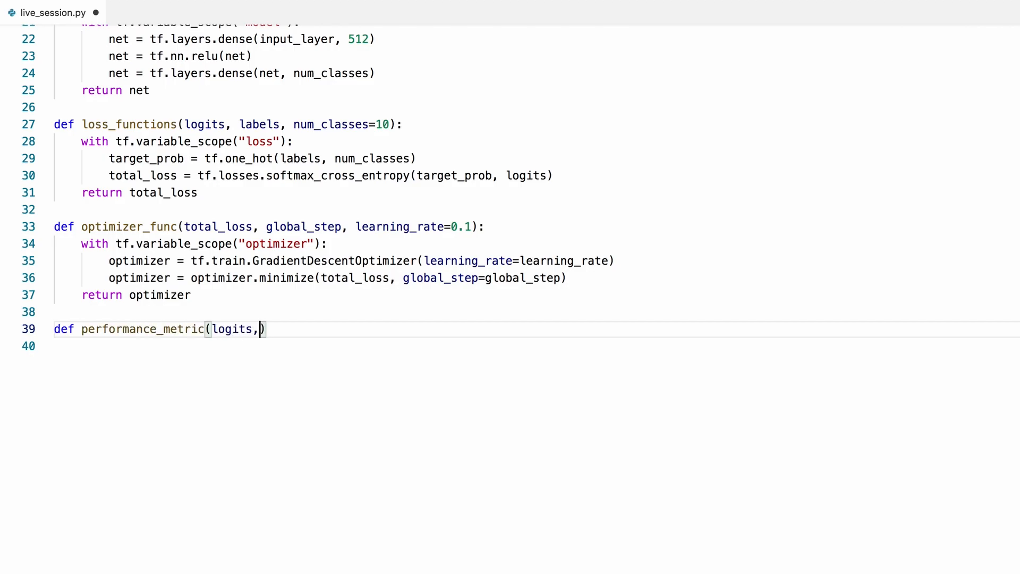
text(labels)
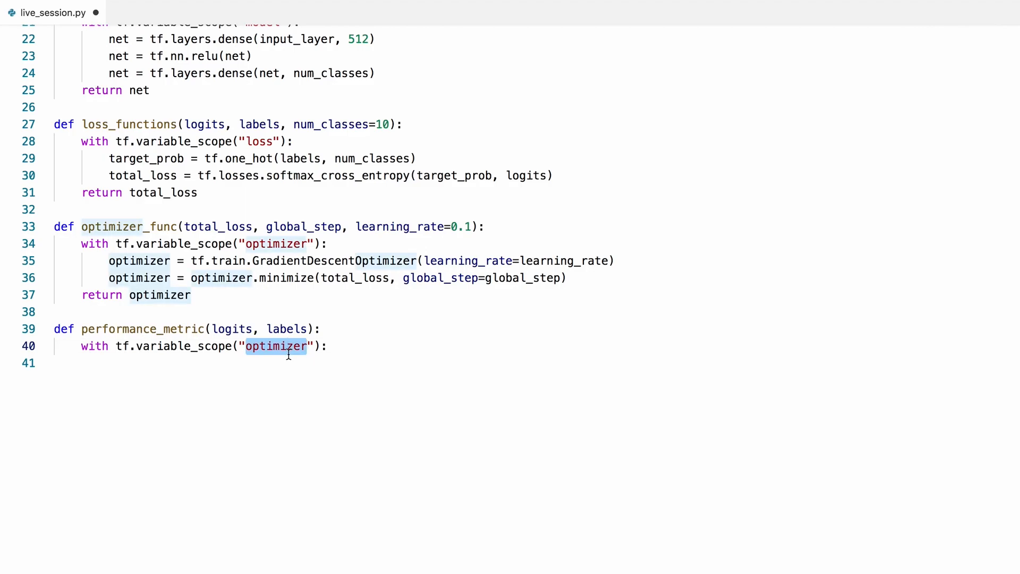
text(performance_metric)
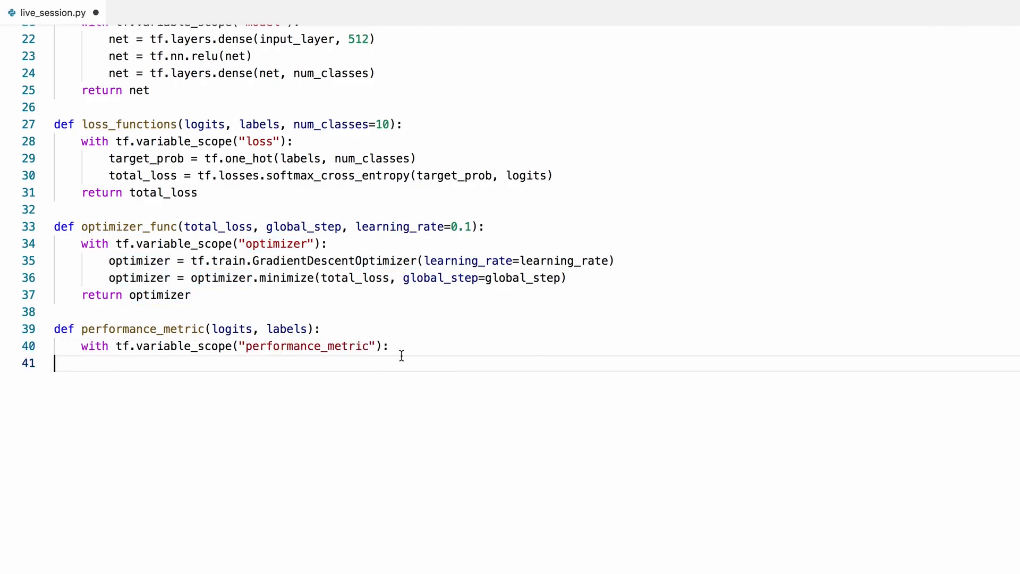
text(preds =)
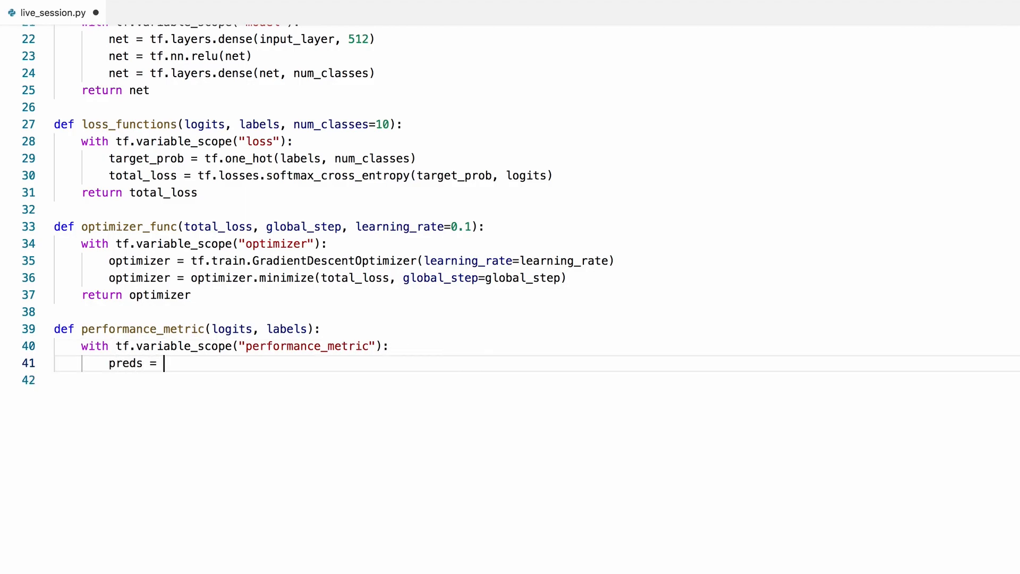
text(tf.argma)
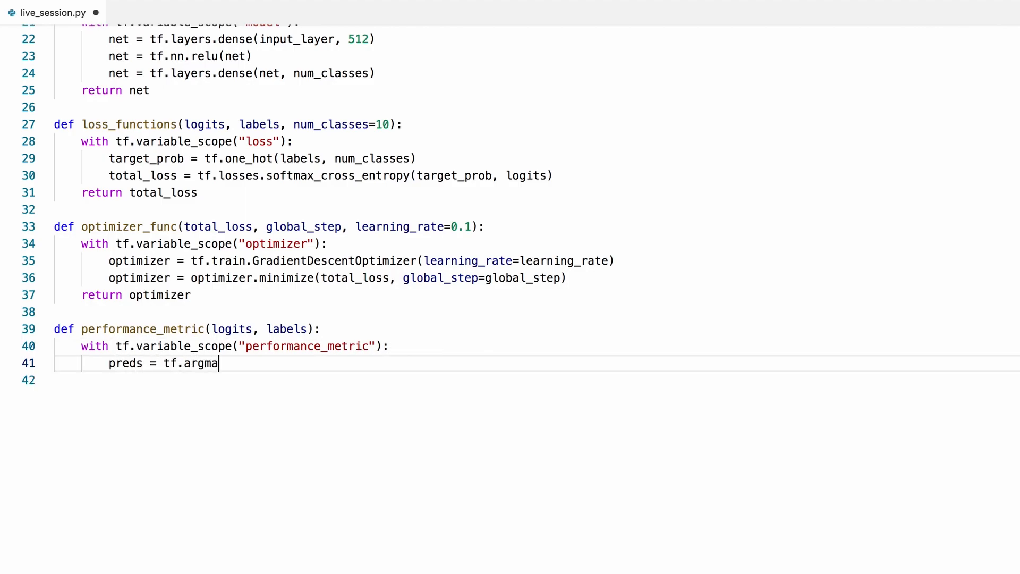
text(x(logits)
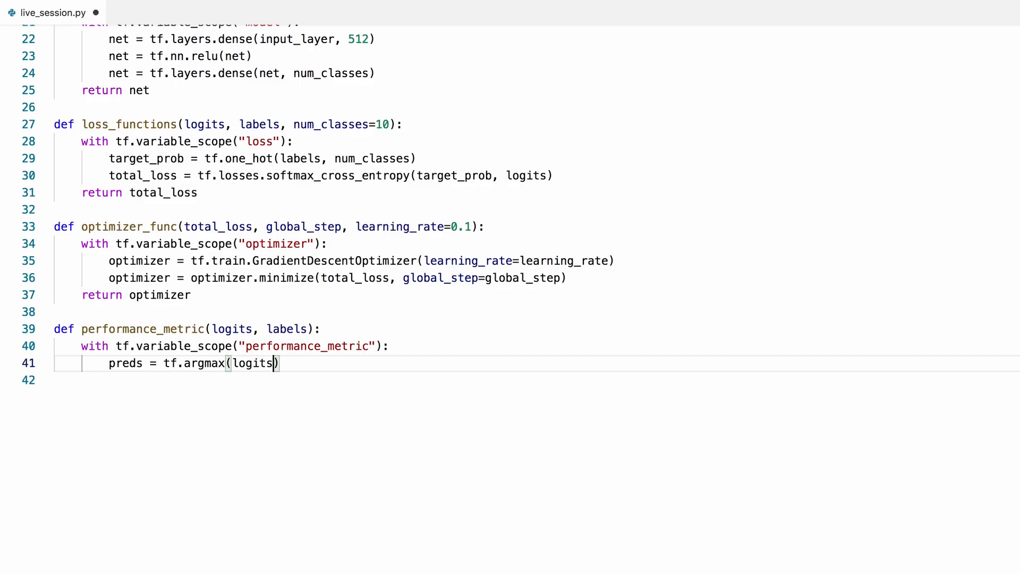
text(, axis=1)
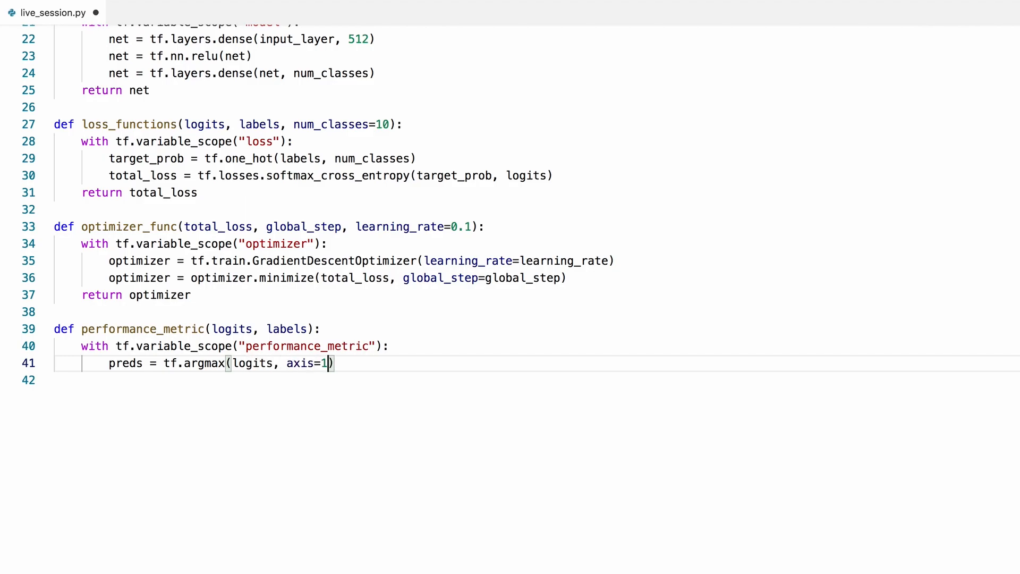
text(labels)
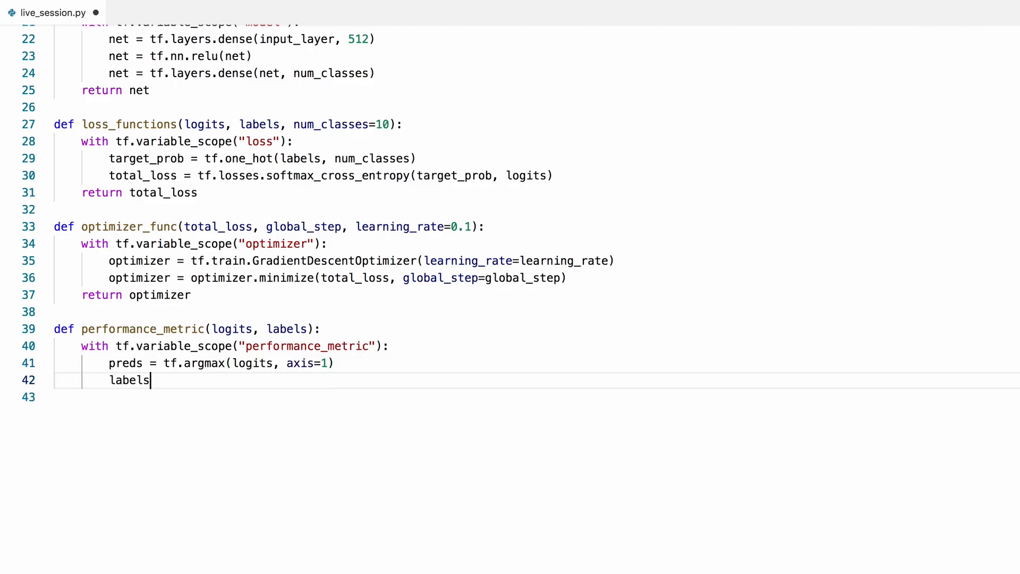
text(= tf.cast)
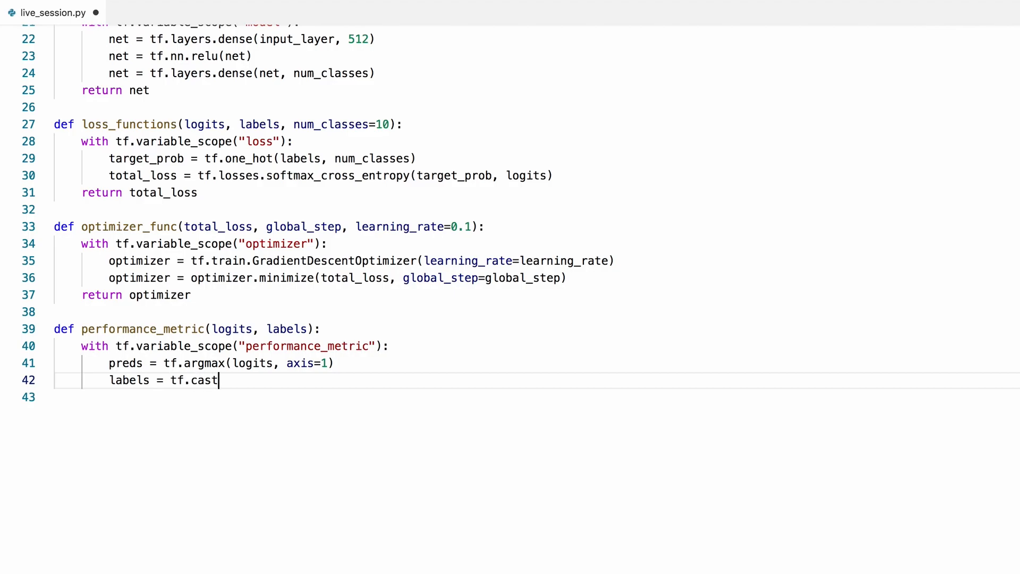
text((label)
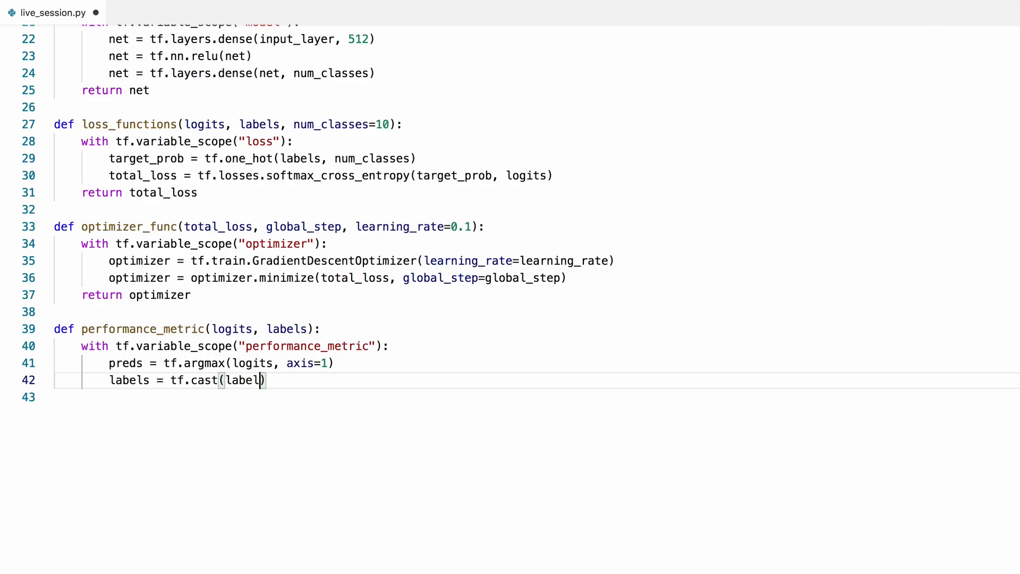
text(s, tf.int)
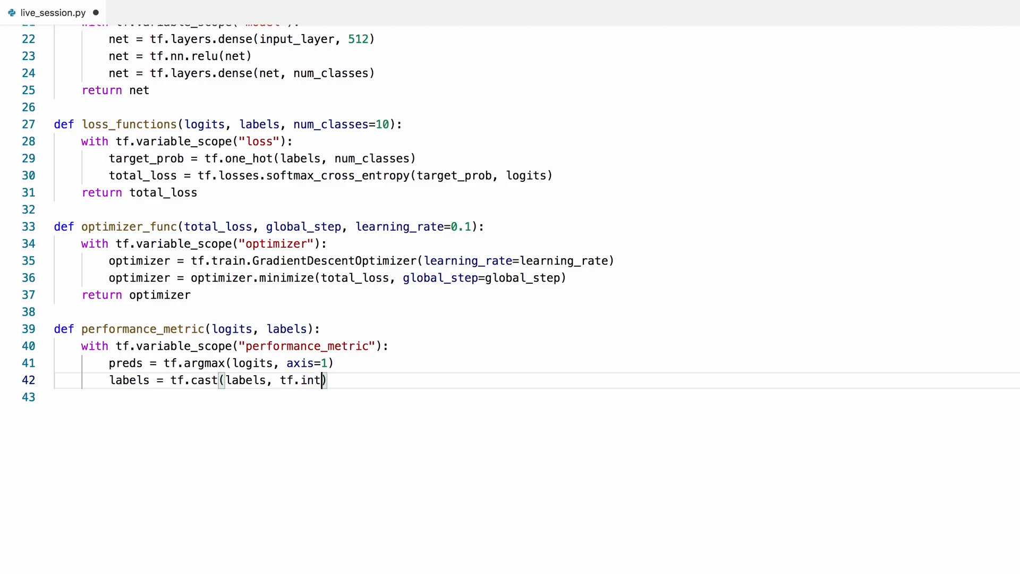
text(64))
click(534, 397)
text(corrects =)
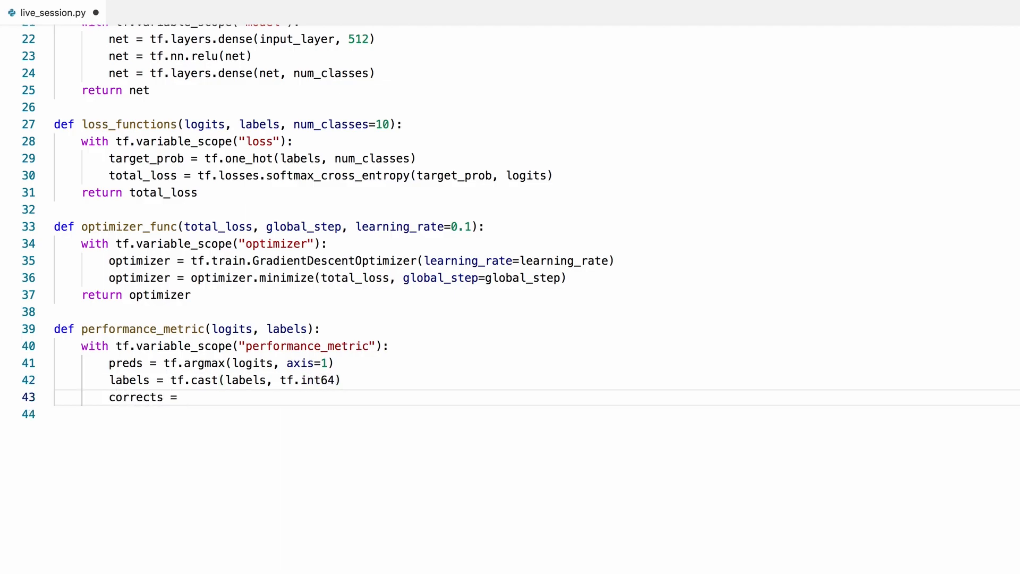
- Set corrects = tf.equal(preds, labels), accuracy as reduce_mean of float32 corrects, and return accuracy
text(tf.equal(pred)
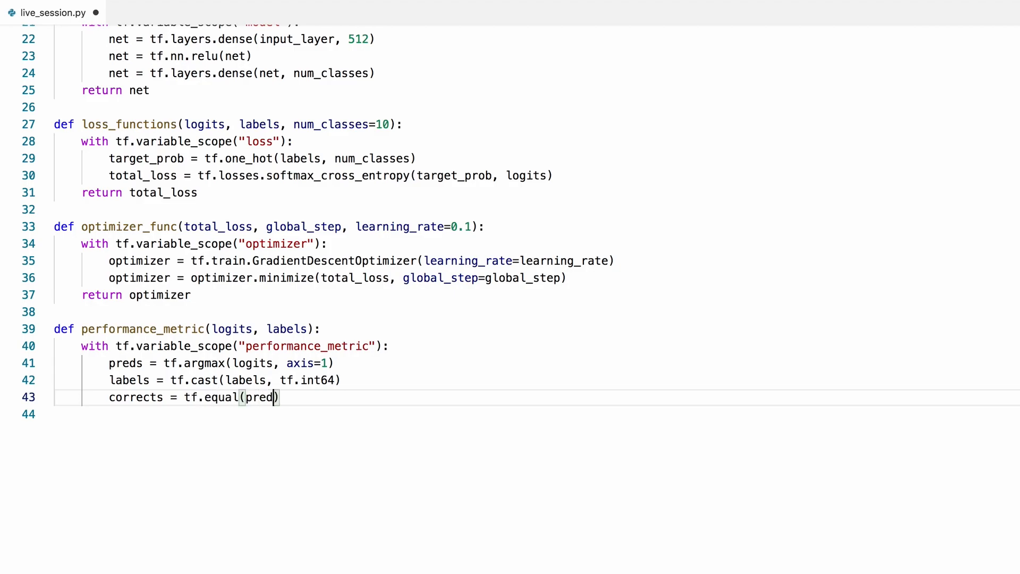
text(s, labels))
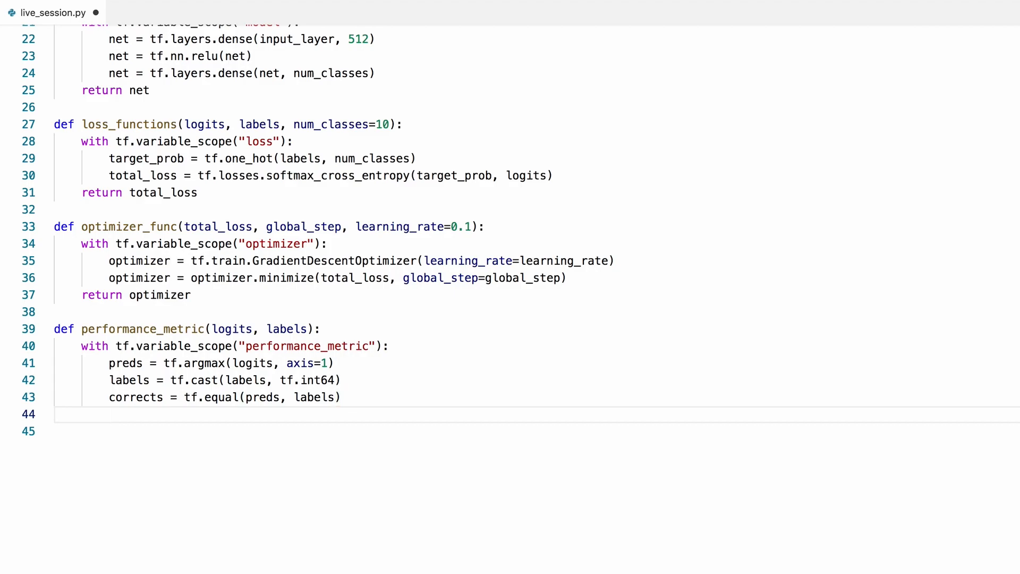
text(accuracy)
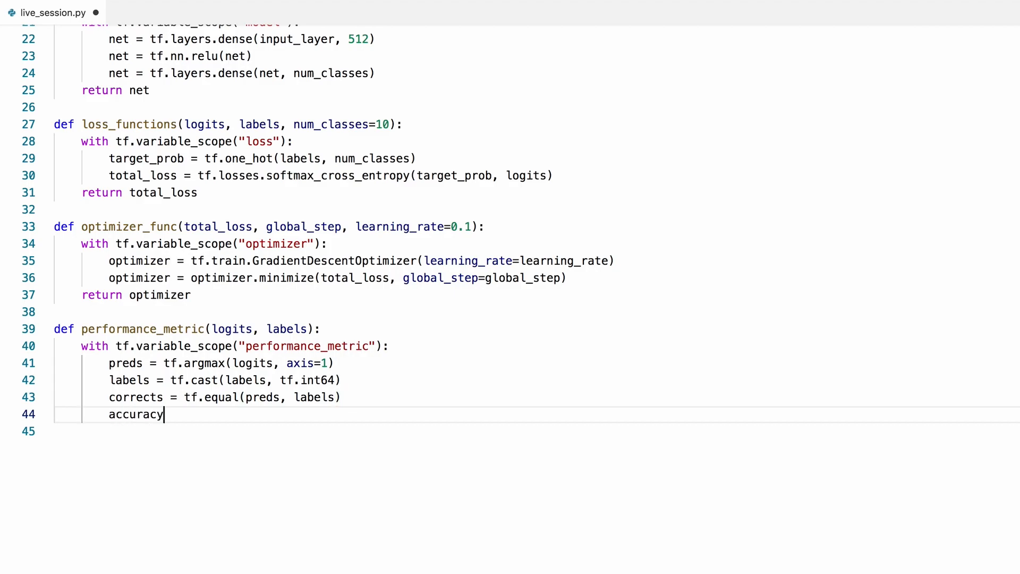
text(= tf.redu)
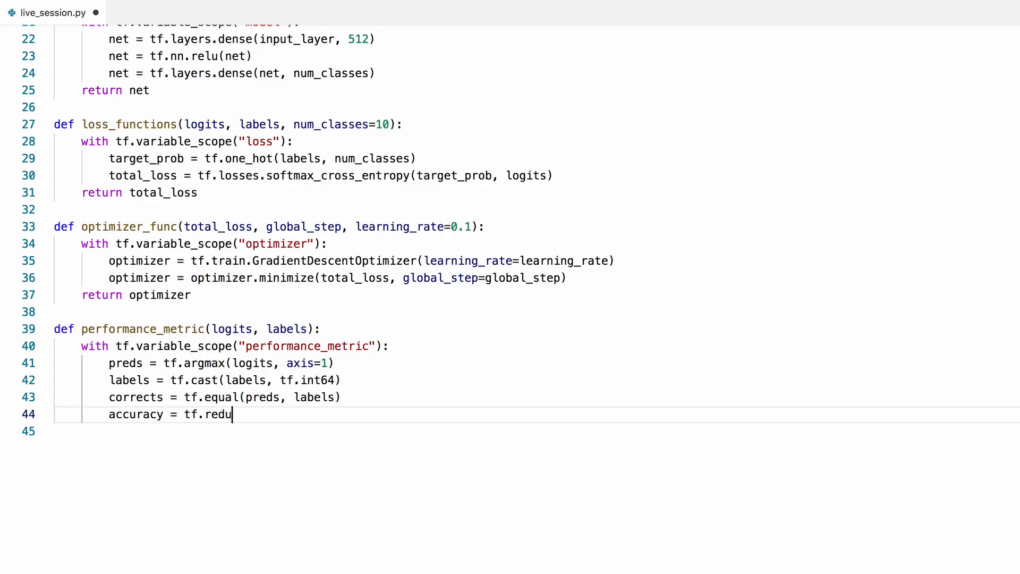
text(ce_mean())
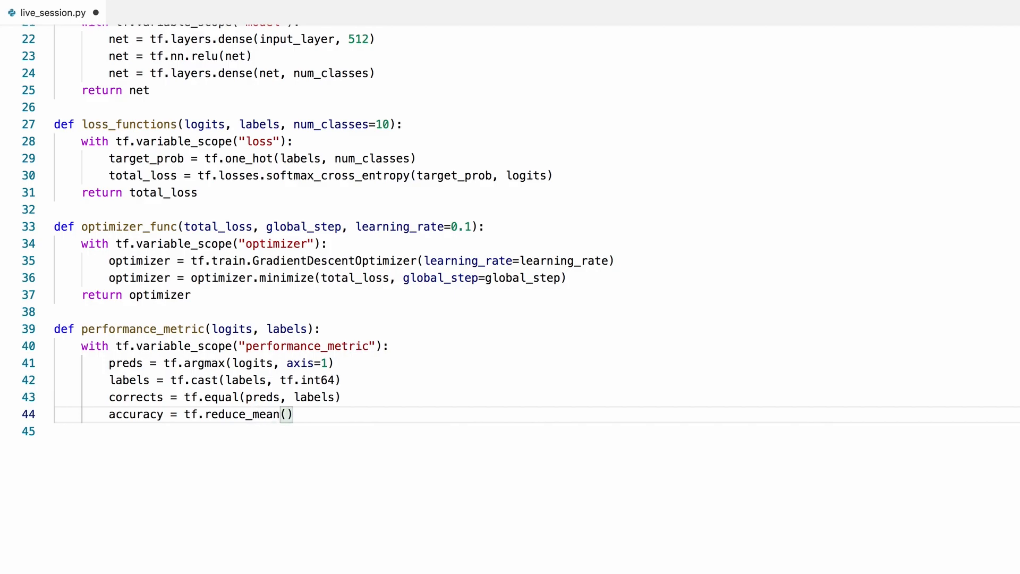
text(tf.cast()
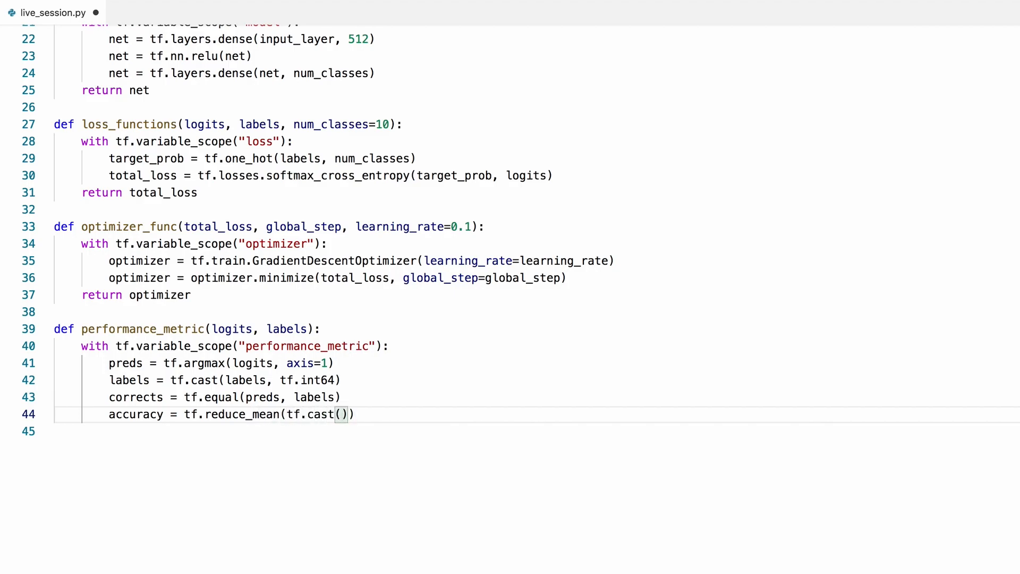
text(corrects,)
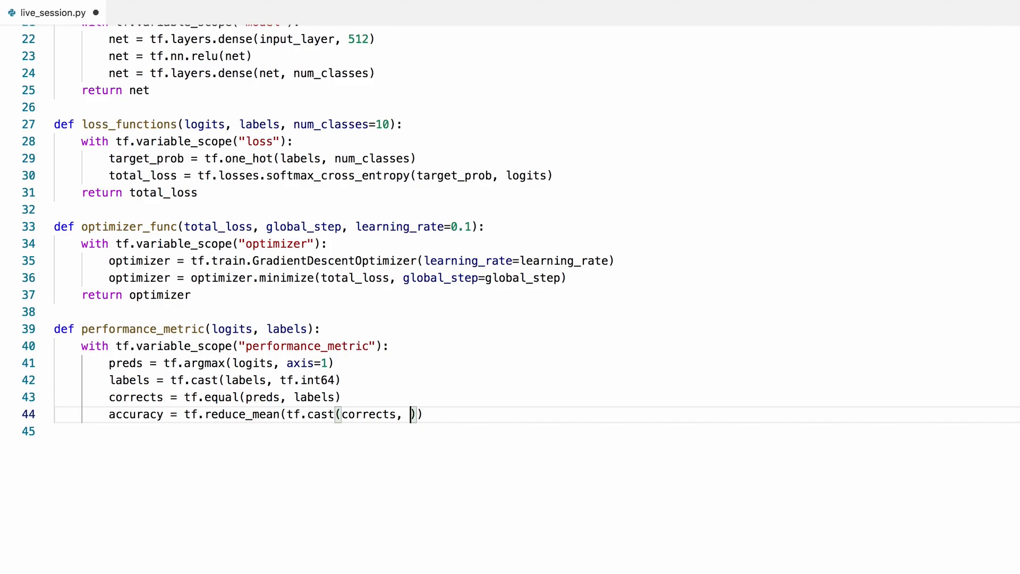
text(tf.float32)
click(538, 431)
text(ret)
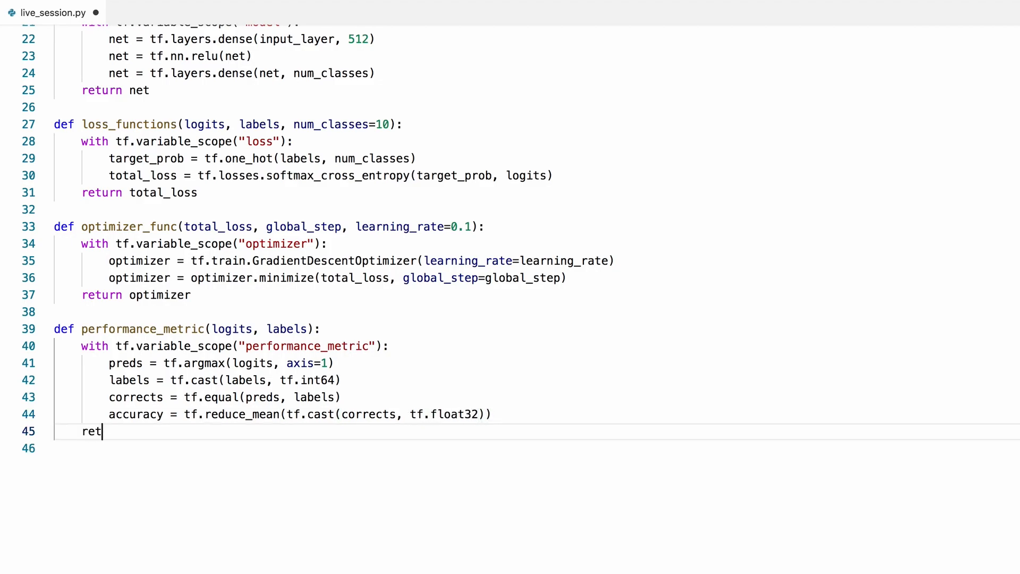
text(urn accuracy)
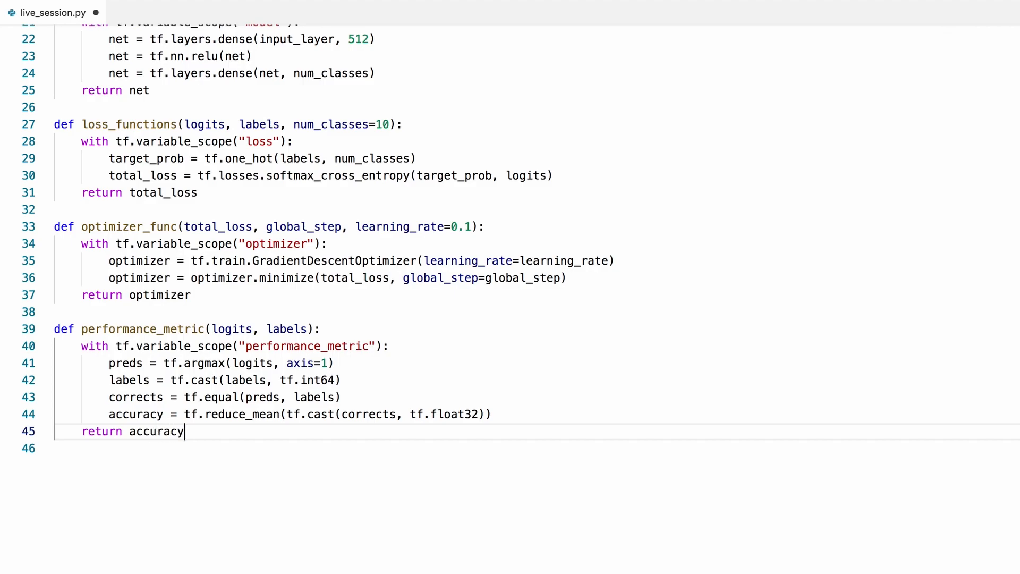
key(Enter)
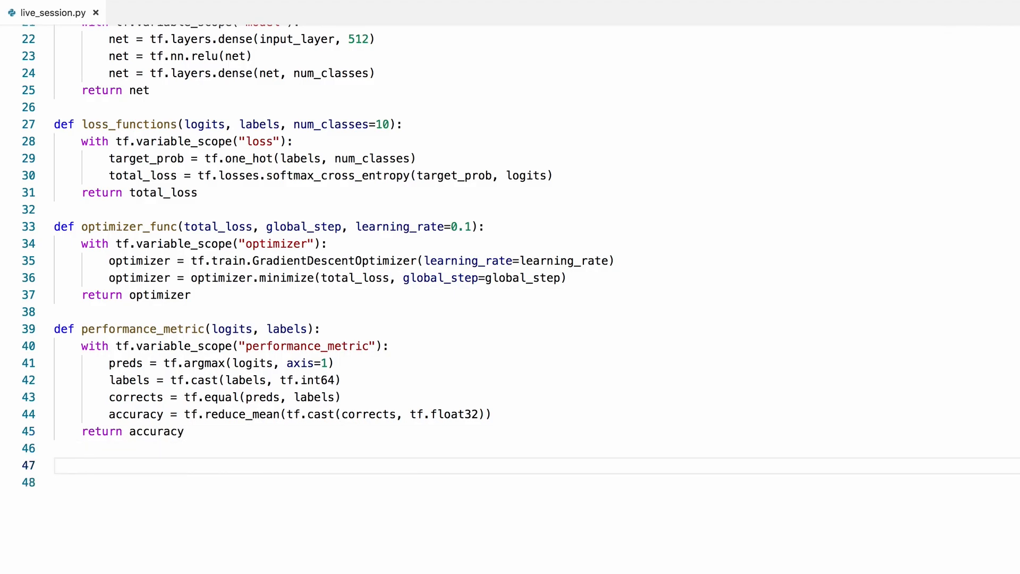
- Define train(data_tensor) with a non-trainable tf.int32 global_step Variable(1) named "iter"
text(def)
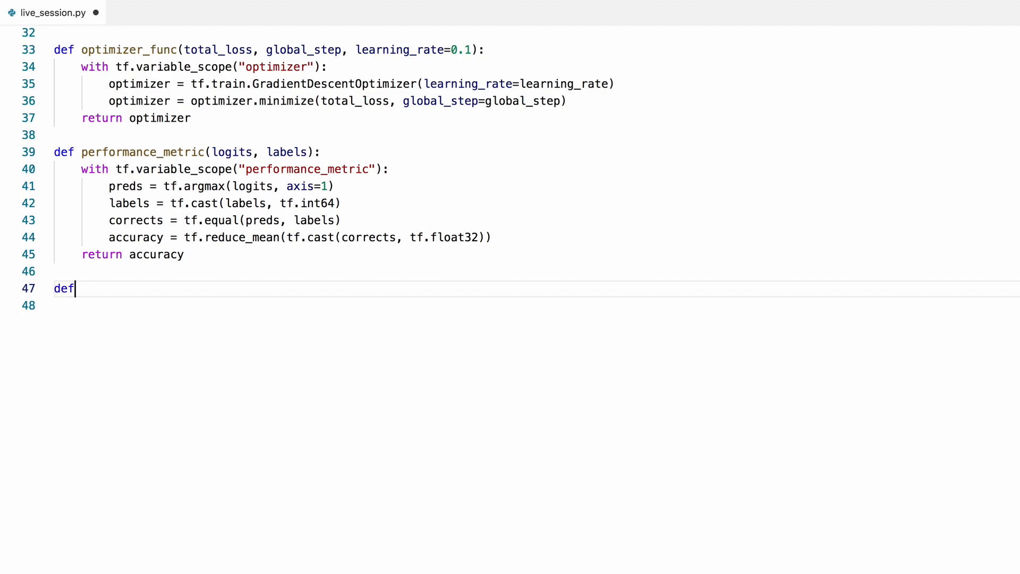
text(train())
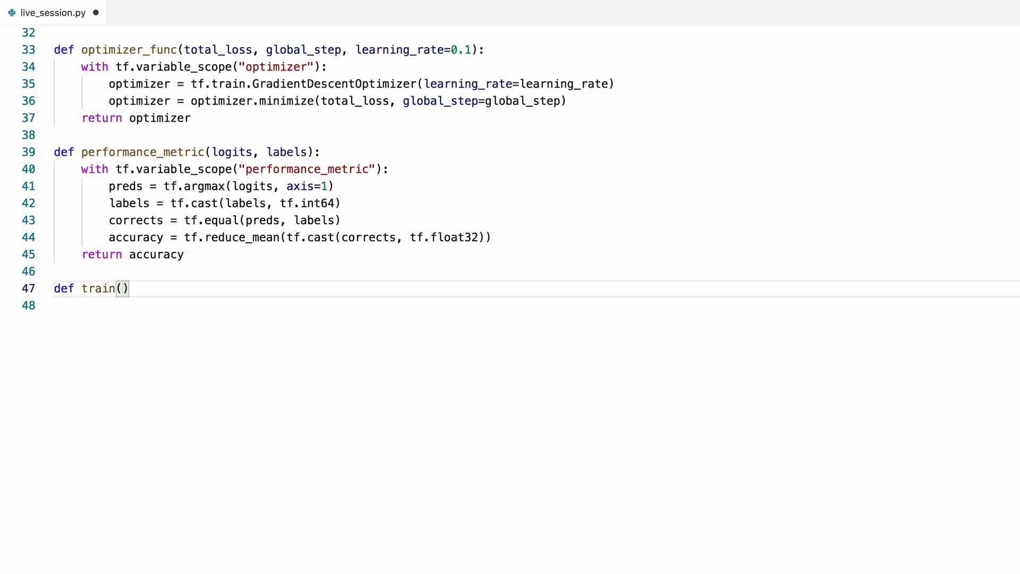
text(data_tensor)
click(534, 305)
text(gl)
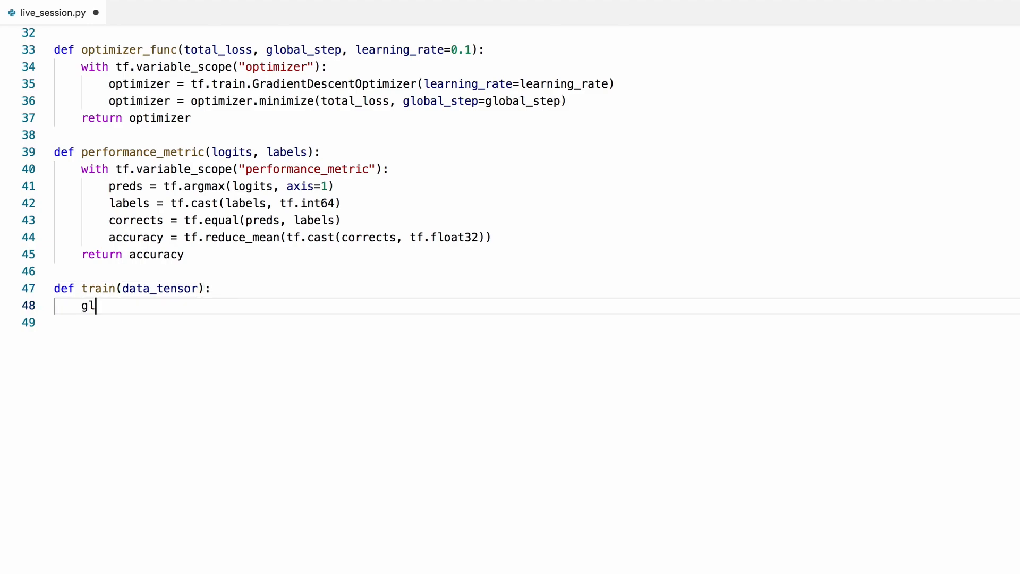
text(obal_step)
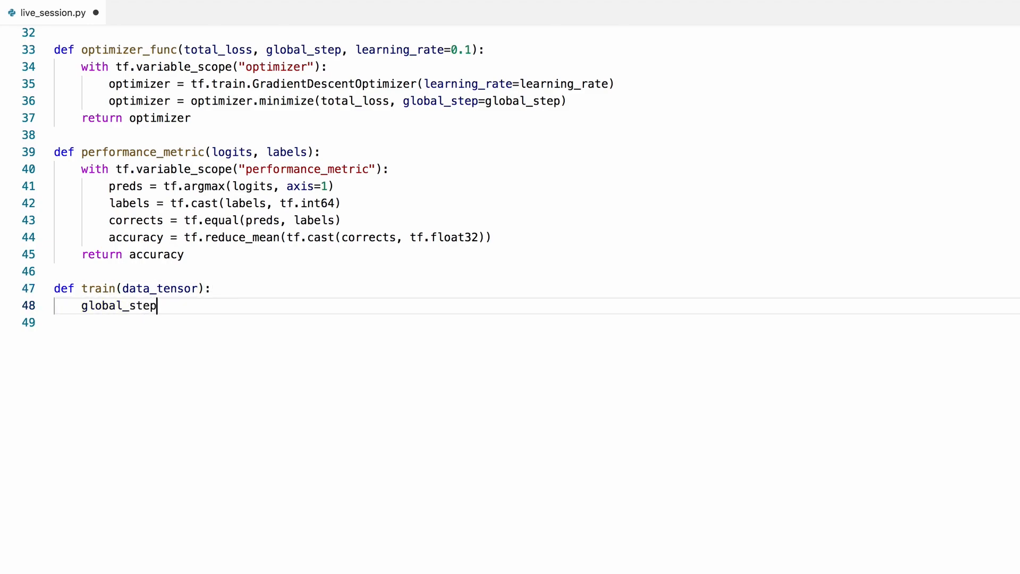
text(= tf.Var)
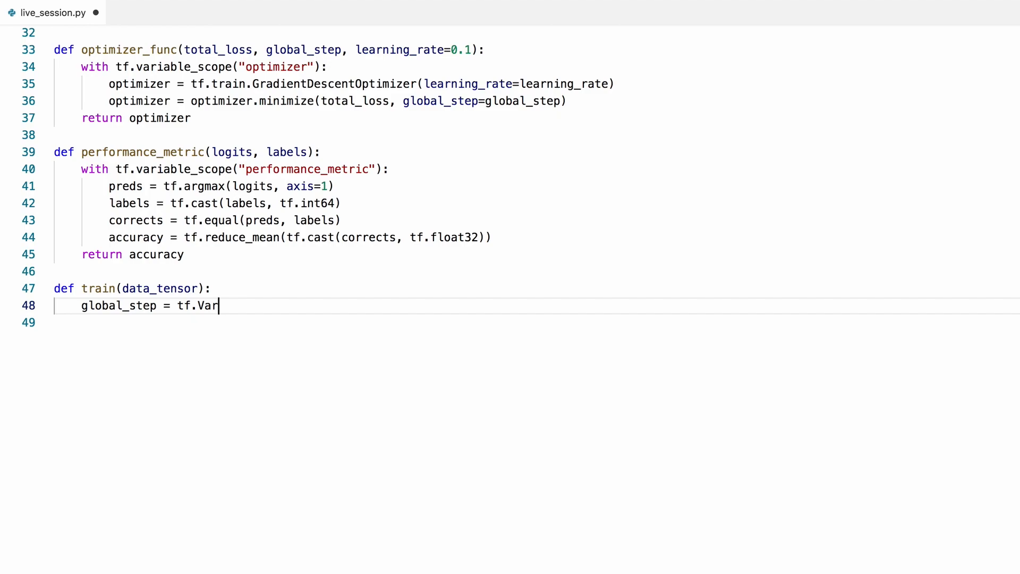
text(iable(1))
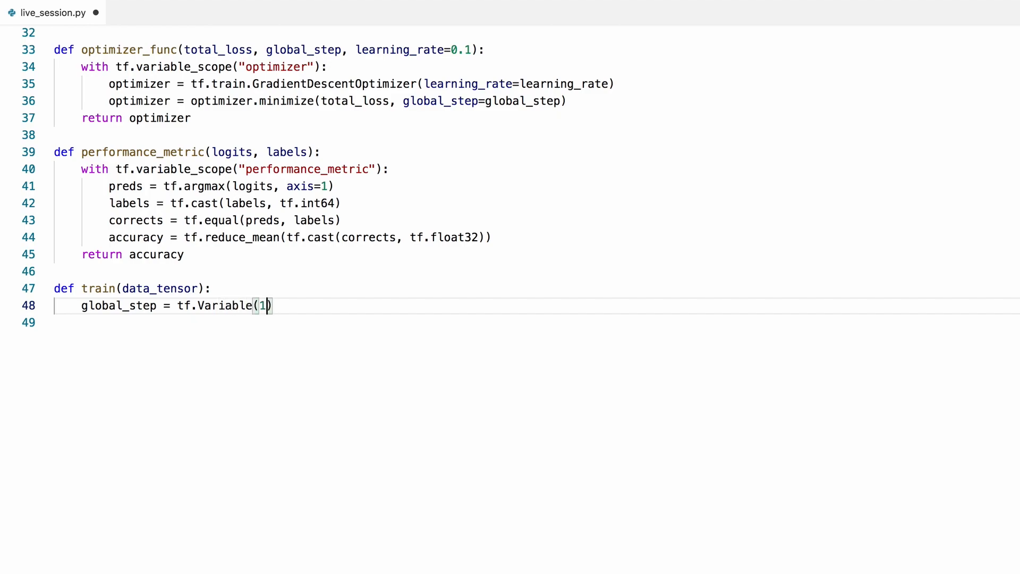
text(, dtype=)
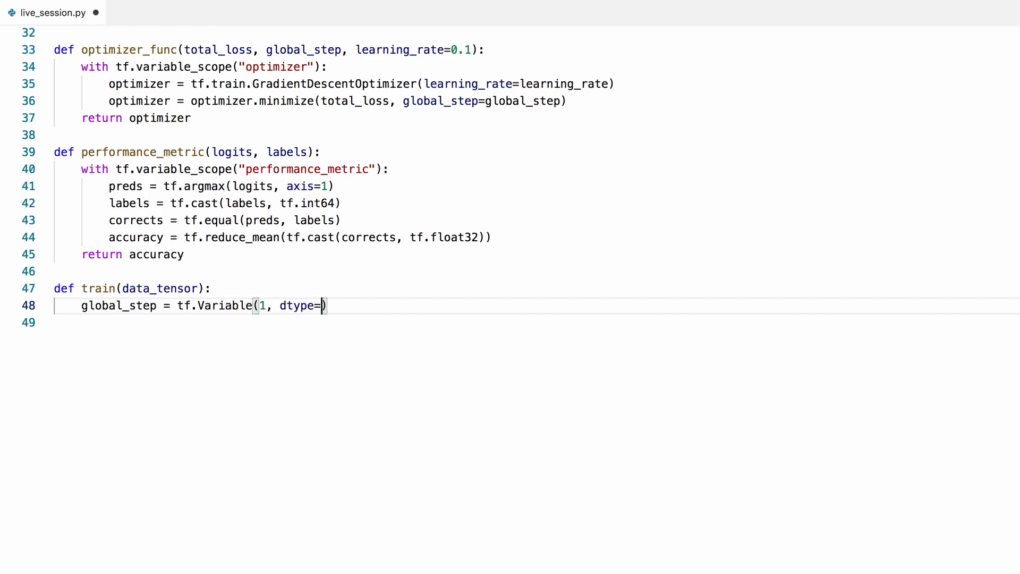
text(tf.int32,)
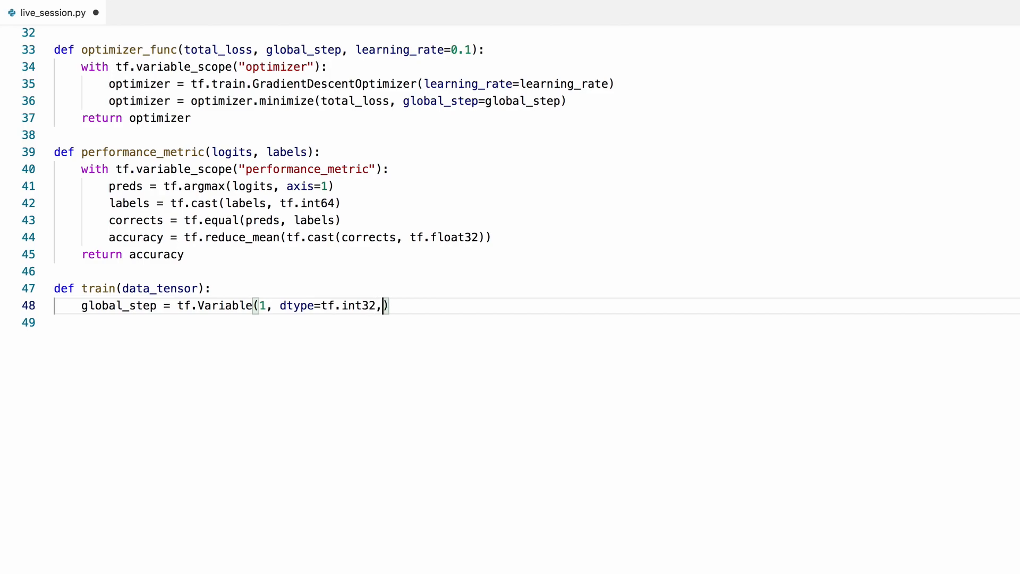
text(trainable)
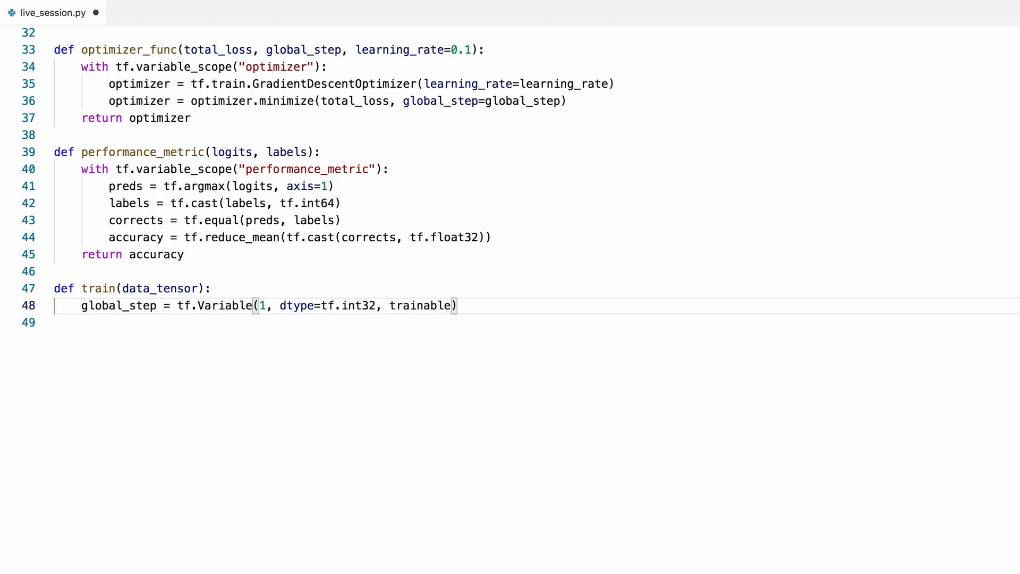
text(=False,)
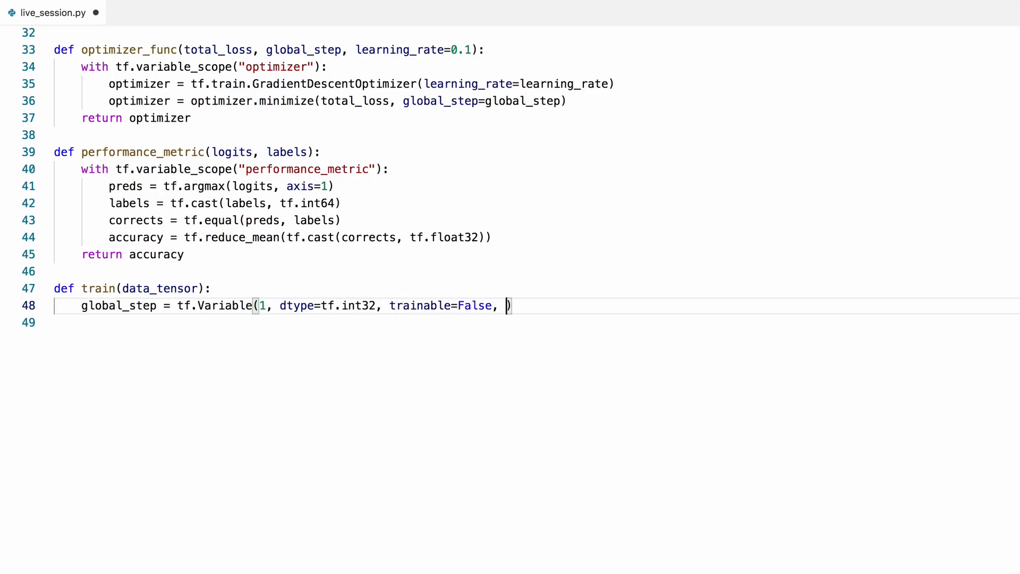
text(name="iter")
text(#)
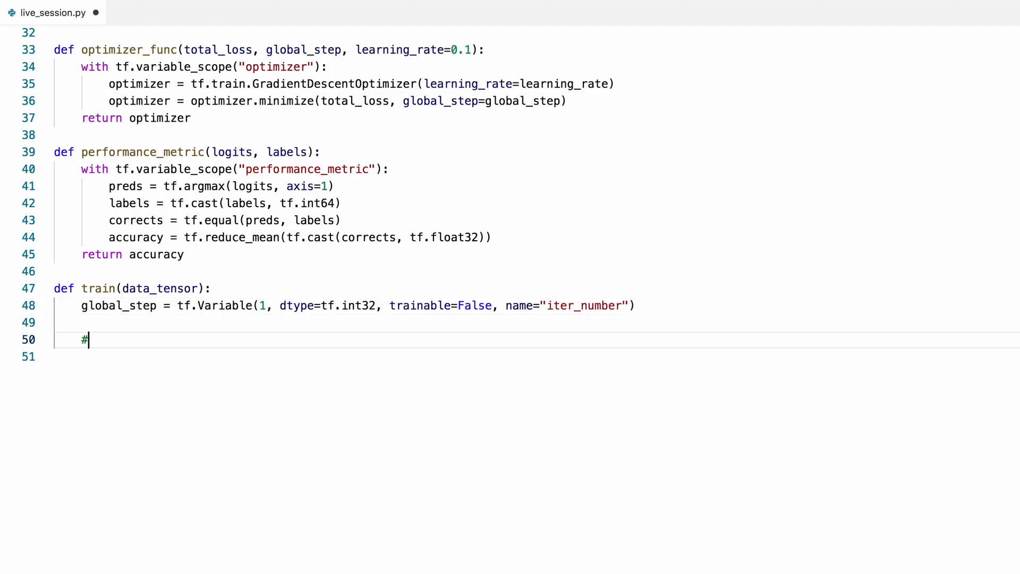
- Under '# training graph', get images, labels from data_tensor.get_next() and compute logits = model(images)
text(training)
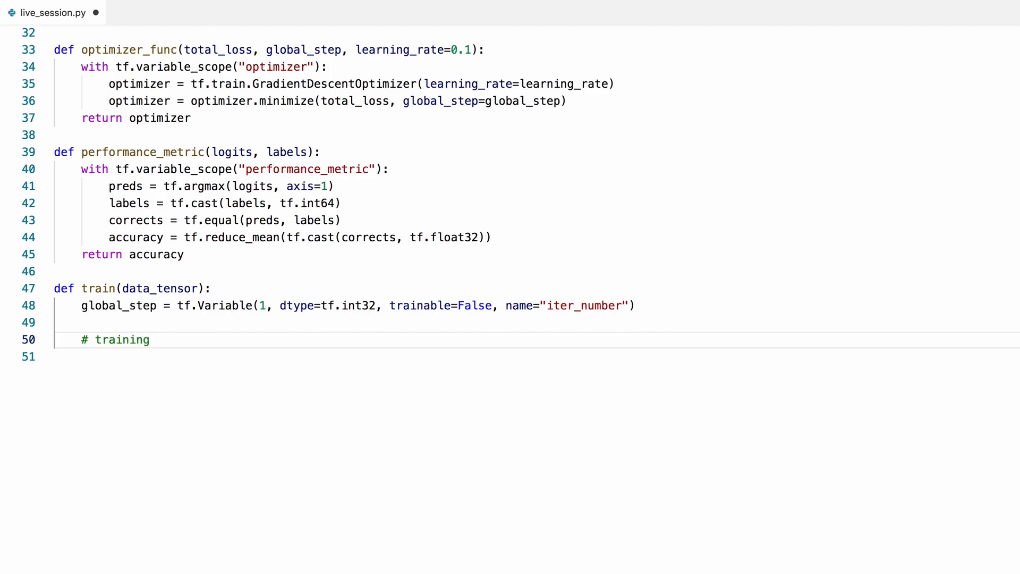
text(graph)
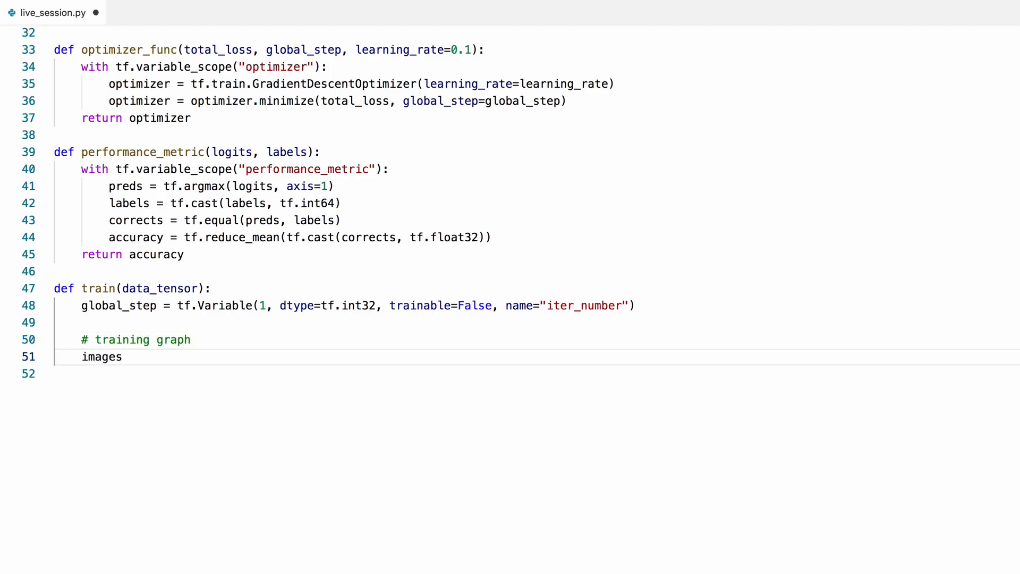
text(, labels =)
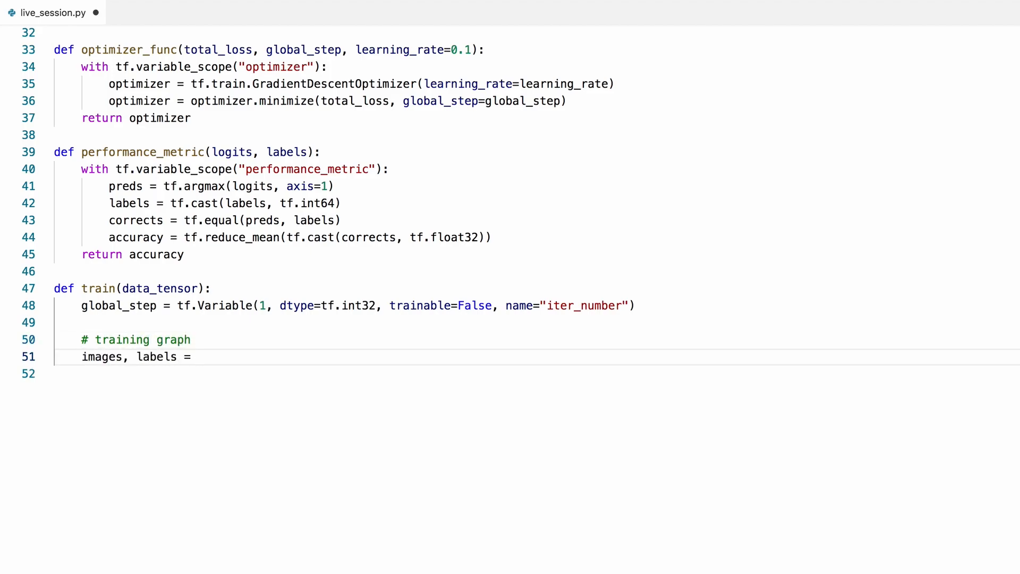
text(data_layer()
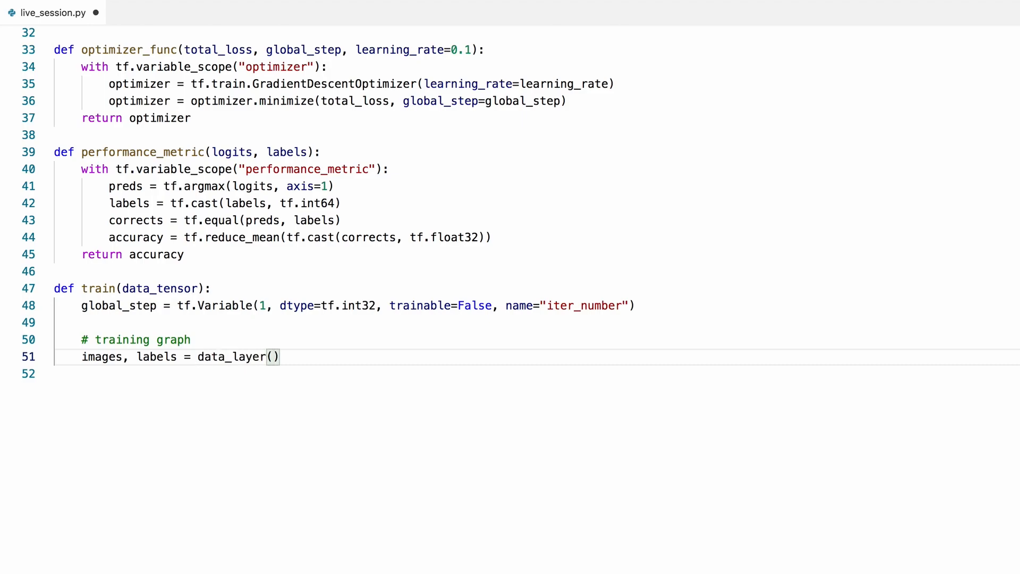
text(data_tensor)
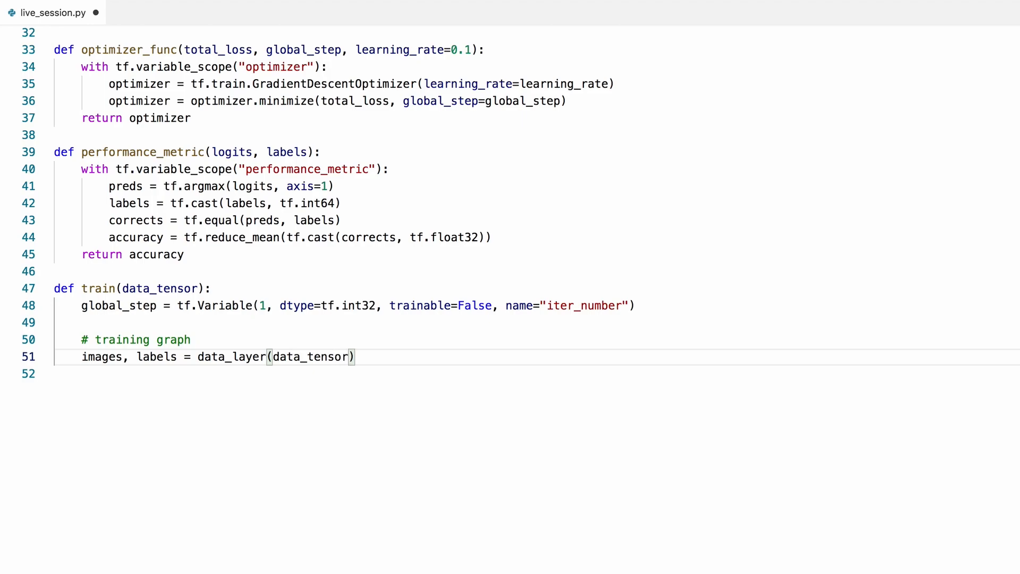
text(.get)
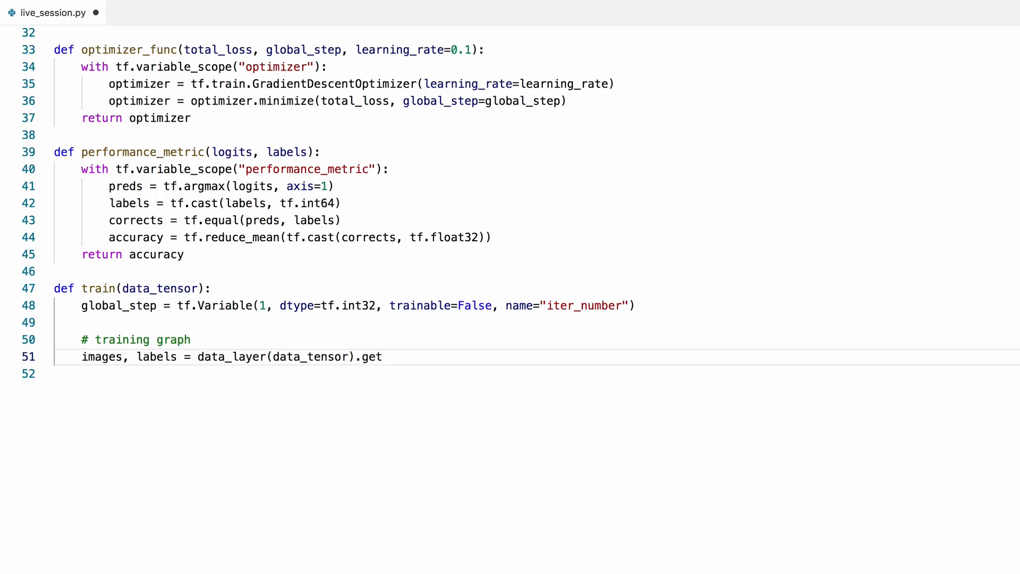
text(_next())
click(537, 373)
text(logits)
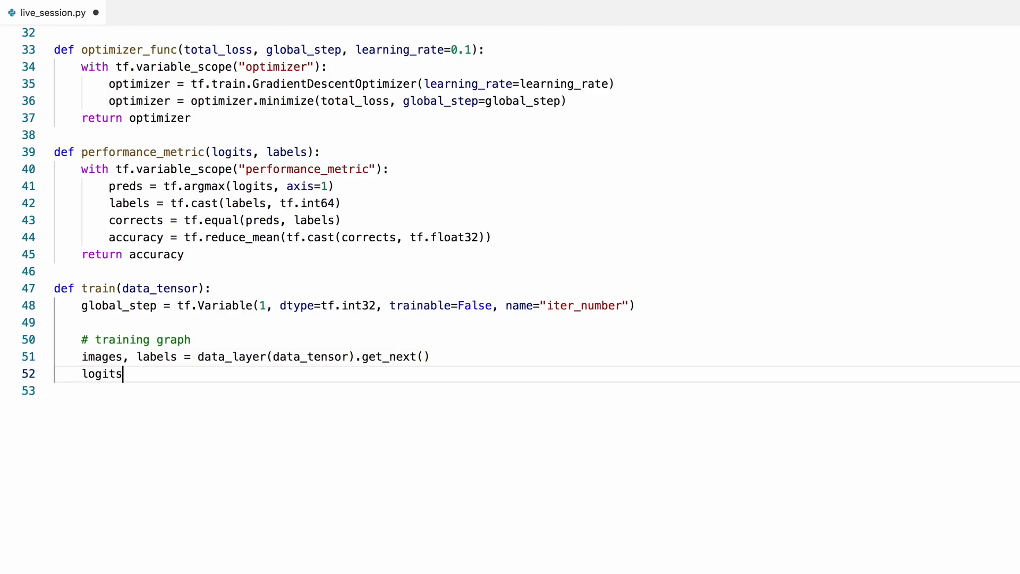
text(= model(ima)
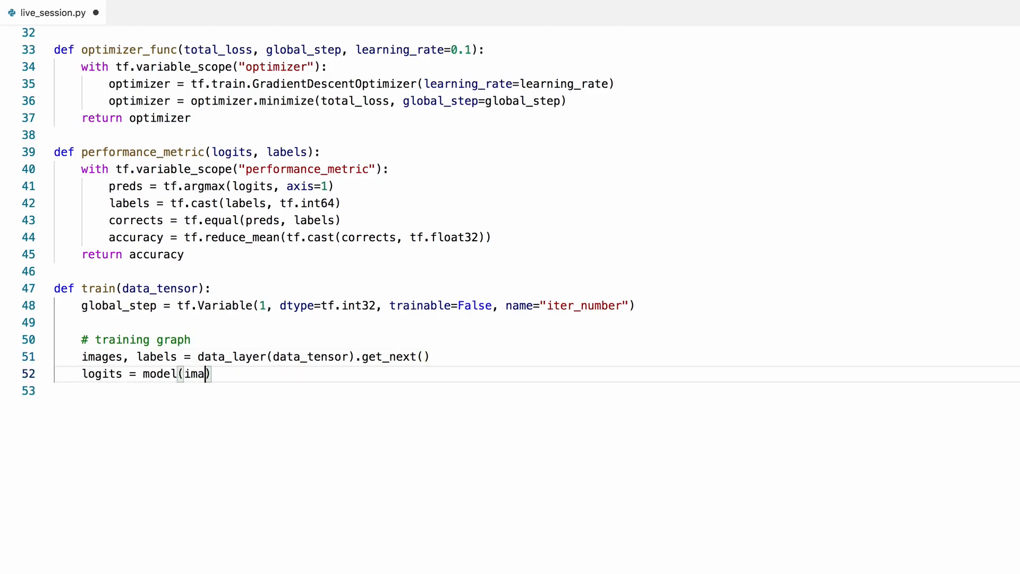
text(ges)
click(537, 390)
text(loss = loss_)
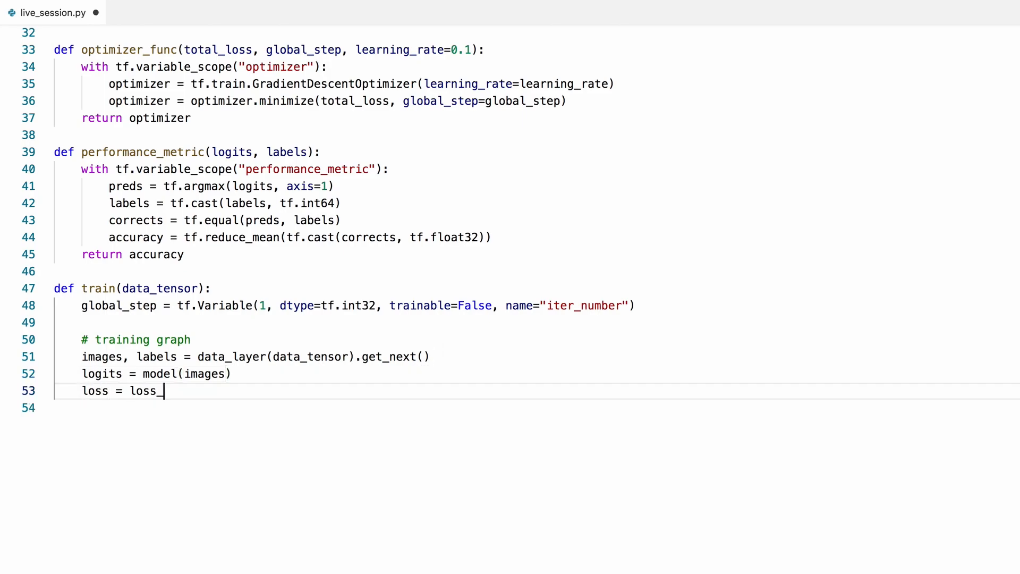
- Compute loss, optimizer and accuracy via loss_functions, optimizer_func and performance_metric
text(functions())
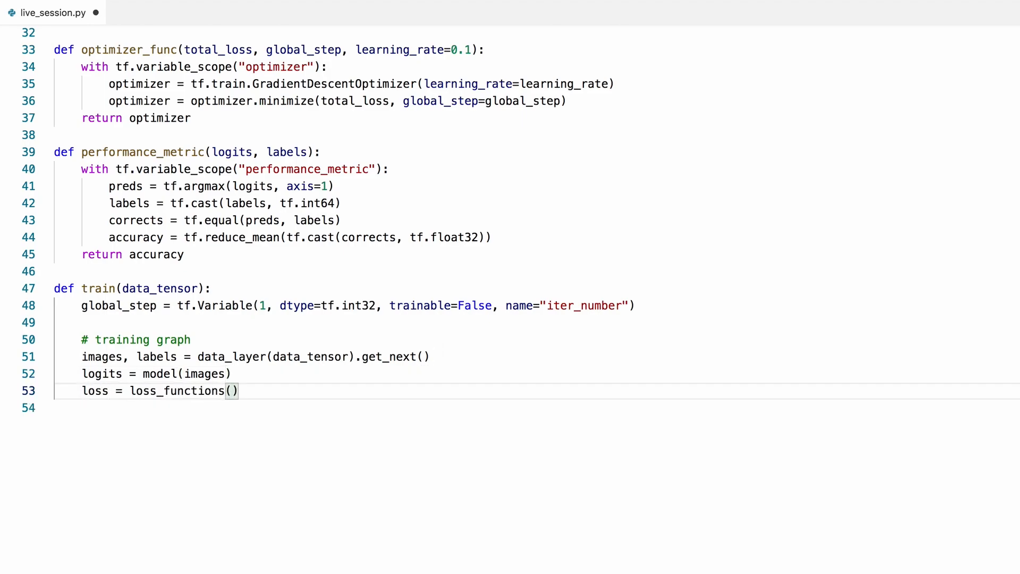
text(logits,)
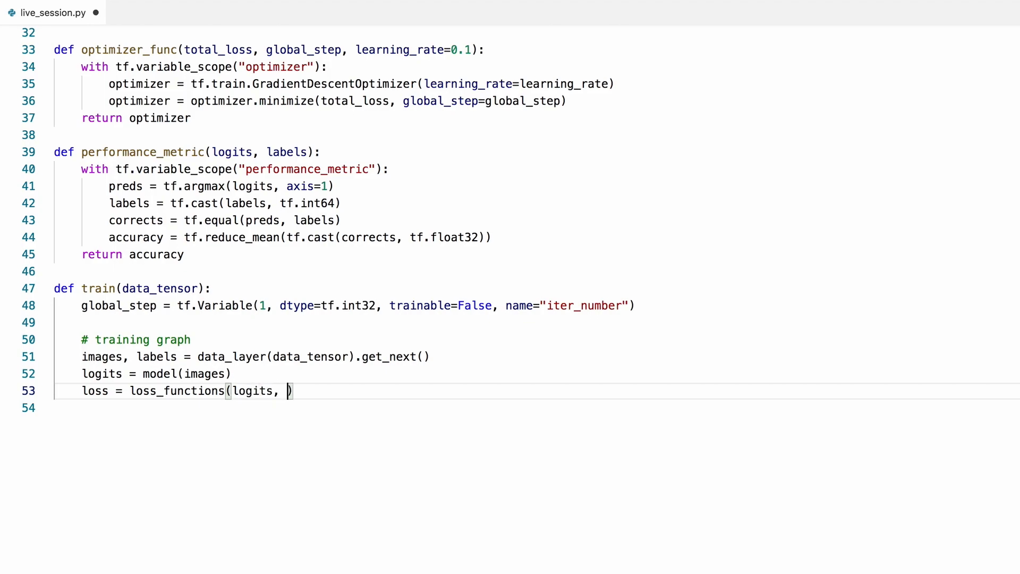
text(labels)
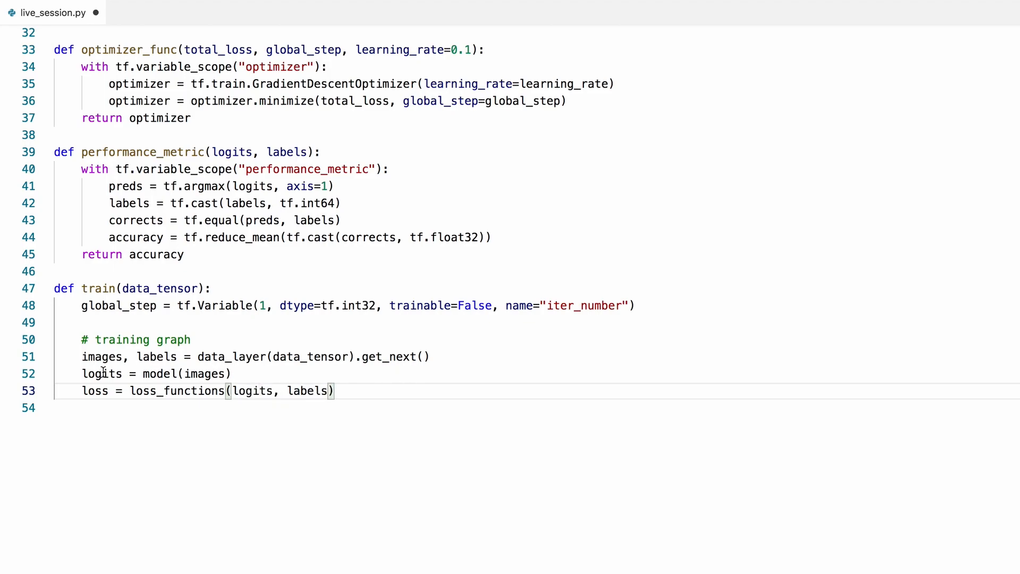
text(optimizer = o)
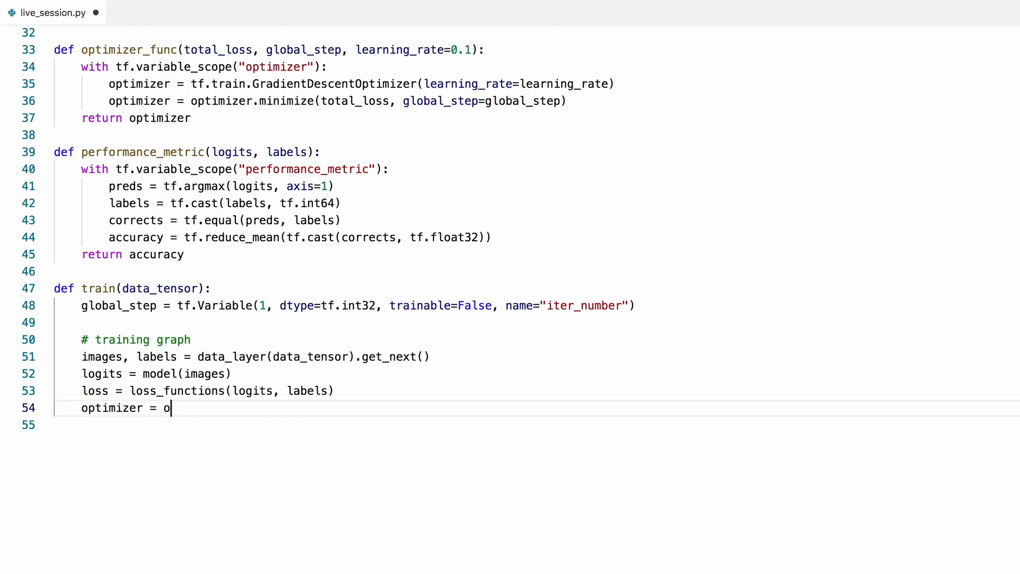
text(ptimizer_func)
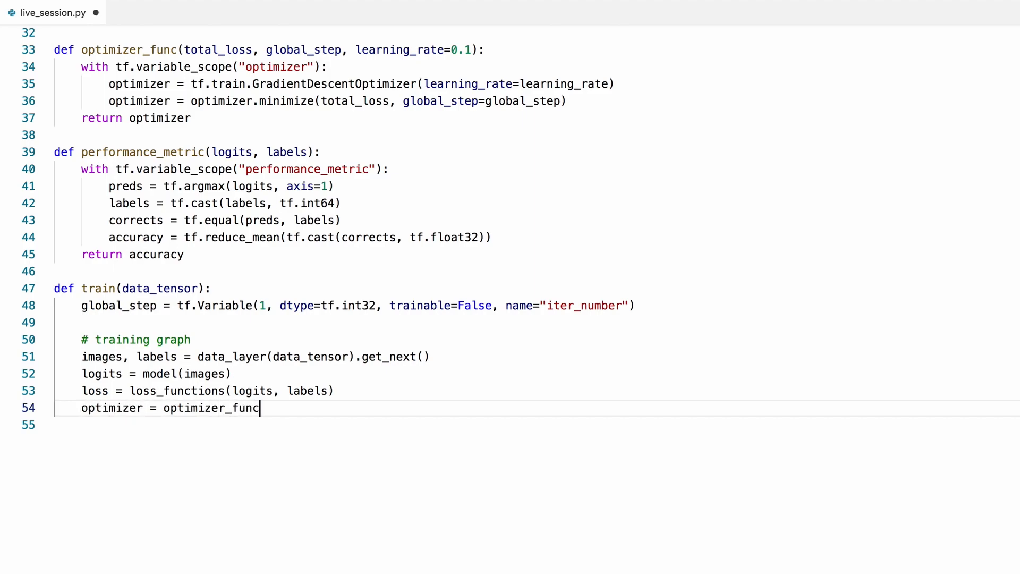
text((loss, global_step)
click(538, 425)
text(accuracy = perfor)
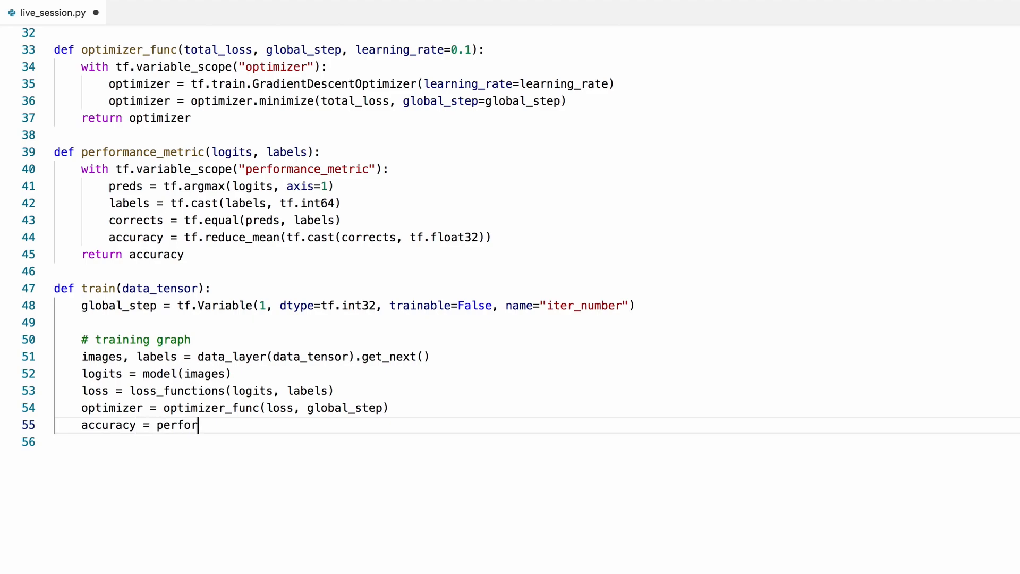
text(mance_metric)
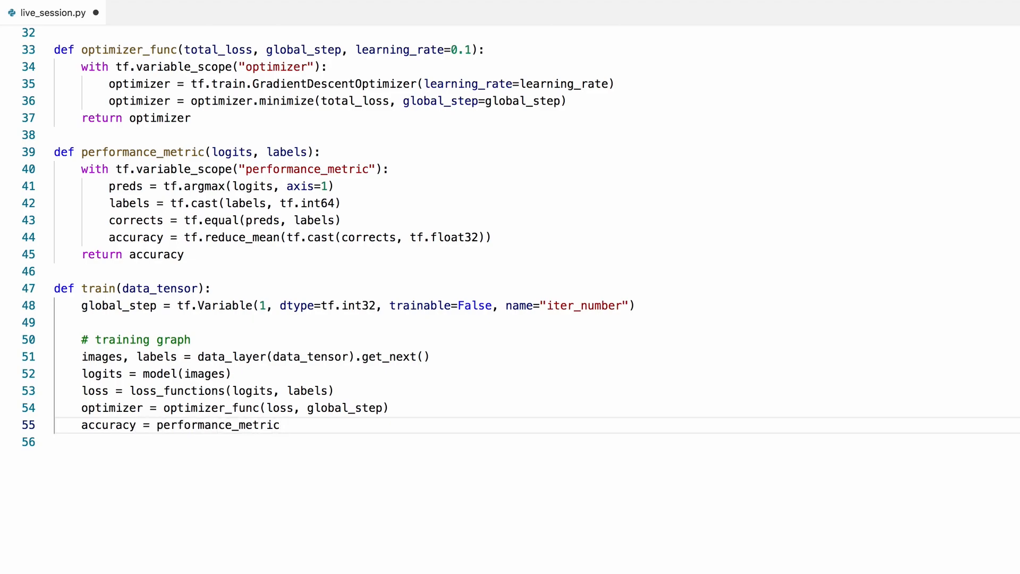
text((logits,)
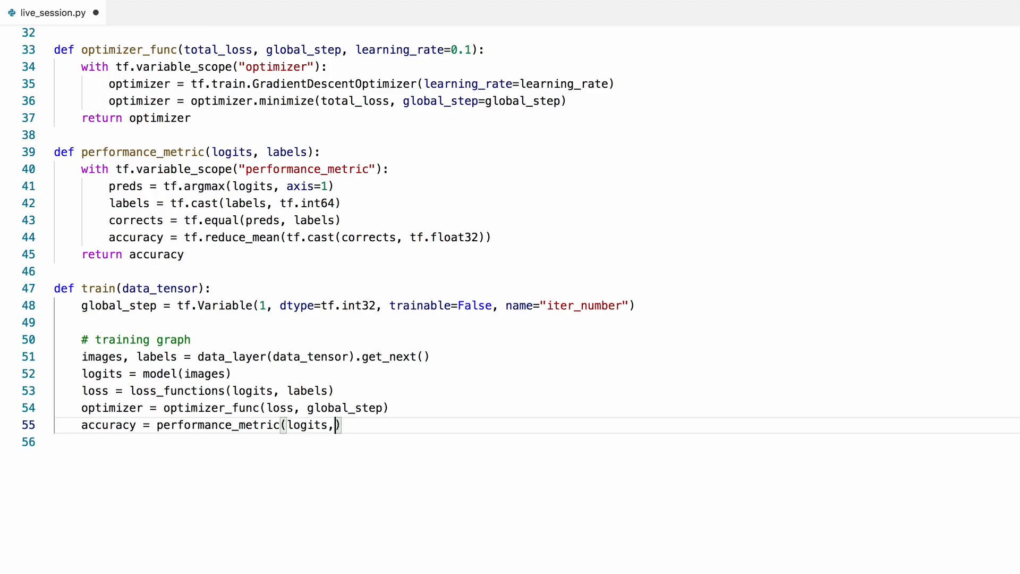
text(labels)
text(# start traini)
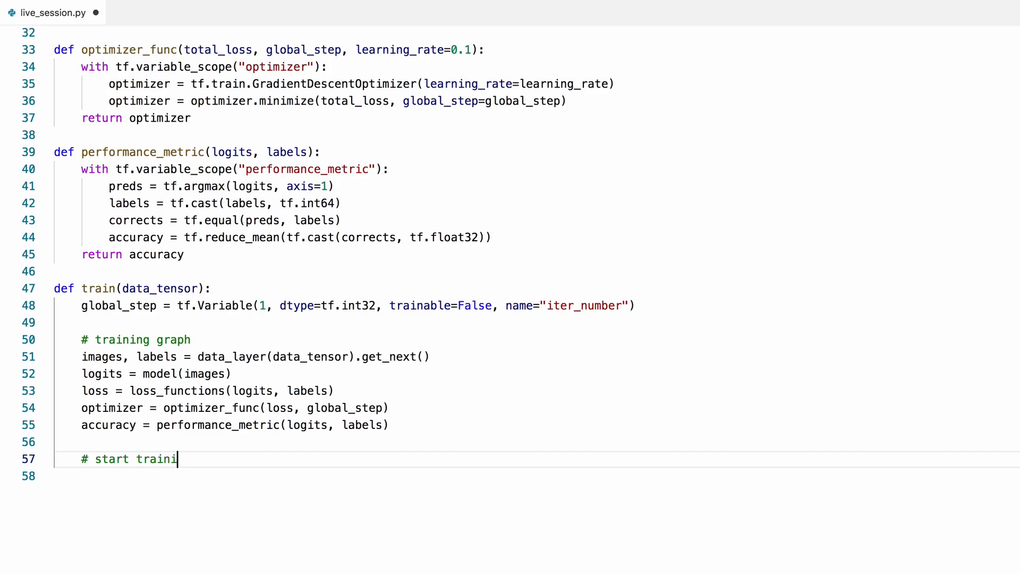
- Add '# start training' with a tf.Session() block running global_variables_initializer()
text(ng)
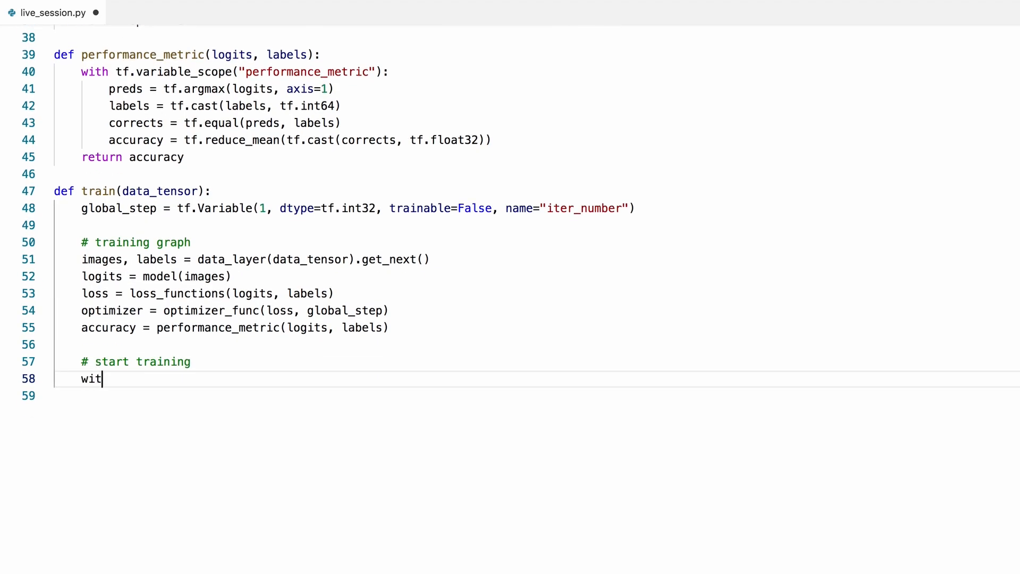
text(h tf.Session)
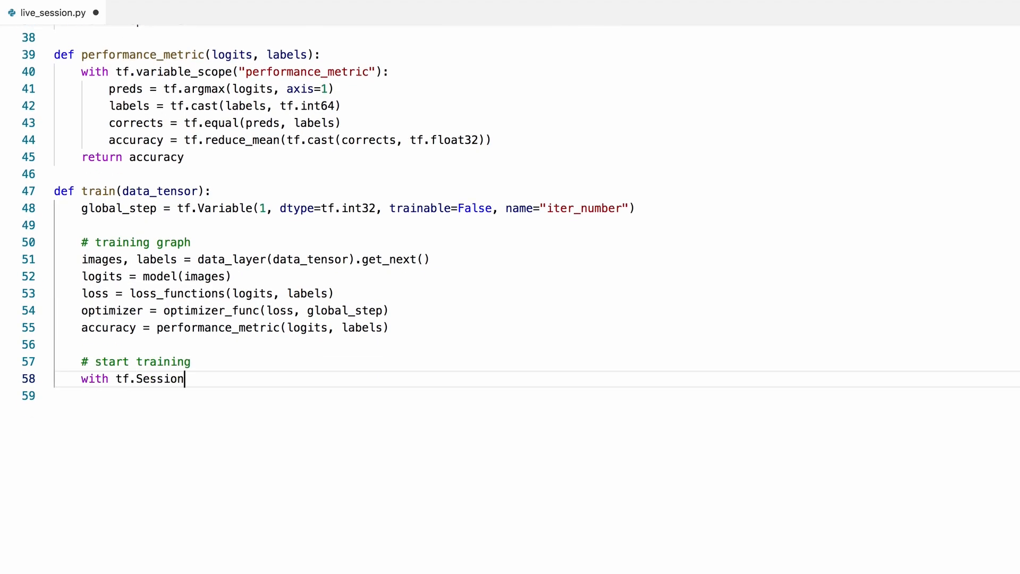
text(() as ses)
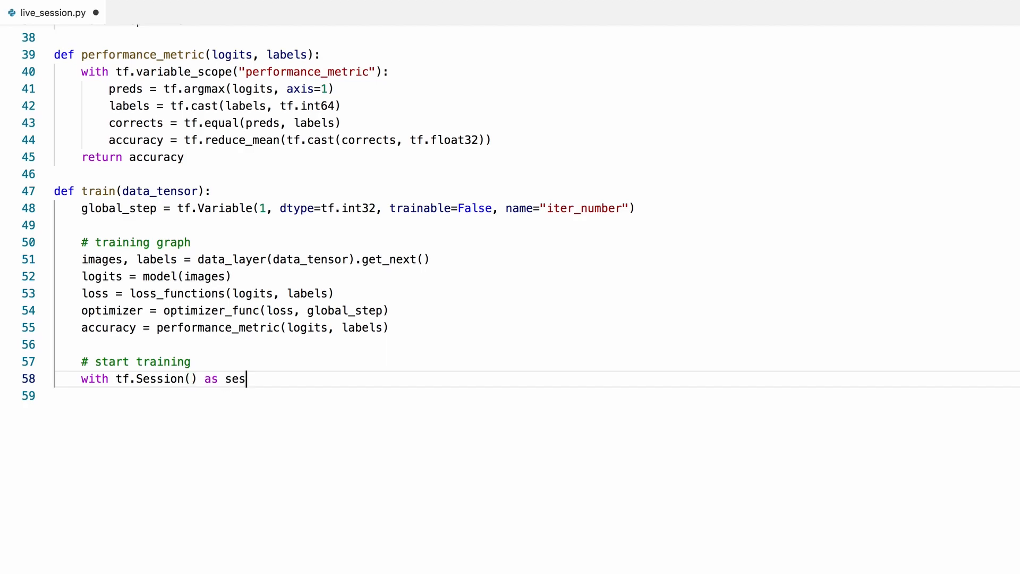
text(s:)
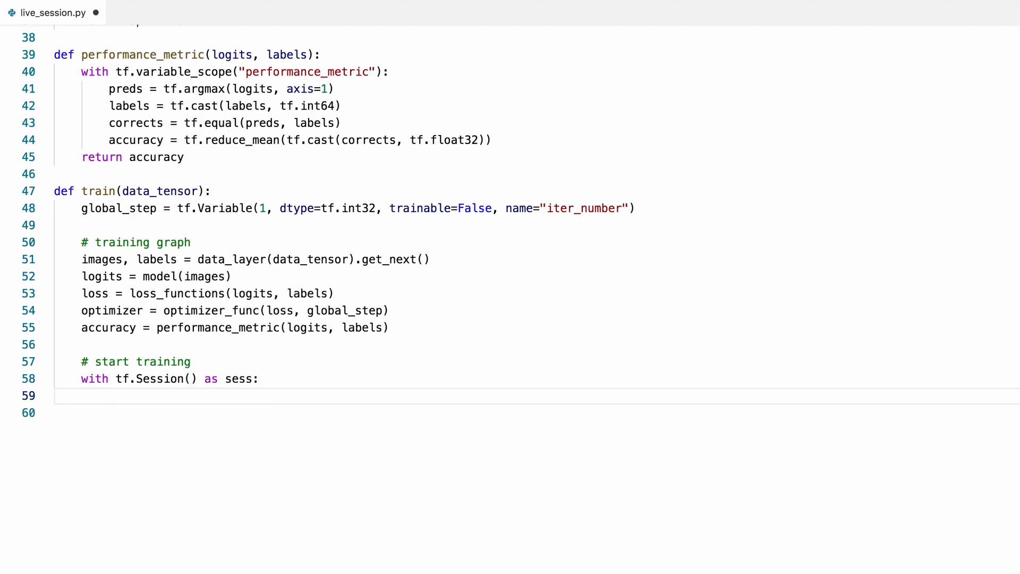
text(sess.run(tf.global)
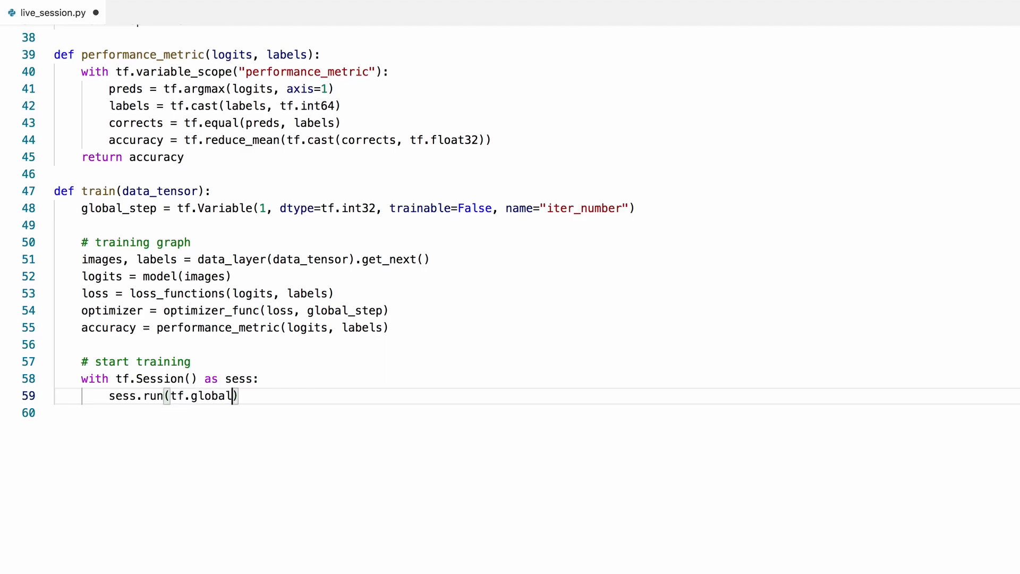
text(_variable)
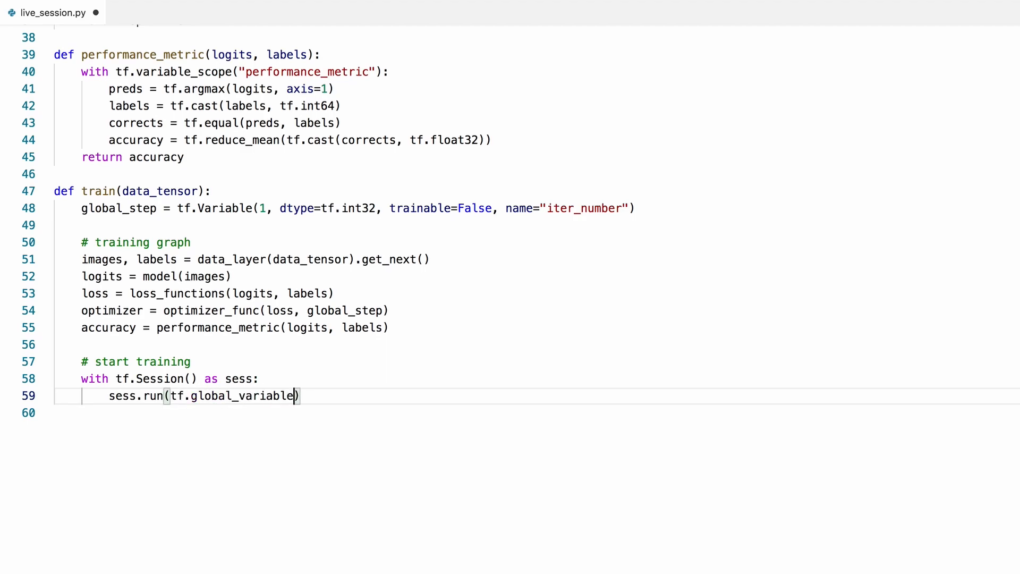
text(s_initializer())
text(for i in)
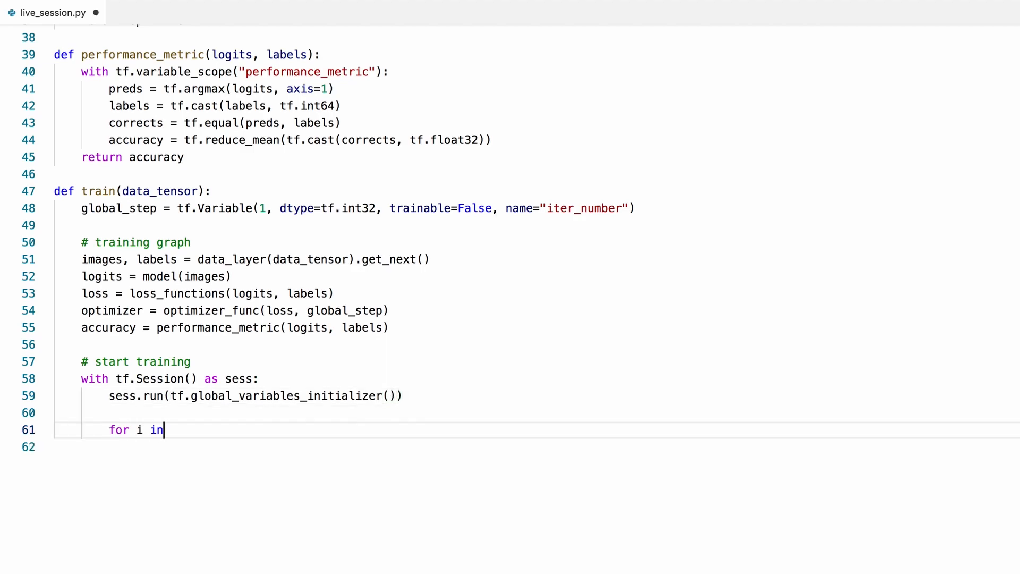
- Loop over range(1, num_iter + 1) with num_iter = 10000
text(range(1, num_iter)
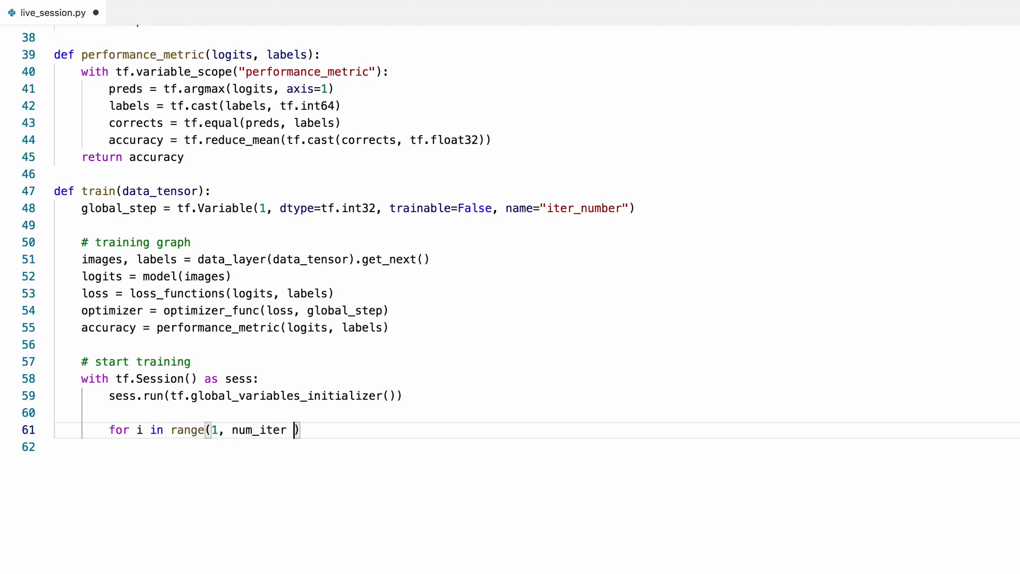
text(+ 1)
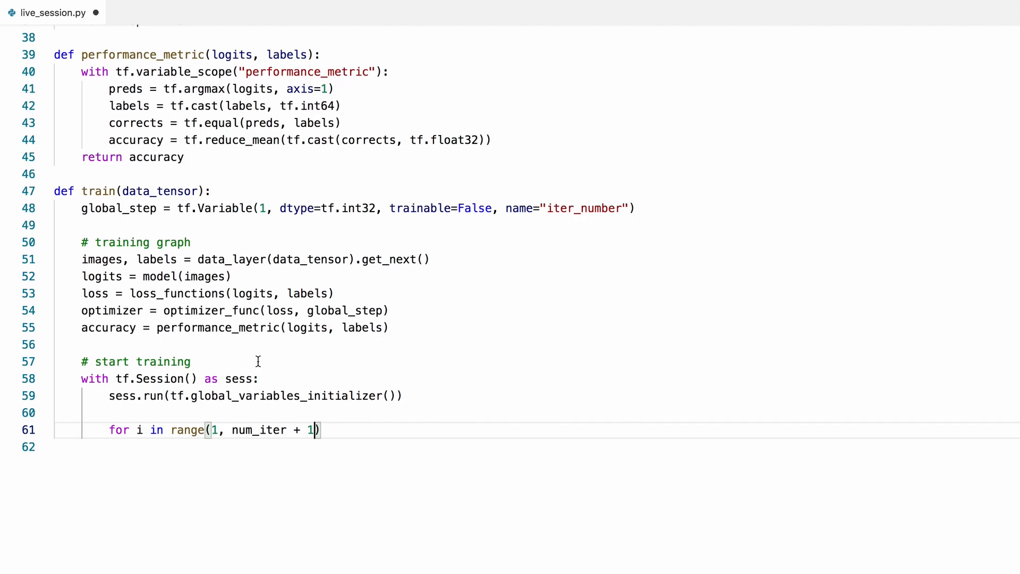
text(num)
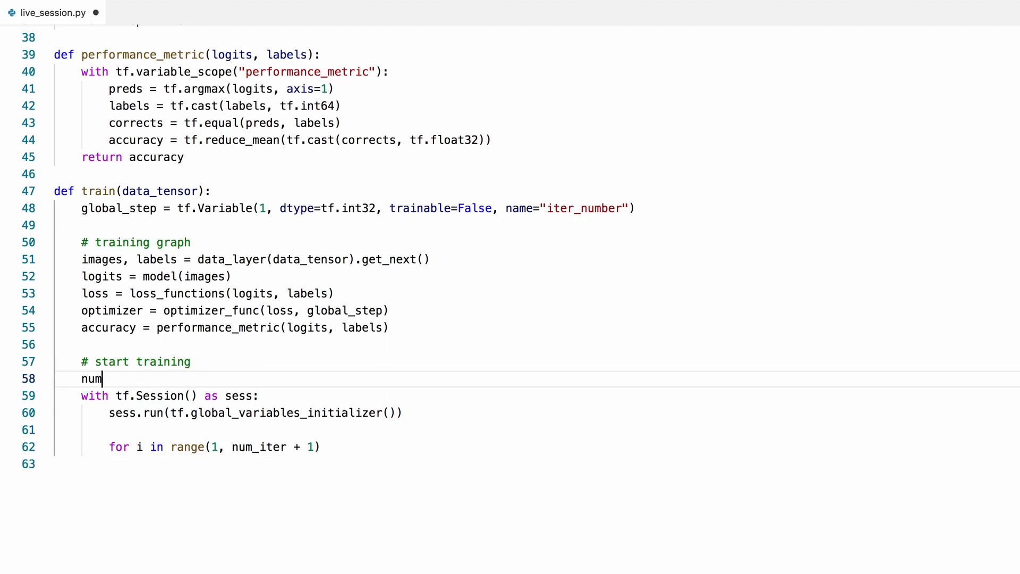
text(_iter =)
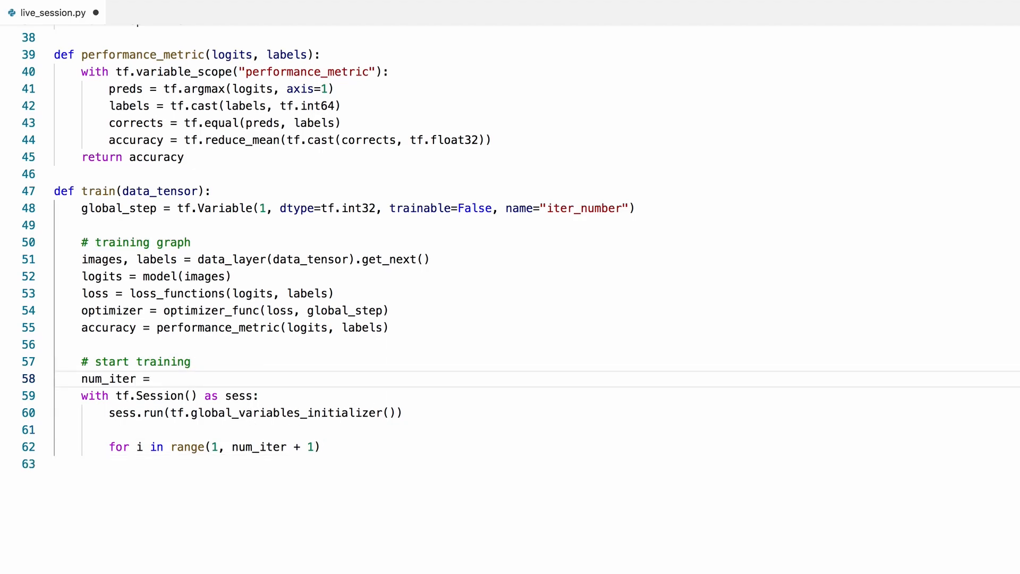
text(10000)
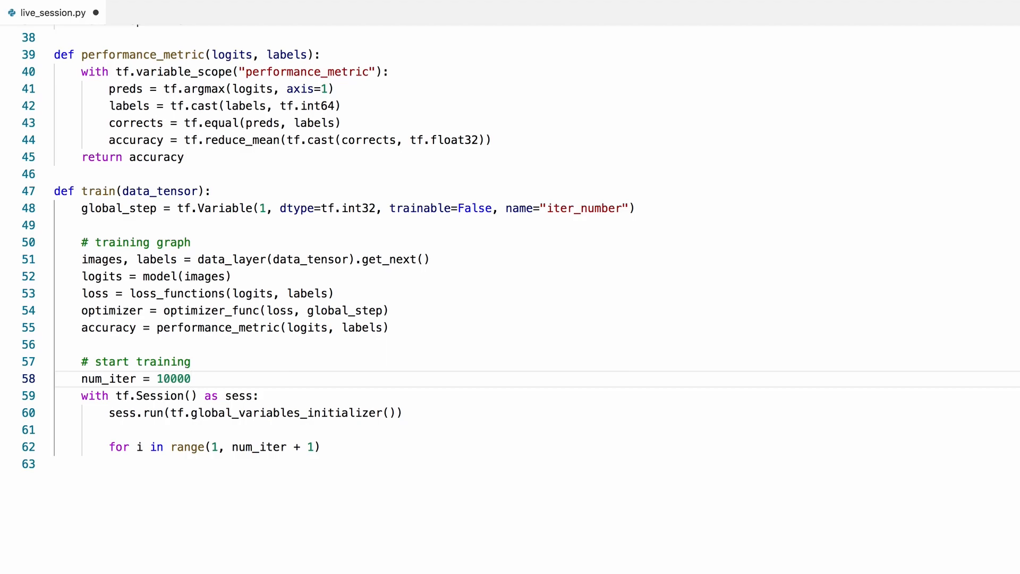
click(332, 447)
text(s)
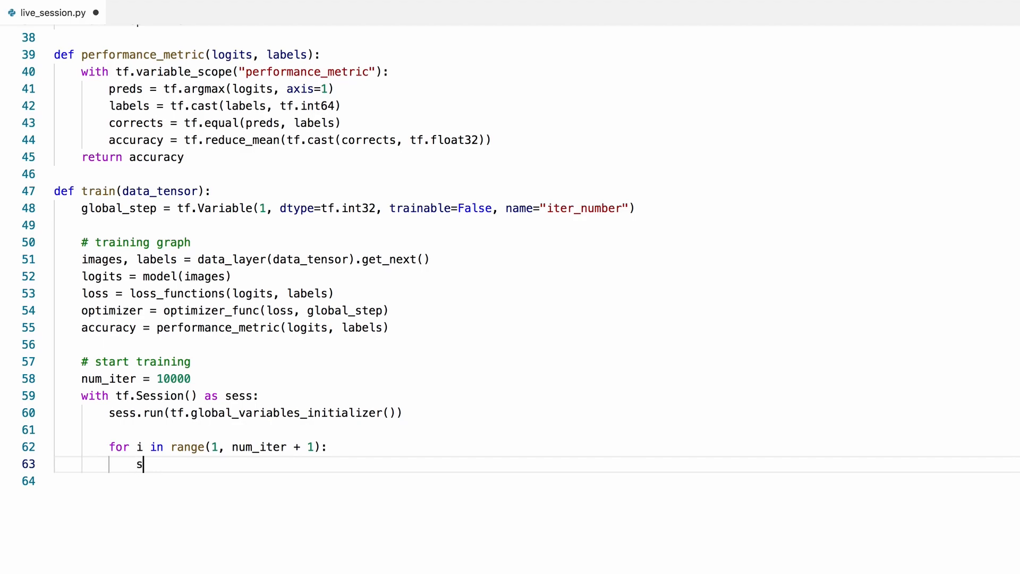
- Type _, loss_batch, acc_batch = sess.run([optimizer, loss, accuracy]) inside the loop
text(ess.run())
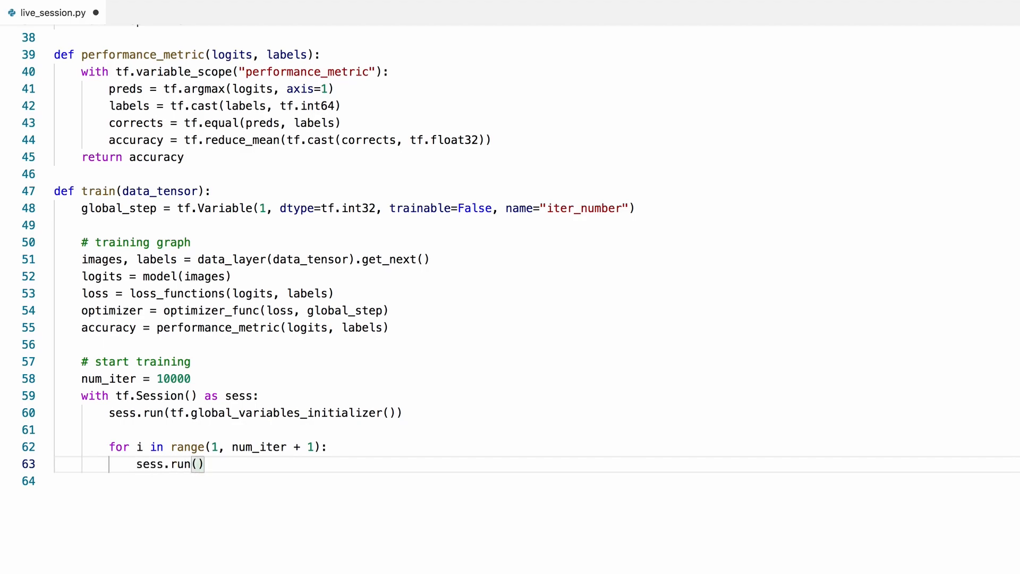
text([optimizer)
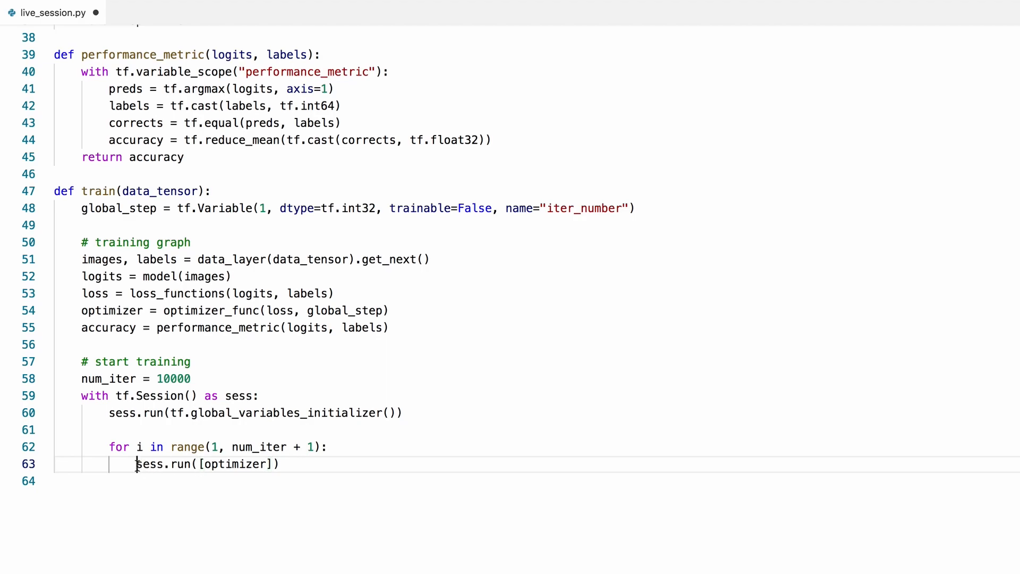
text(_, =)
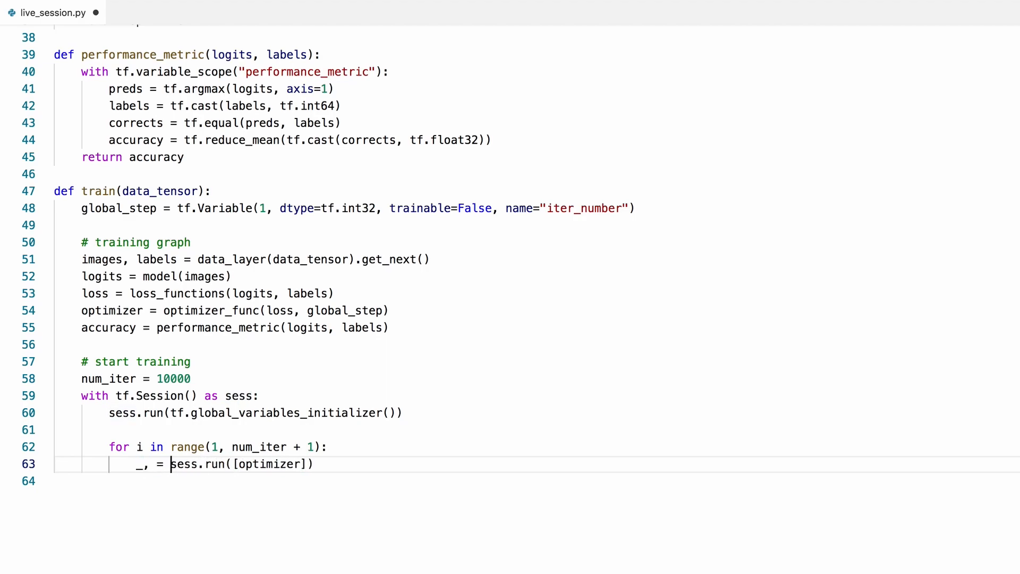
text(,)
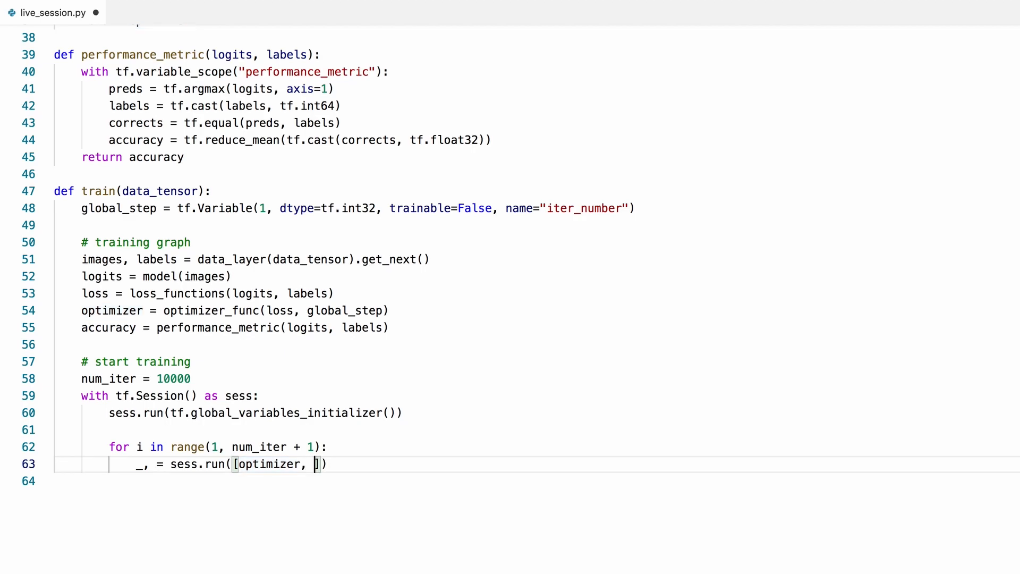
text(loss, accuracy)
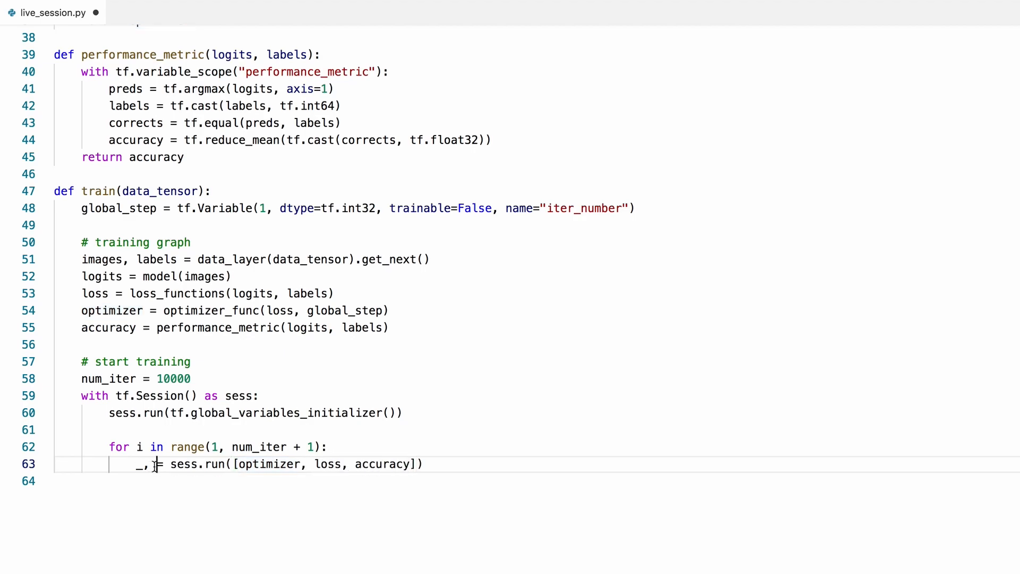
text(loss_batch)
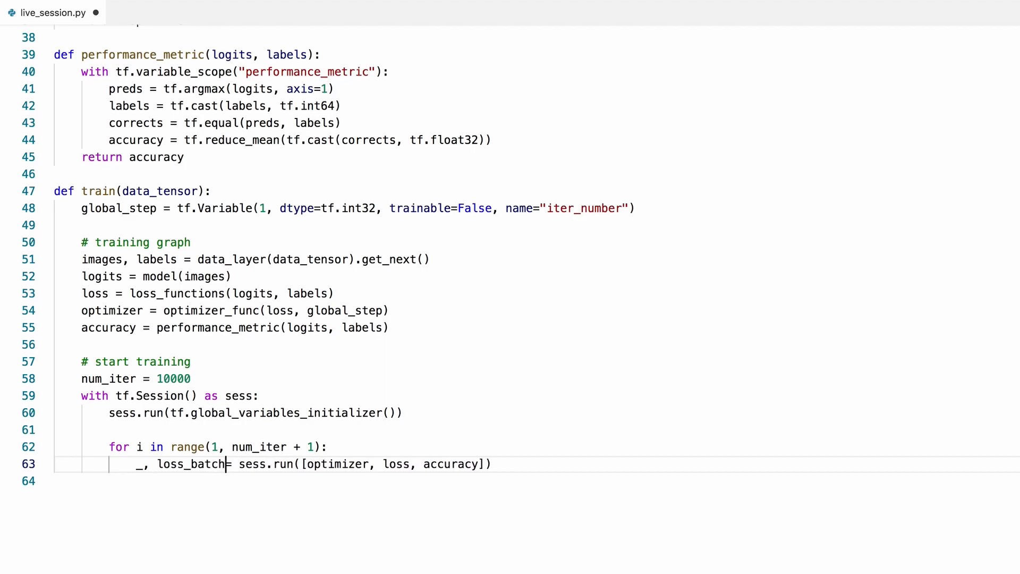
text(, acc_bat)
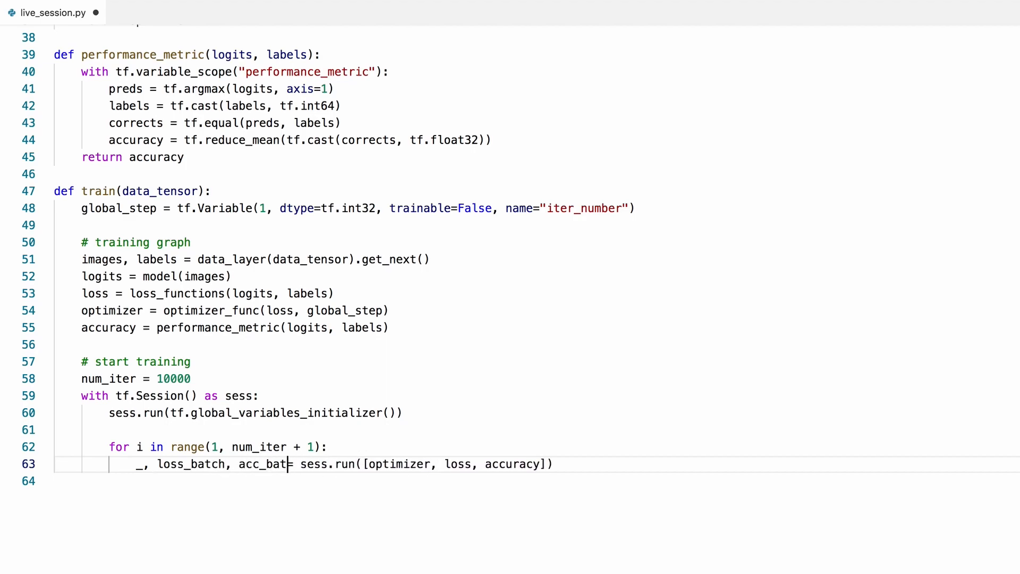
text(ch)
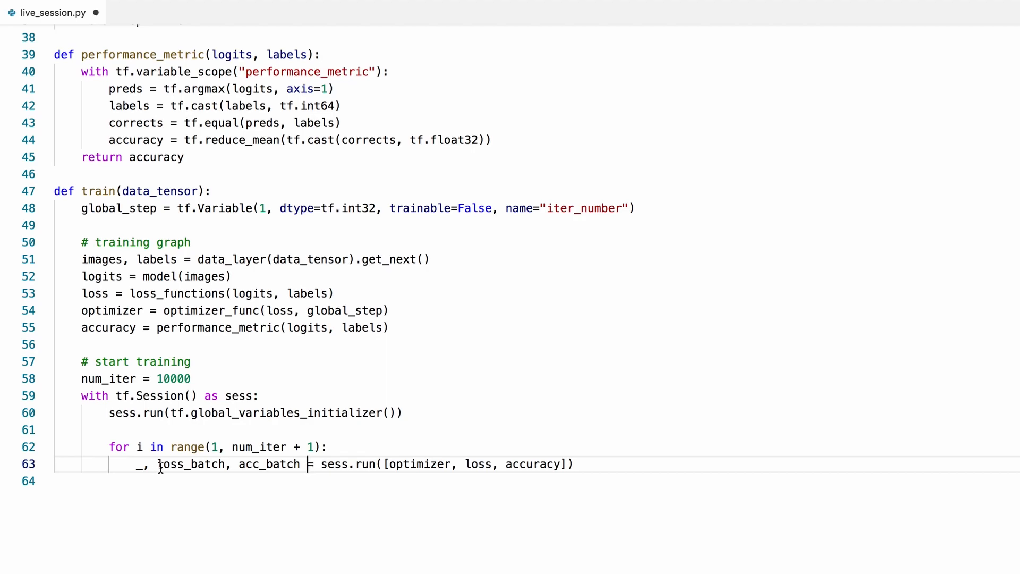
- Add an if i % log_iter == 0 branch and set log_iter = 1000
text(if)
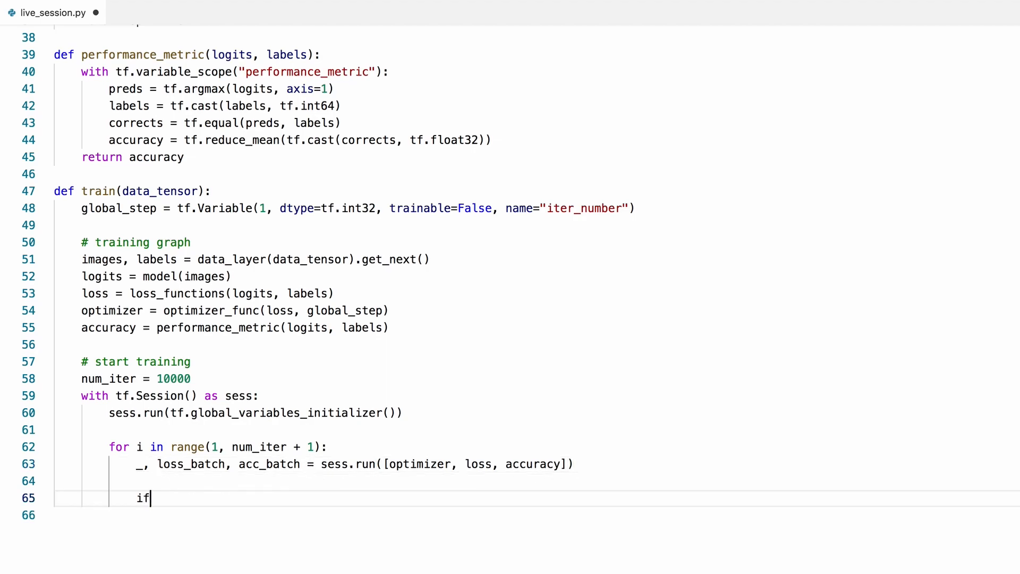
text(i)
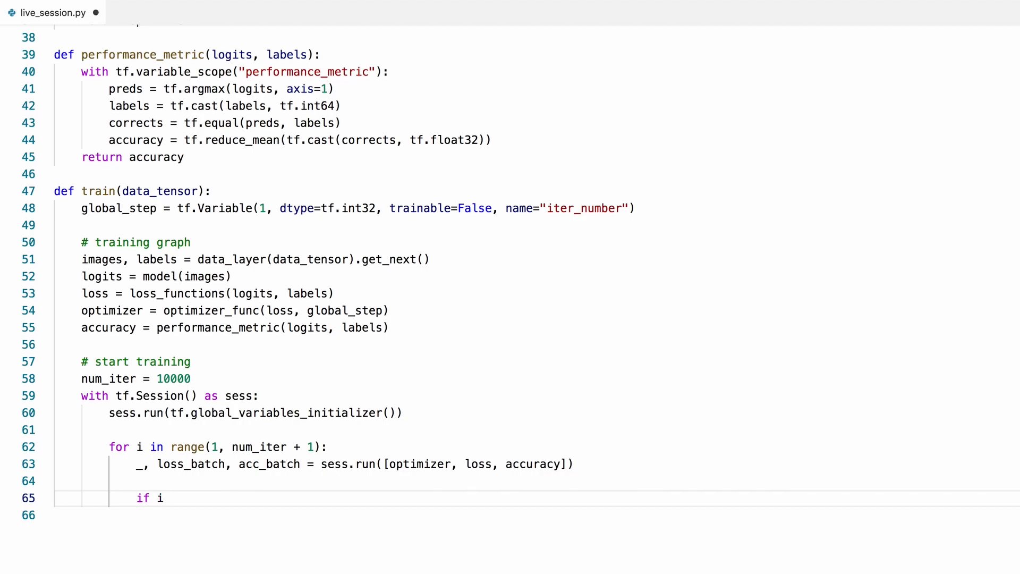
text(% log_)
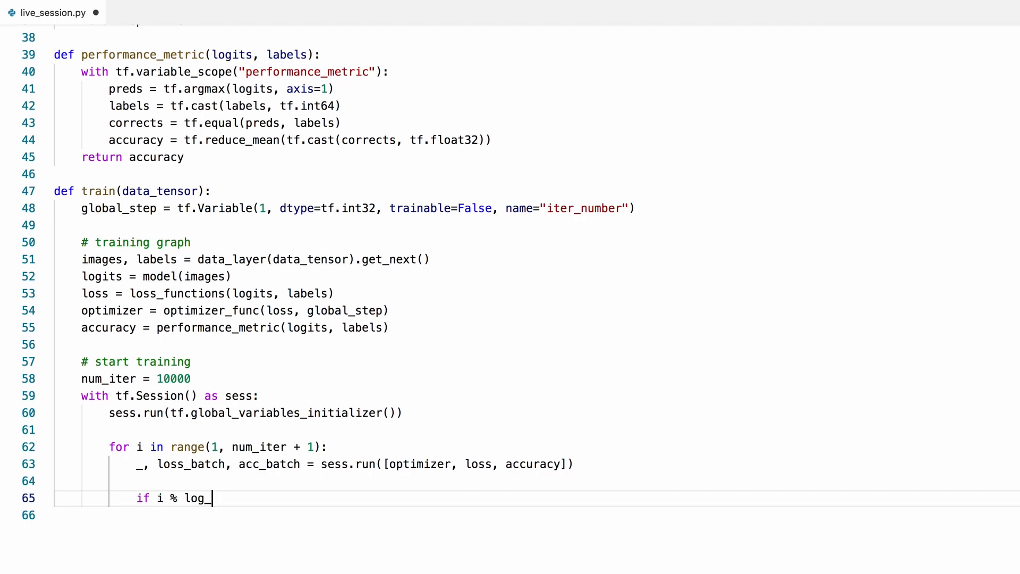
text(iter == 0:)
text(log_iter)
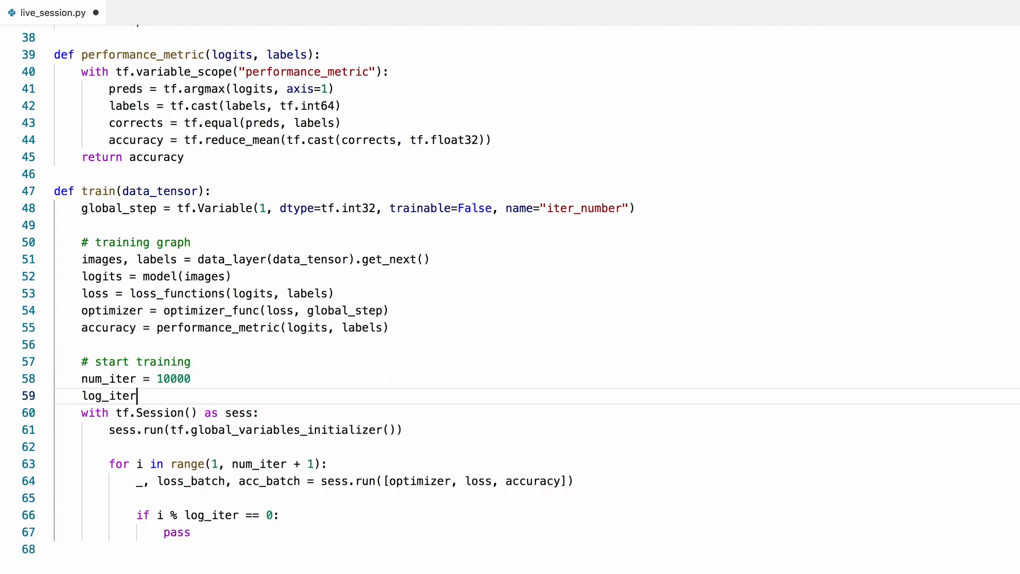
text(= 1000)
click(537, 532)
text(print(")
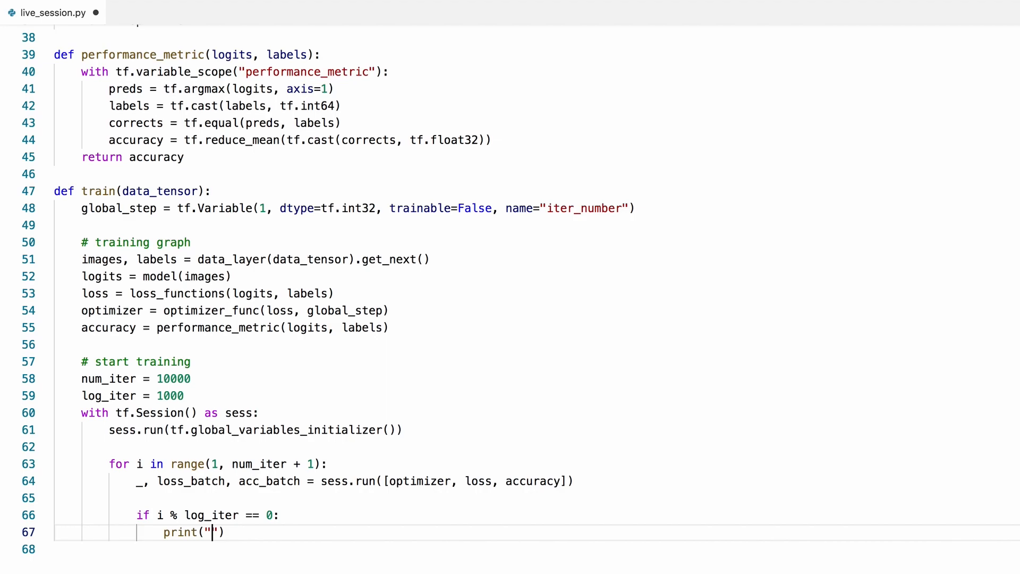
- Print Iteration, Streaming loss and Streaming accuracy to two decimals with .format(i, streaming_loss, streaming_accuracy)
text(Iteration)
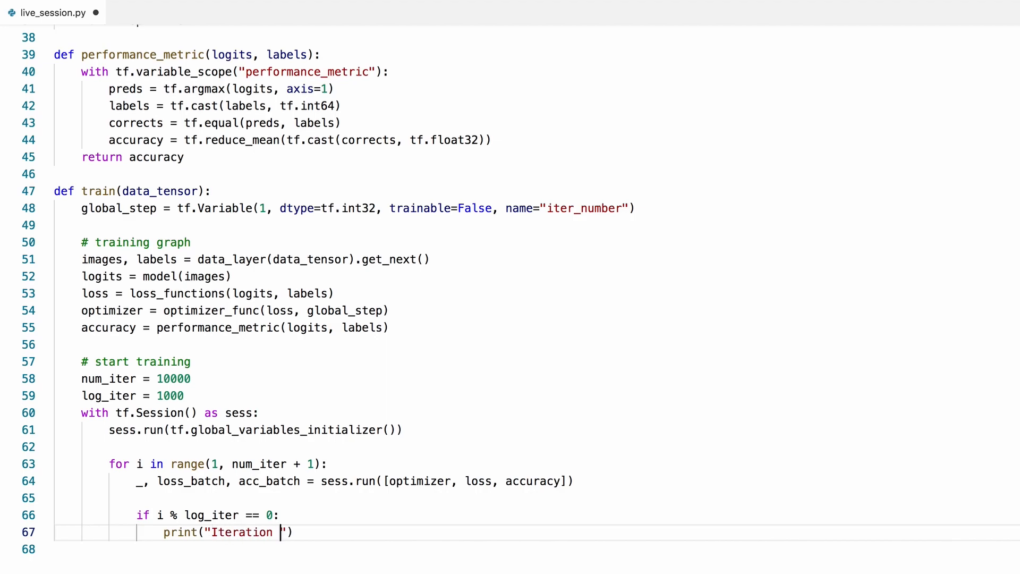
text({}, Streaming loss:)
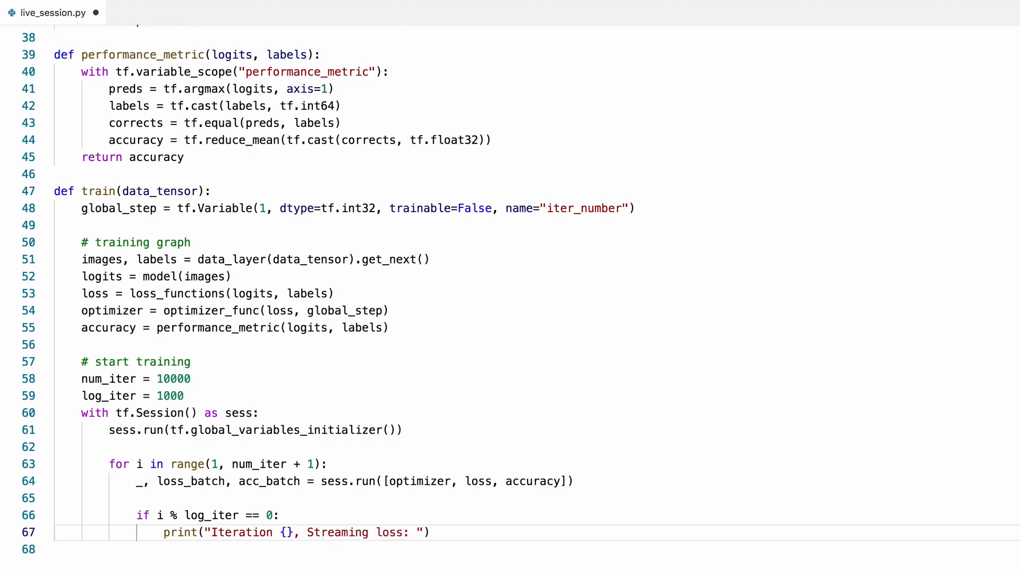
text({:.2)
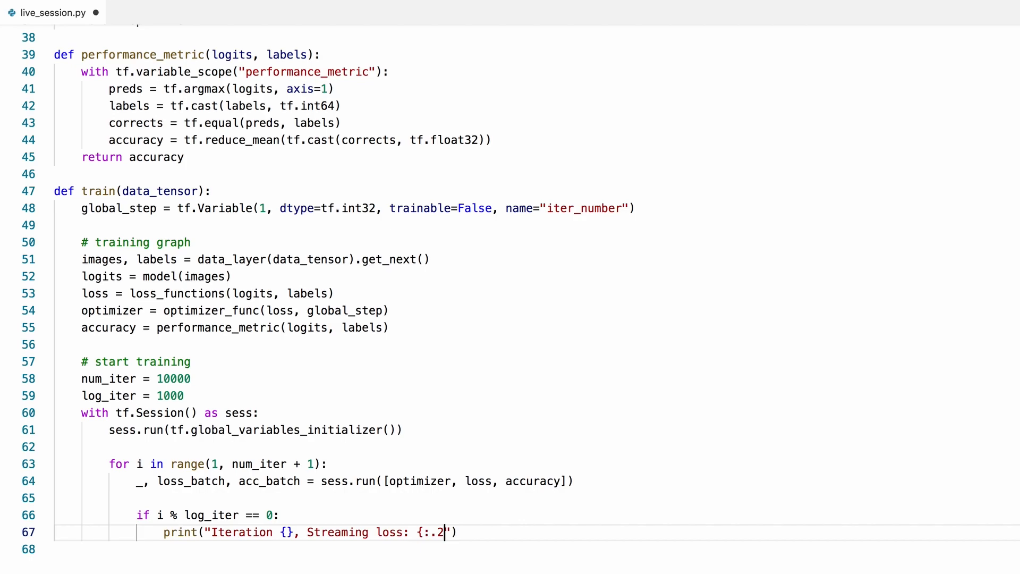
text(f},)
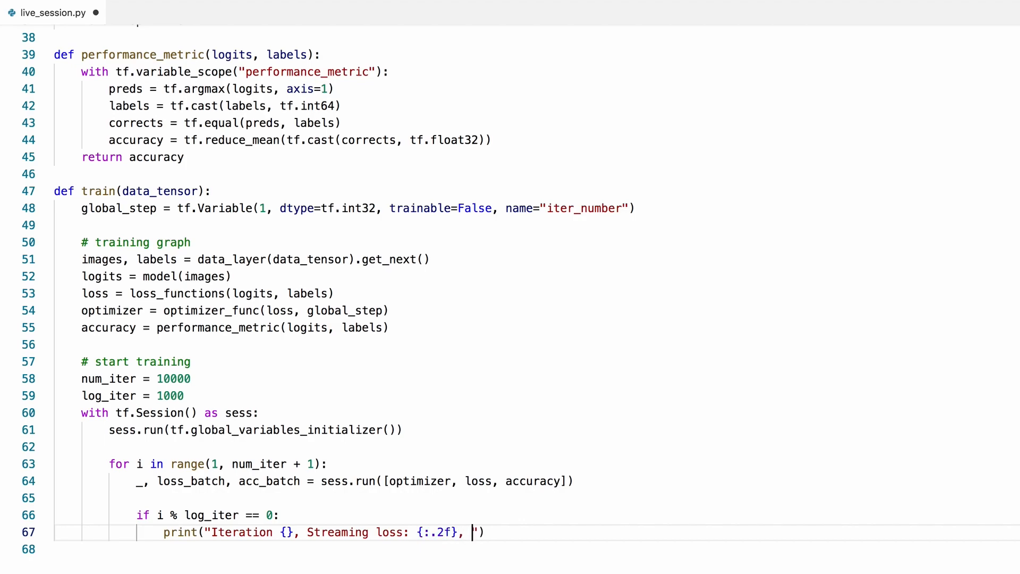
text(Streaming)
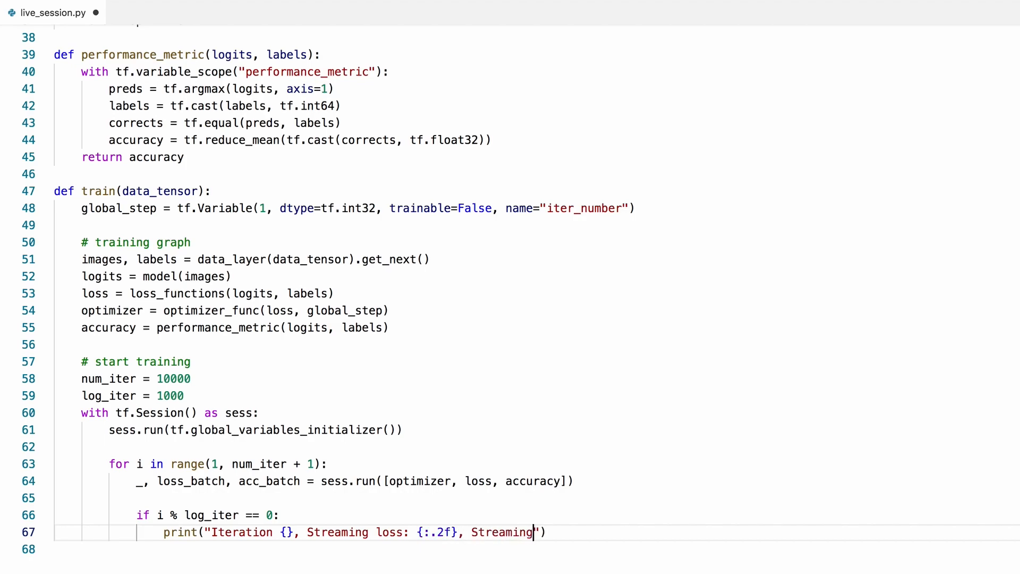
text(accuracy)
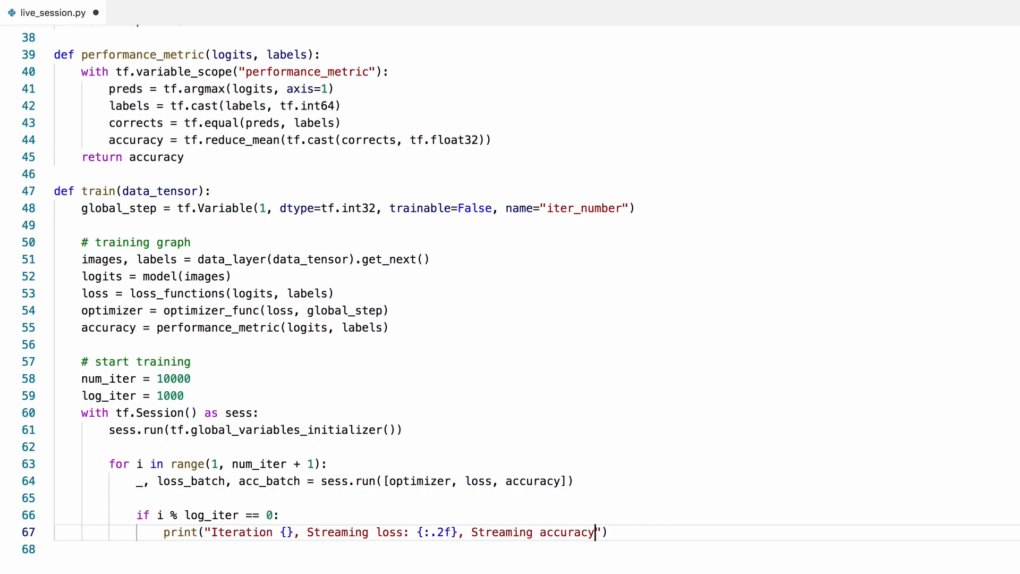
text(: {:)
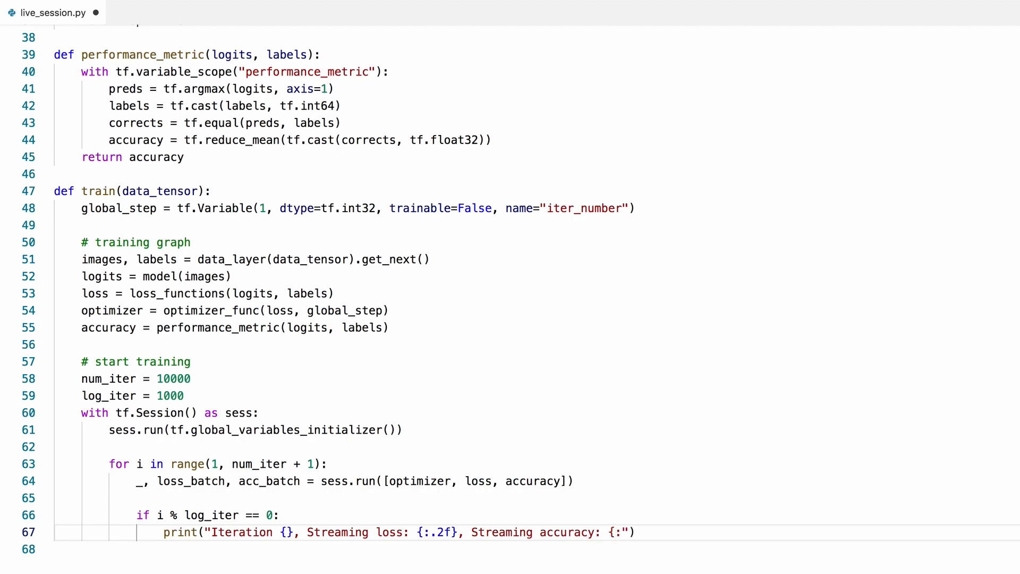
text(.2f})
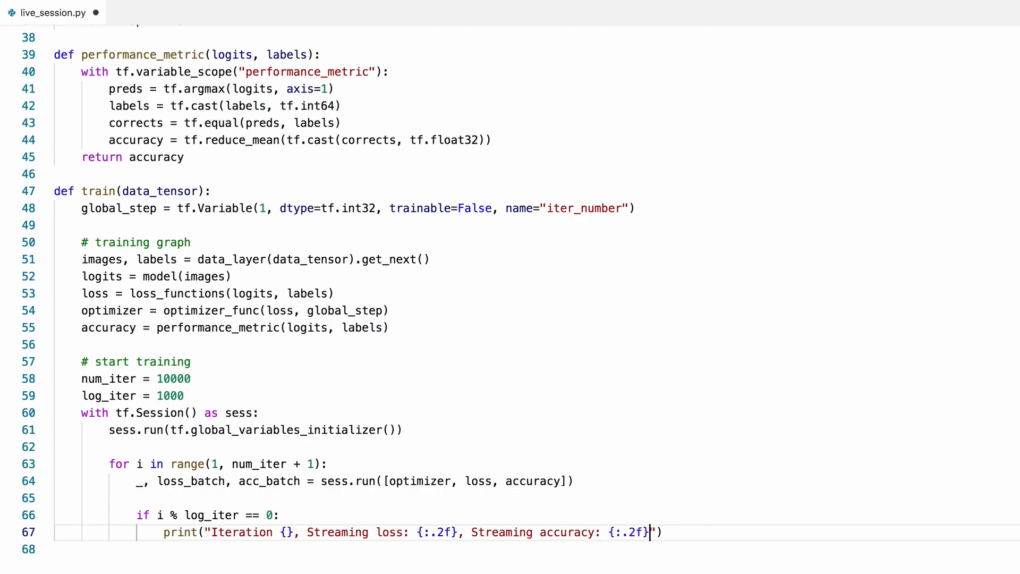
text(.format(i, s)))
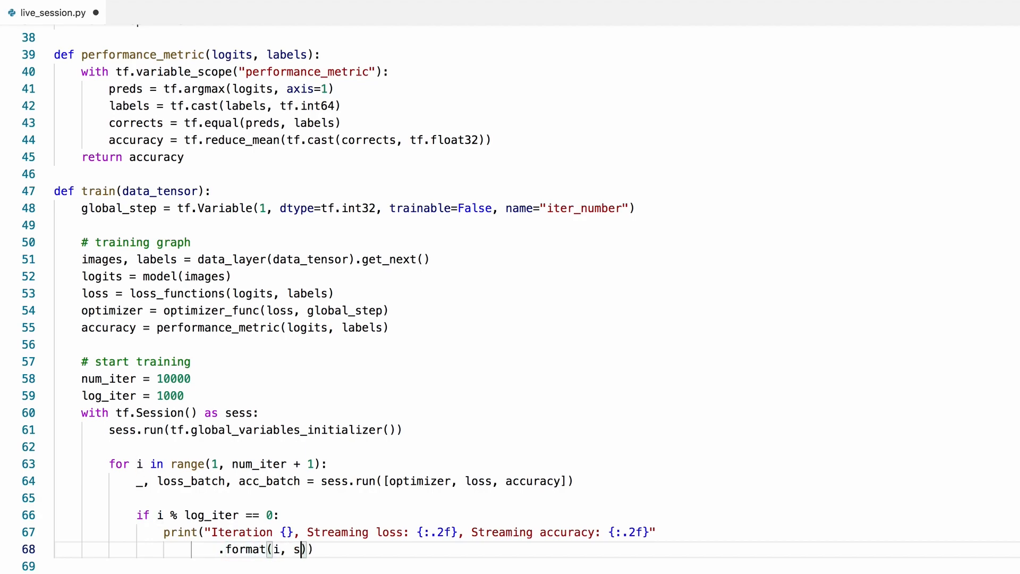
text(treaming_loss)
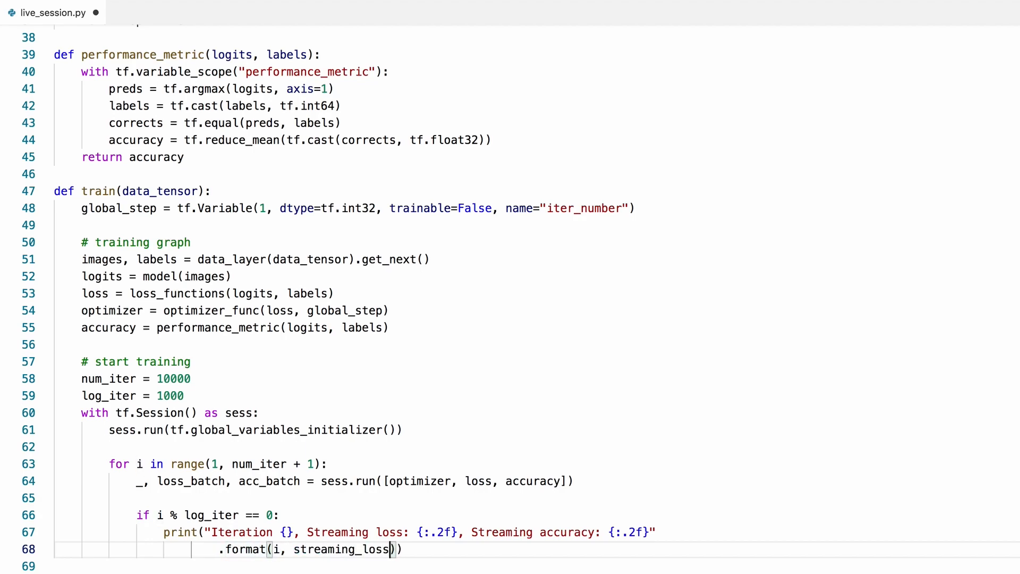
text(,)
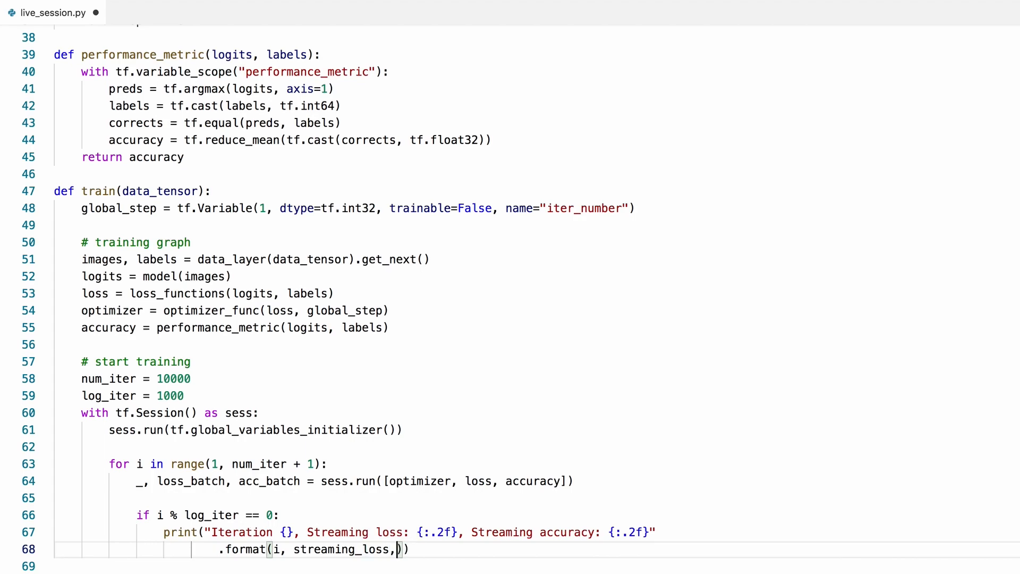
text(stream)
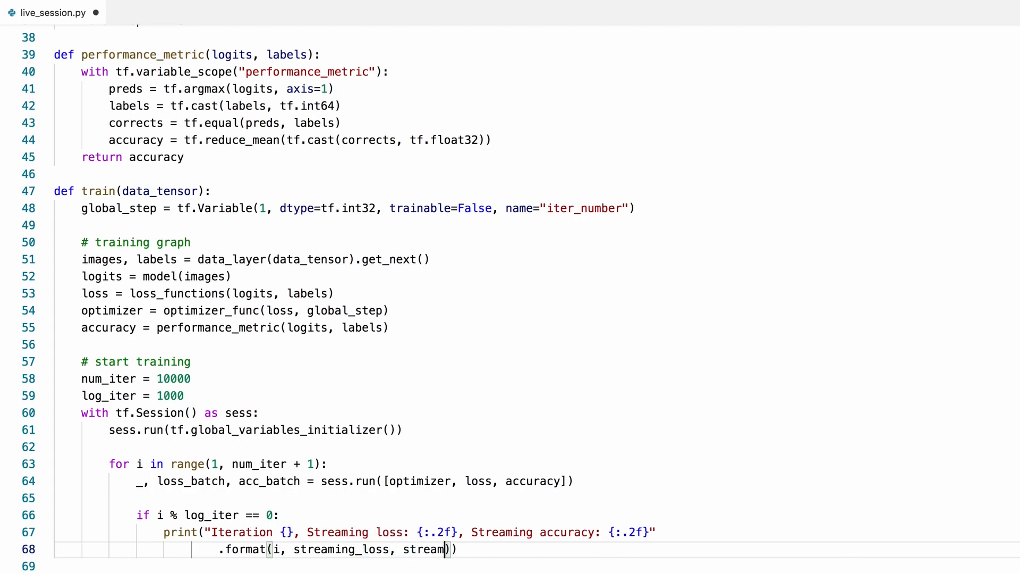
text(_accuracy)
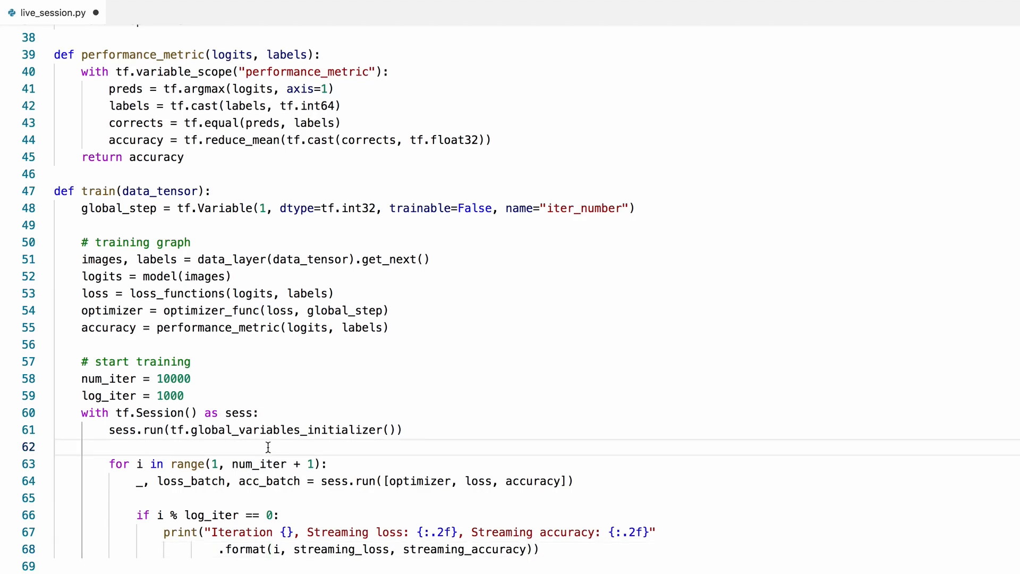
- Initialize streaming_accuracy = 0 before the training loop
text(streaming_a)
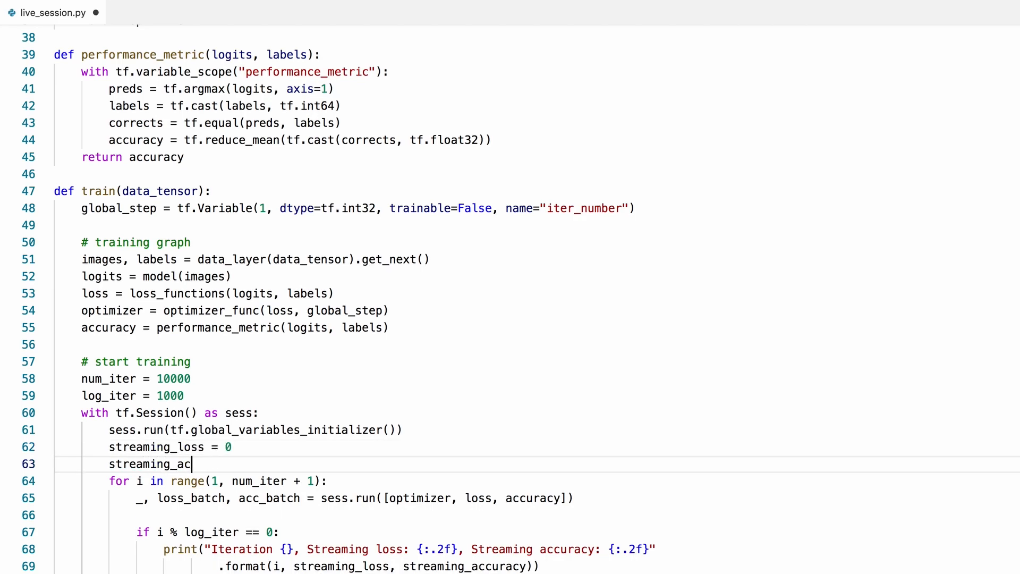
text(curacy = 0)
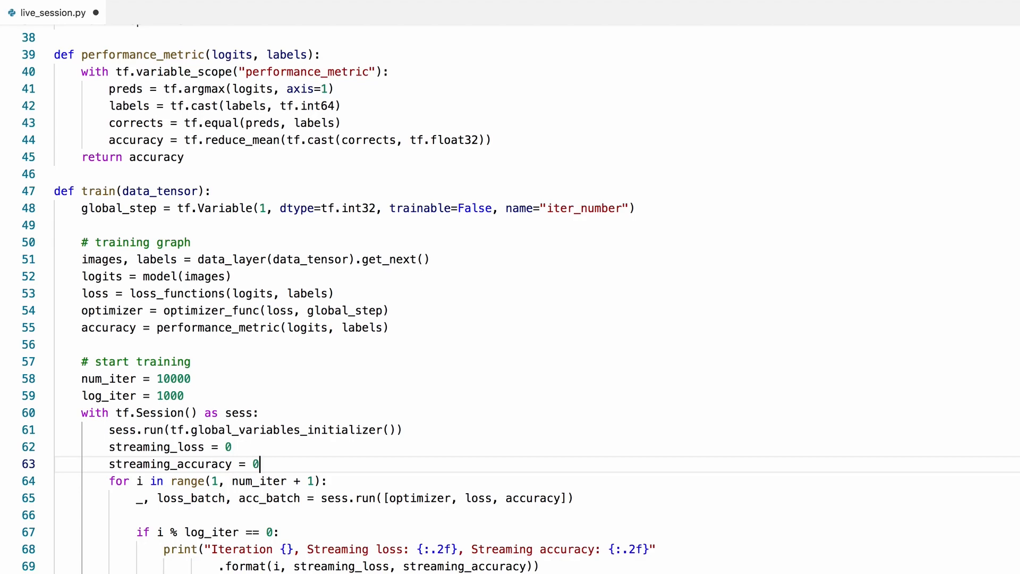
key(Enter)
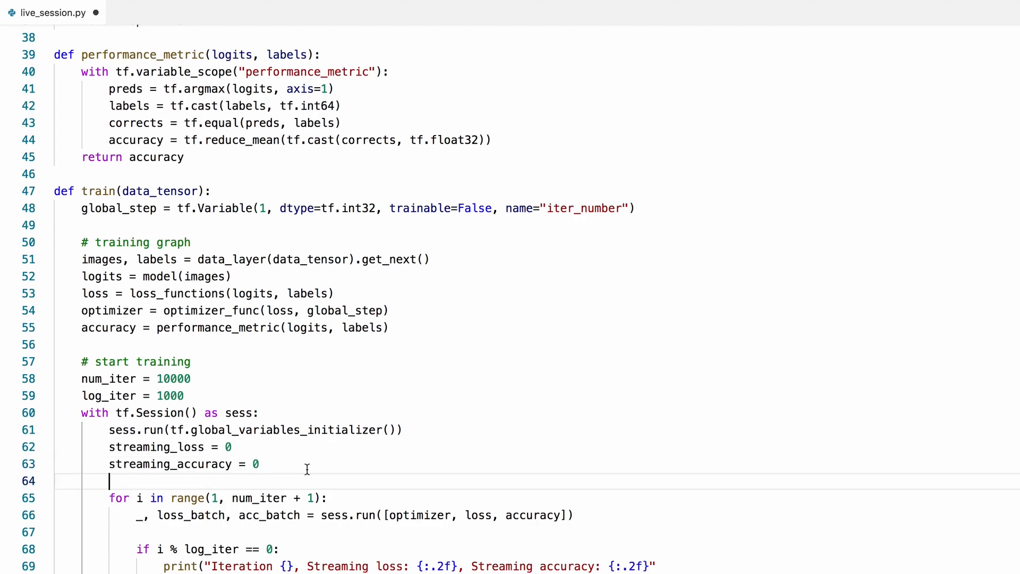
scroll(down, 3)
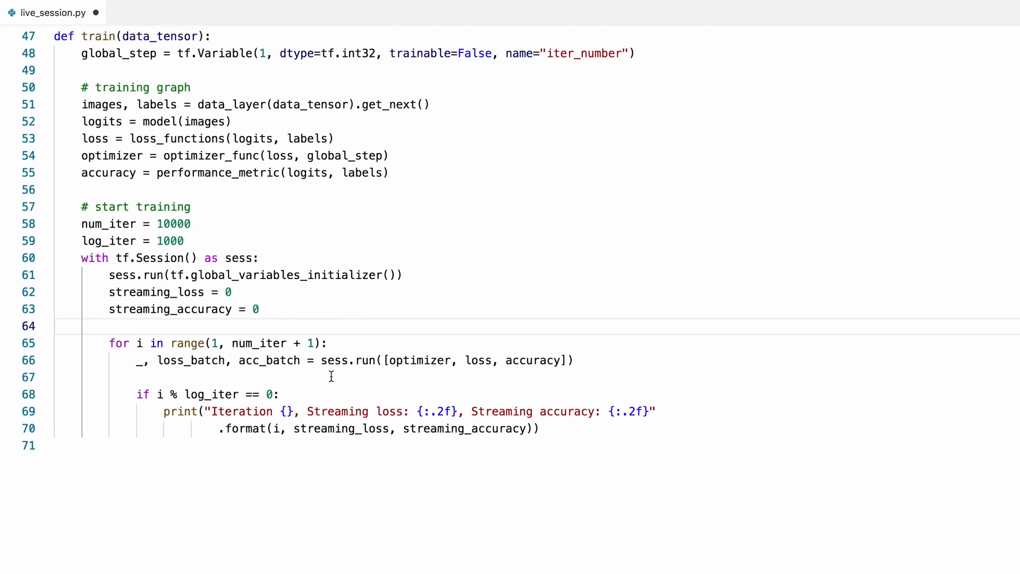
- Accumulate streaming_loss += loss_batch and streaming_accuracy += acc_batch inside the loop
text(st)
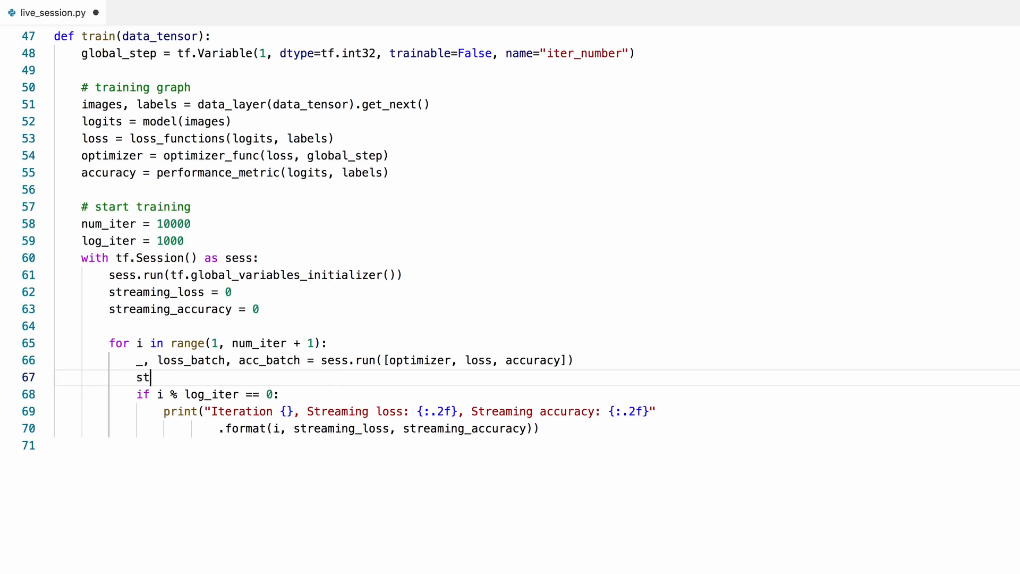
text(reaming_loss)
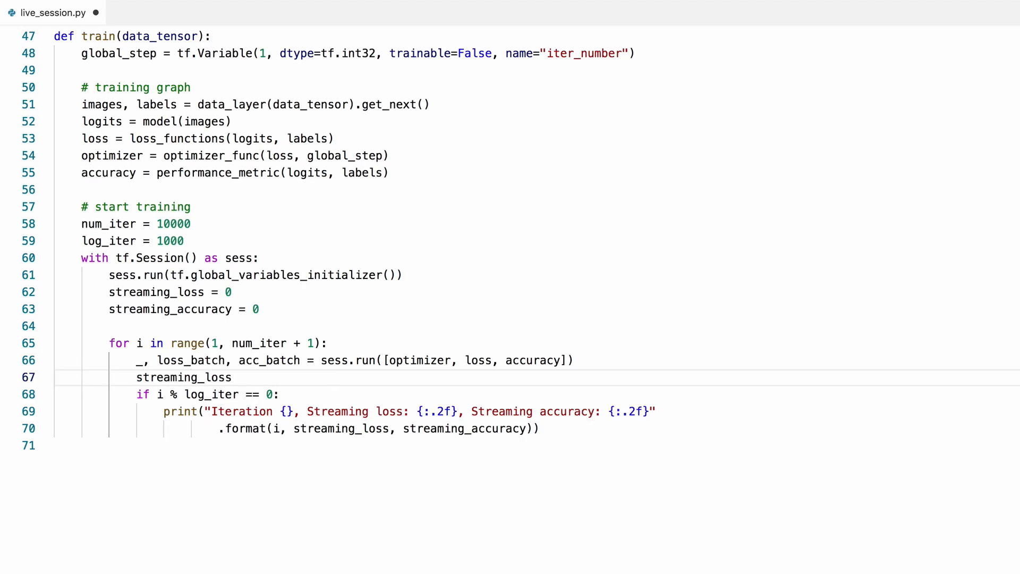
text(+= loss_batch)
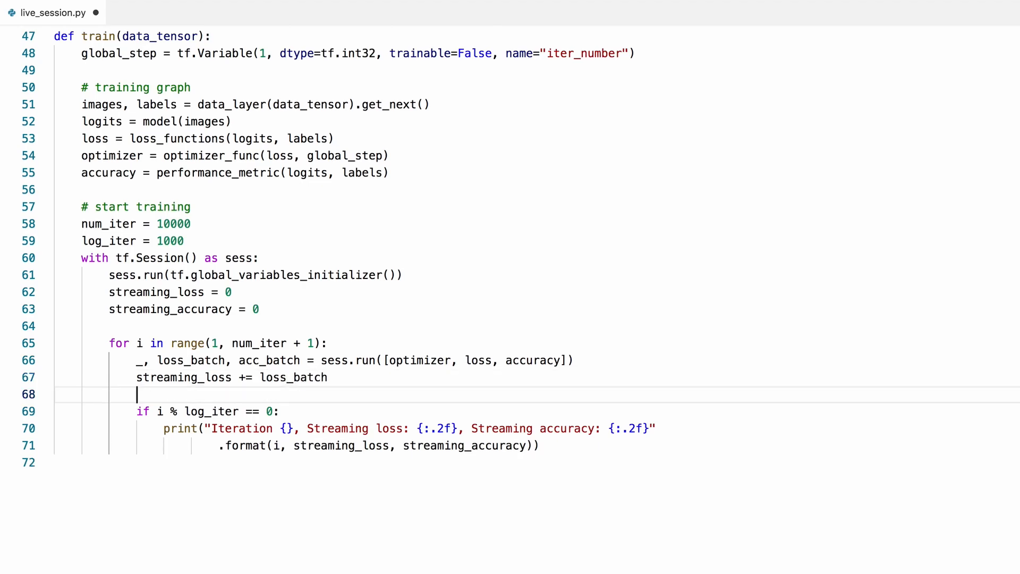
text(streaming_)
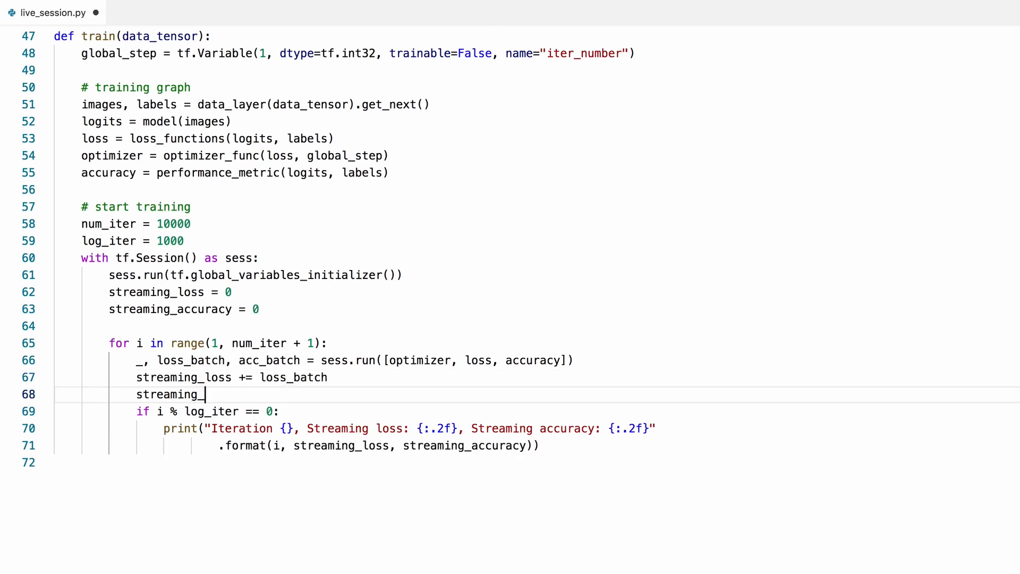
text(accuracy =)
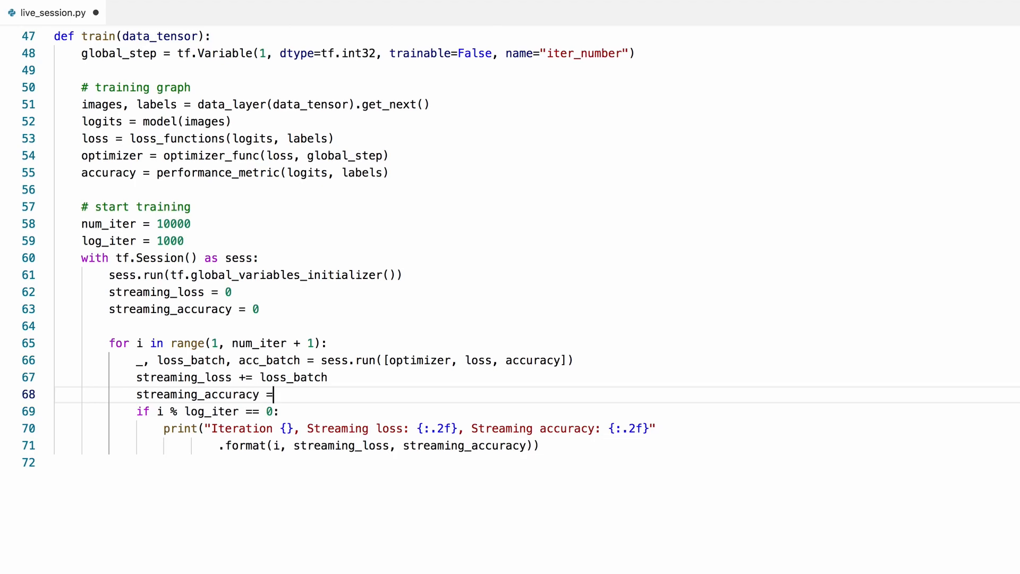
text(+= acc_)
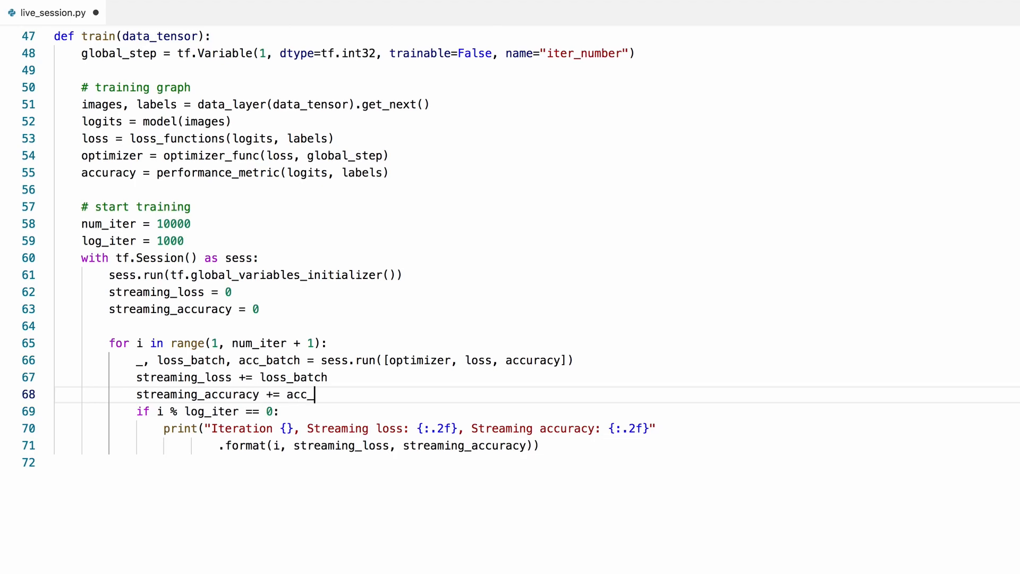
text(batch)
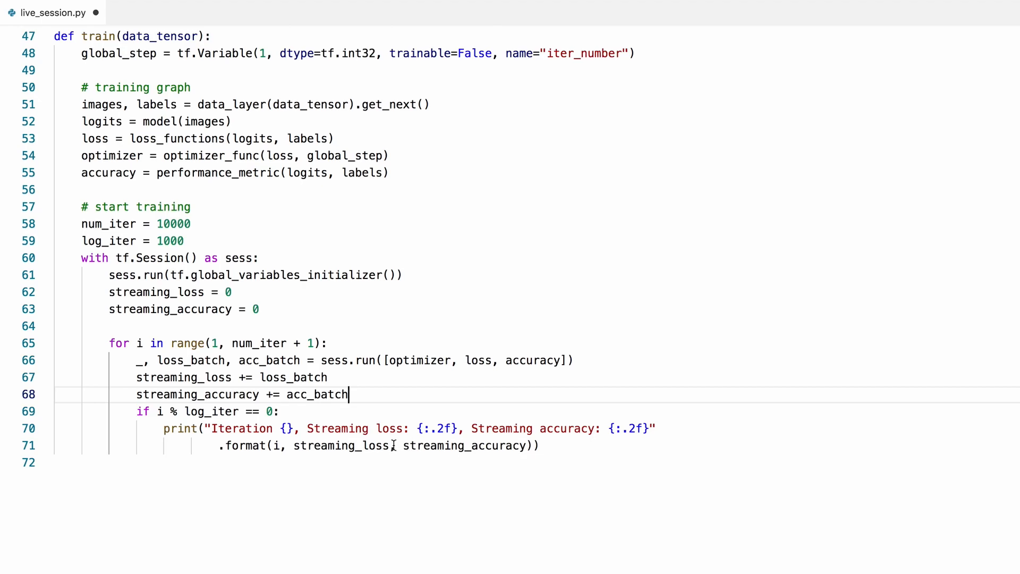
- Divide the printed loss and accuracy by log_iter, and add a line after the print
text(/lo)
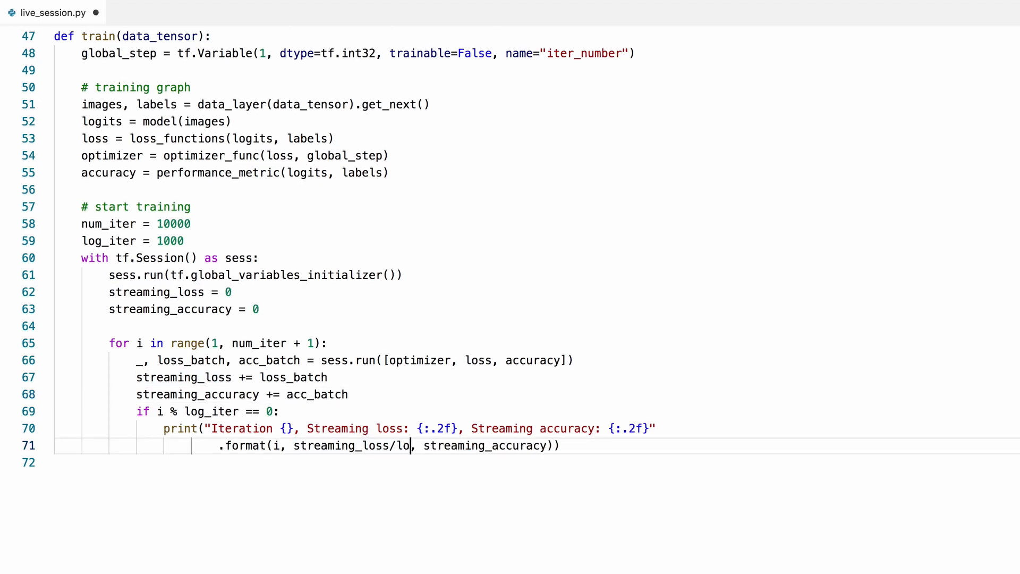
text(g_iter)
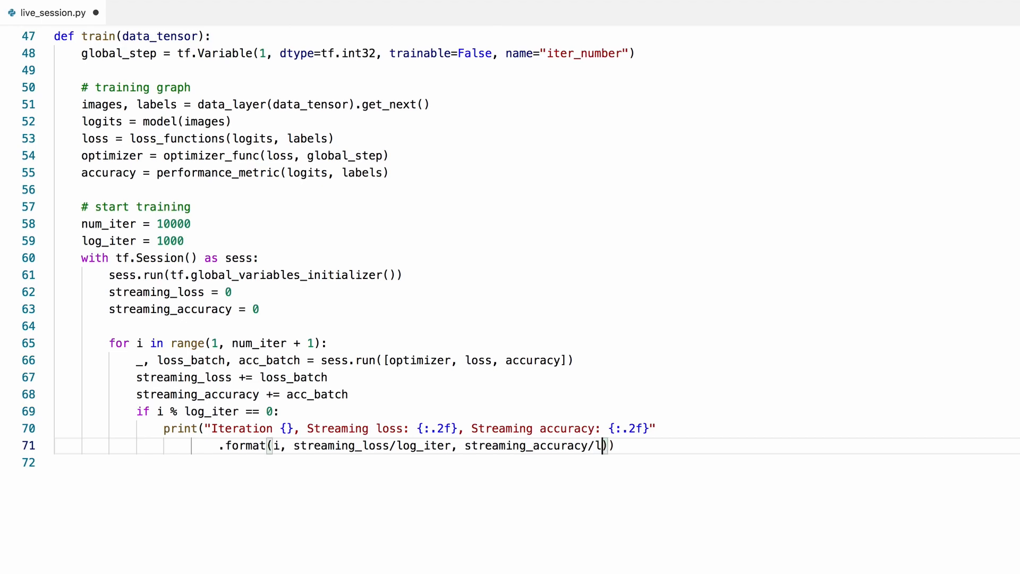
text(og_iter)
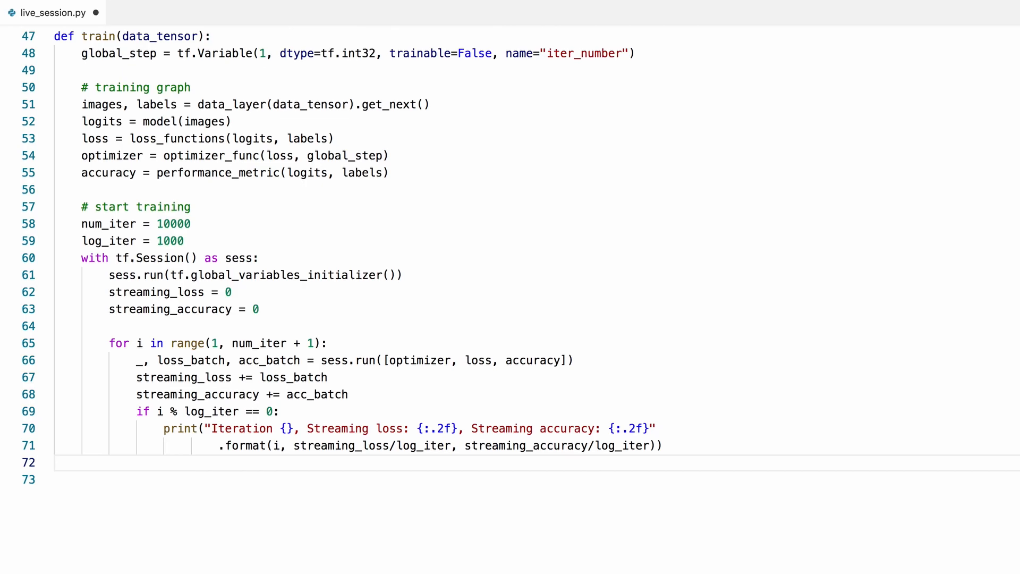
click(280, 310)
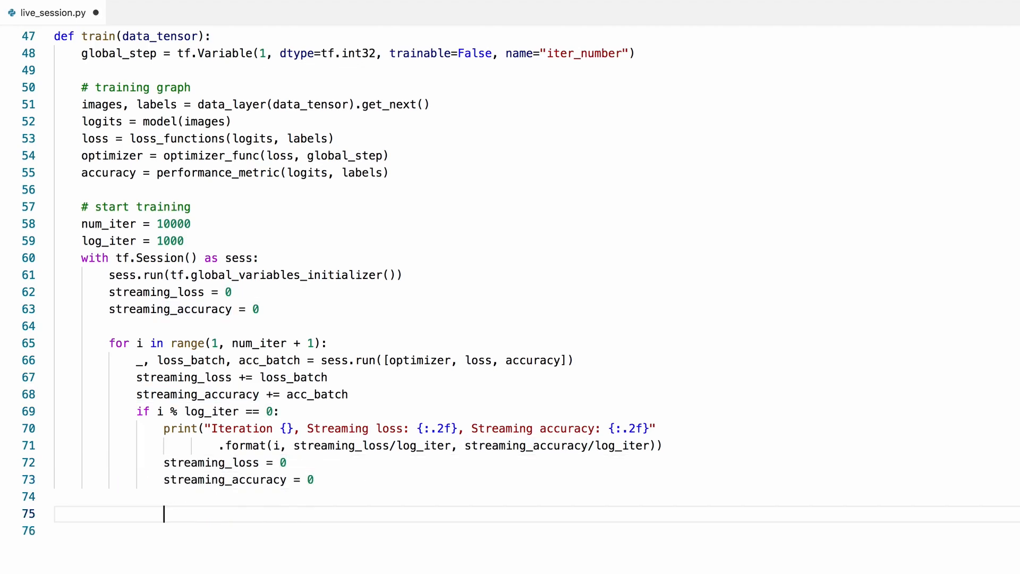
text(if)
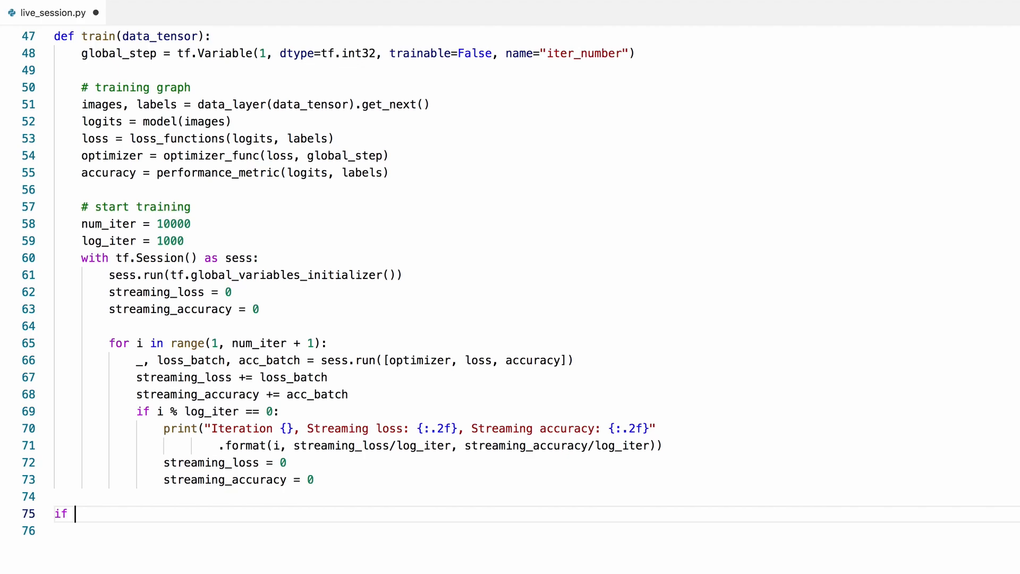
- Add an if __name__ == "__main__": guard assigning data_train, data_val from tf.keras.datasets.mnist.load_data
text(__name__ ==)
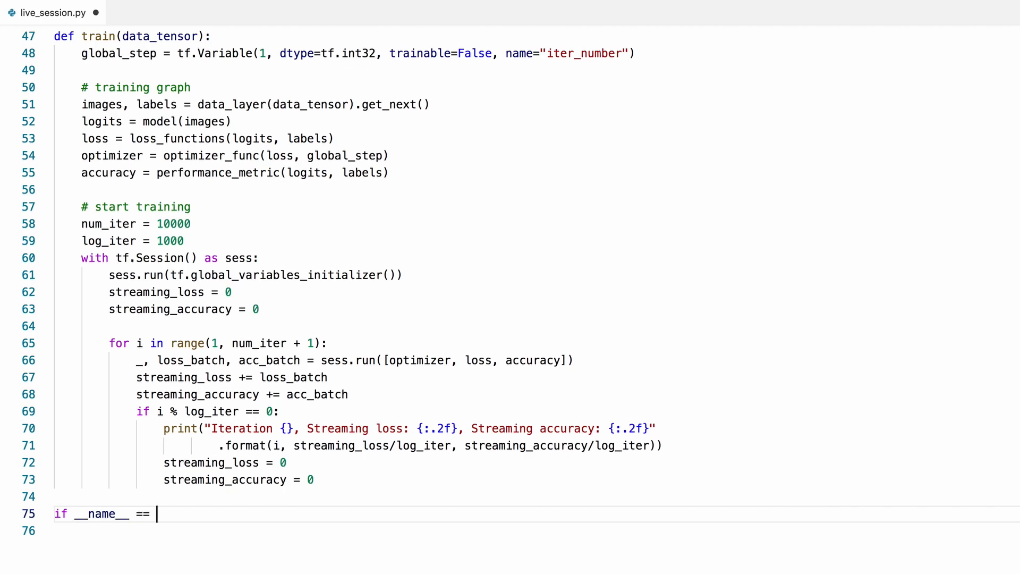
text("__main__":)
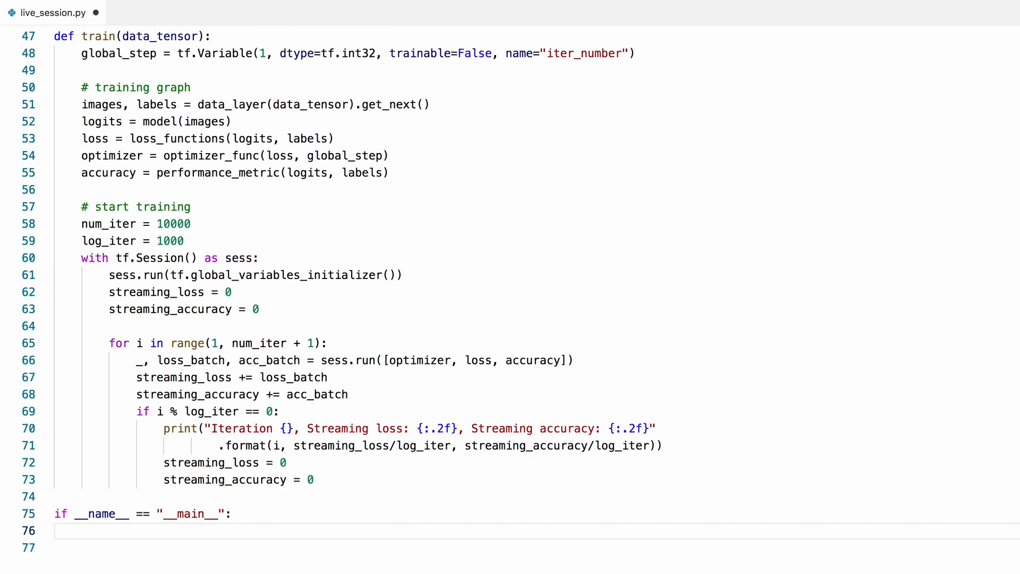
text(data_)
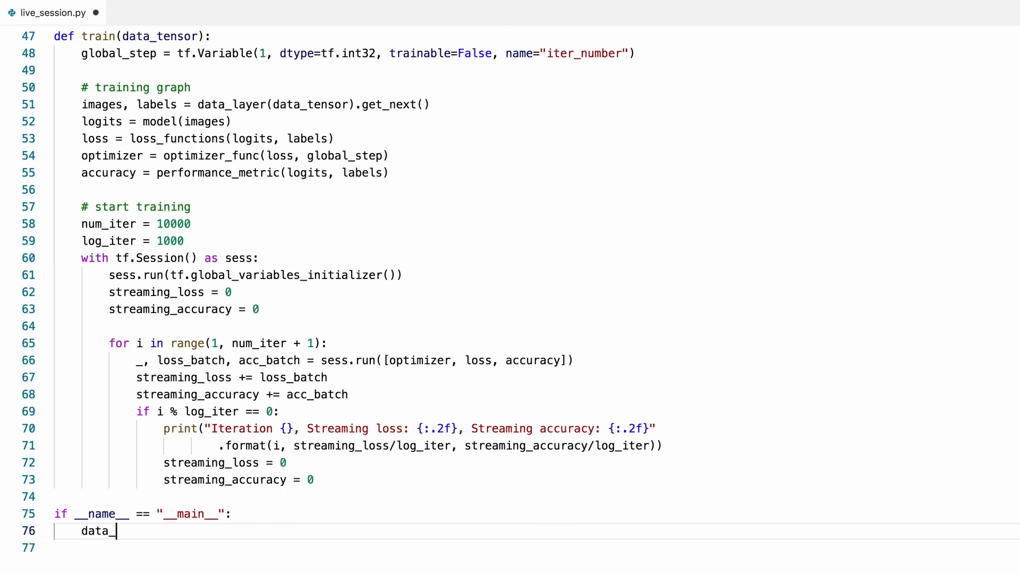
text(train)
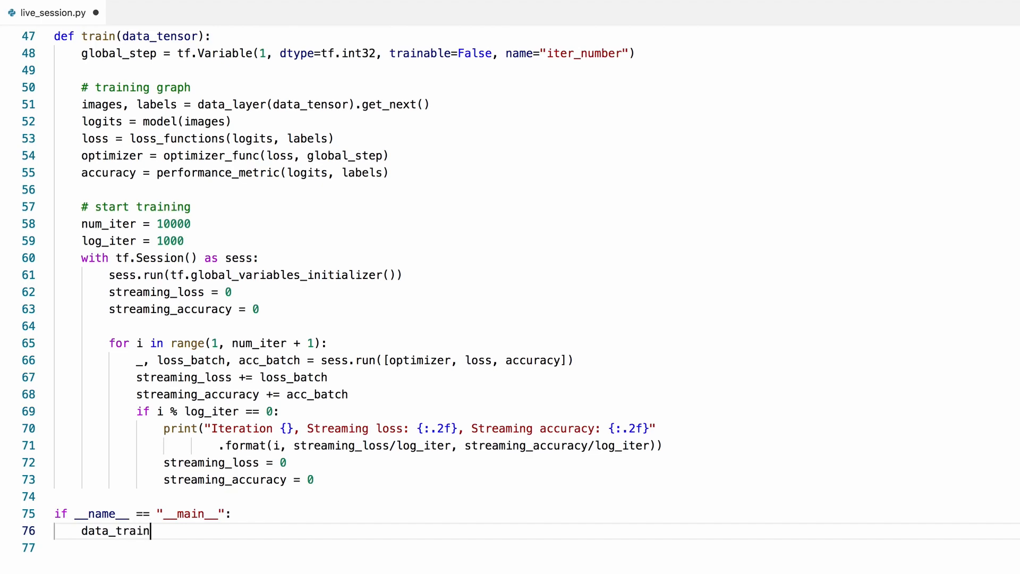
text(, data)
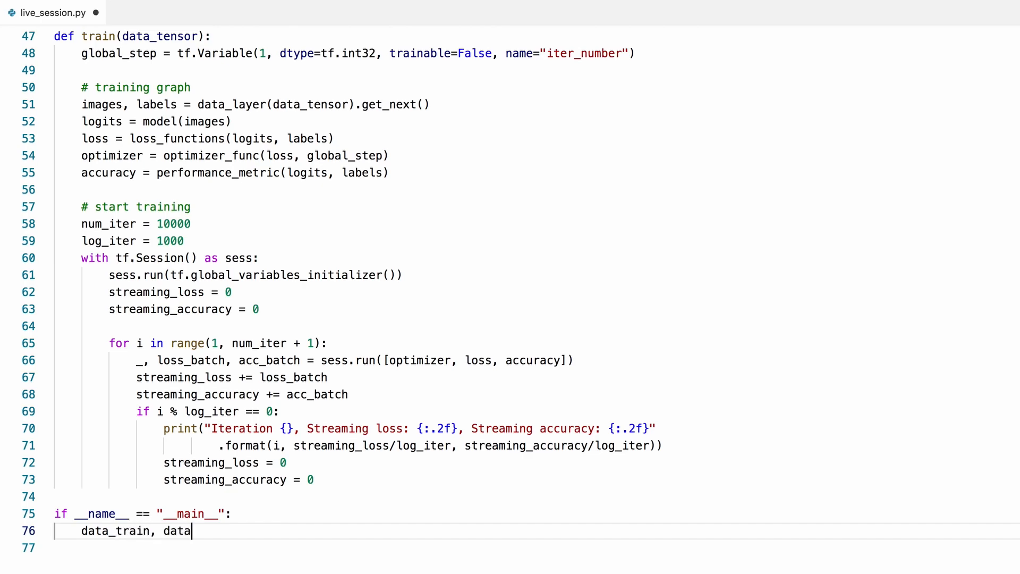
text(_val =)
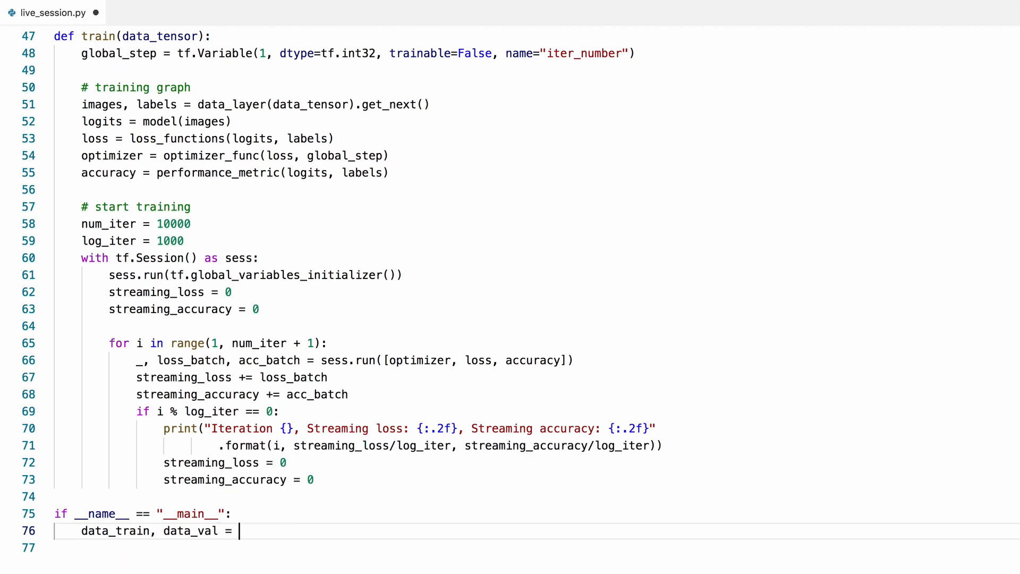
text(tf.keras.da)
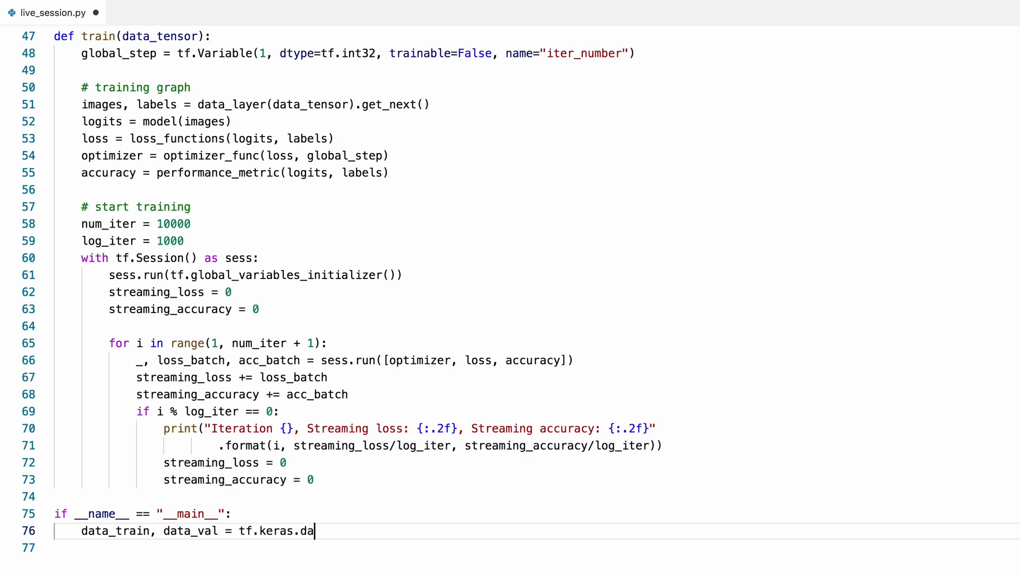
text(tasets.mni)
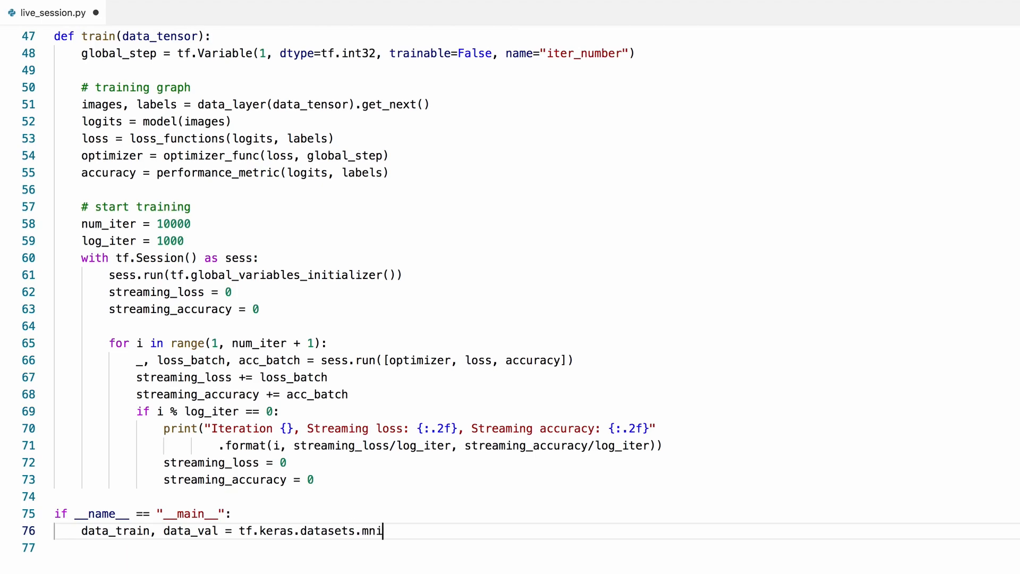
text(st.)
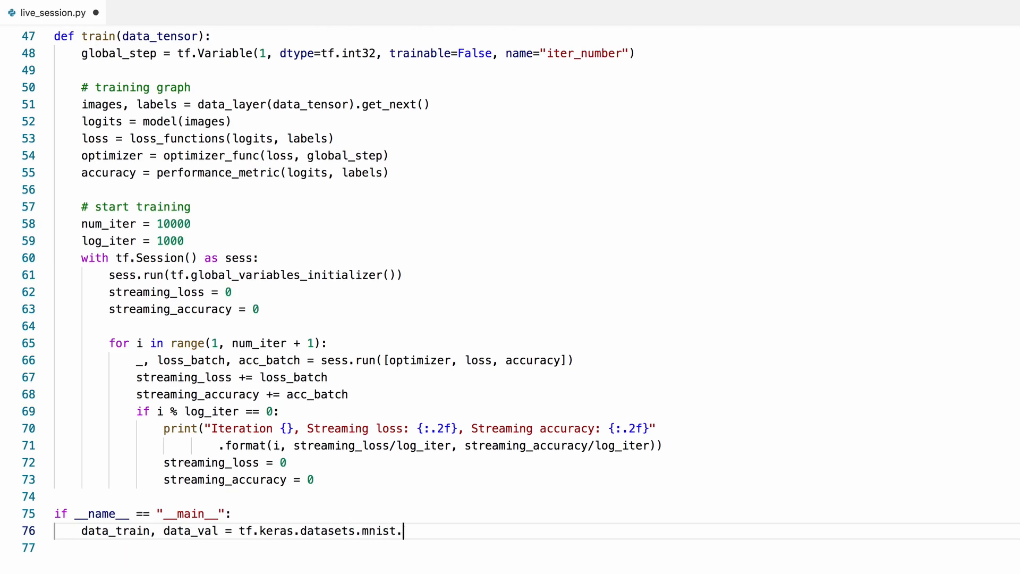
text(load_data)
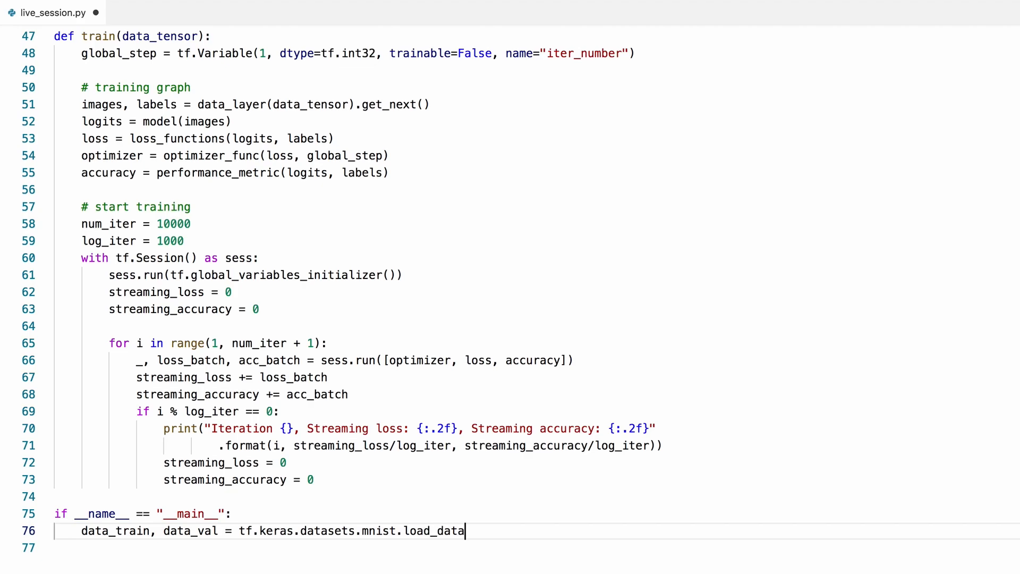
- Switch to the S2_mlp notebook preview to see how MNIST is loaded
click(439, 16)
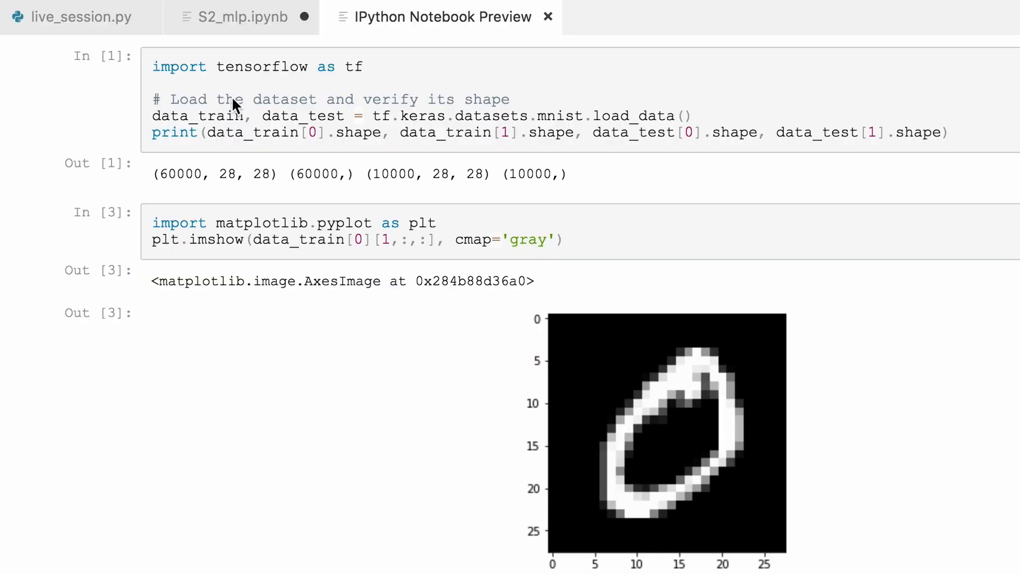
mouse_move(658, 137)
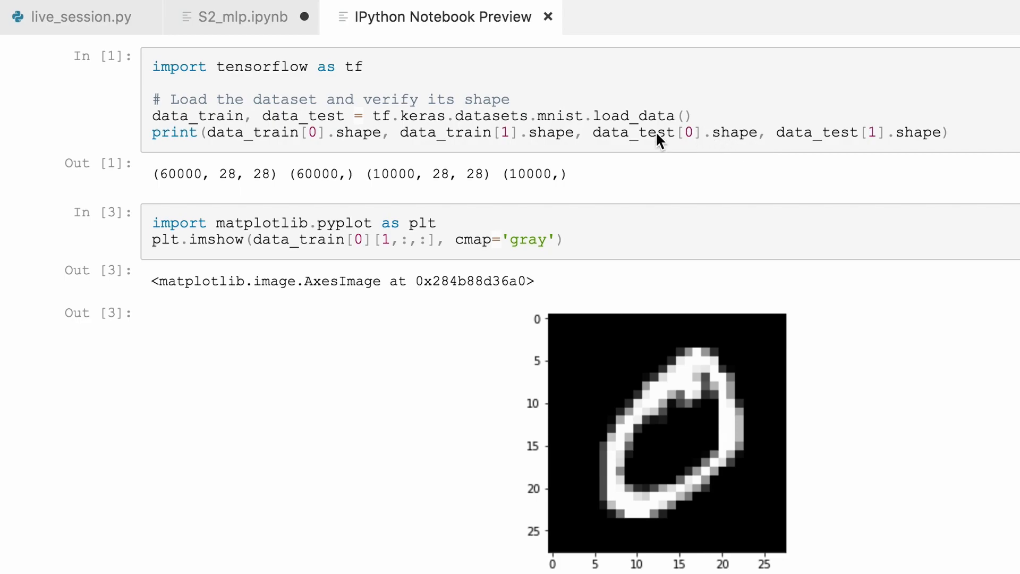
mouse_move(938, 170)
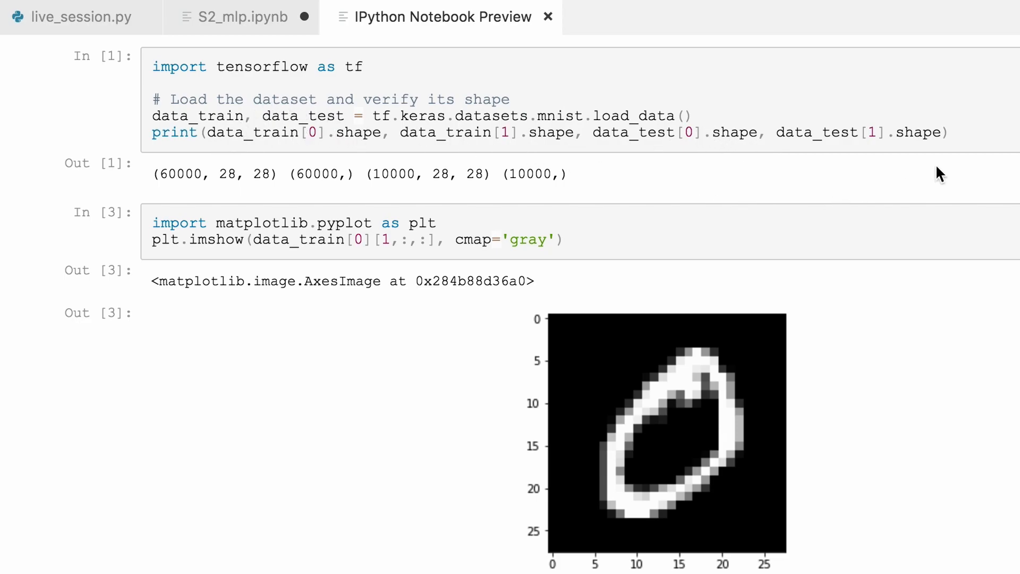
mouse_move(146, 167)
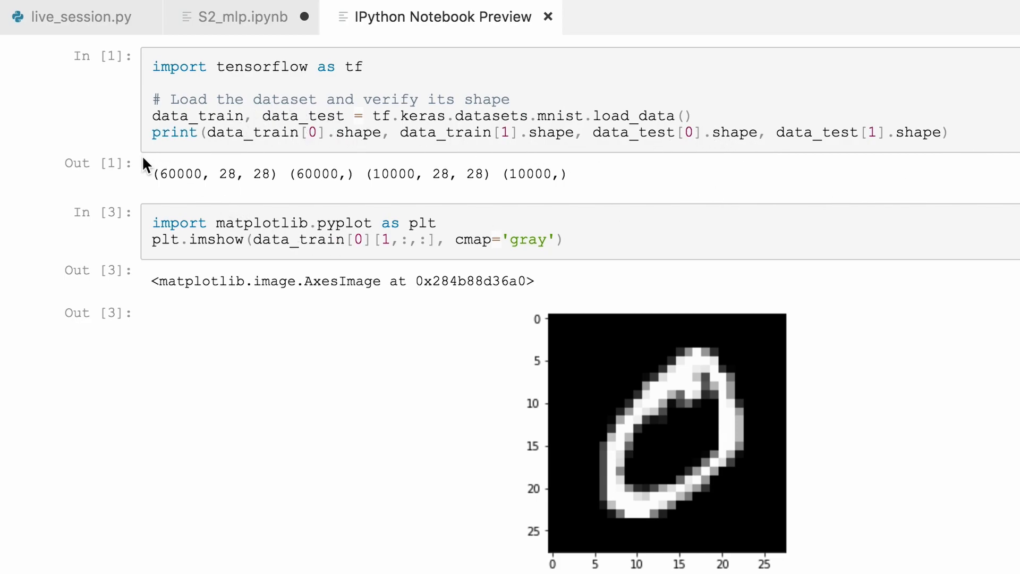
mouse_move(188, 193)
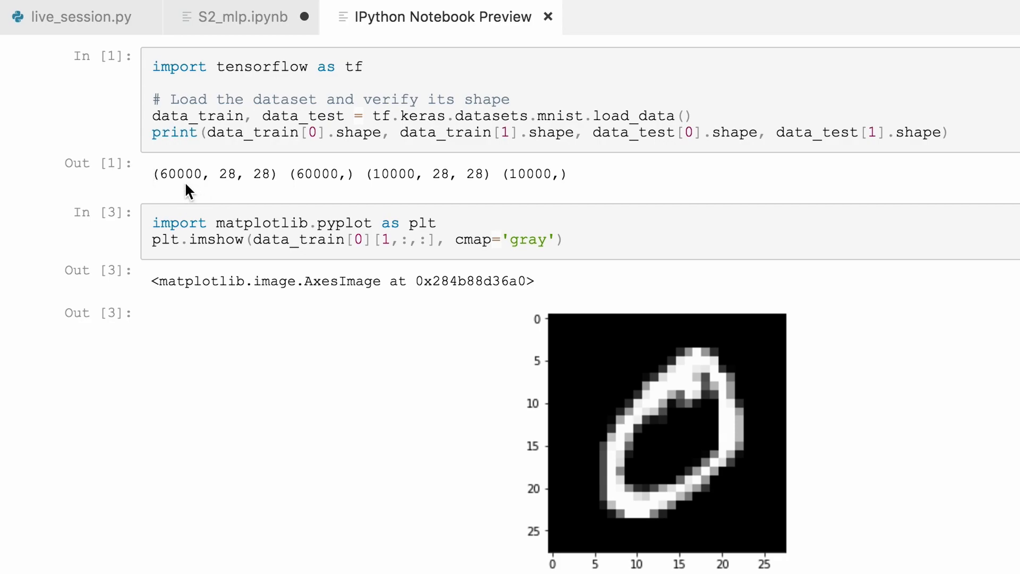
mouse_move(306, 200)
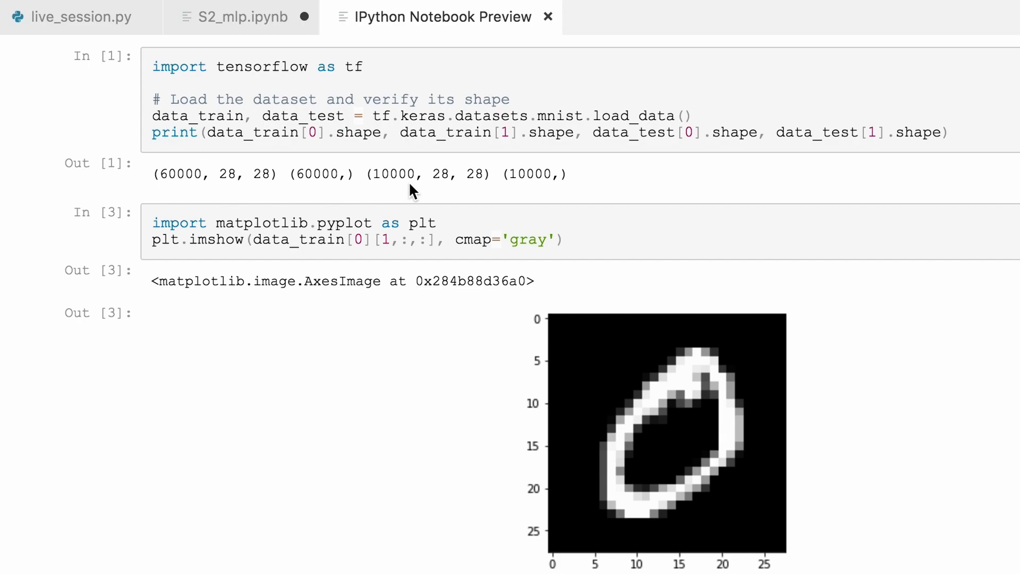
mouse_move(563, 197)
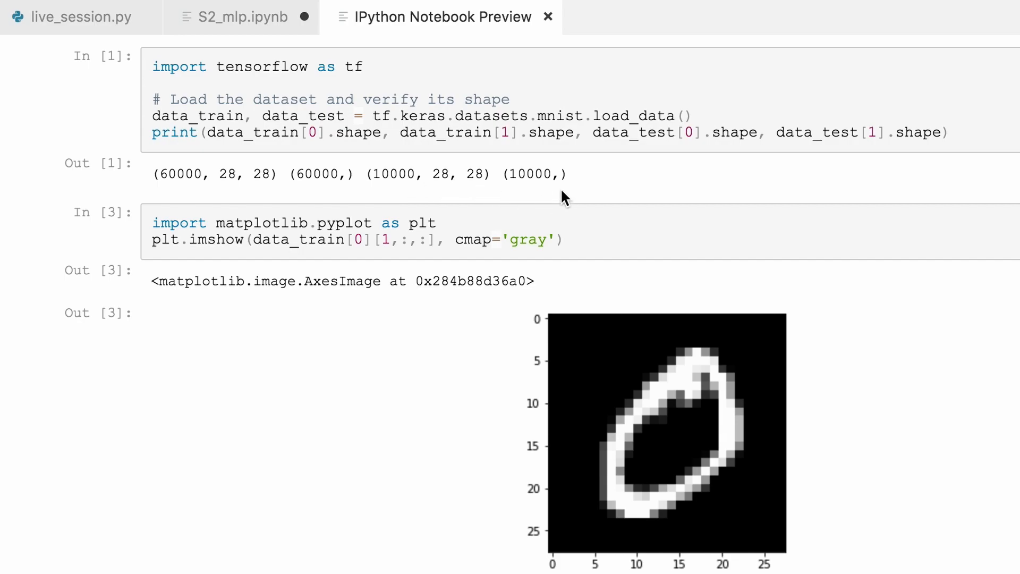
mouse_move(490, 197)
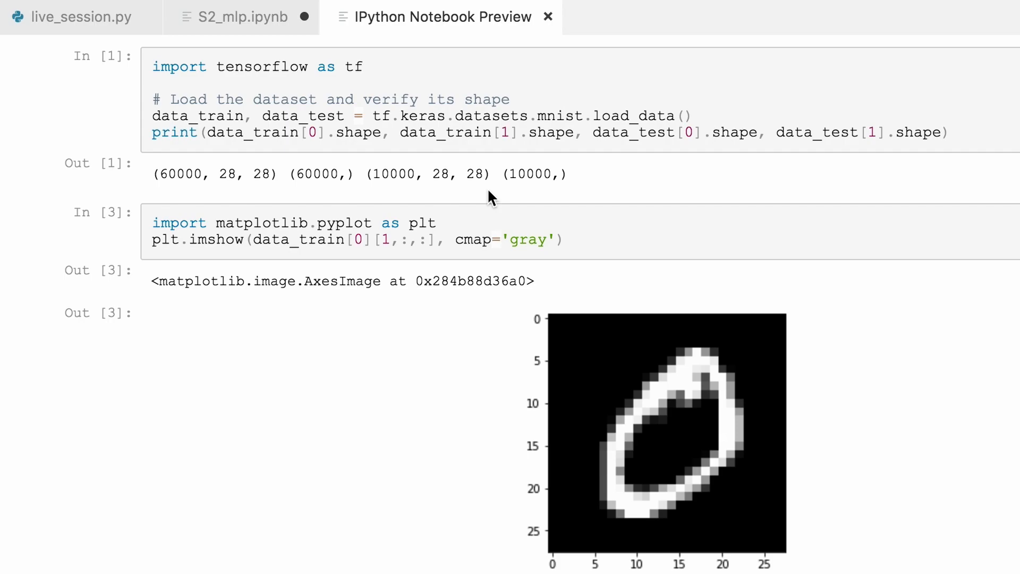
mouse_move(715, 330)
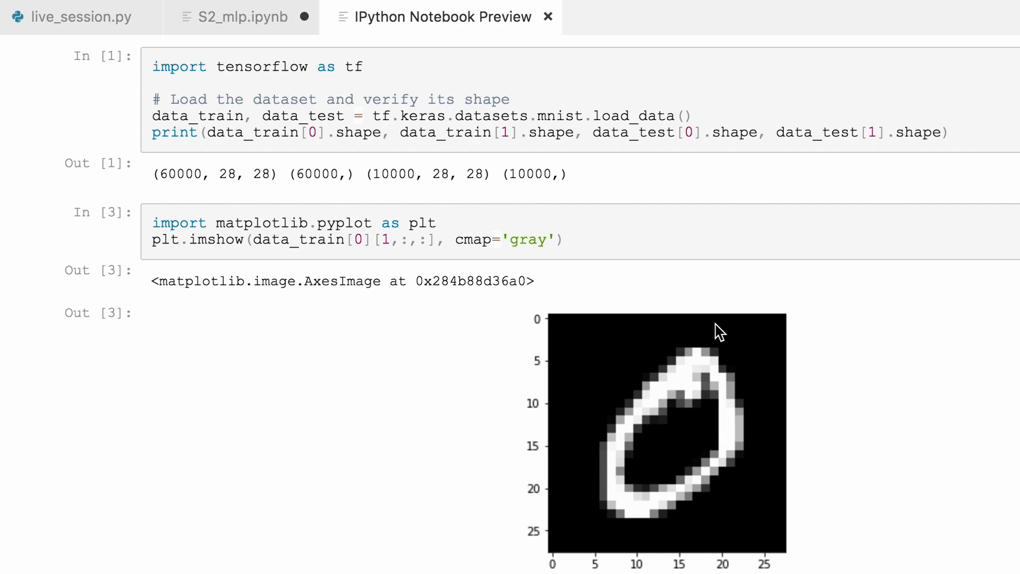
mouse_move(571, 351)
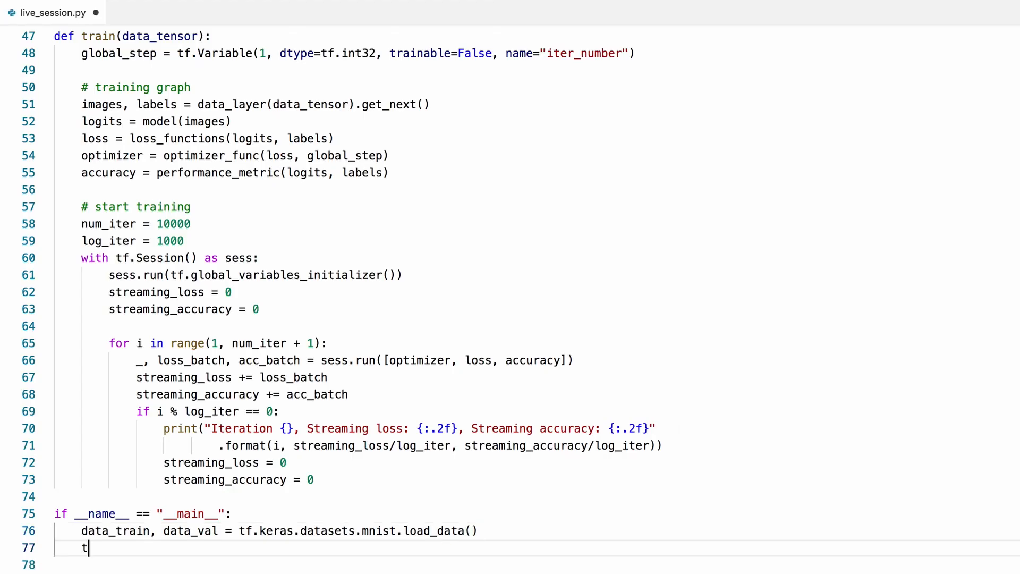
- Call train(data_tensor=data_train) in the main block after loading MNIST
text(rain())
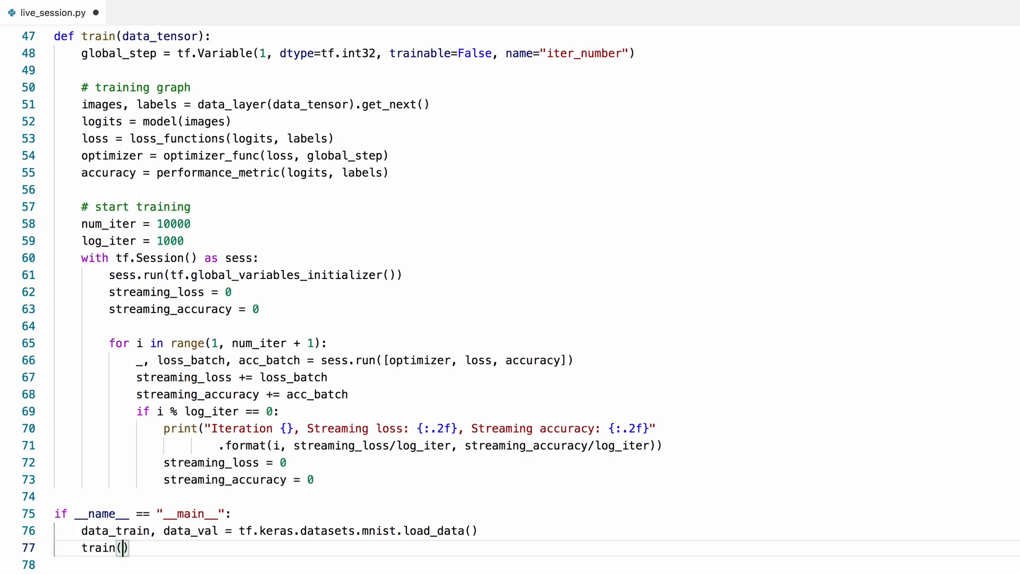
text(data_tensor)
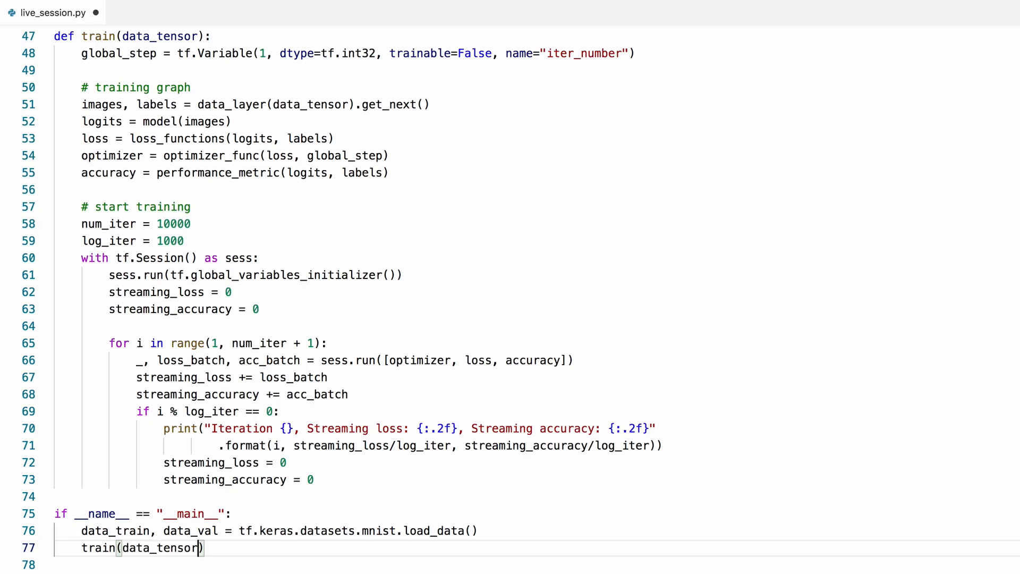
text(=data)
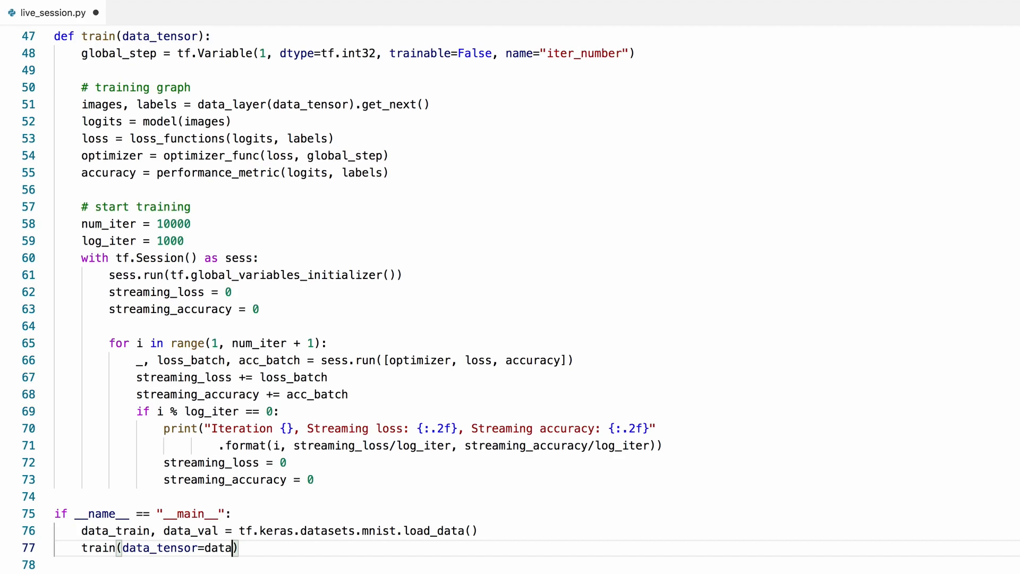
text(_train)
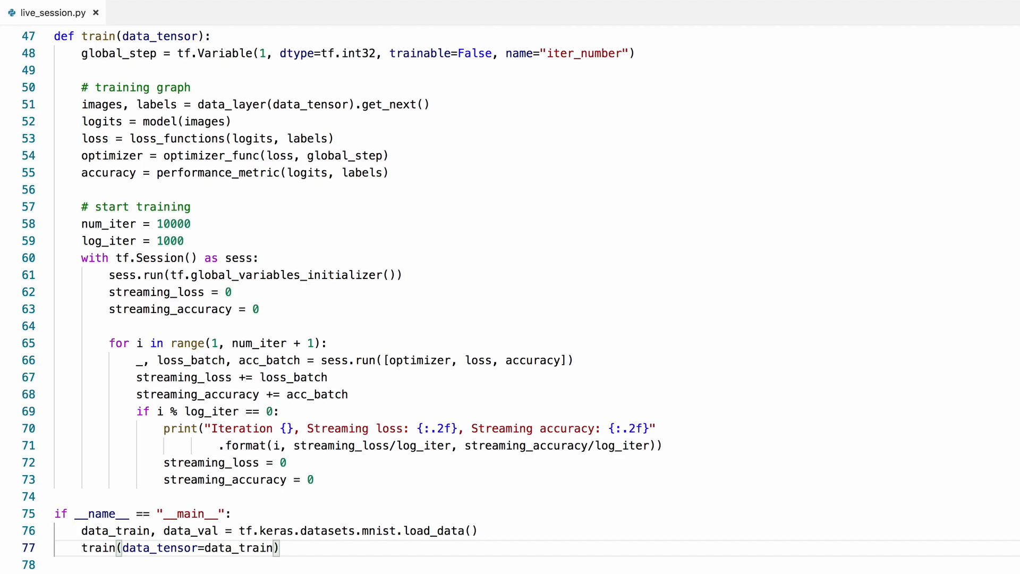
mouse_move(642, 450)
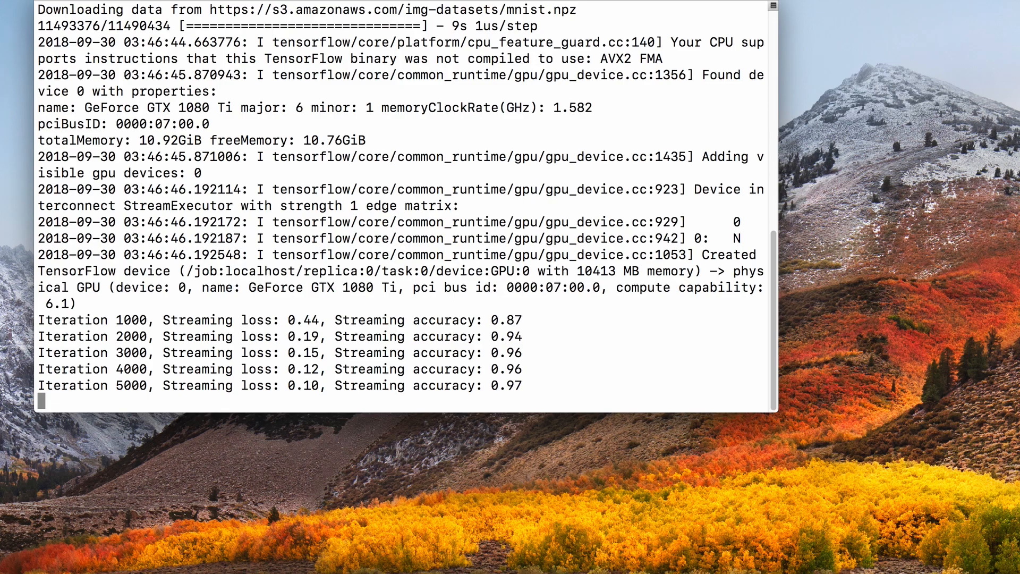
- Scroll the terminal log to watch streaming accuracy reach 0.98 by iteration 8000
scroll(down, 3)
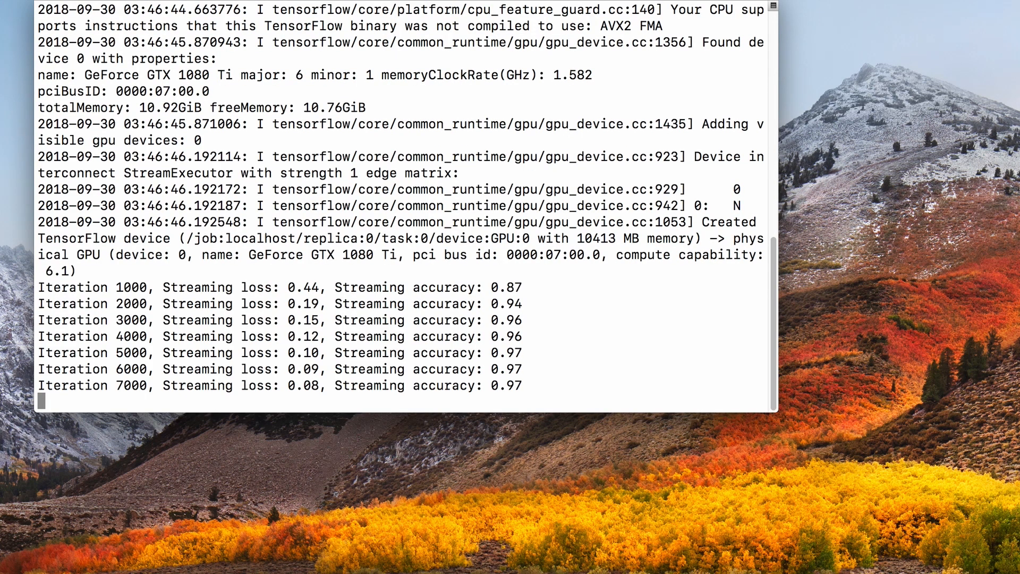
scroll(down, 3)
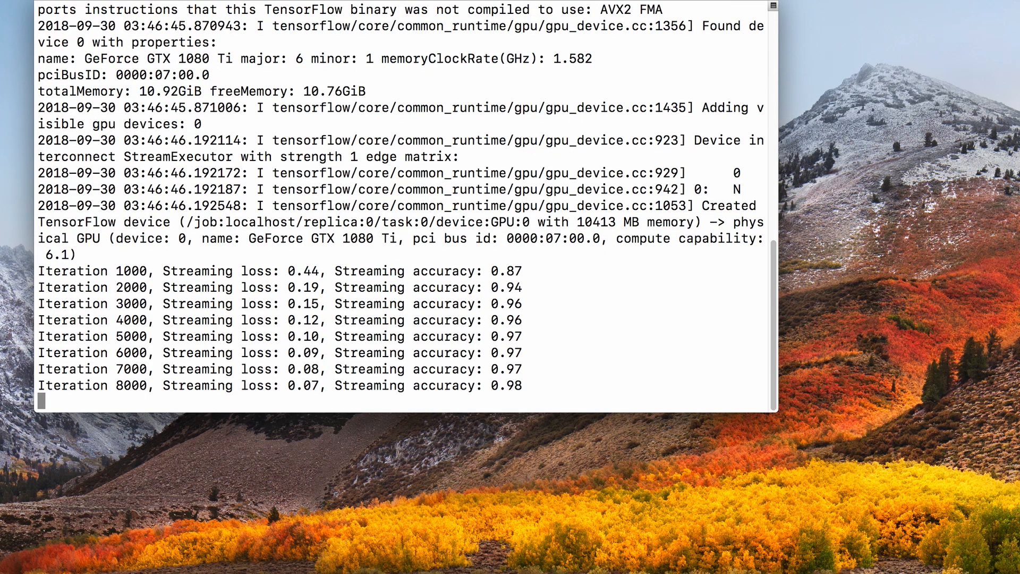